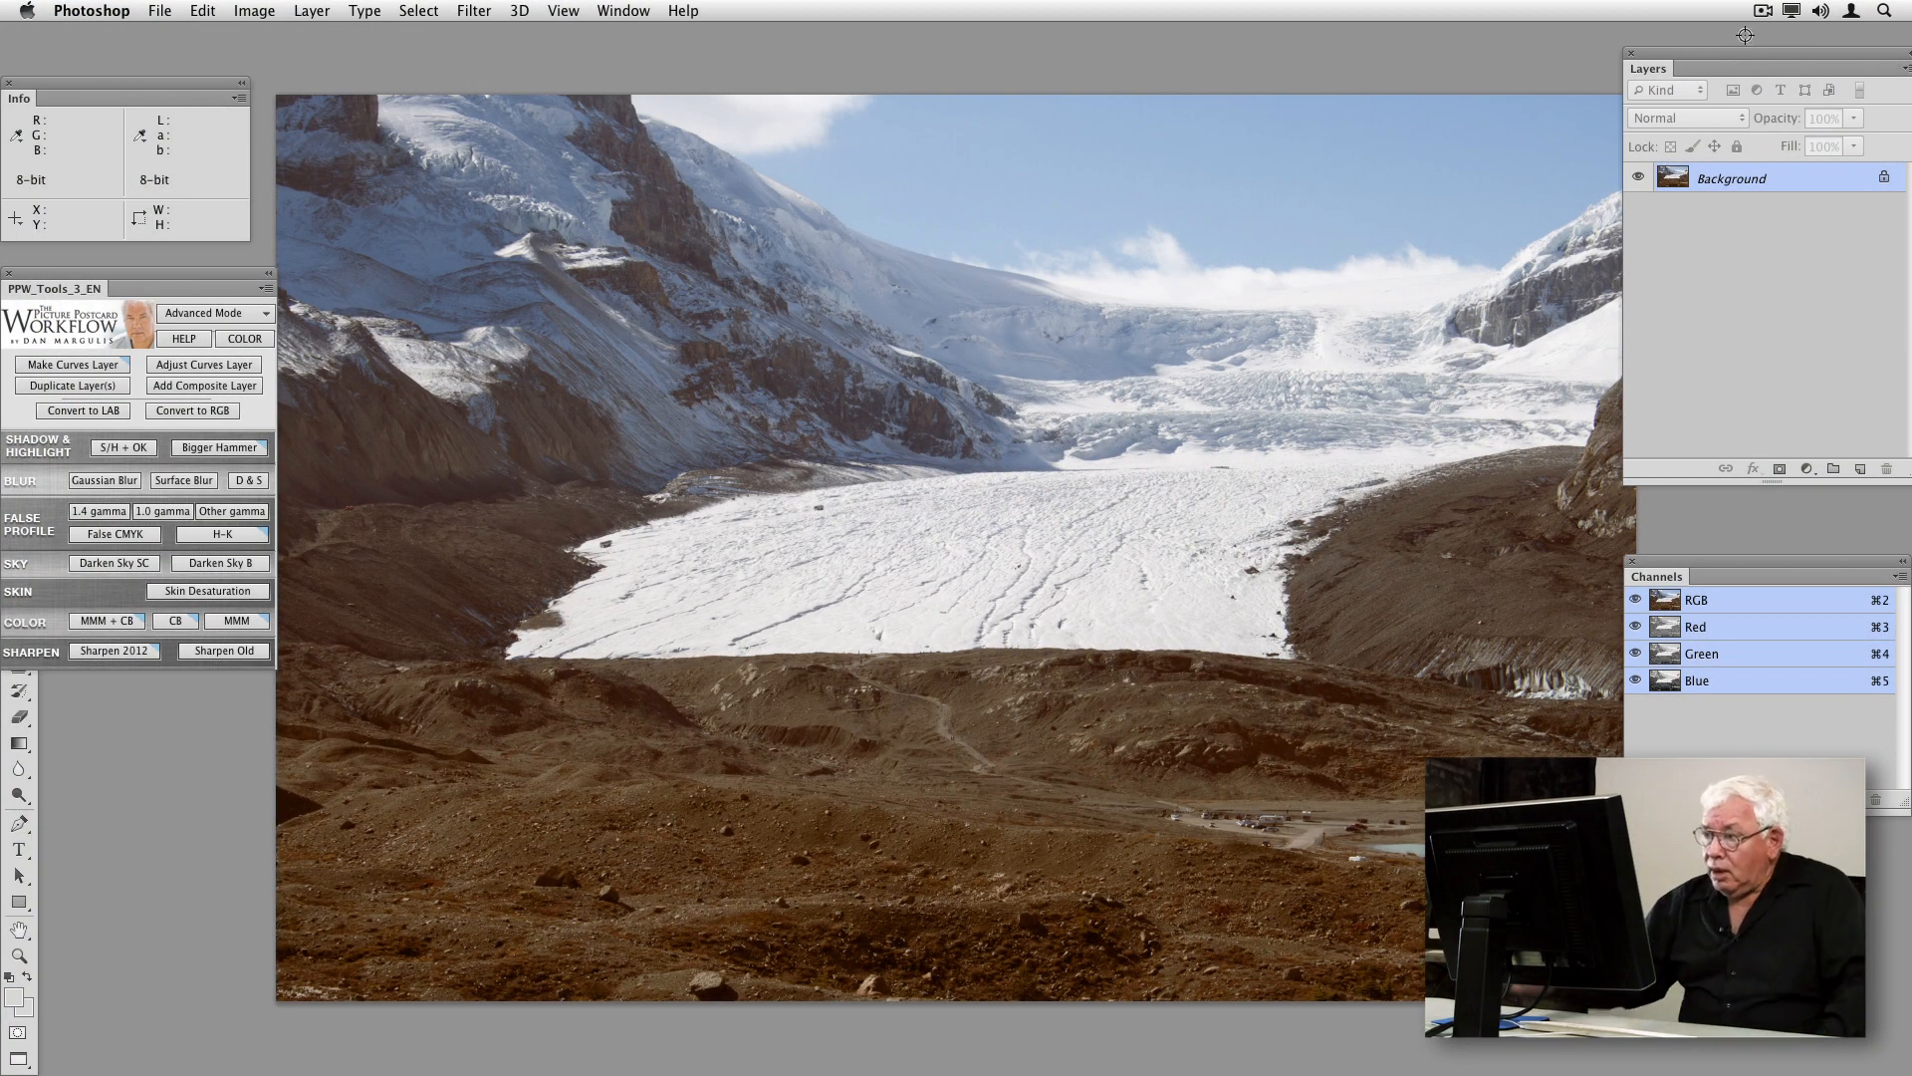
mouse_move(1446, 434)
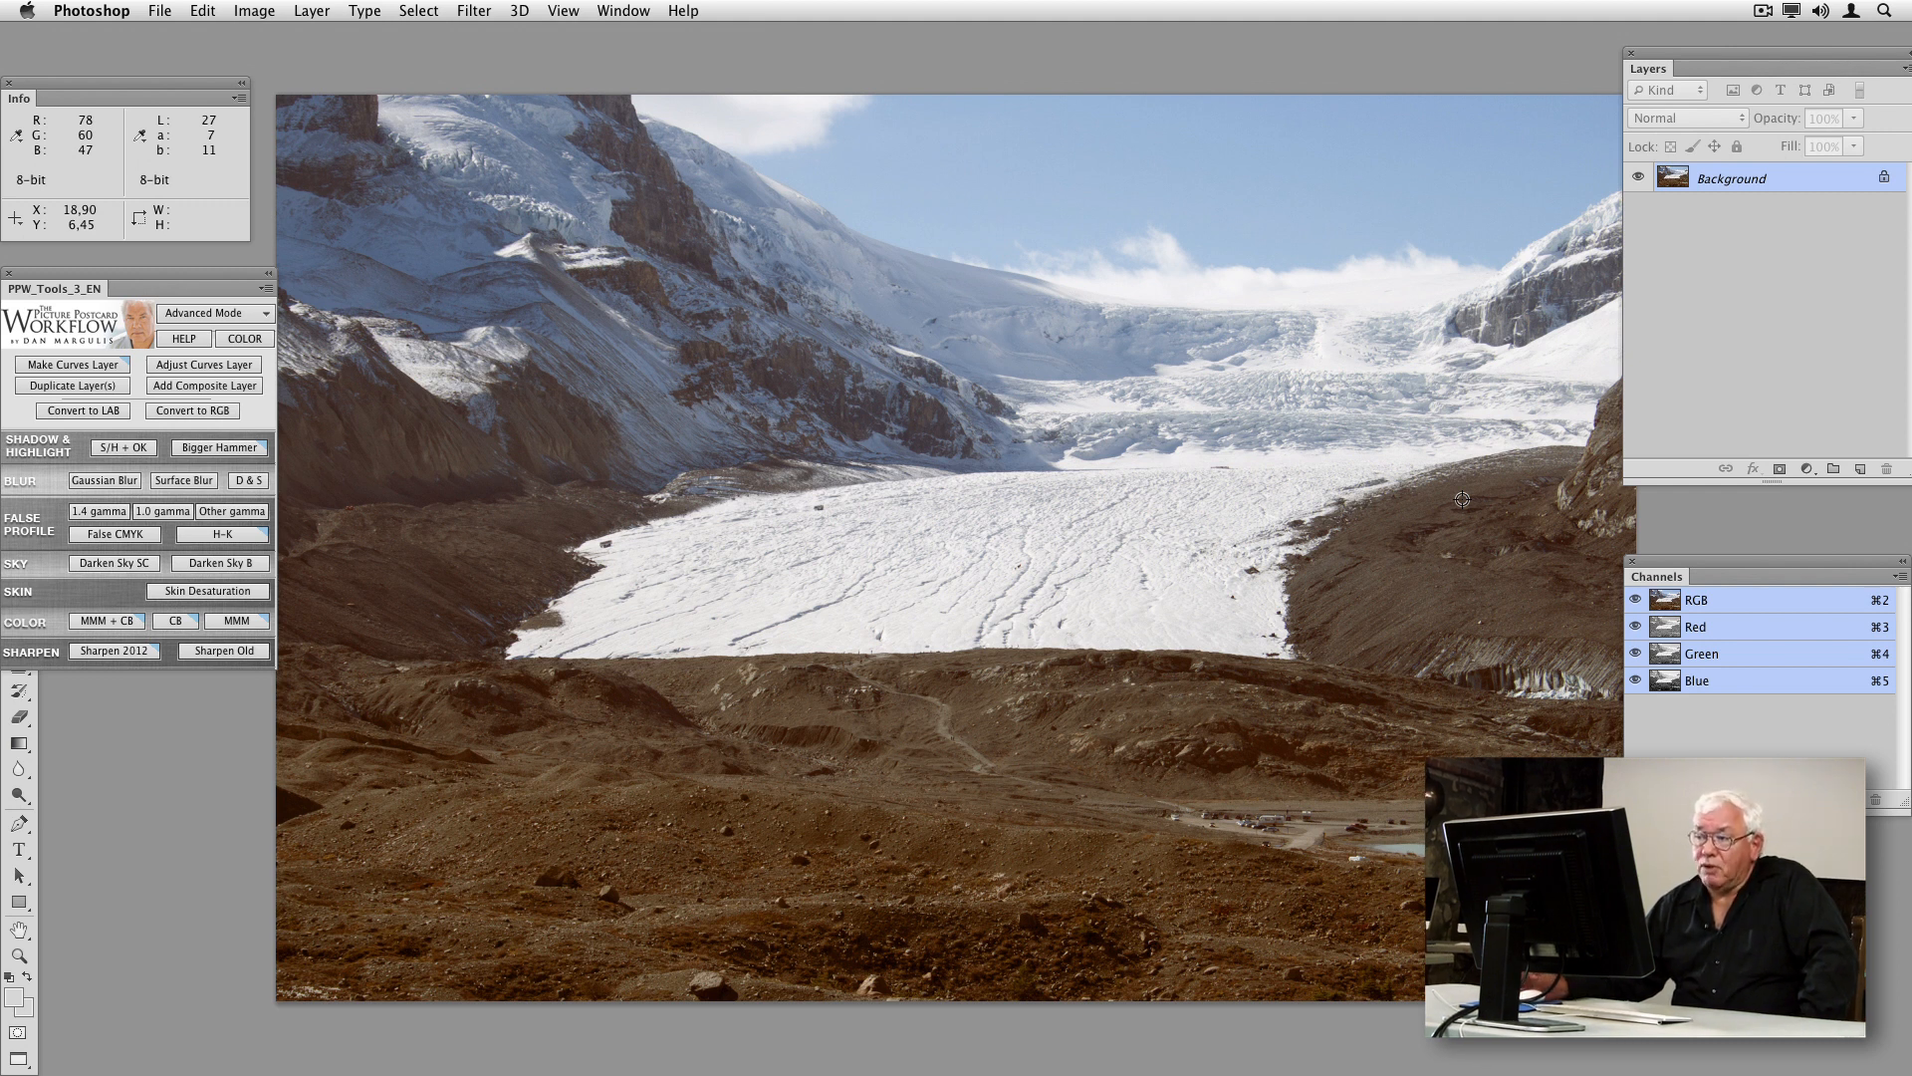
mouse_move(366, 206)
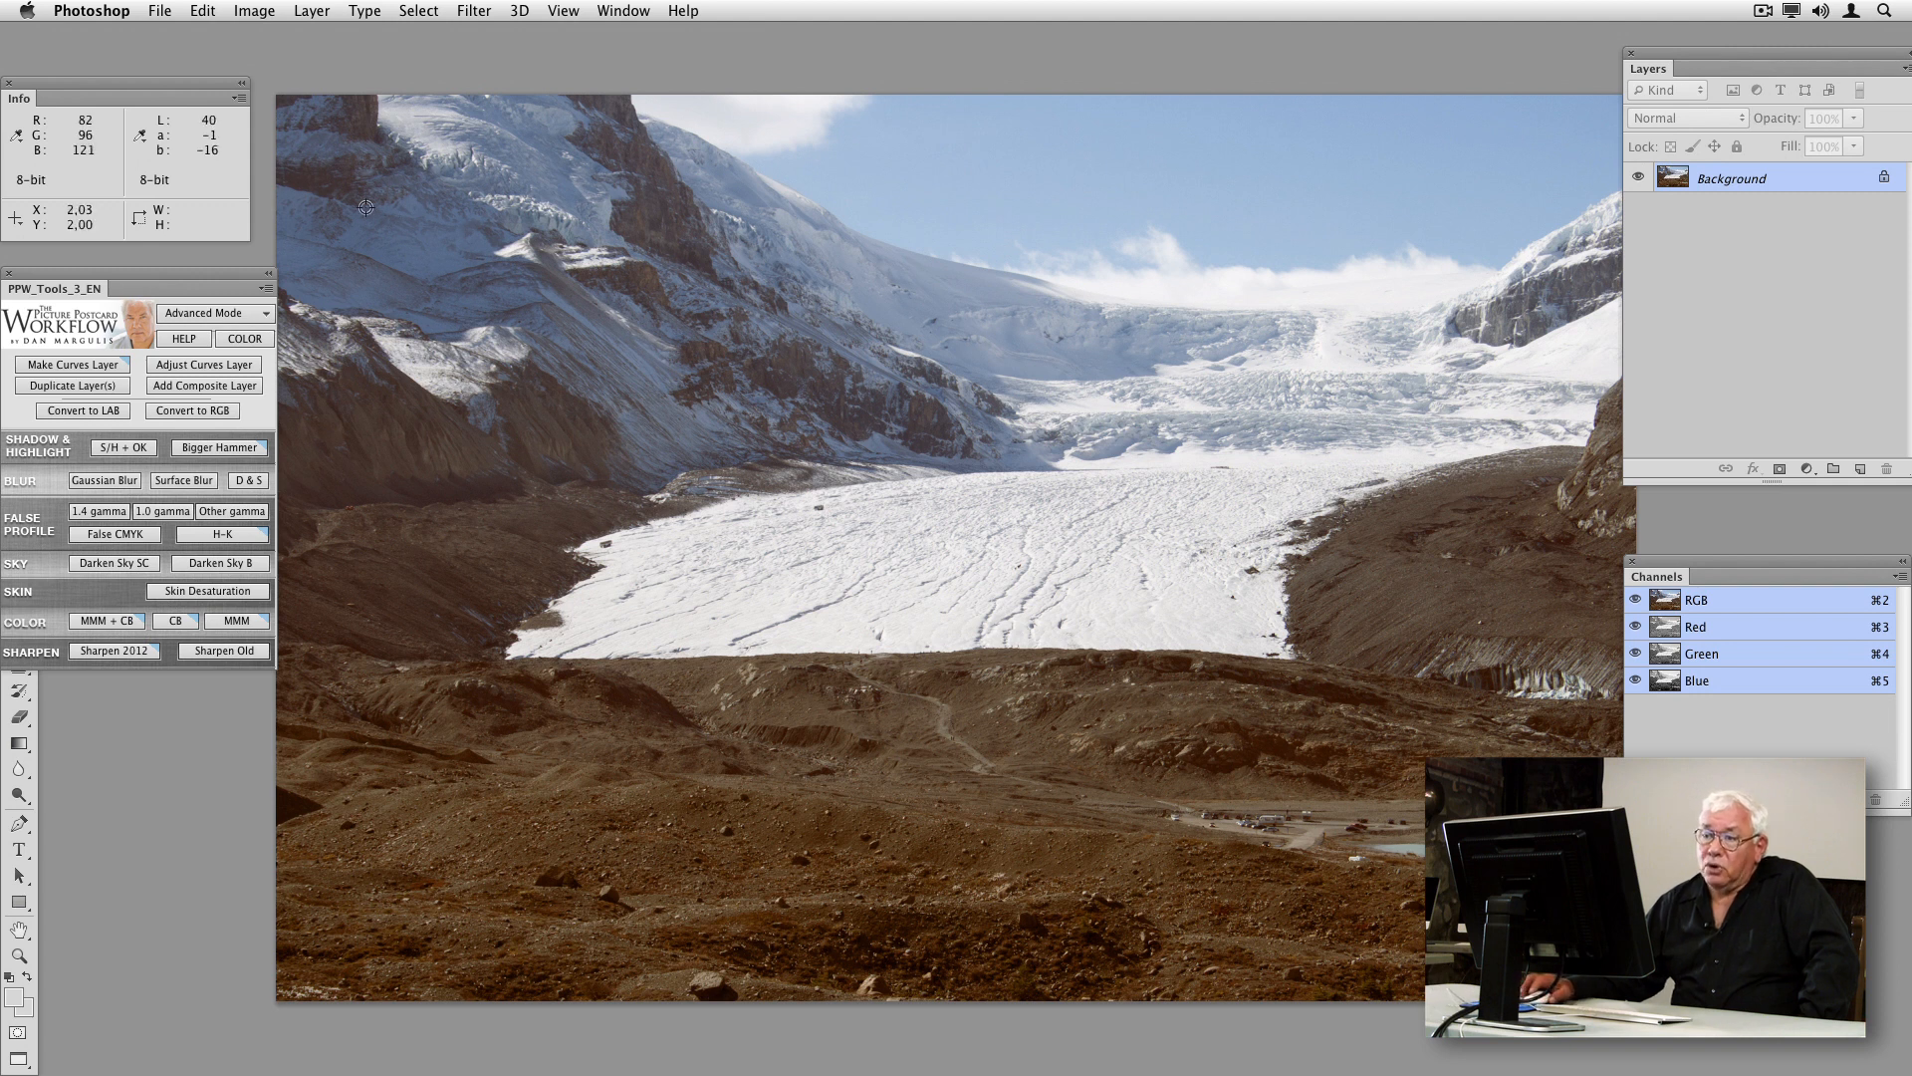
Run the Bigger Hammer action to build blurred overlay, darkening and unblurred layers.
left_click(218, 447)
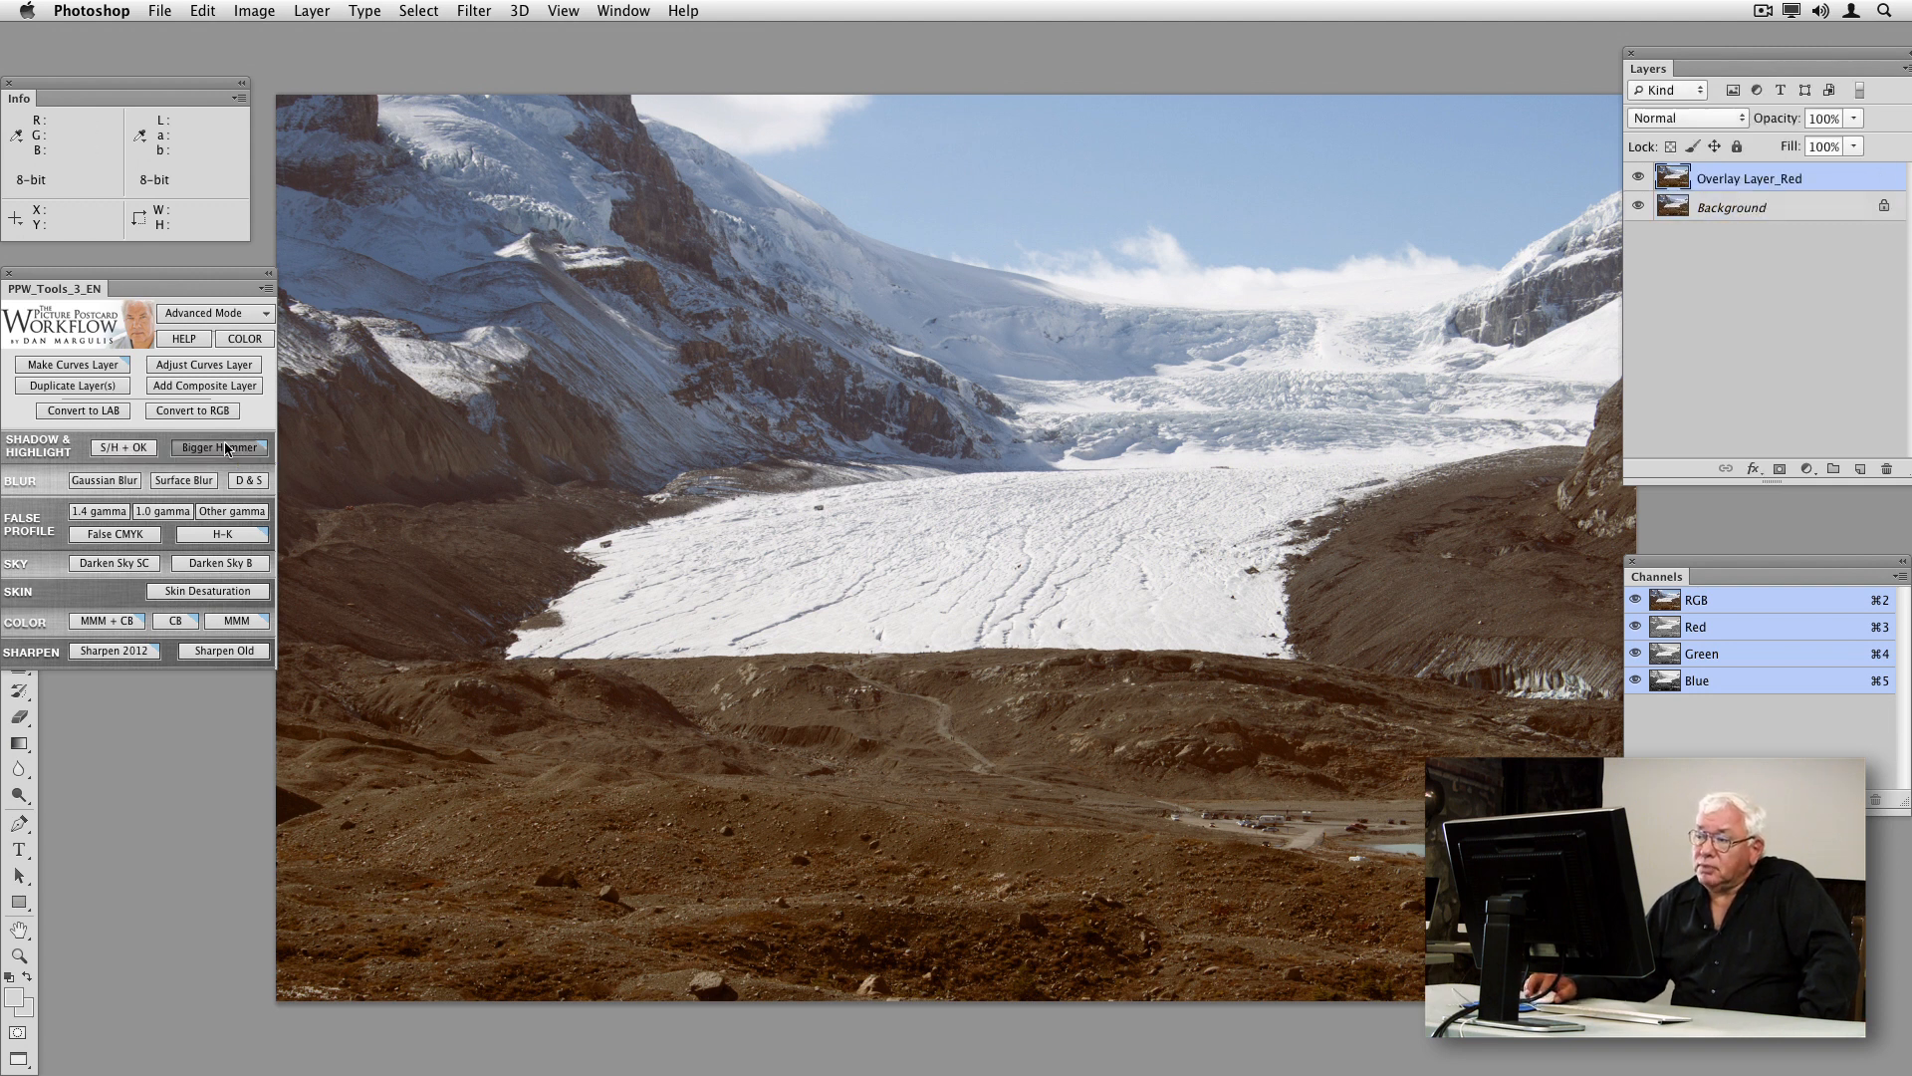
left_click(218, 447)
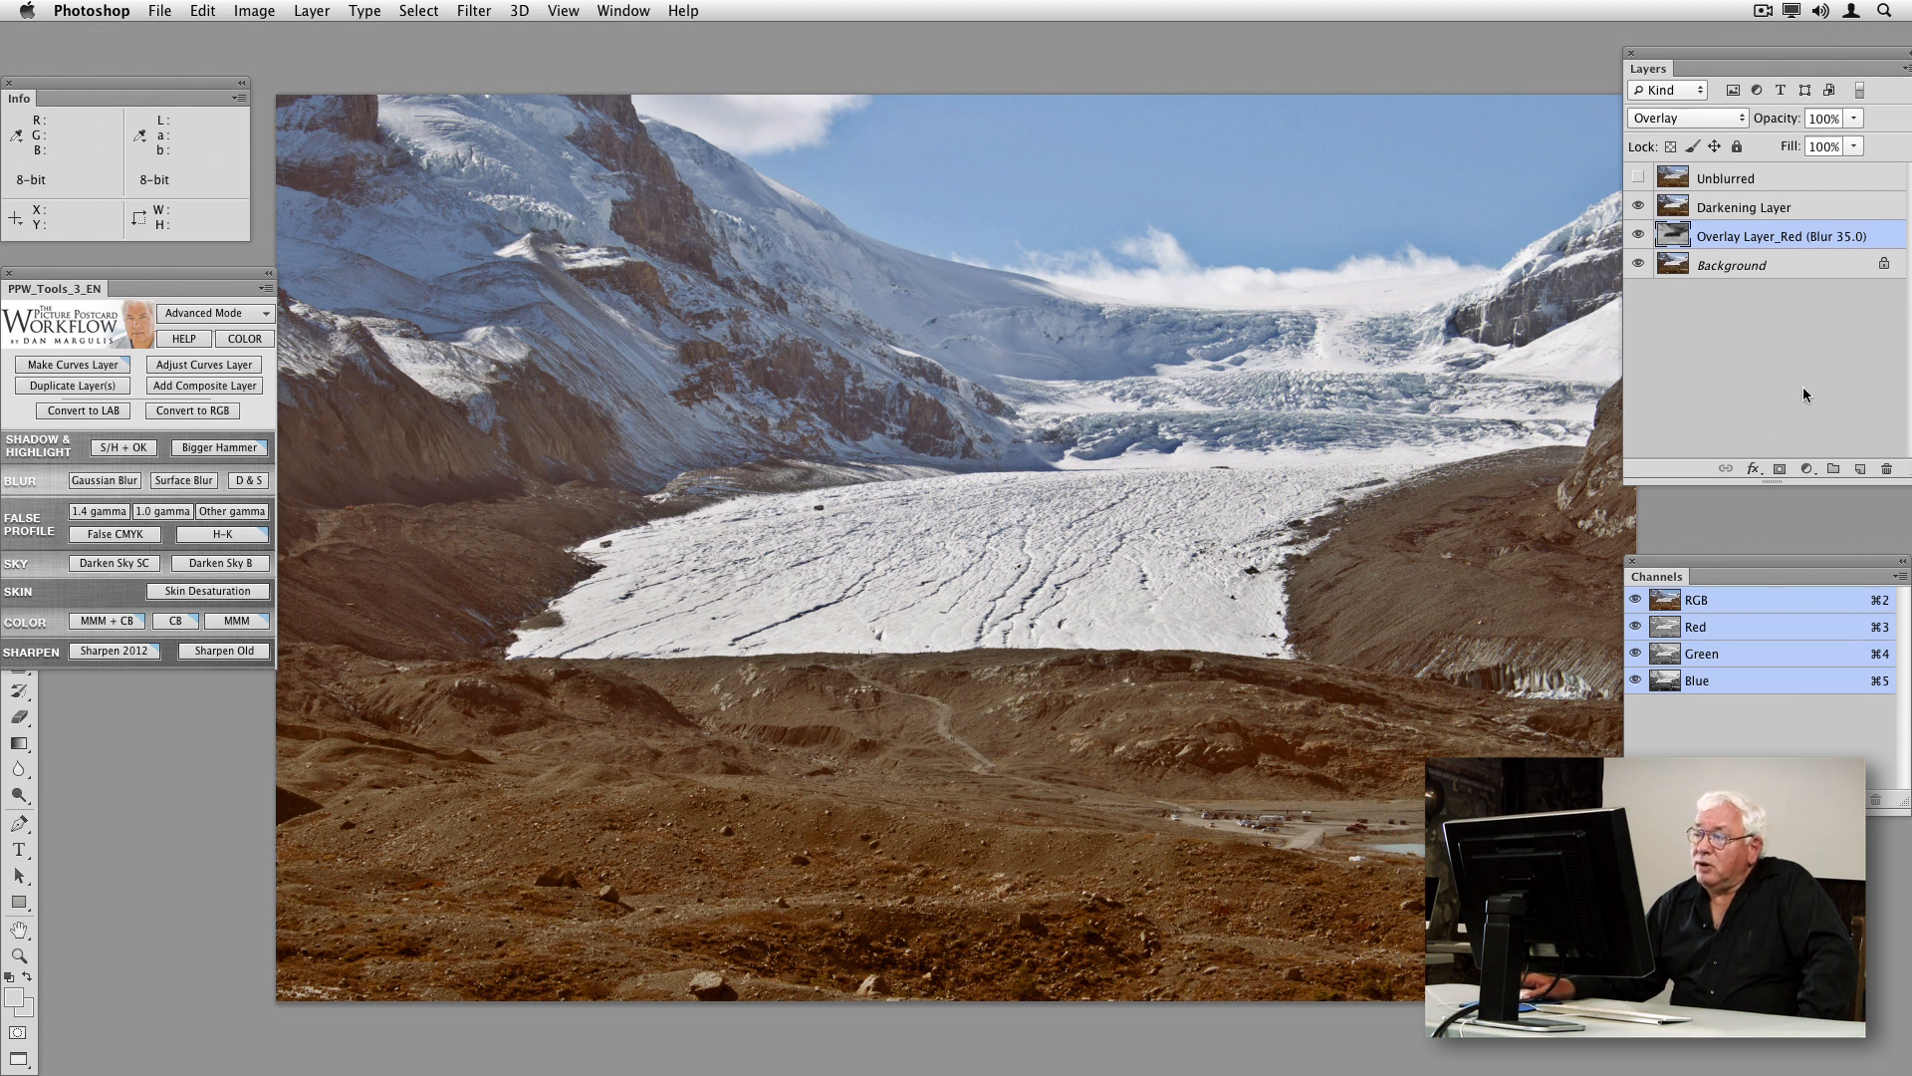
mouse_move(1787, 206)
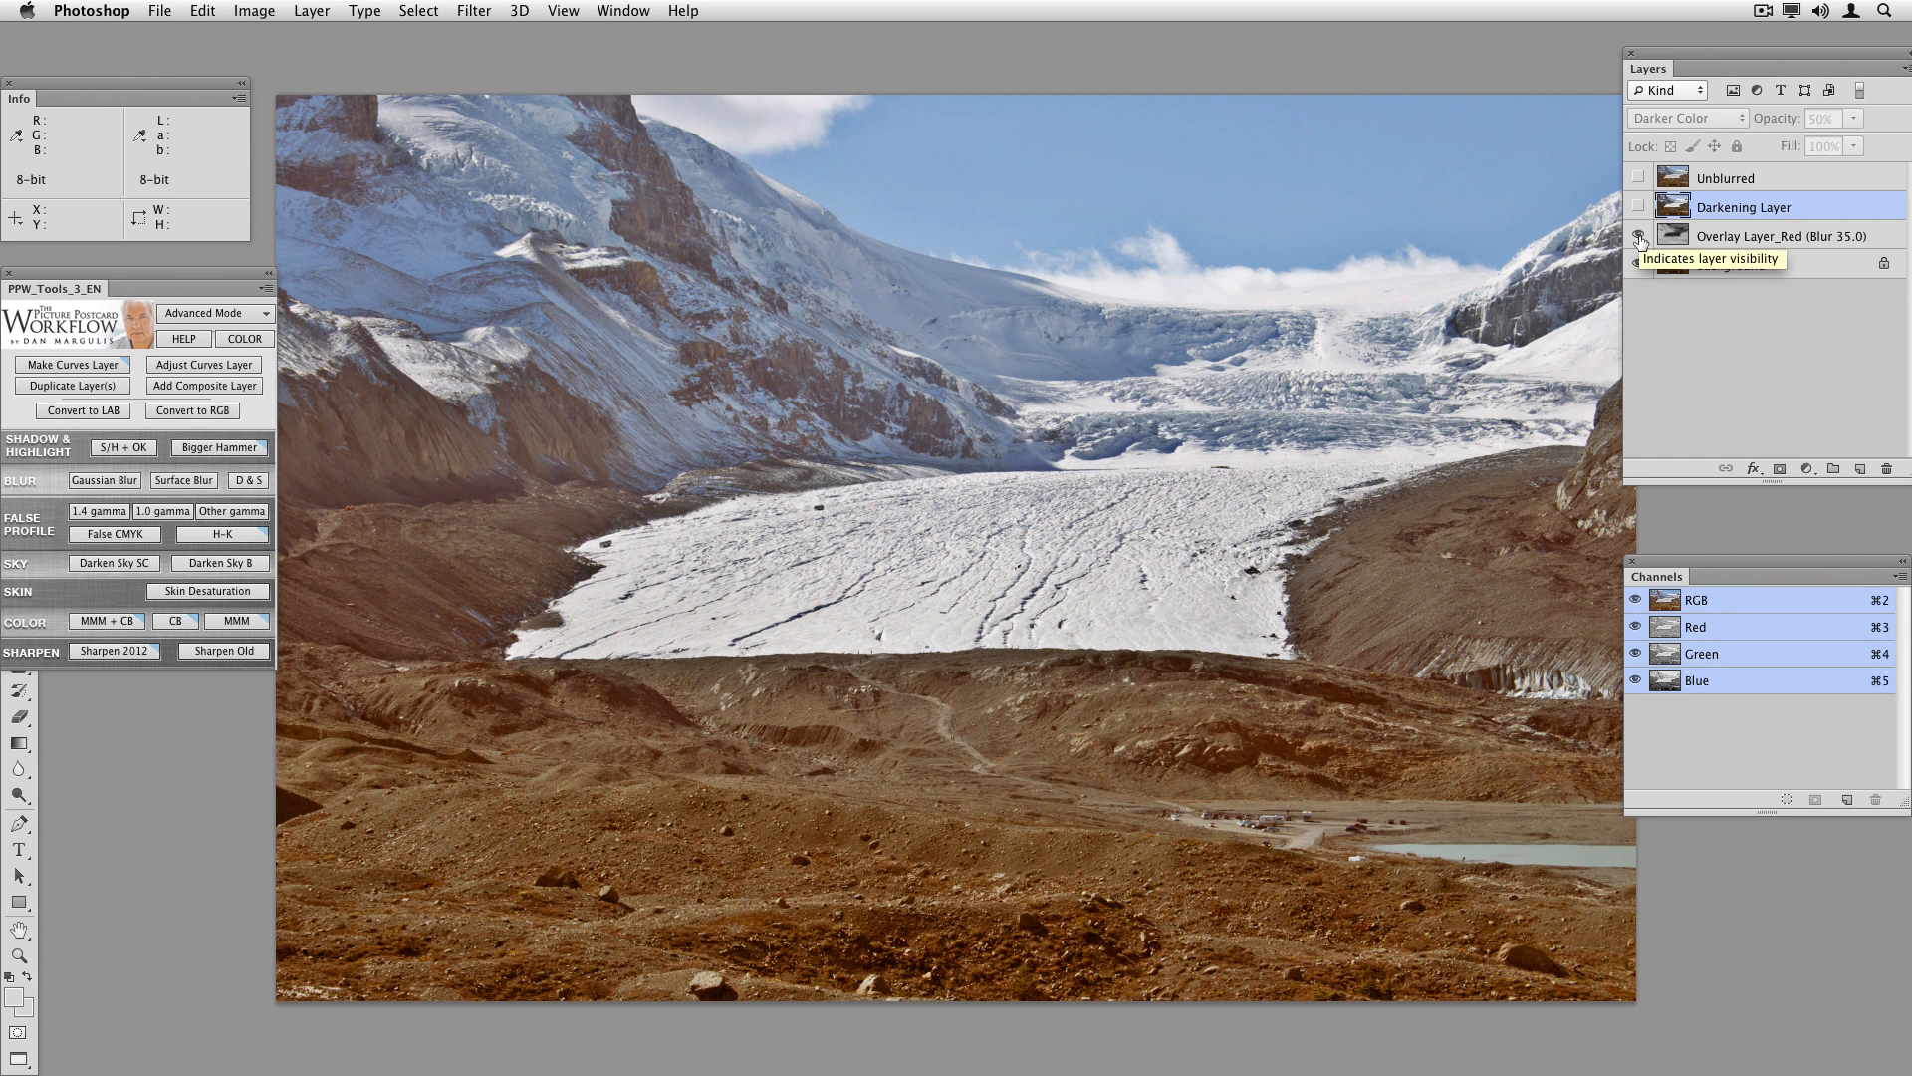
Toggle Overlay Layer_Red off and on, then turn Darkening Layer back on.
left_click(1641, 235)
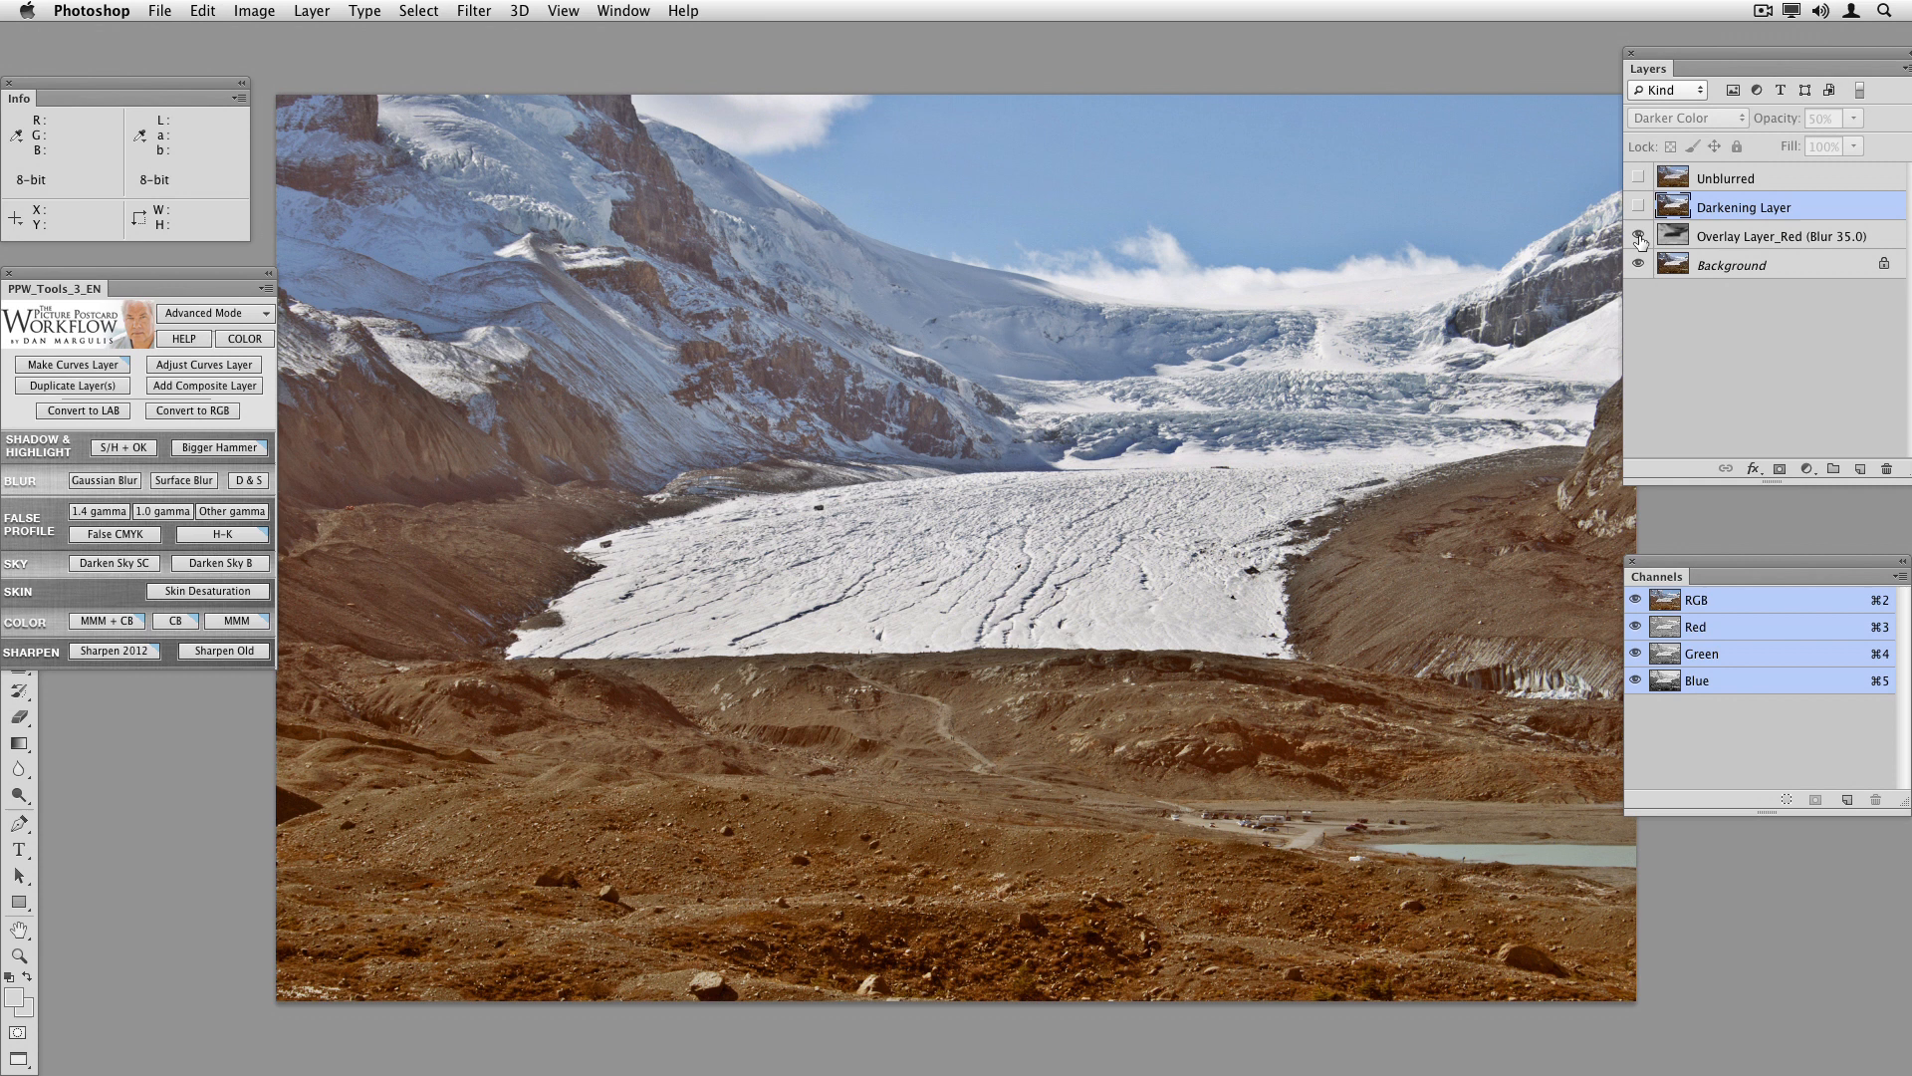
left_click(1641, 237)
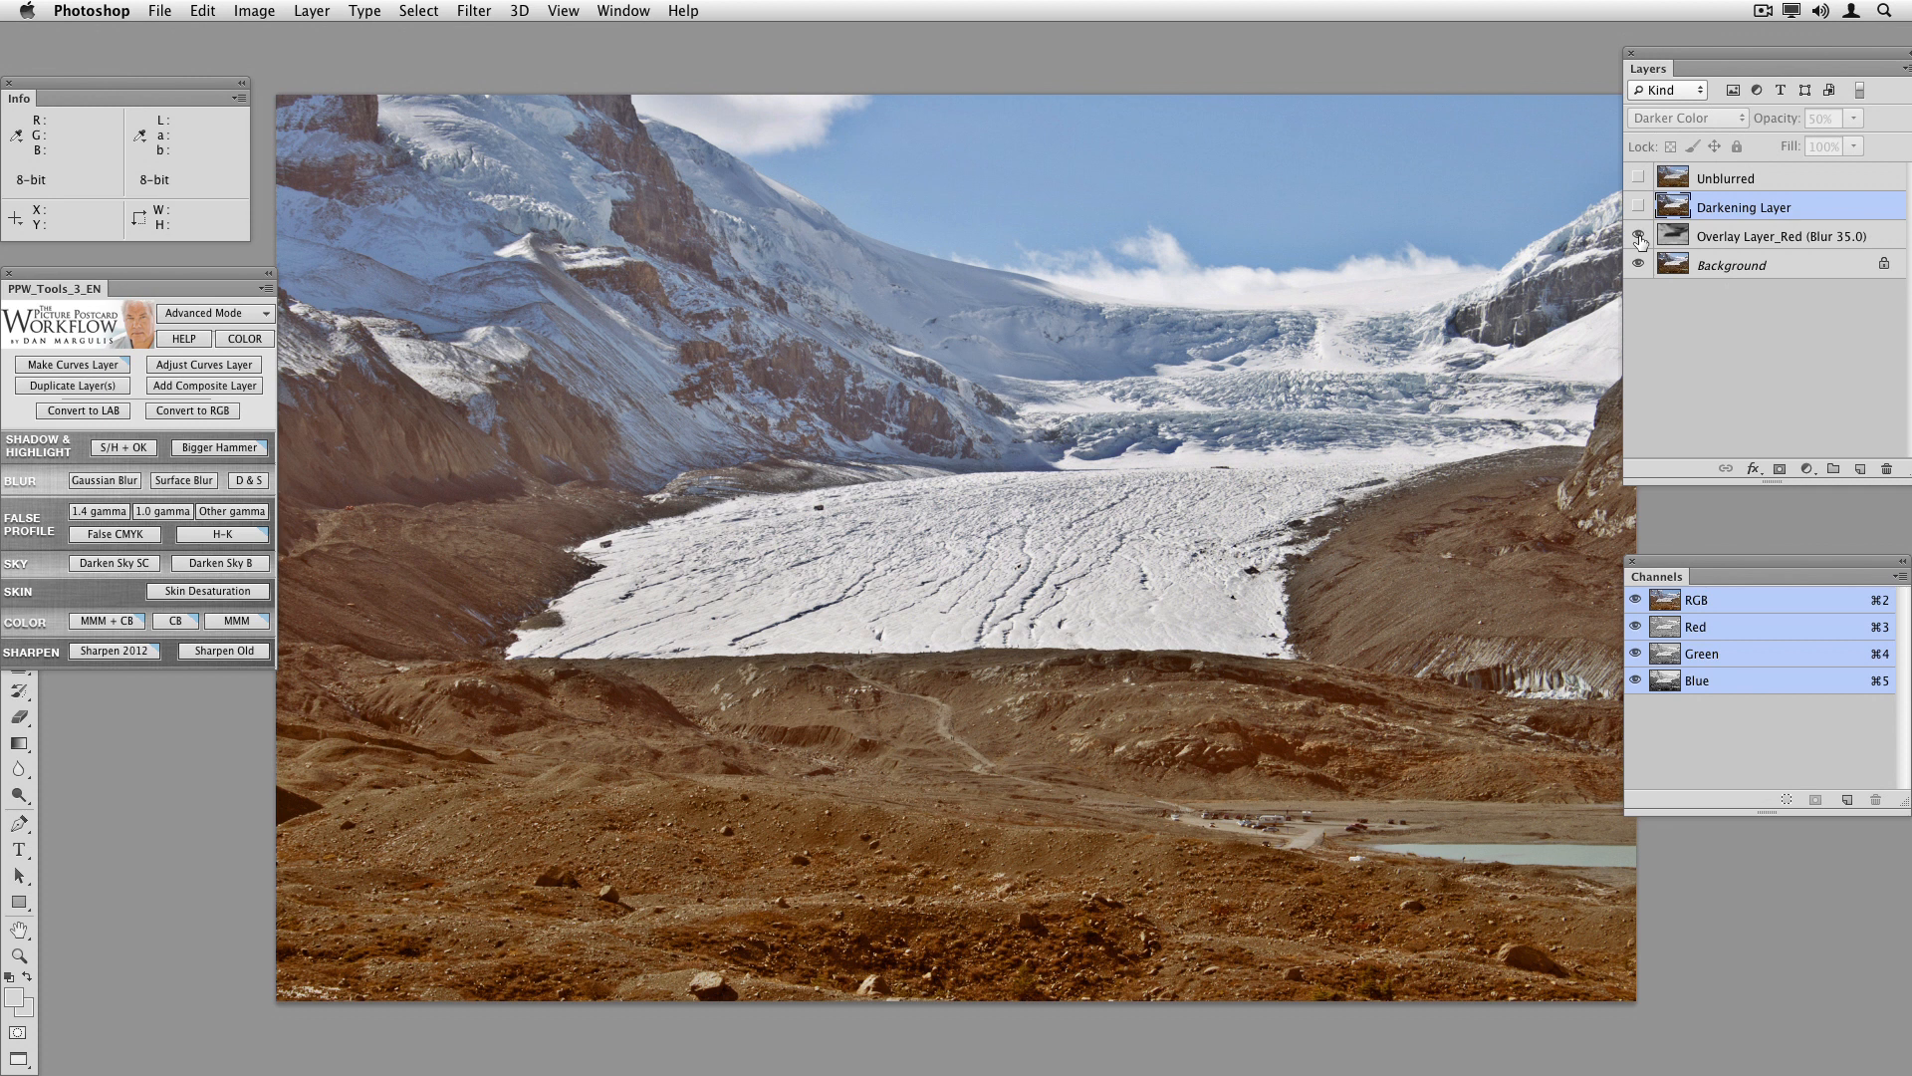
left_click(1639, 235)
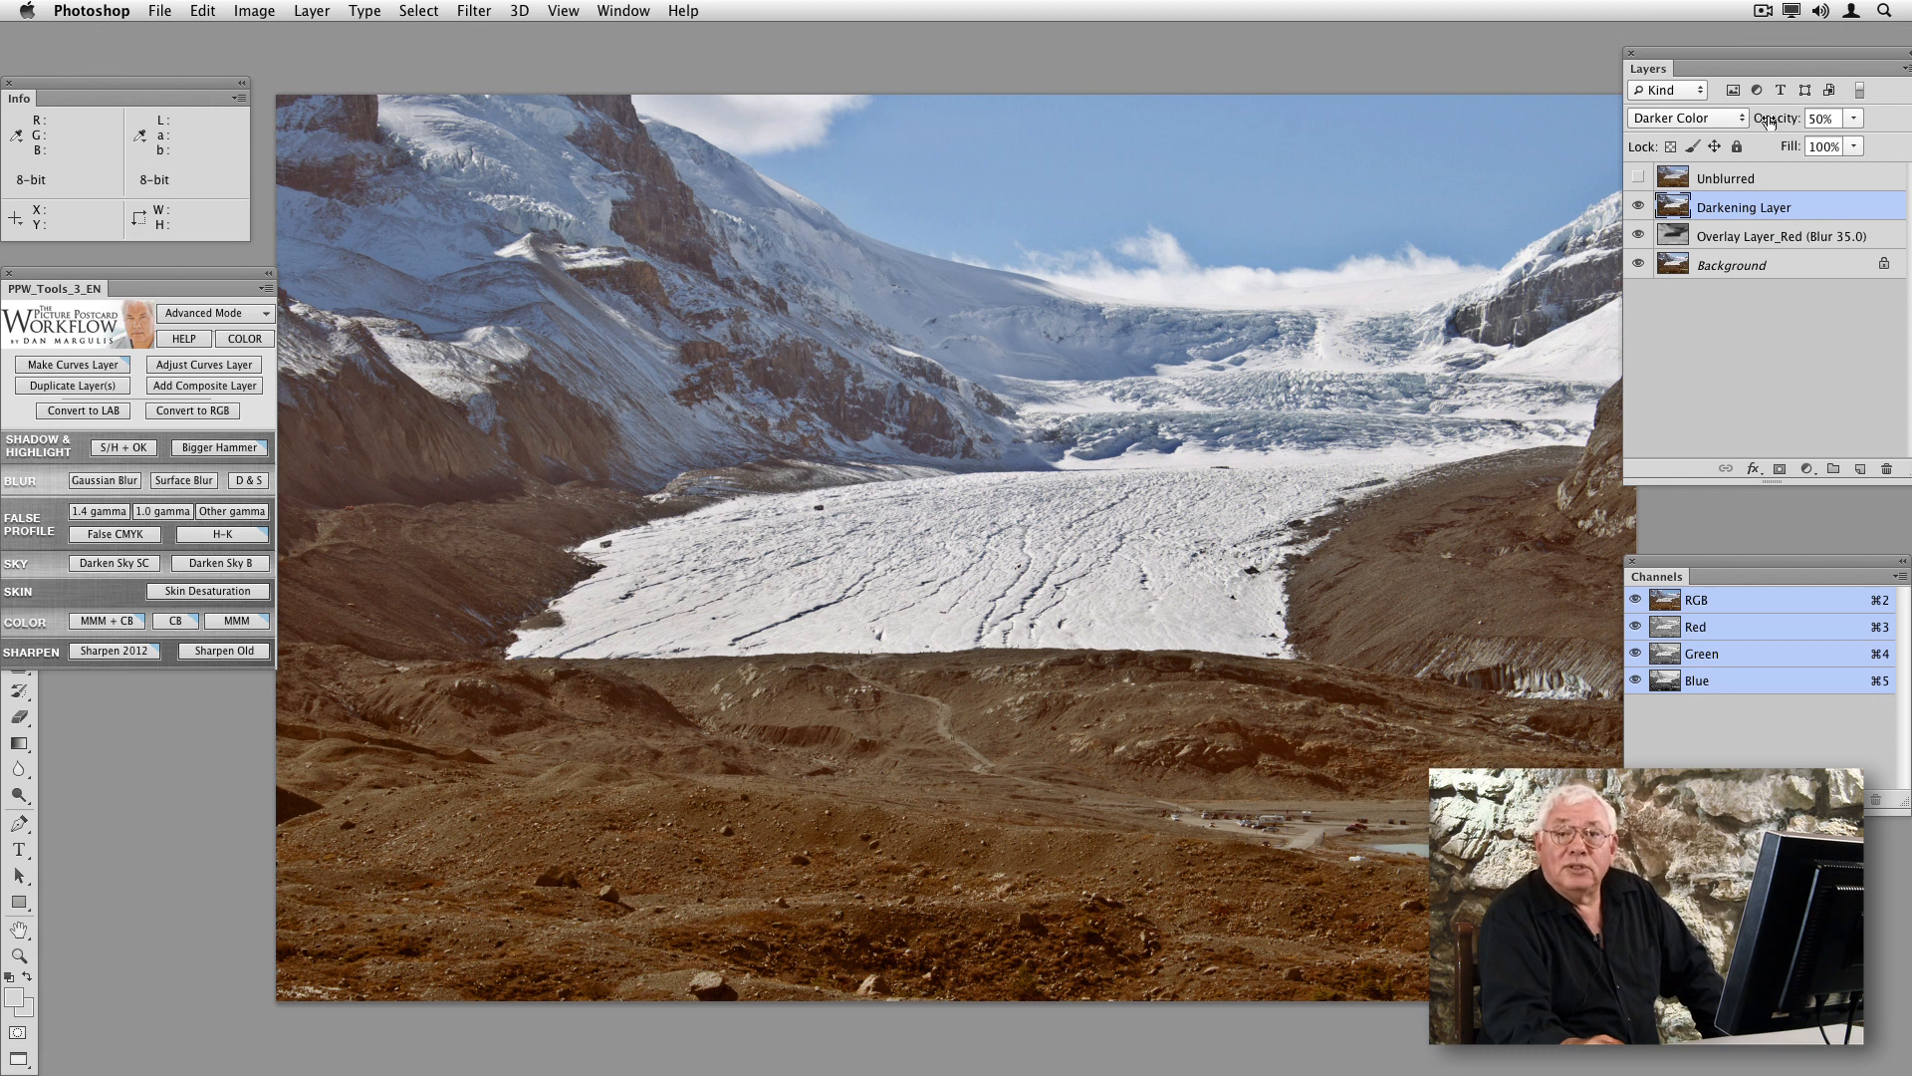
left_click(1853, 119)
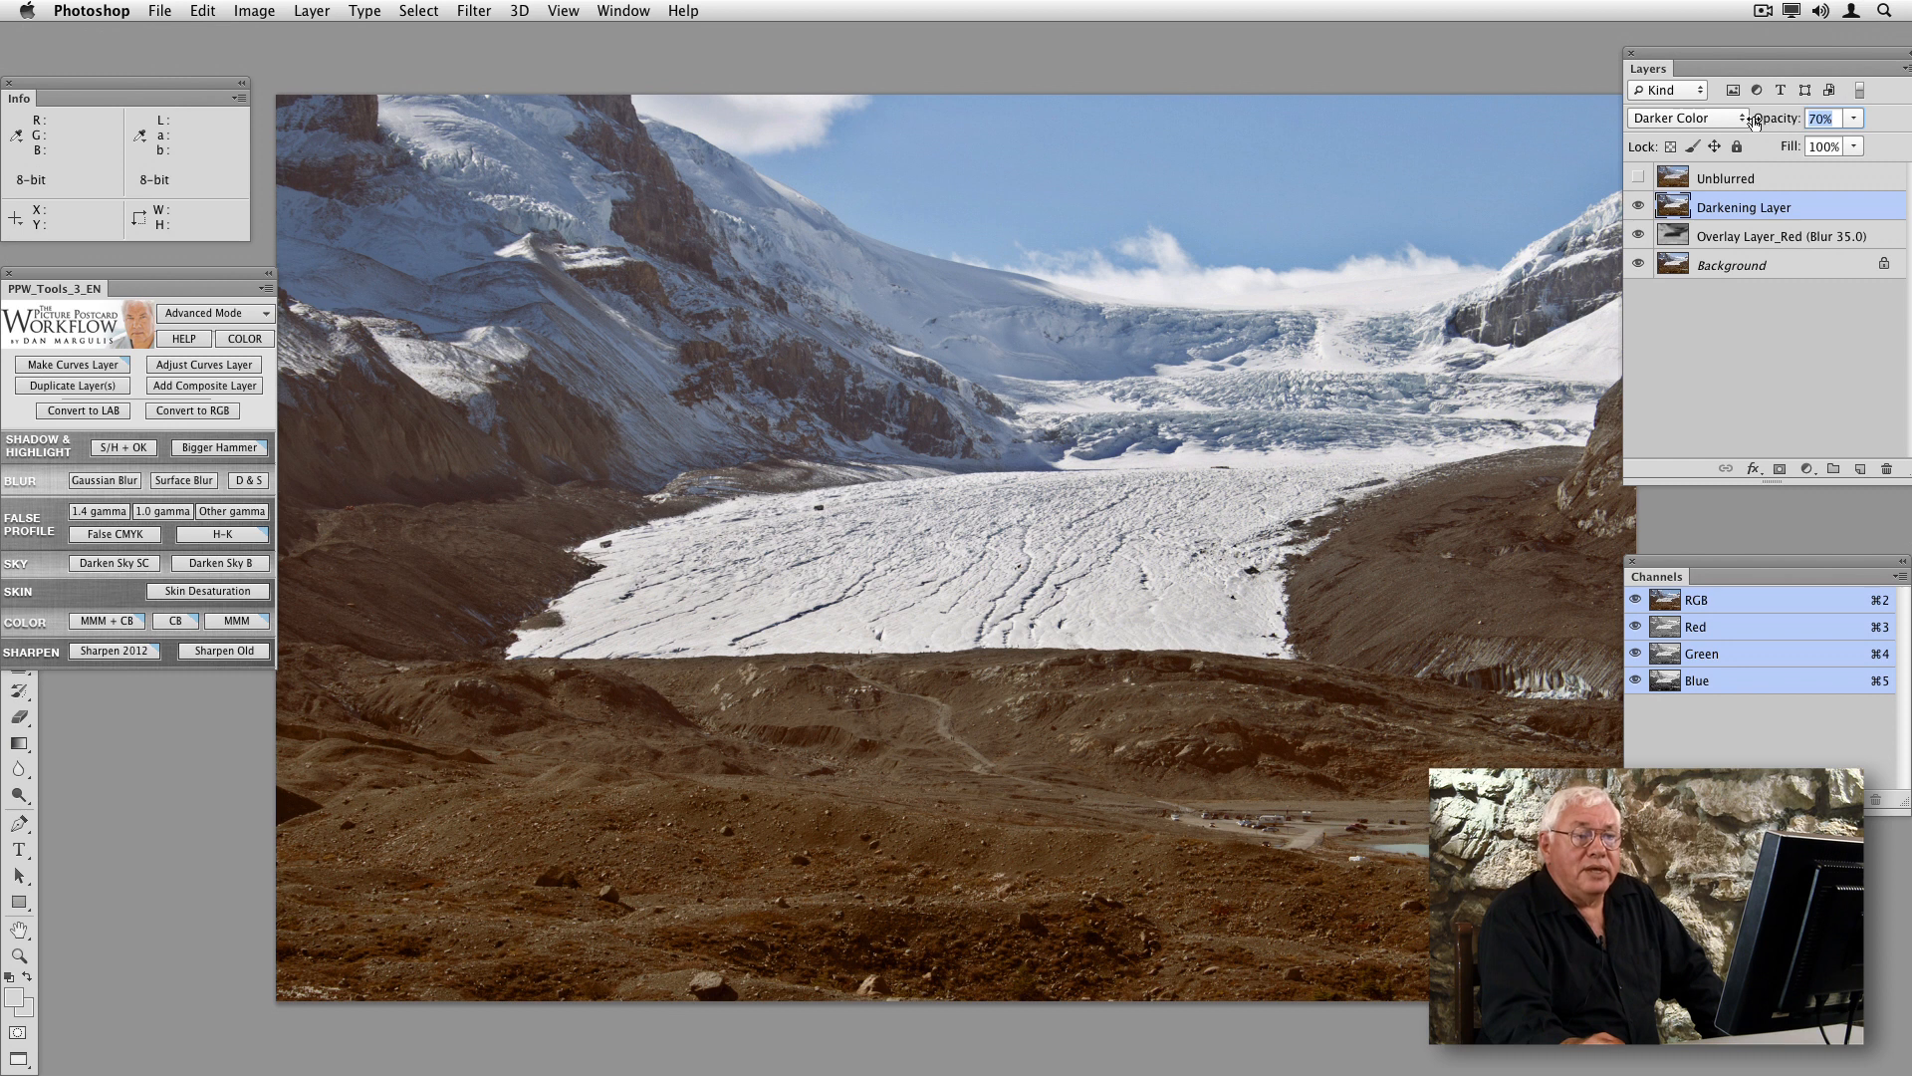
left_click_drag(1824, 118, 1811, 119)
type("50")
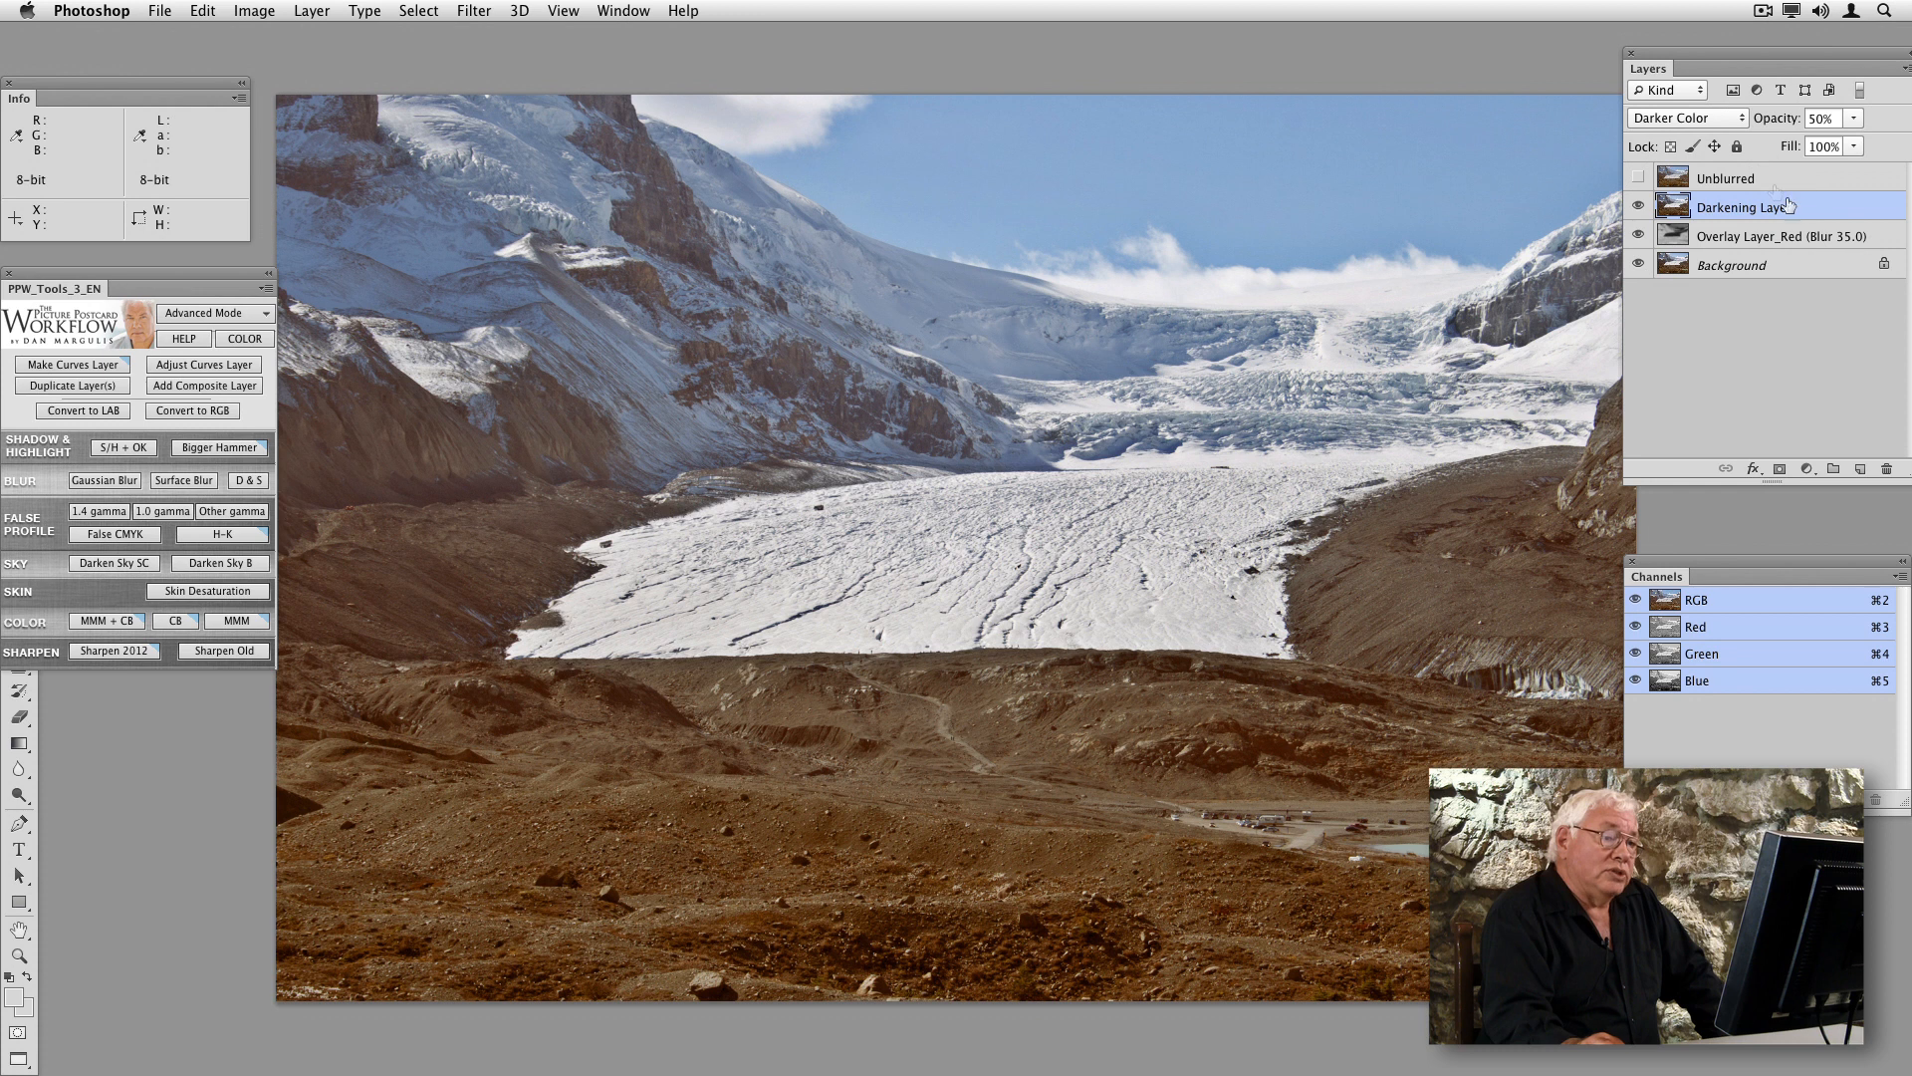
mouse_move(1825, 180)
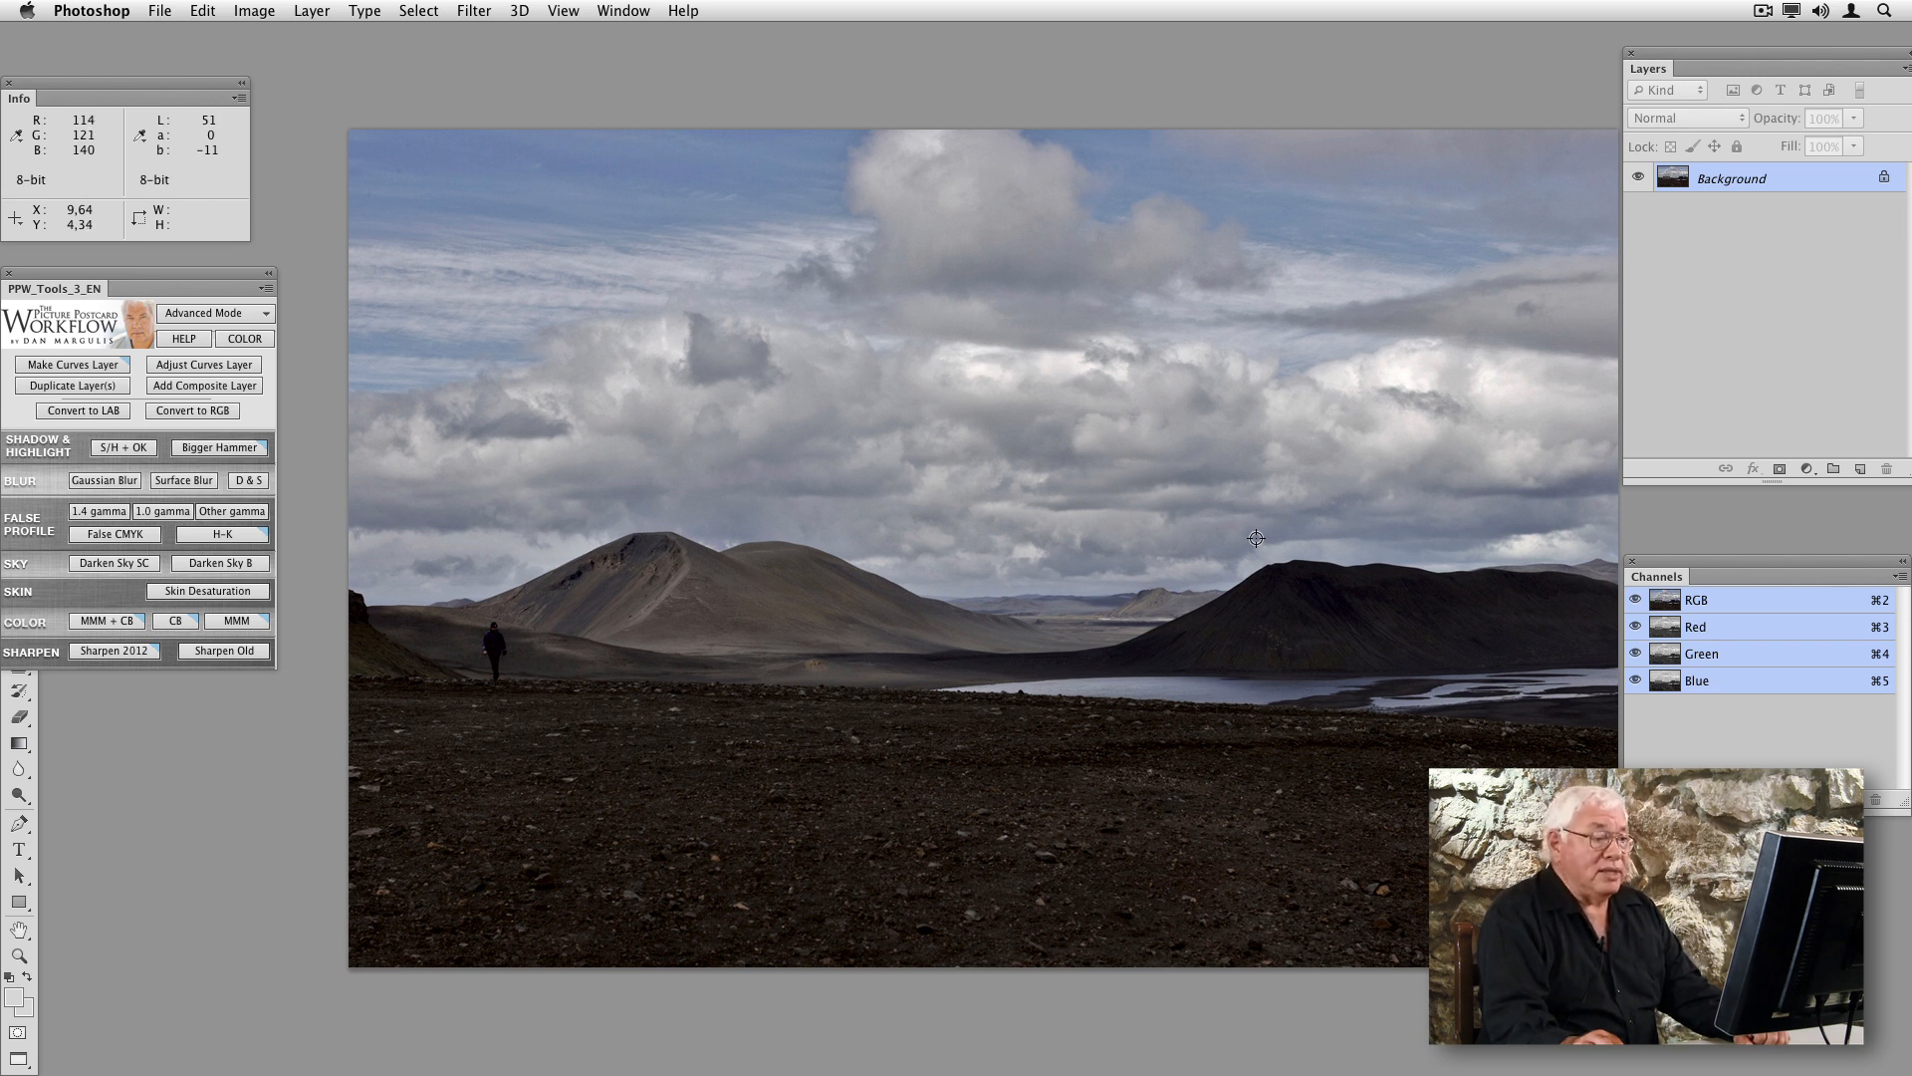
mouse_move(648, 713)
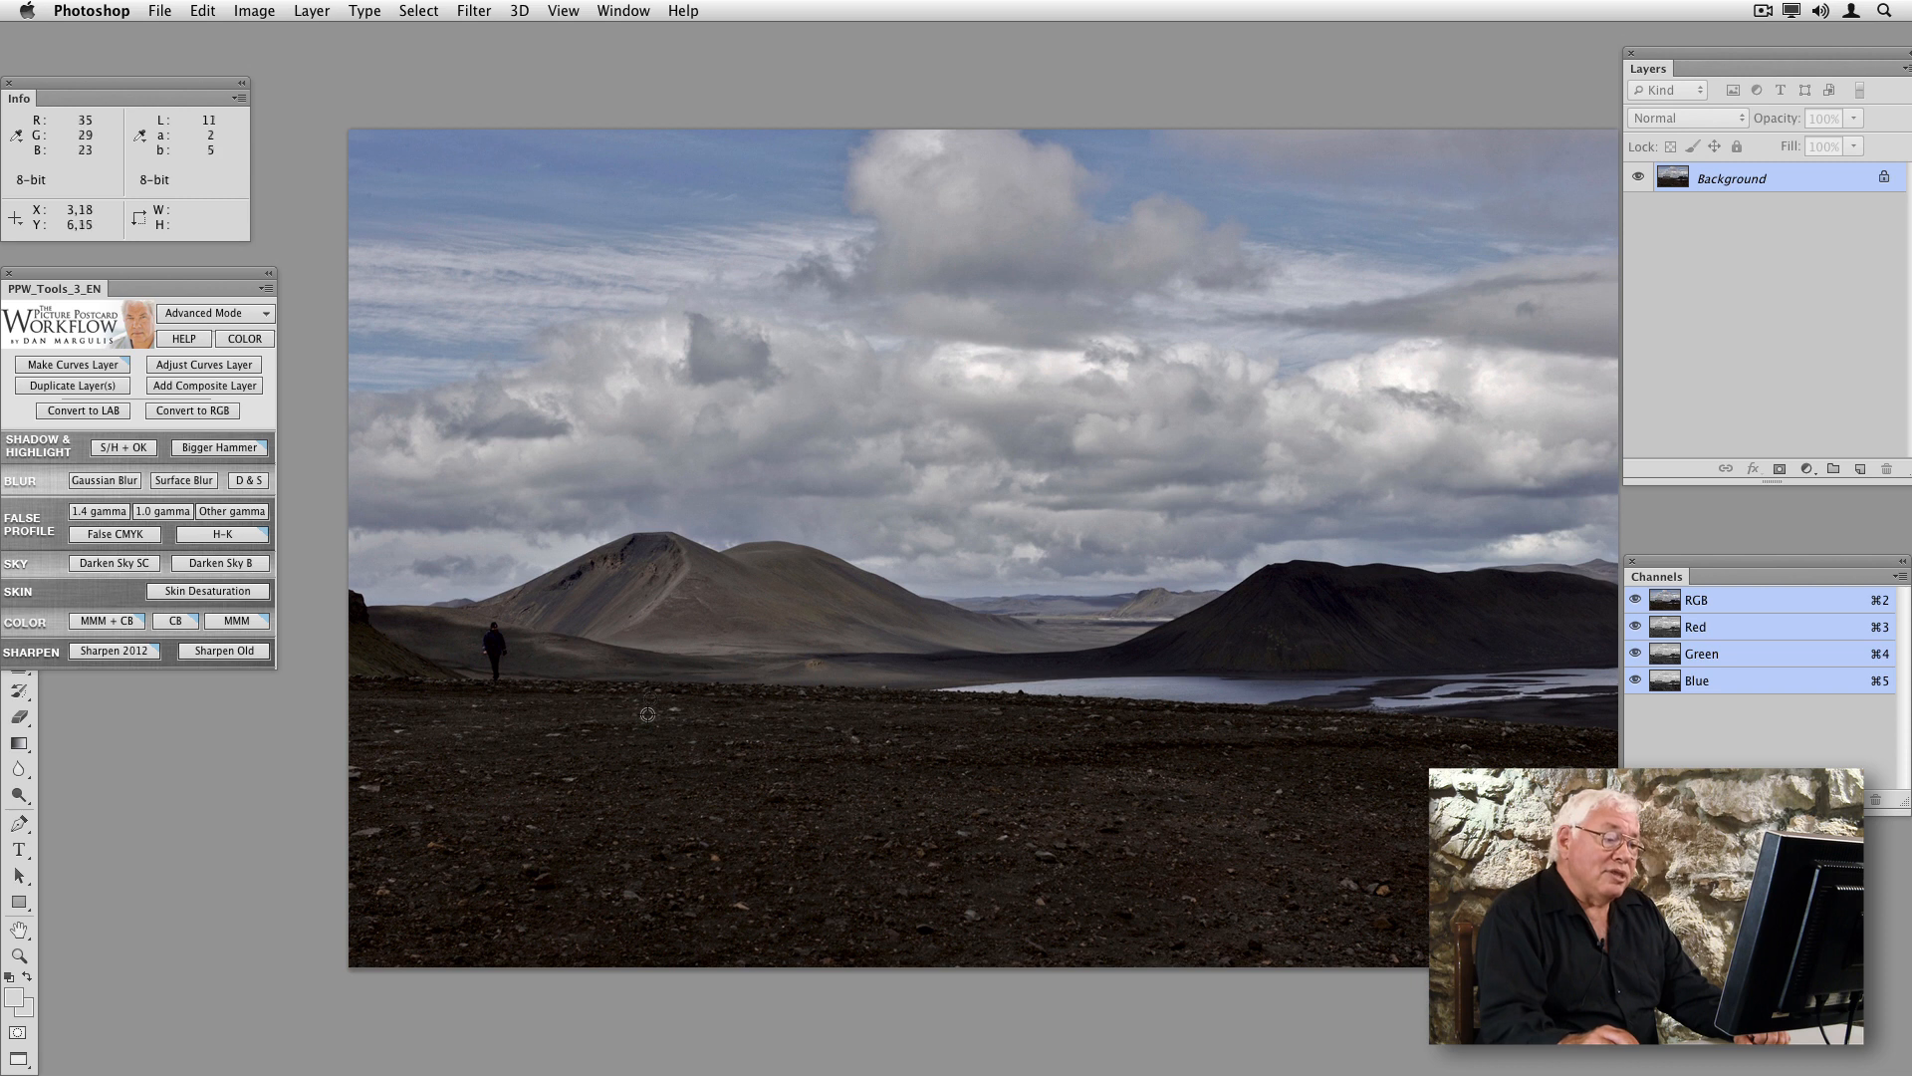
mouse_move(1237, 695)
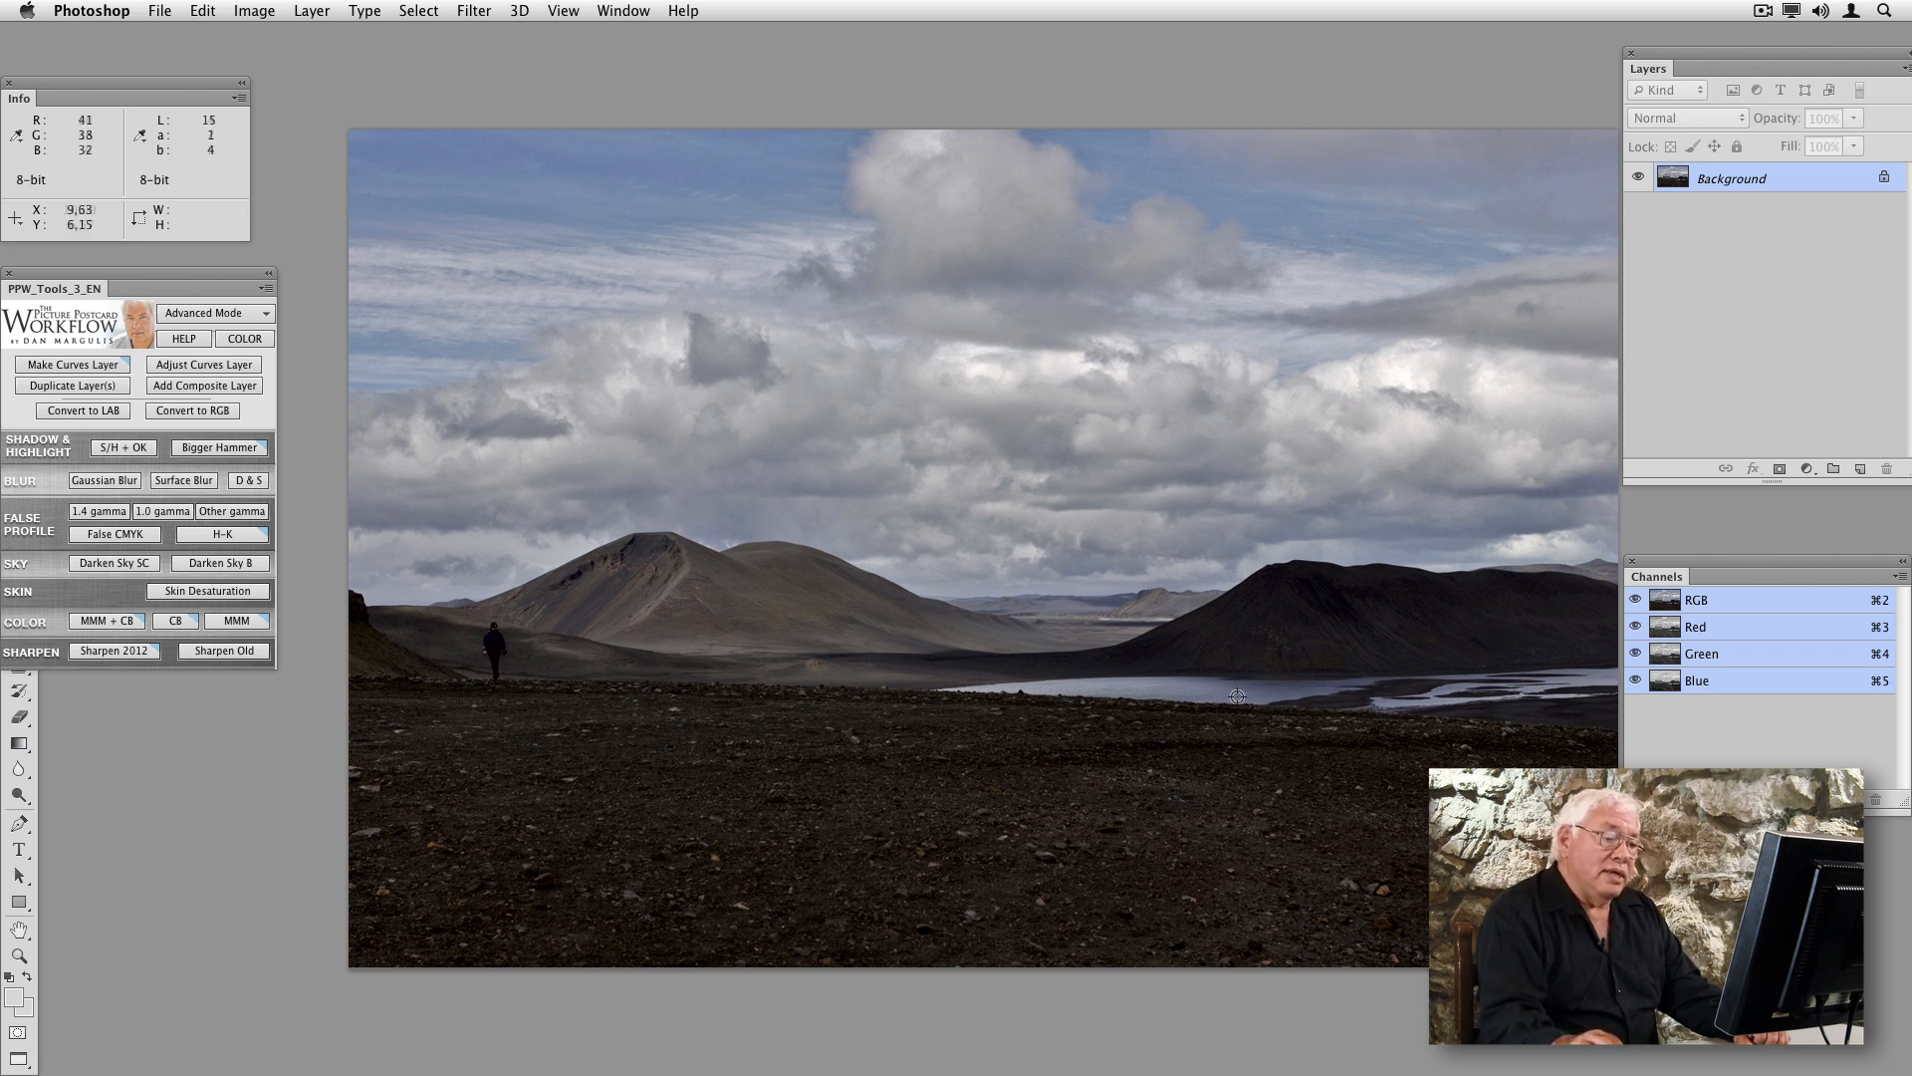
mouse_move(642, 561)
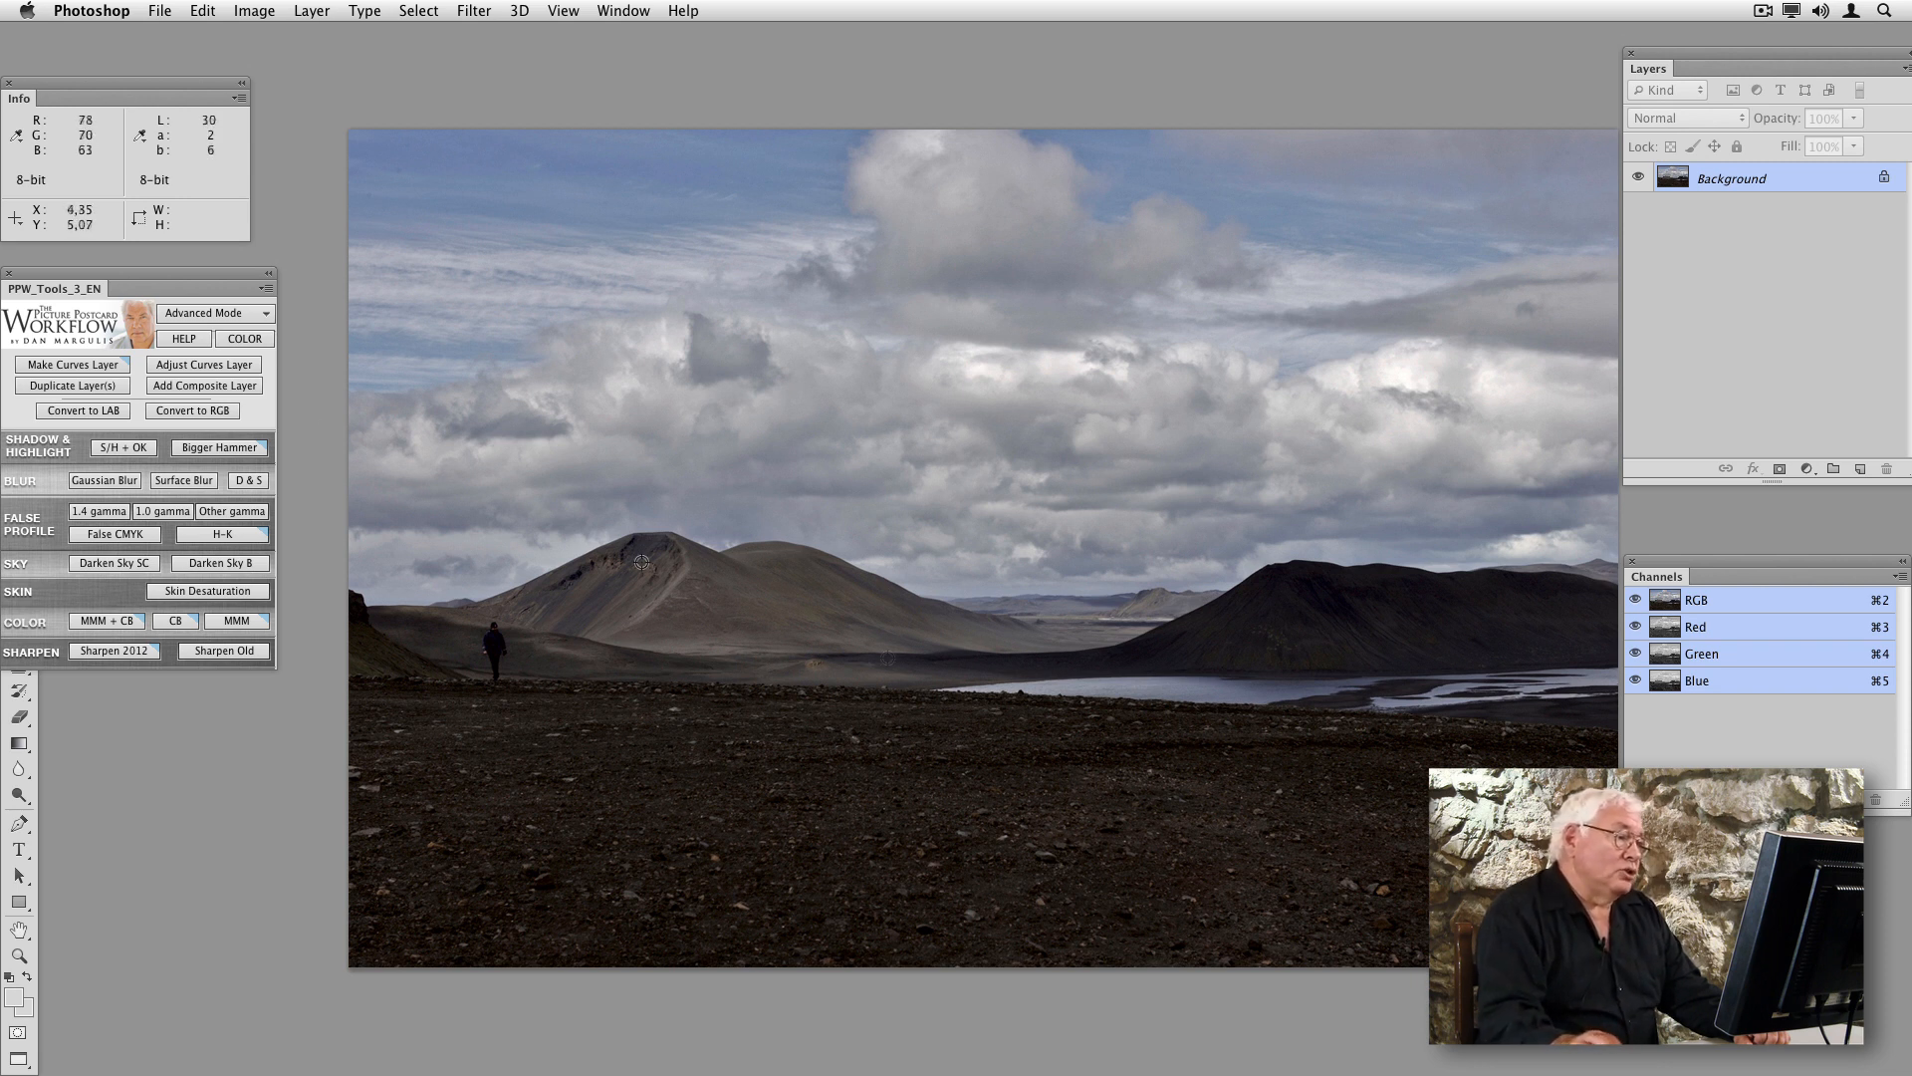
mouse_move(217, 448)
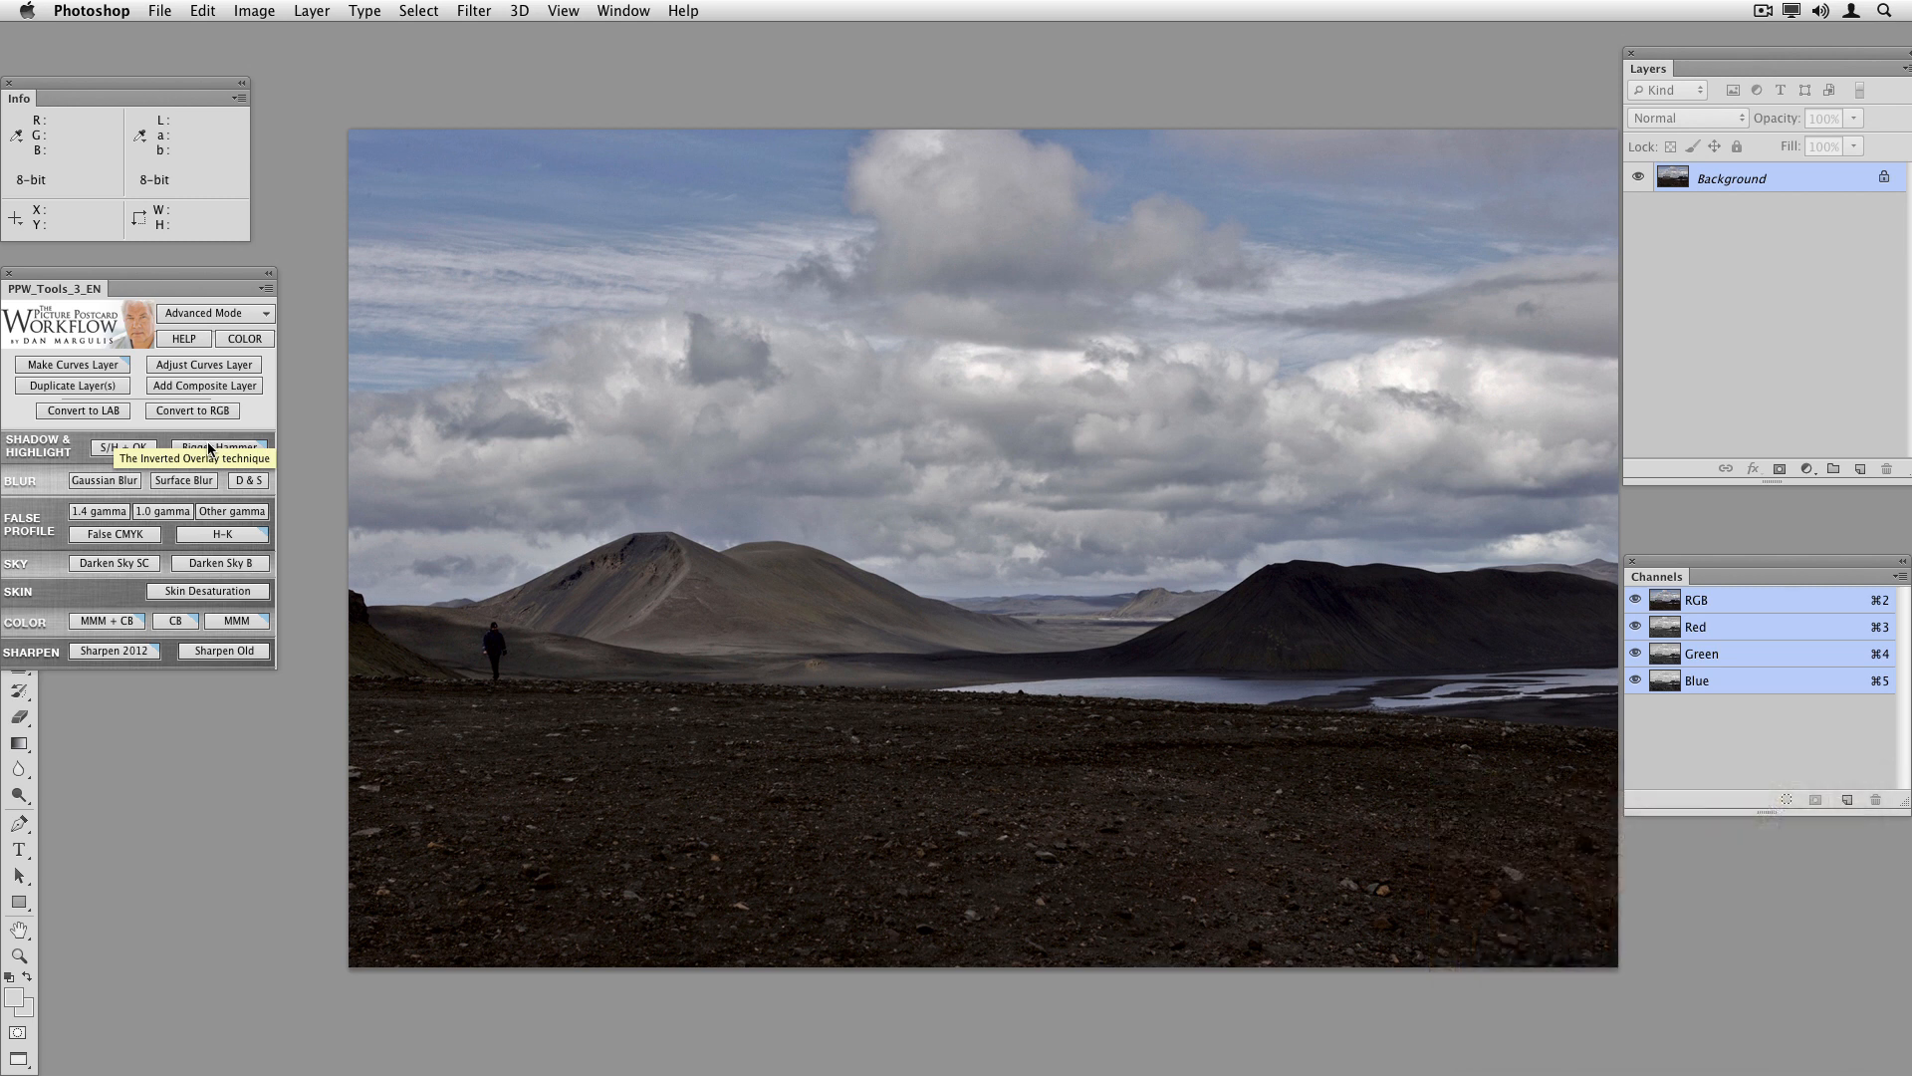
Run Bigger Hammer on the landscape and compare with the overlay hidden and shown.
left_click(217, 448)
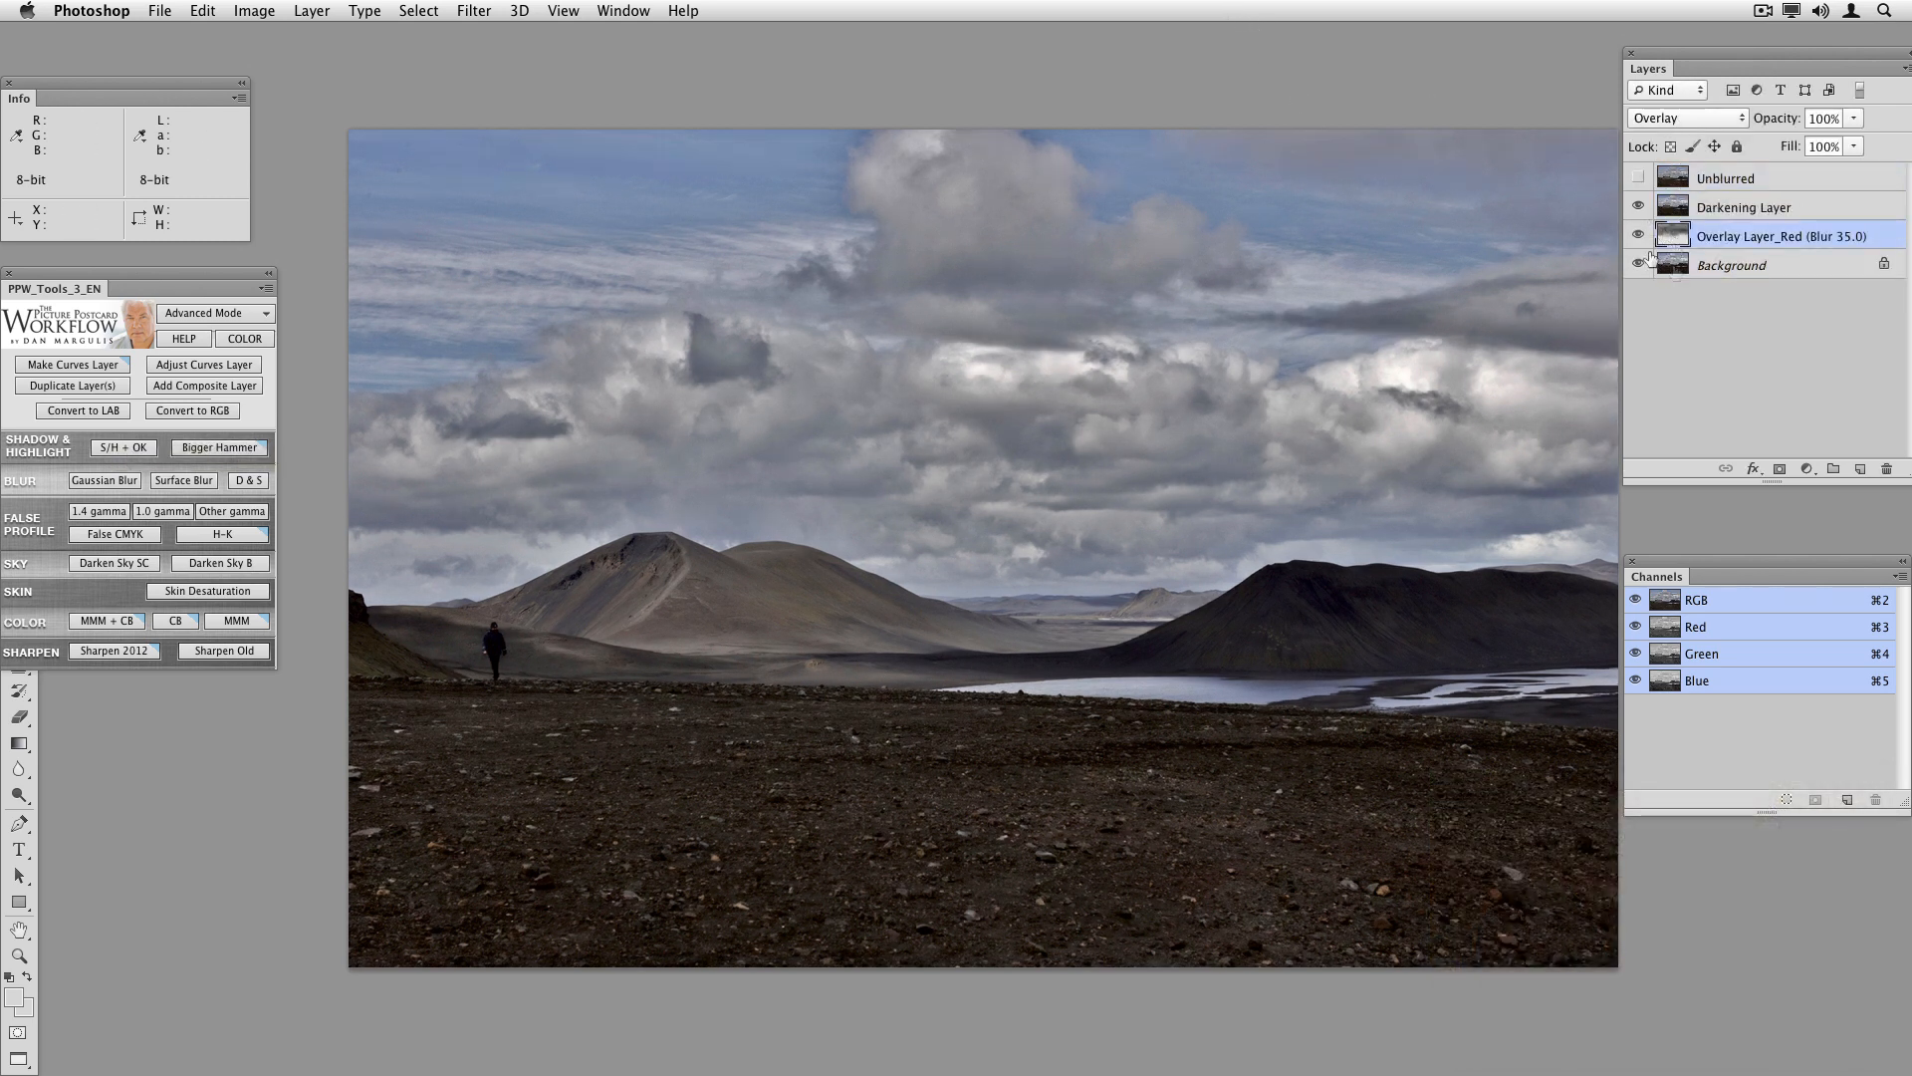
left_click(1639, 237)
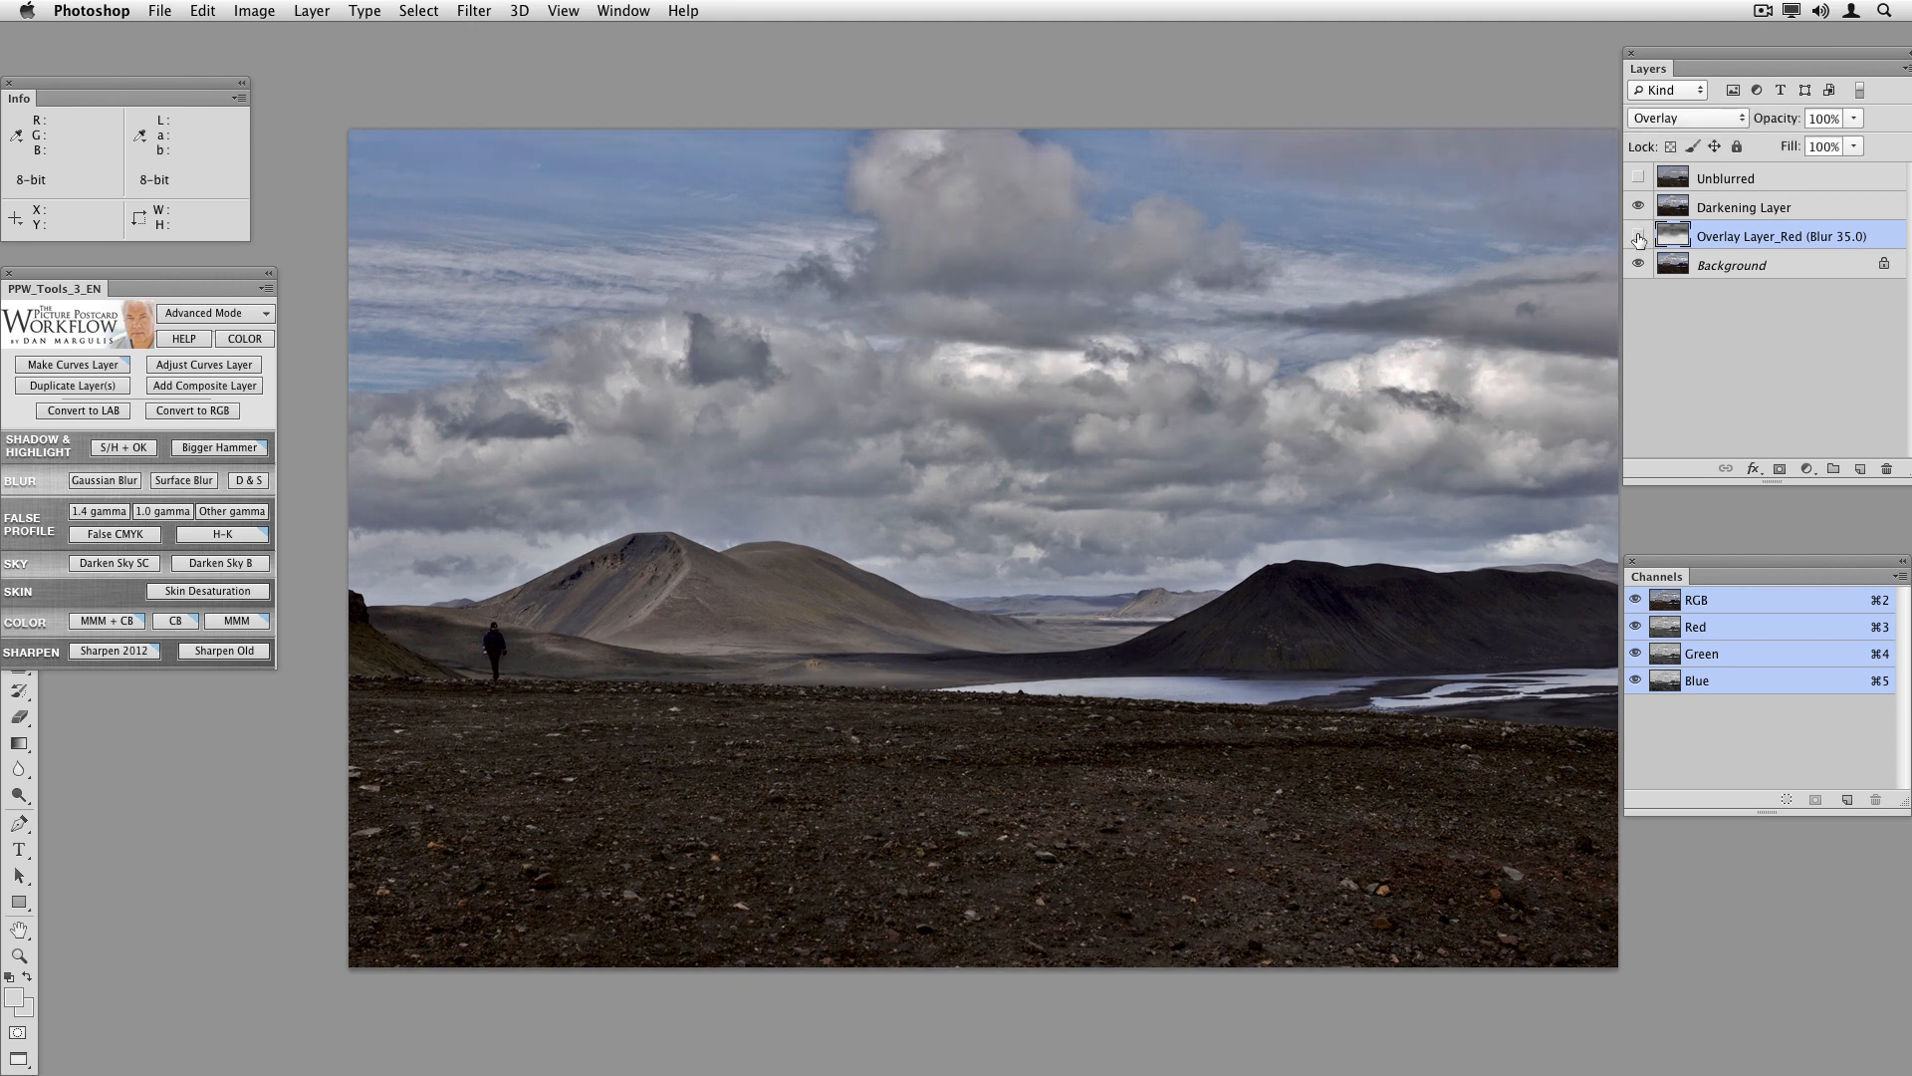
left_click(1637, 235)
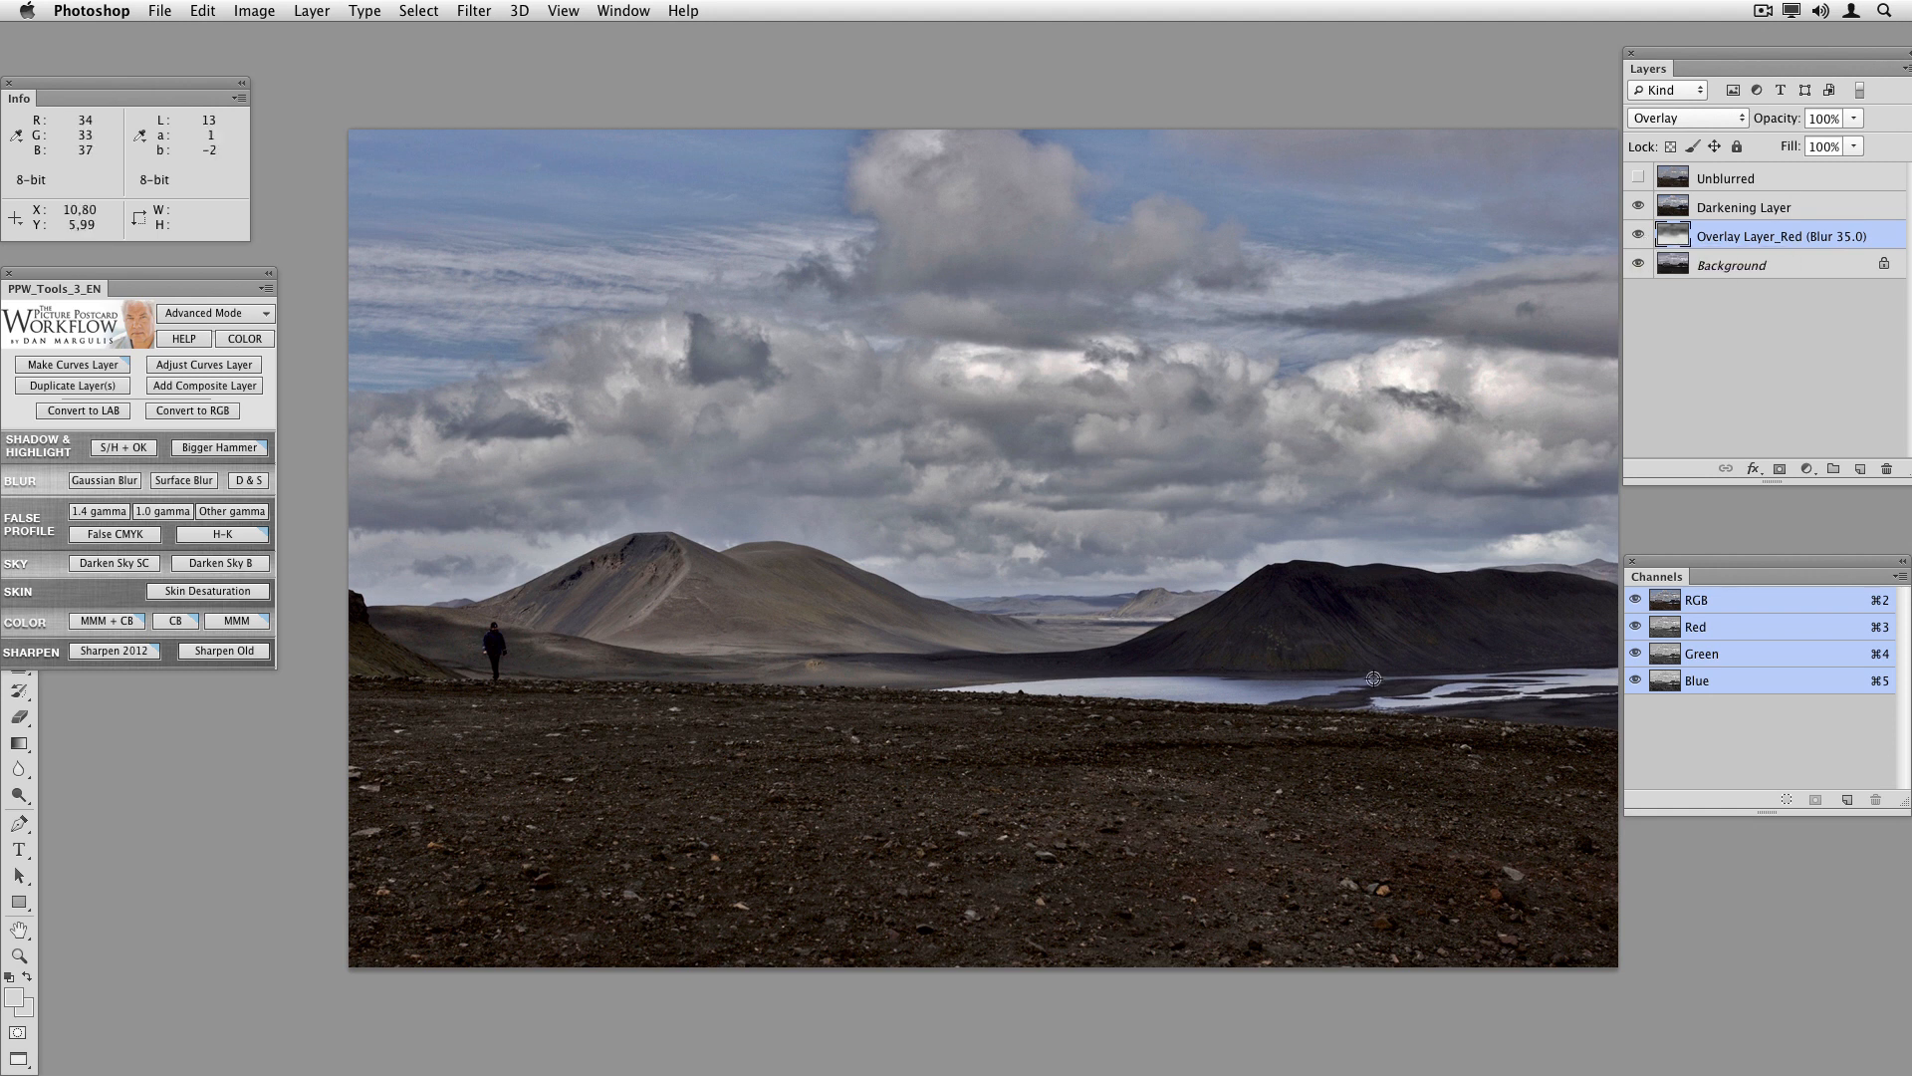
Turn off the darkening layer and compare the overlay on and off again.
left_click(1637, 206)
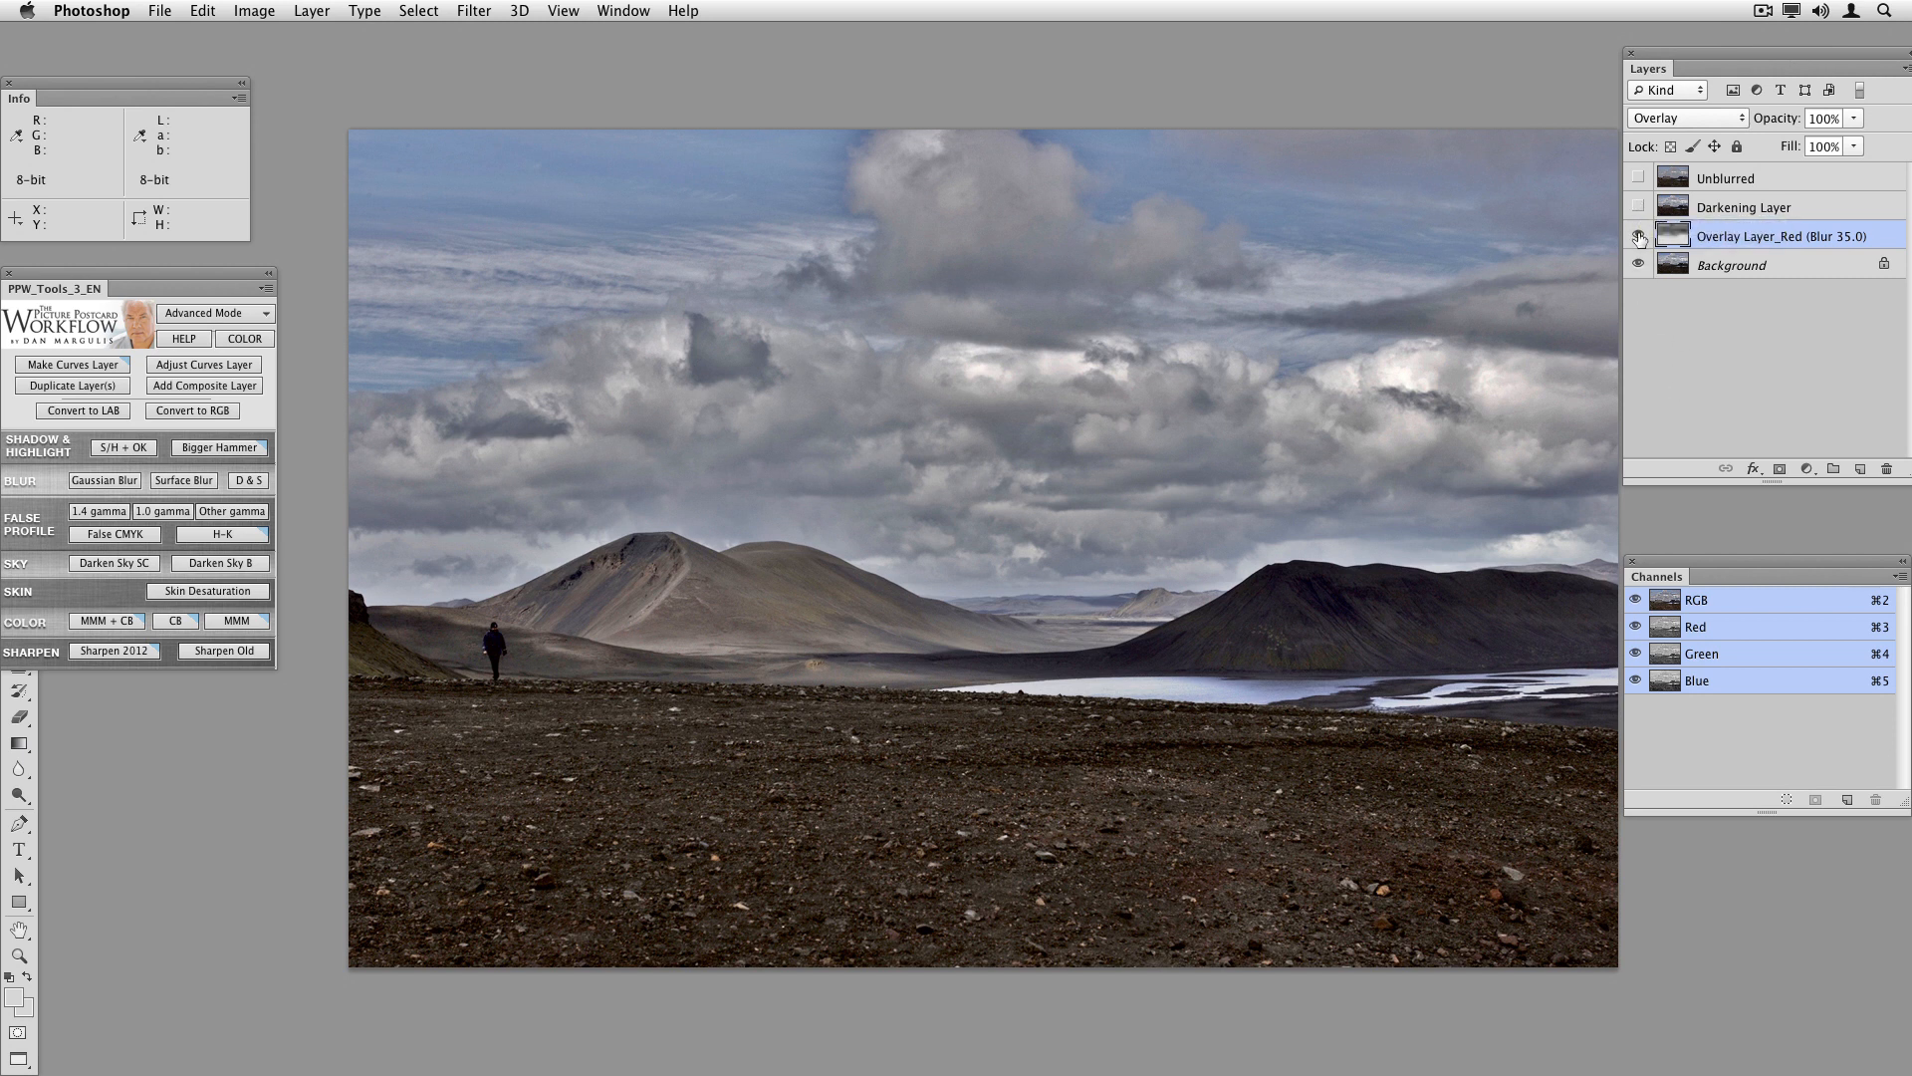
left_click(1639, 235)
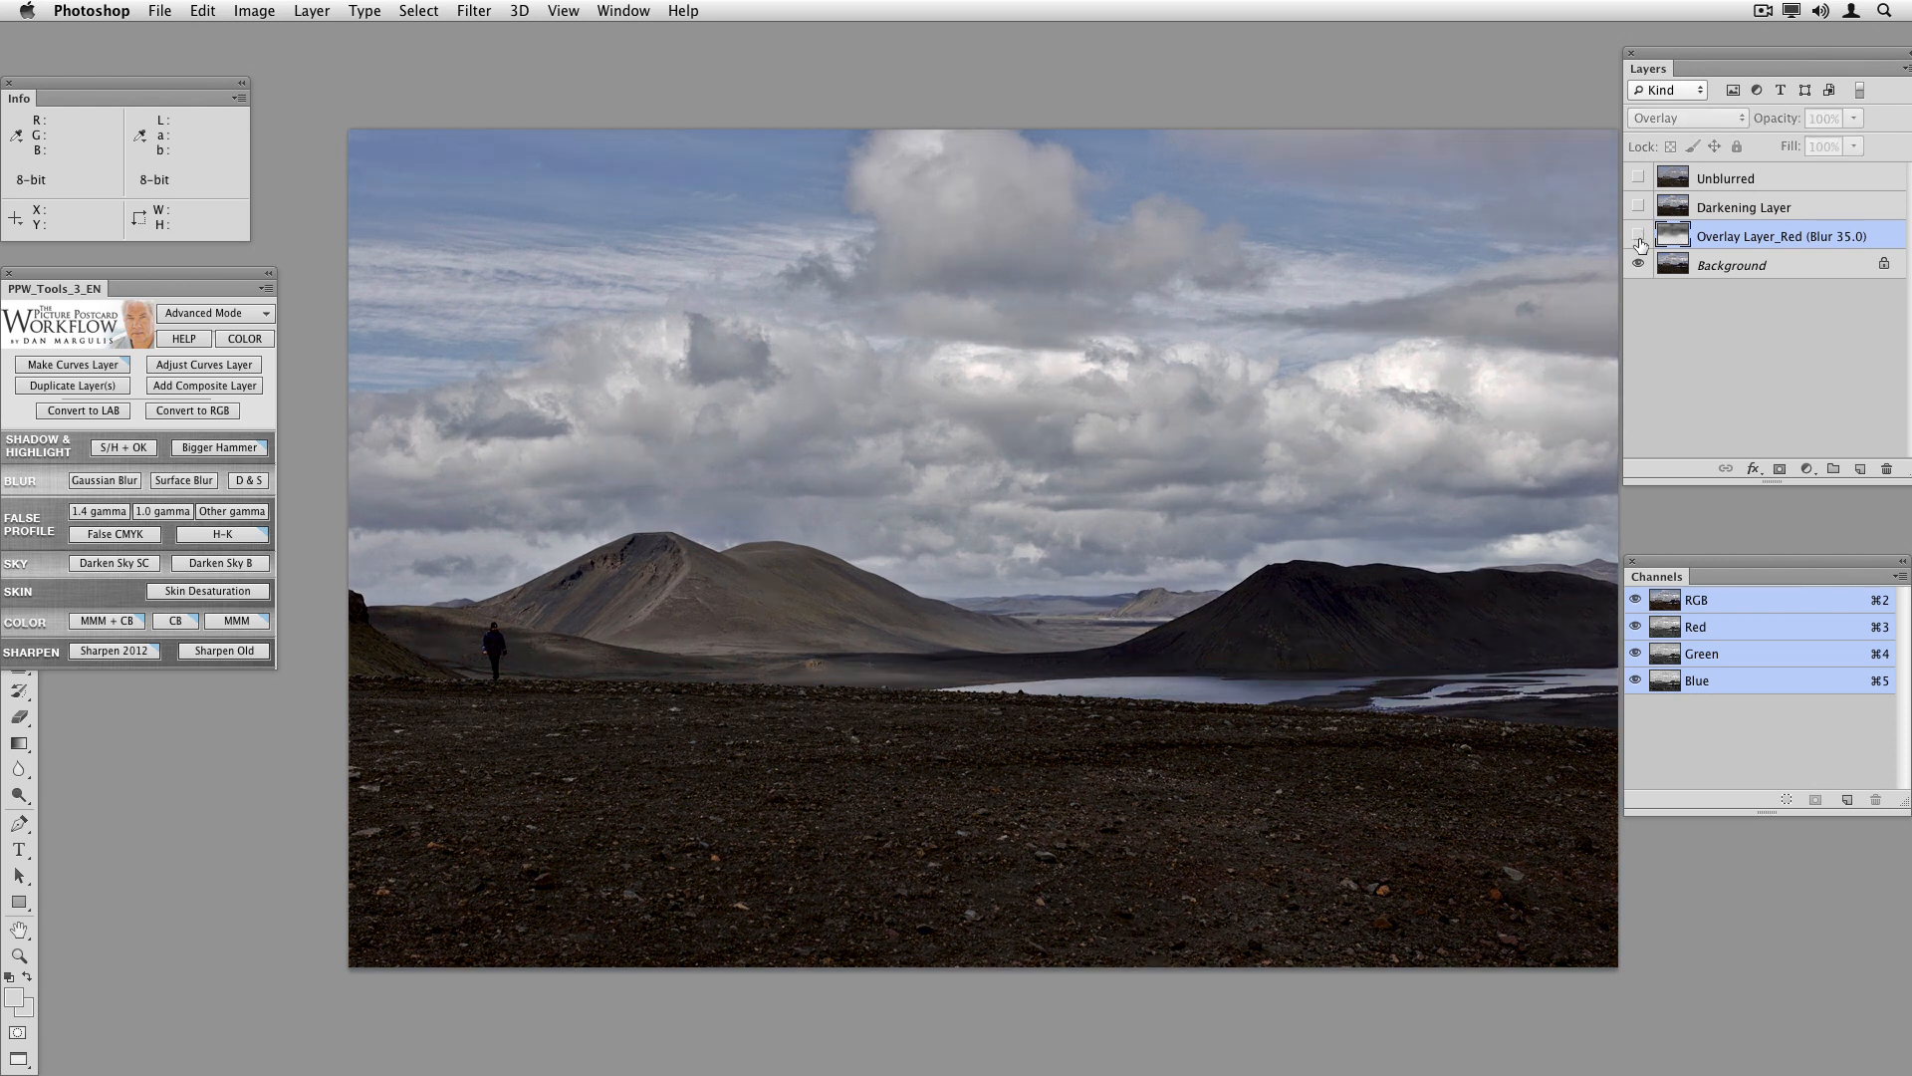
left_click(1640, 237)
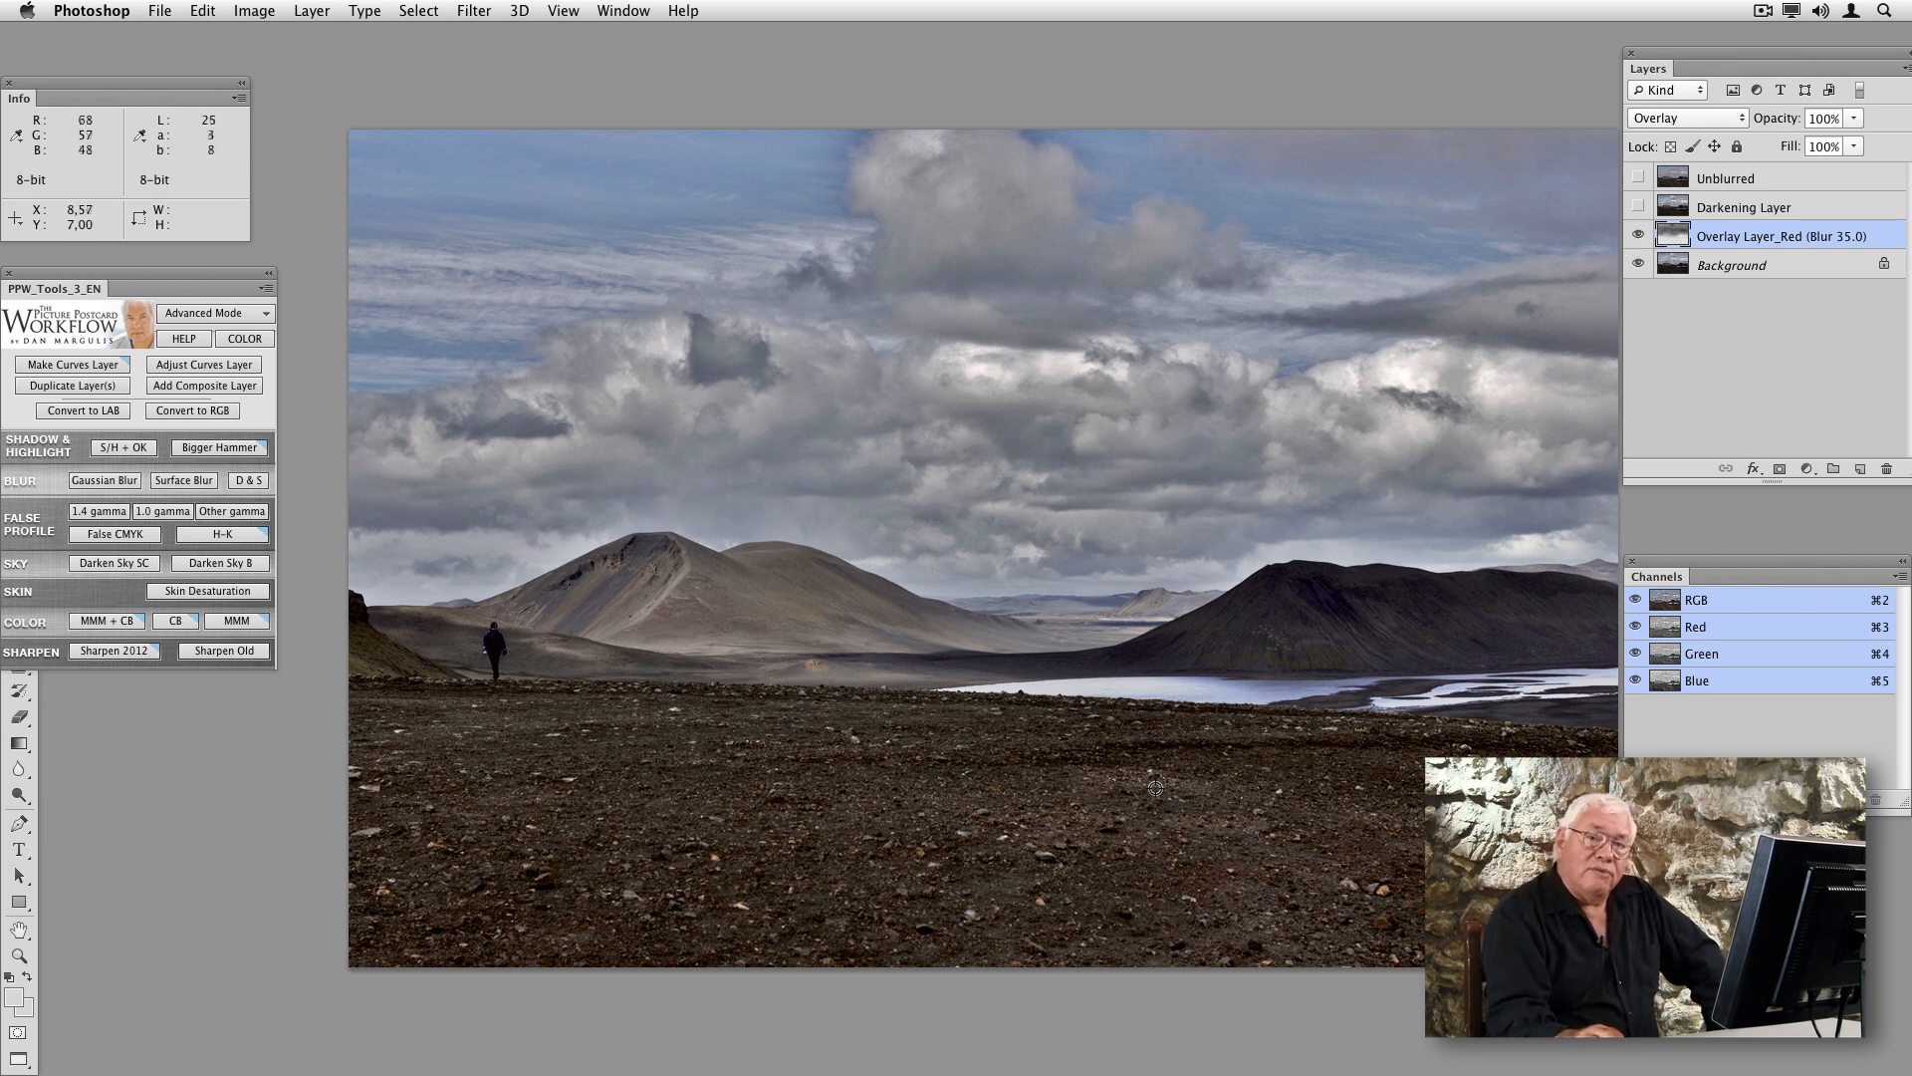
mouse_move(1116, 411)
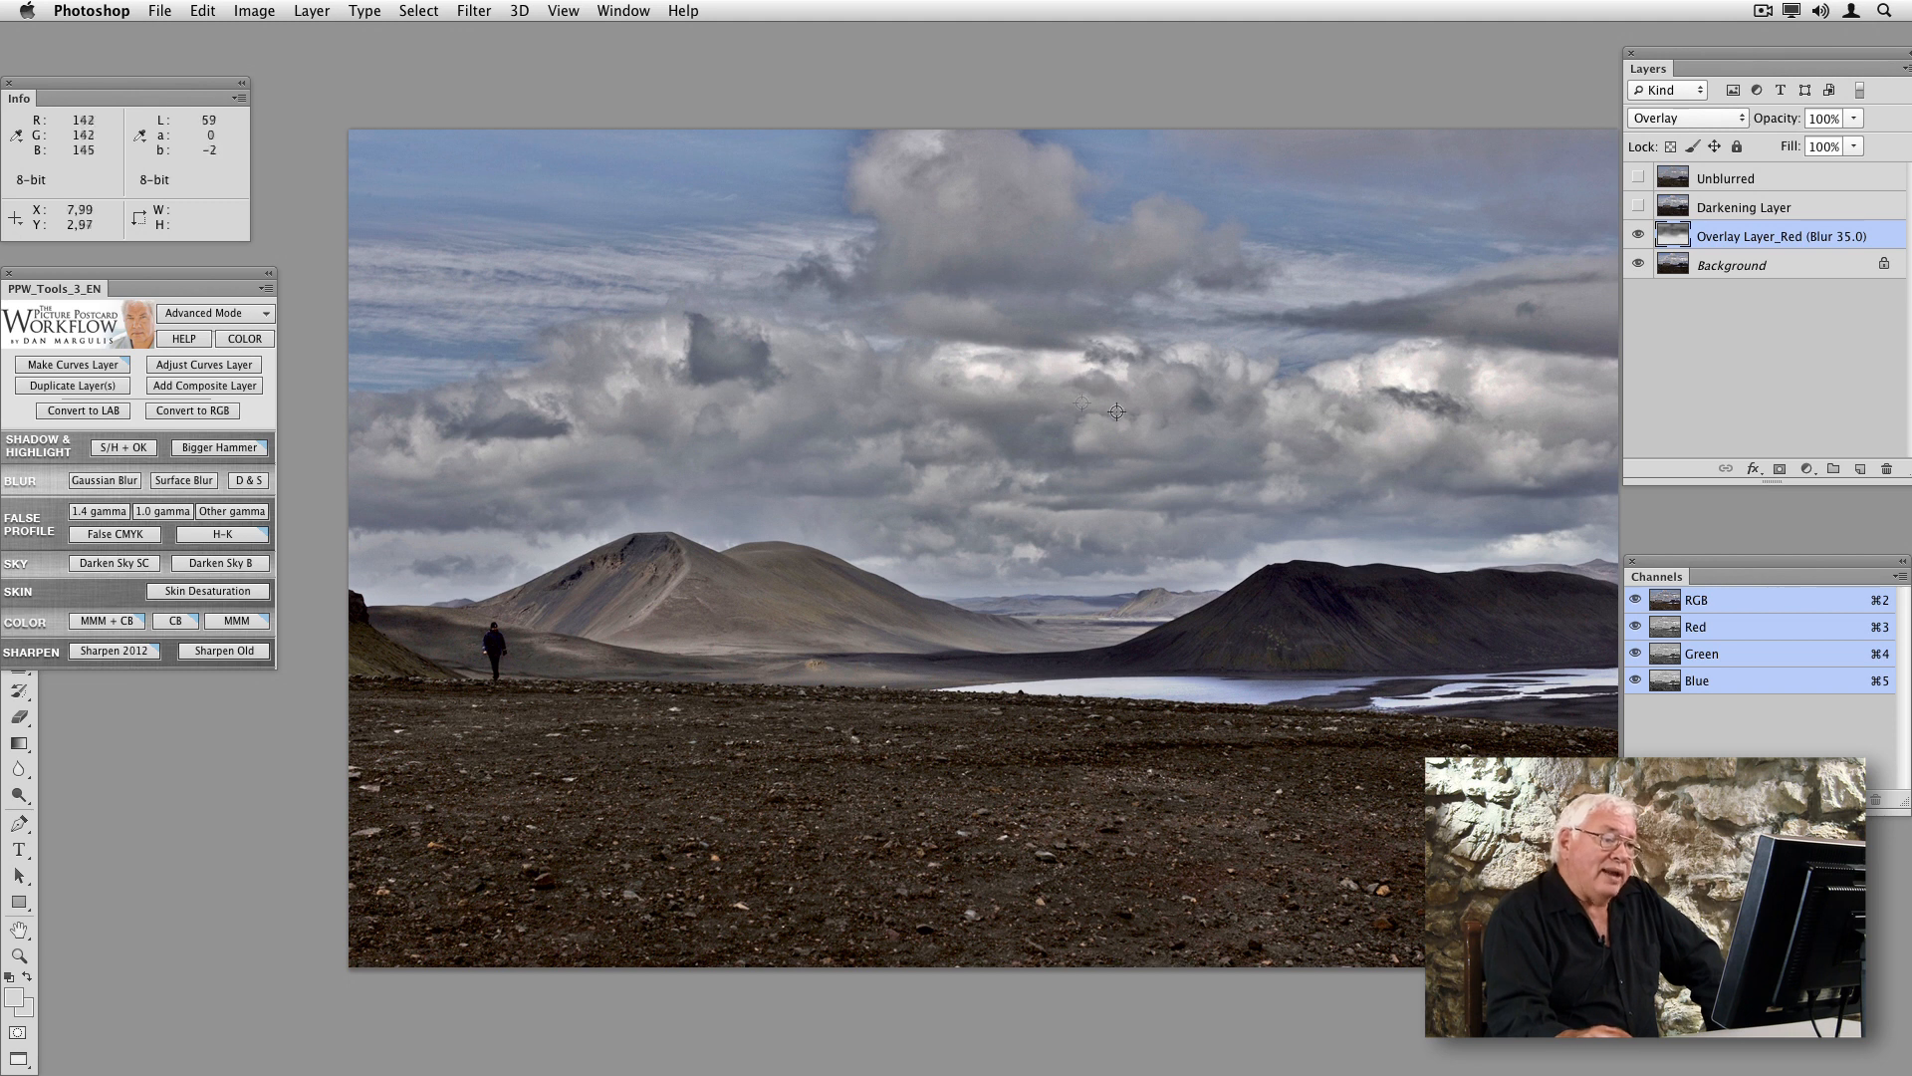
mouse_move(1115, 398)
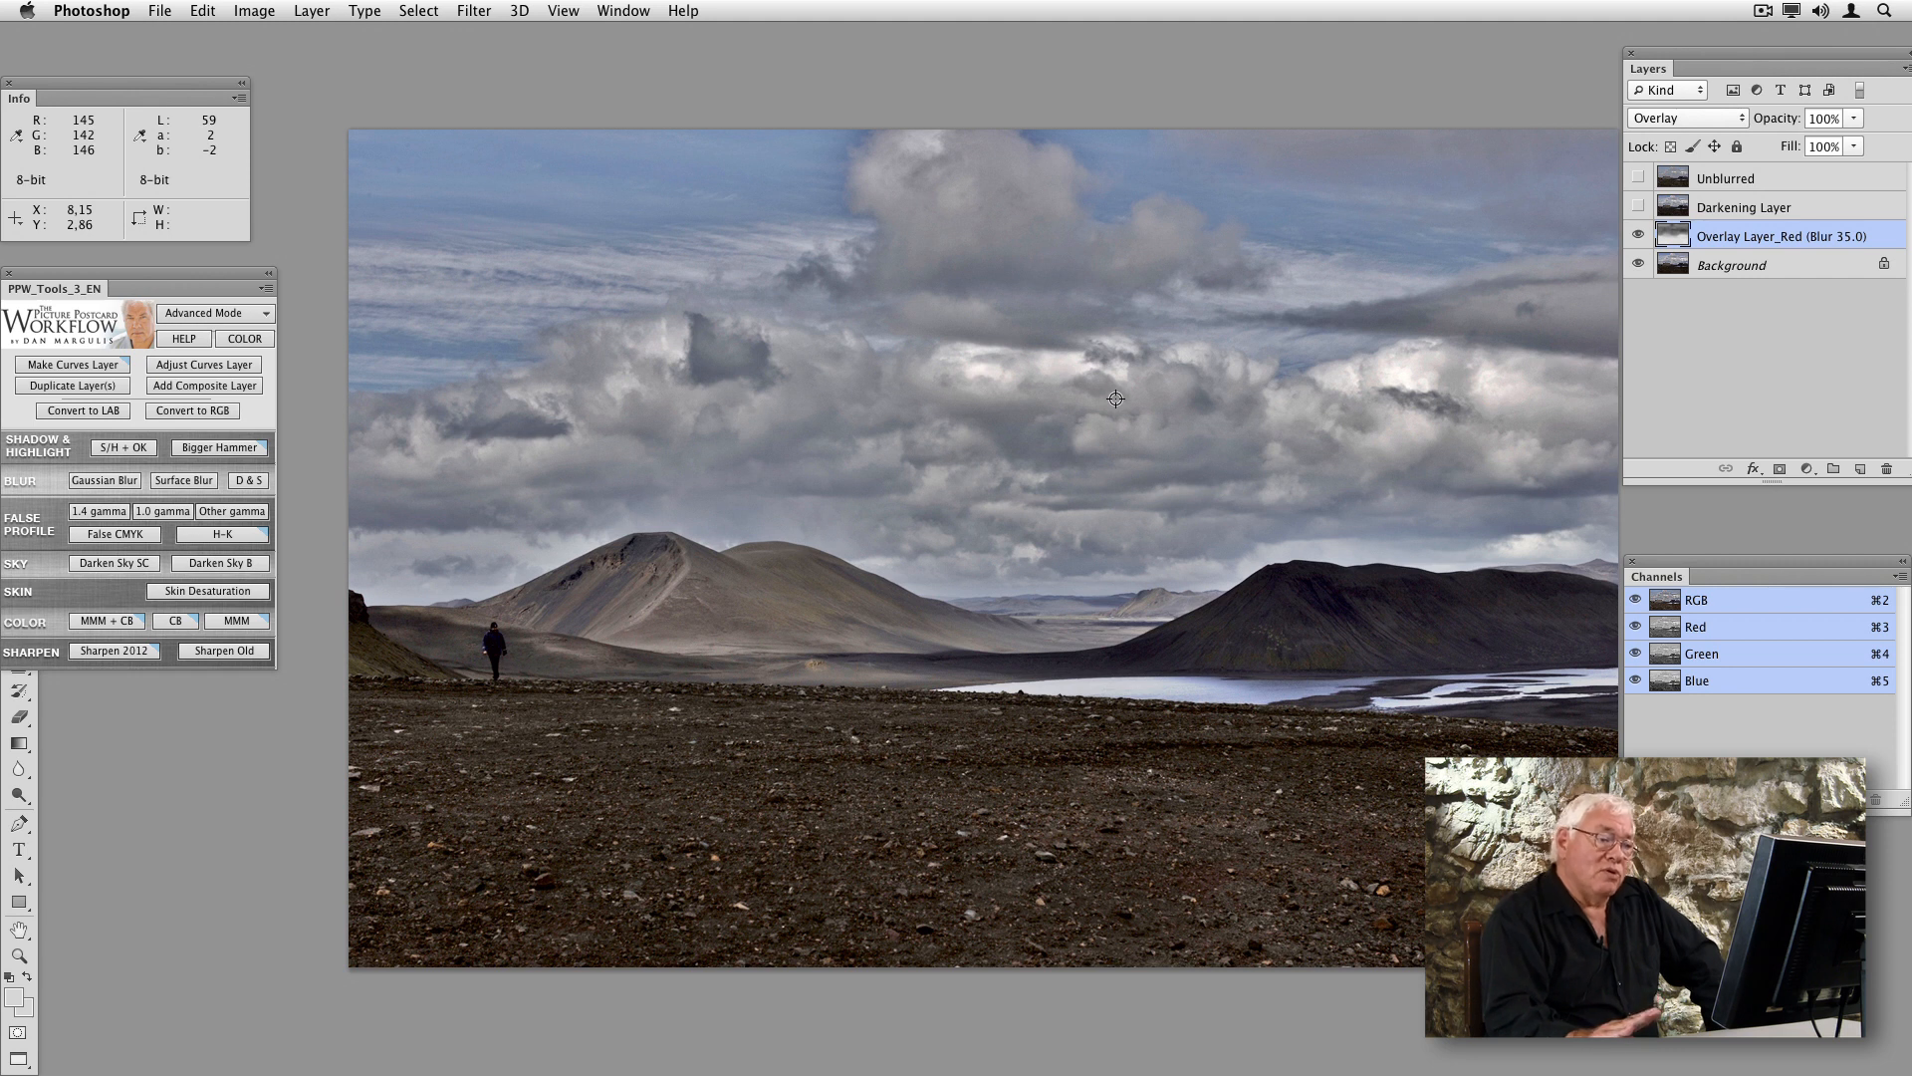
mouse_move(1229, 415)
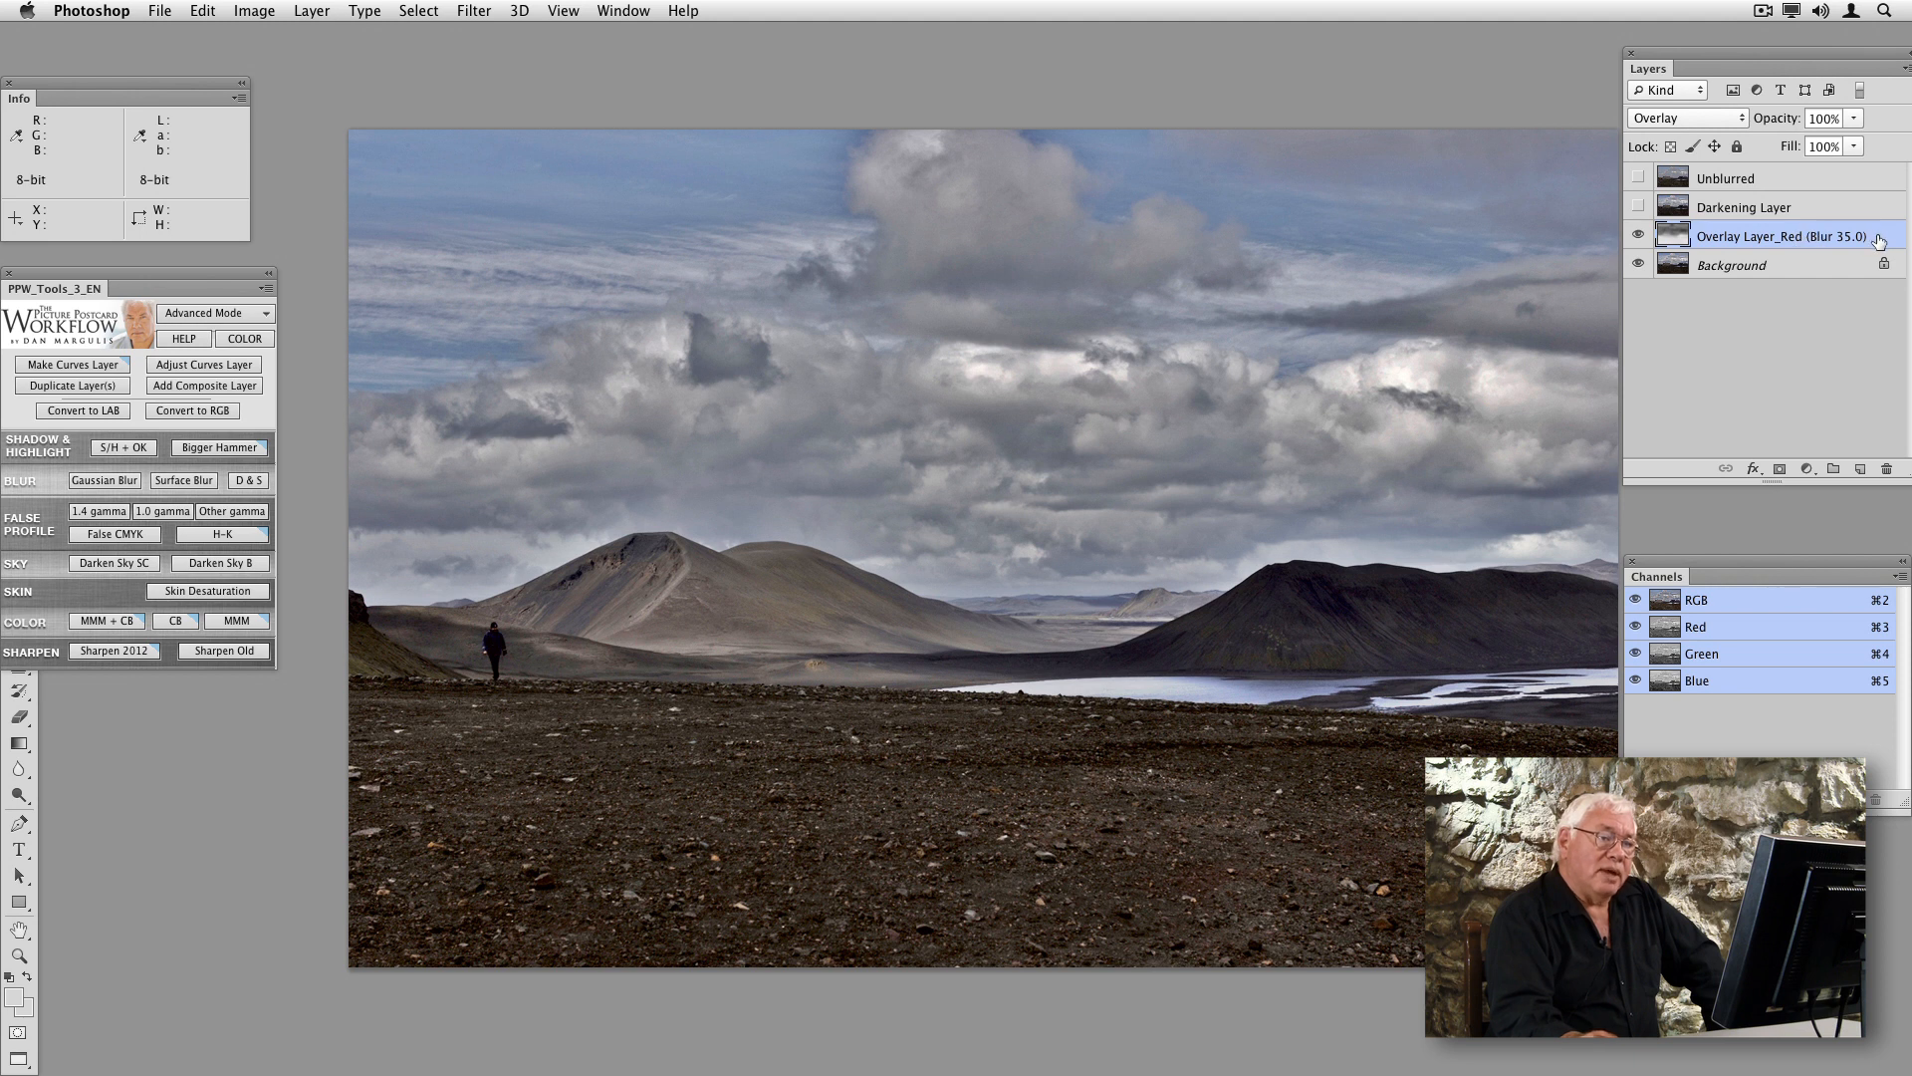
Switch Overlay Layer_Red to Soft Light blending and toggle it to compare.
left_click(1687, 118)
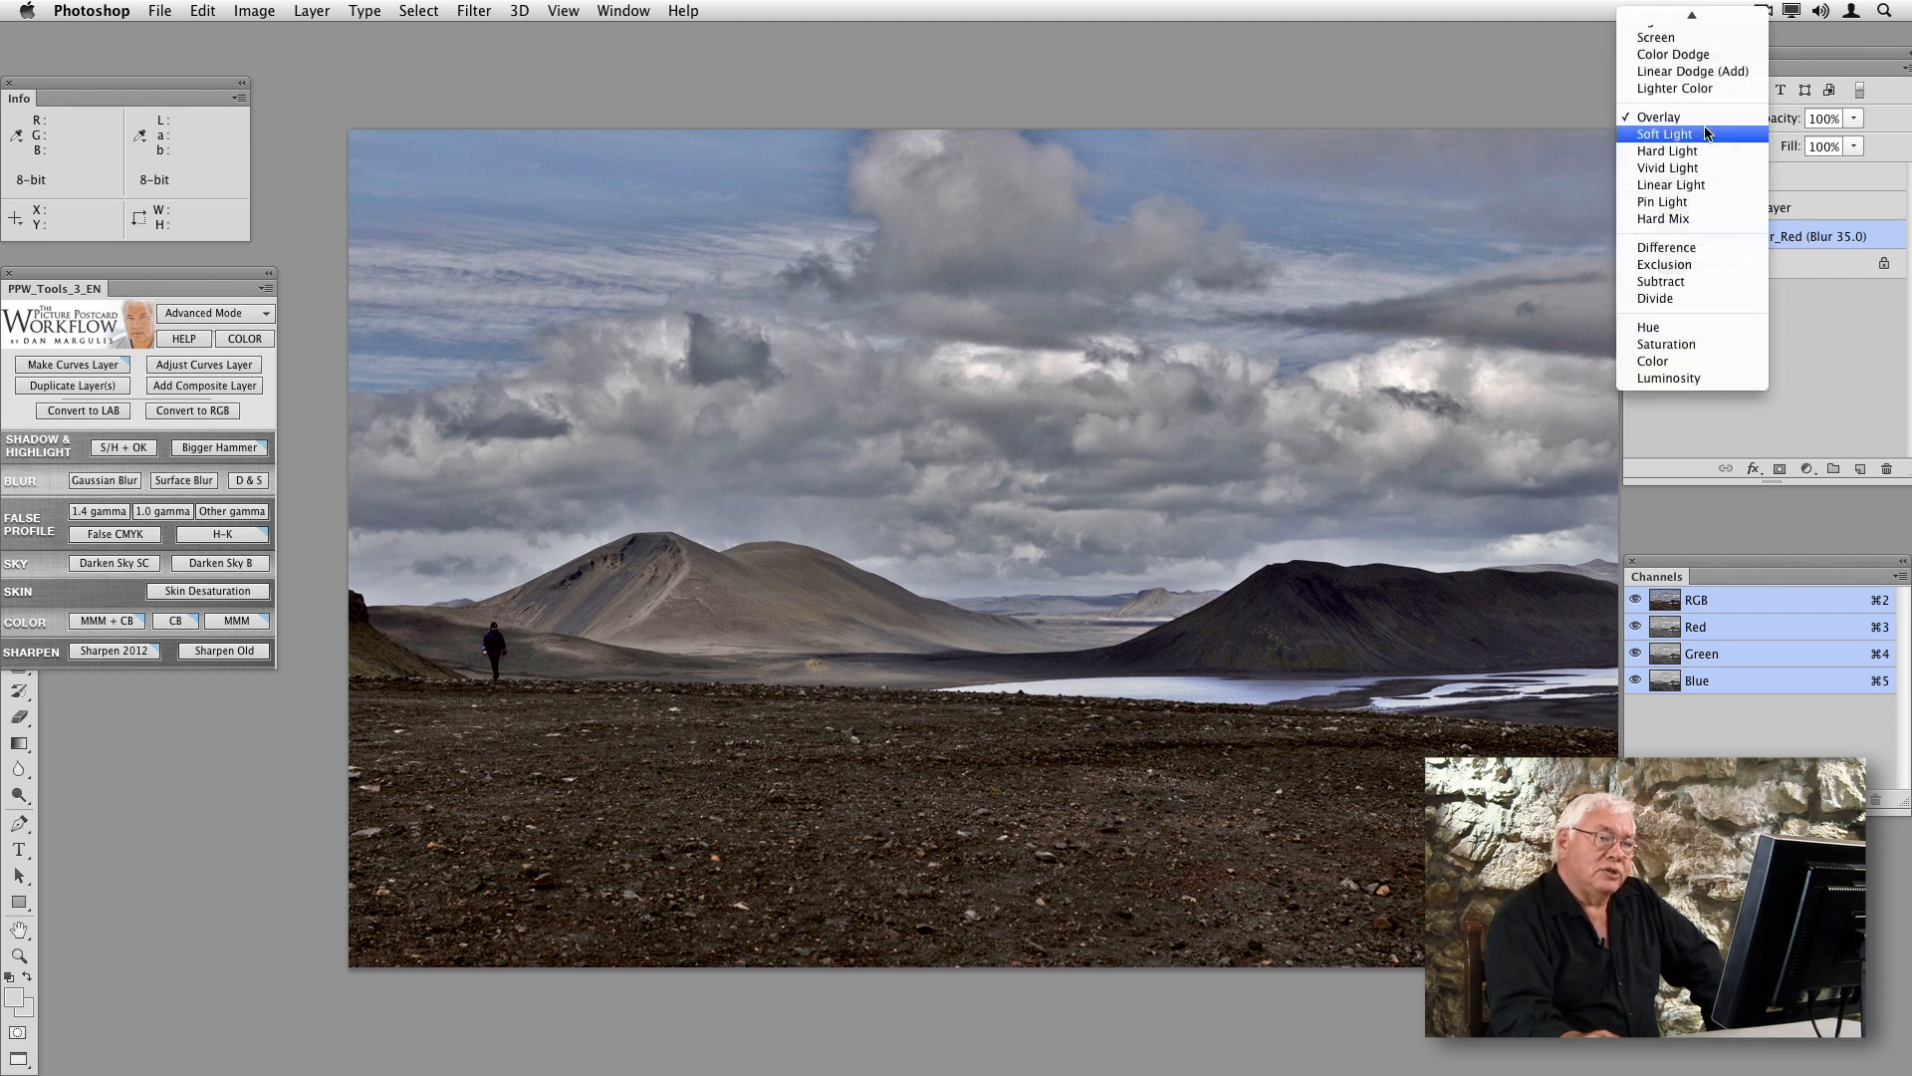
left_click(1667, 132)
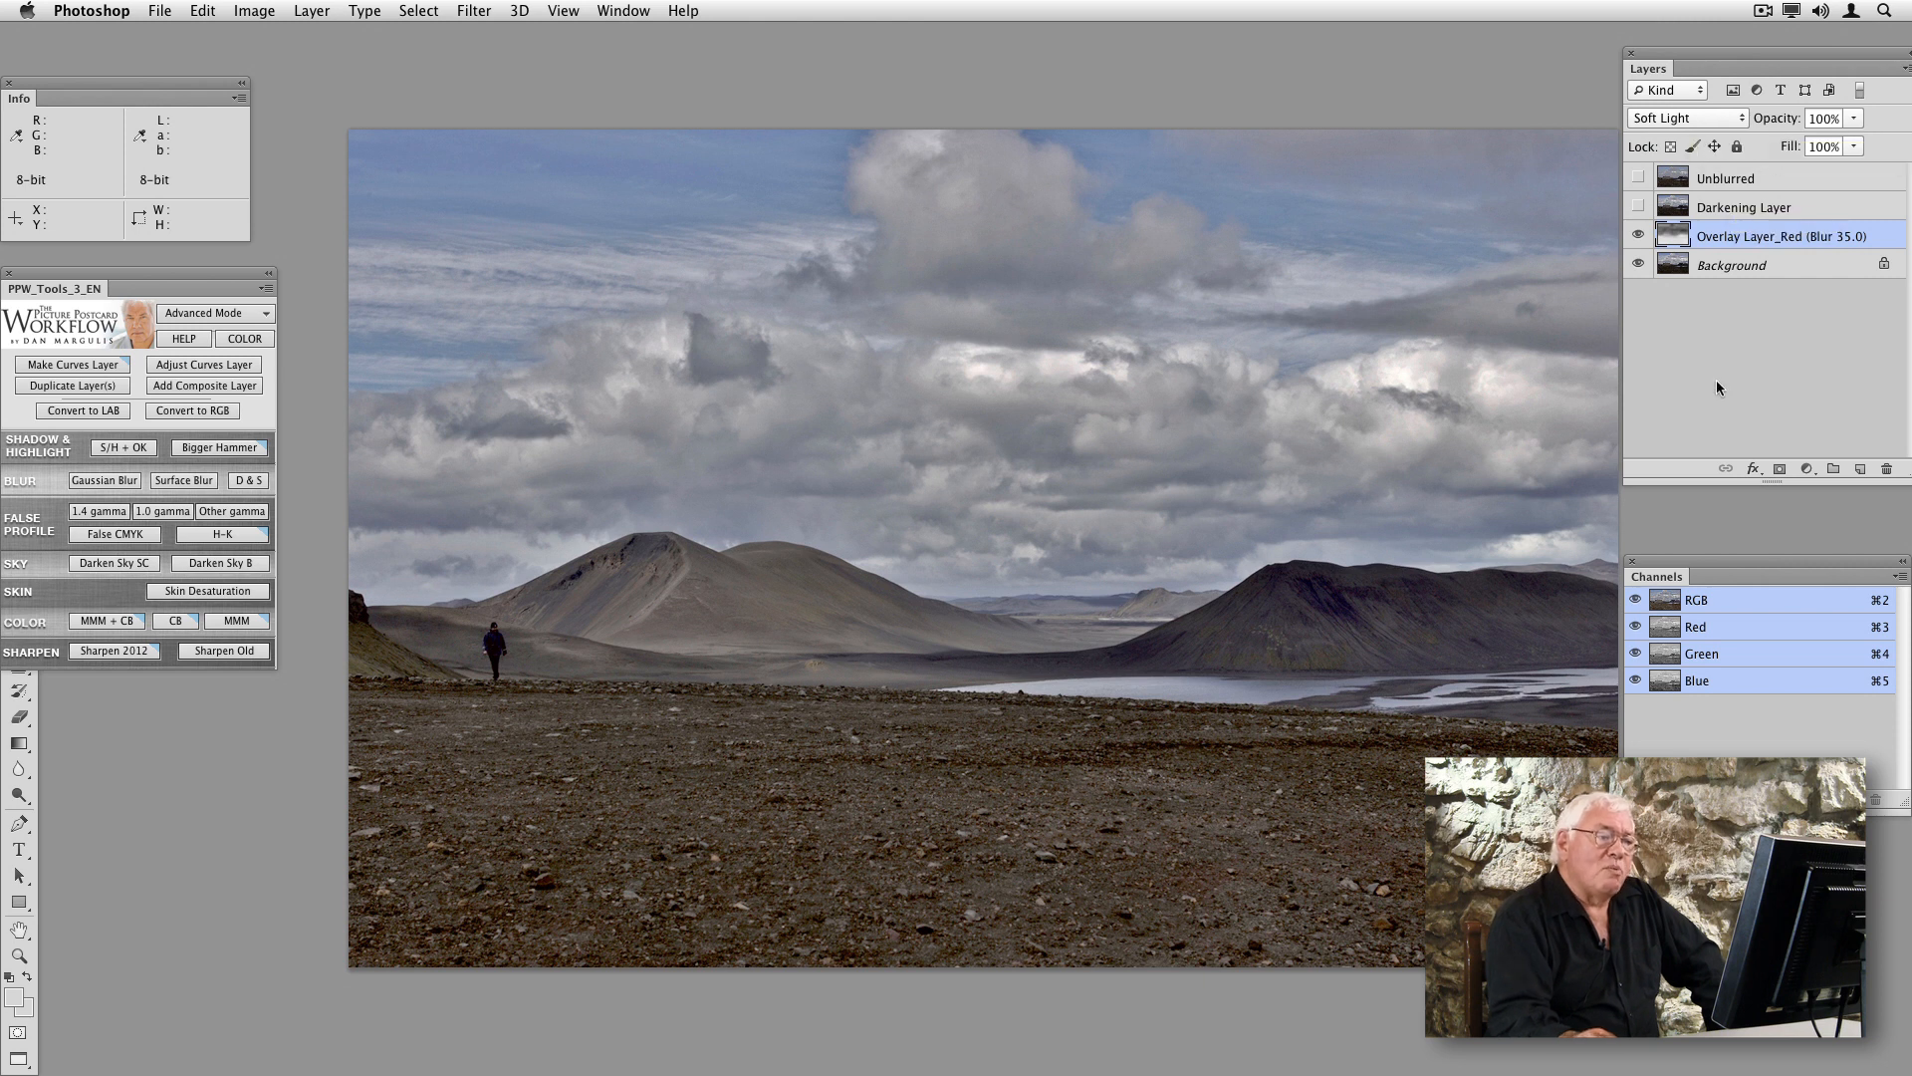
mouse_move(1033, 760)
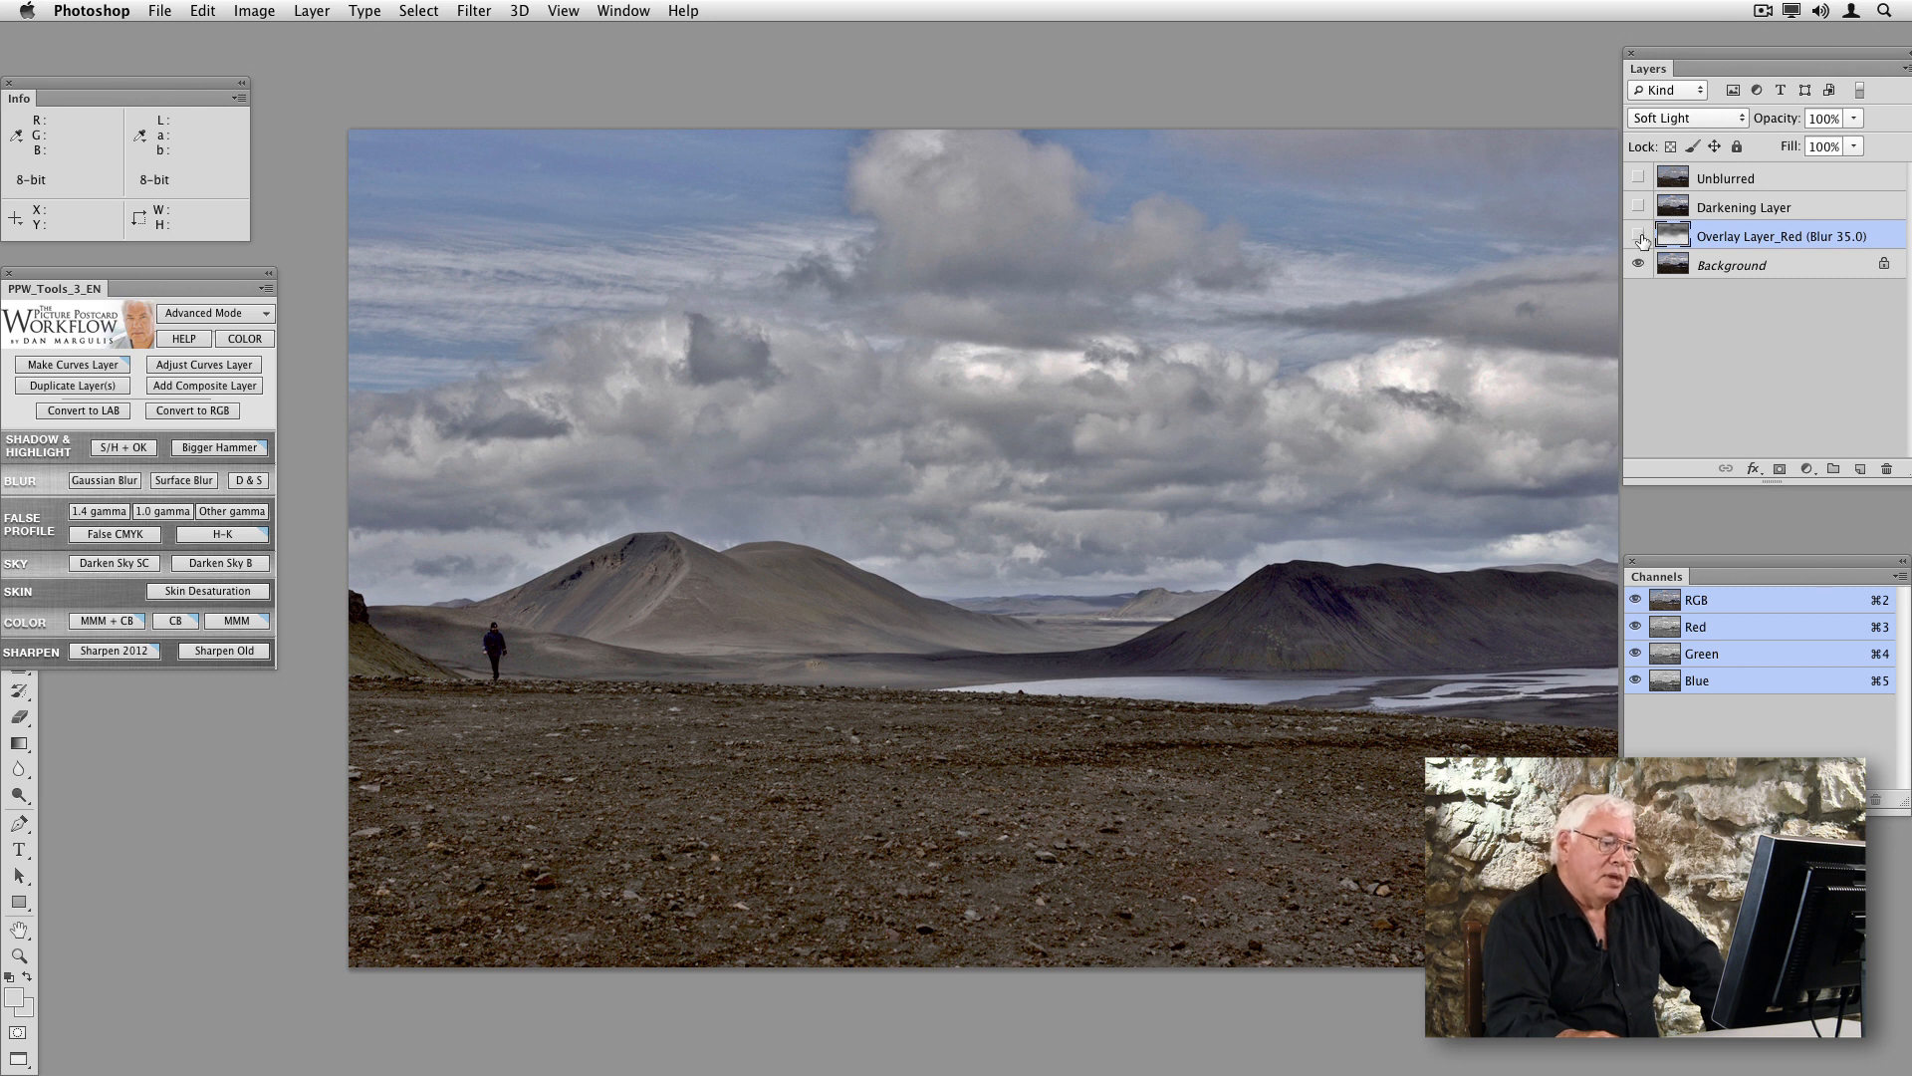
left_click(1640, 237)
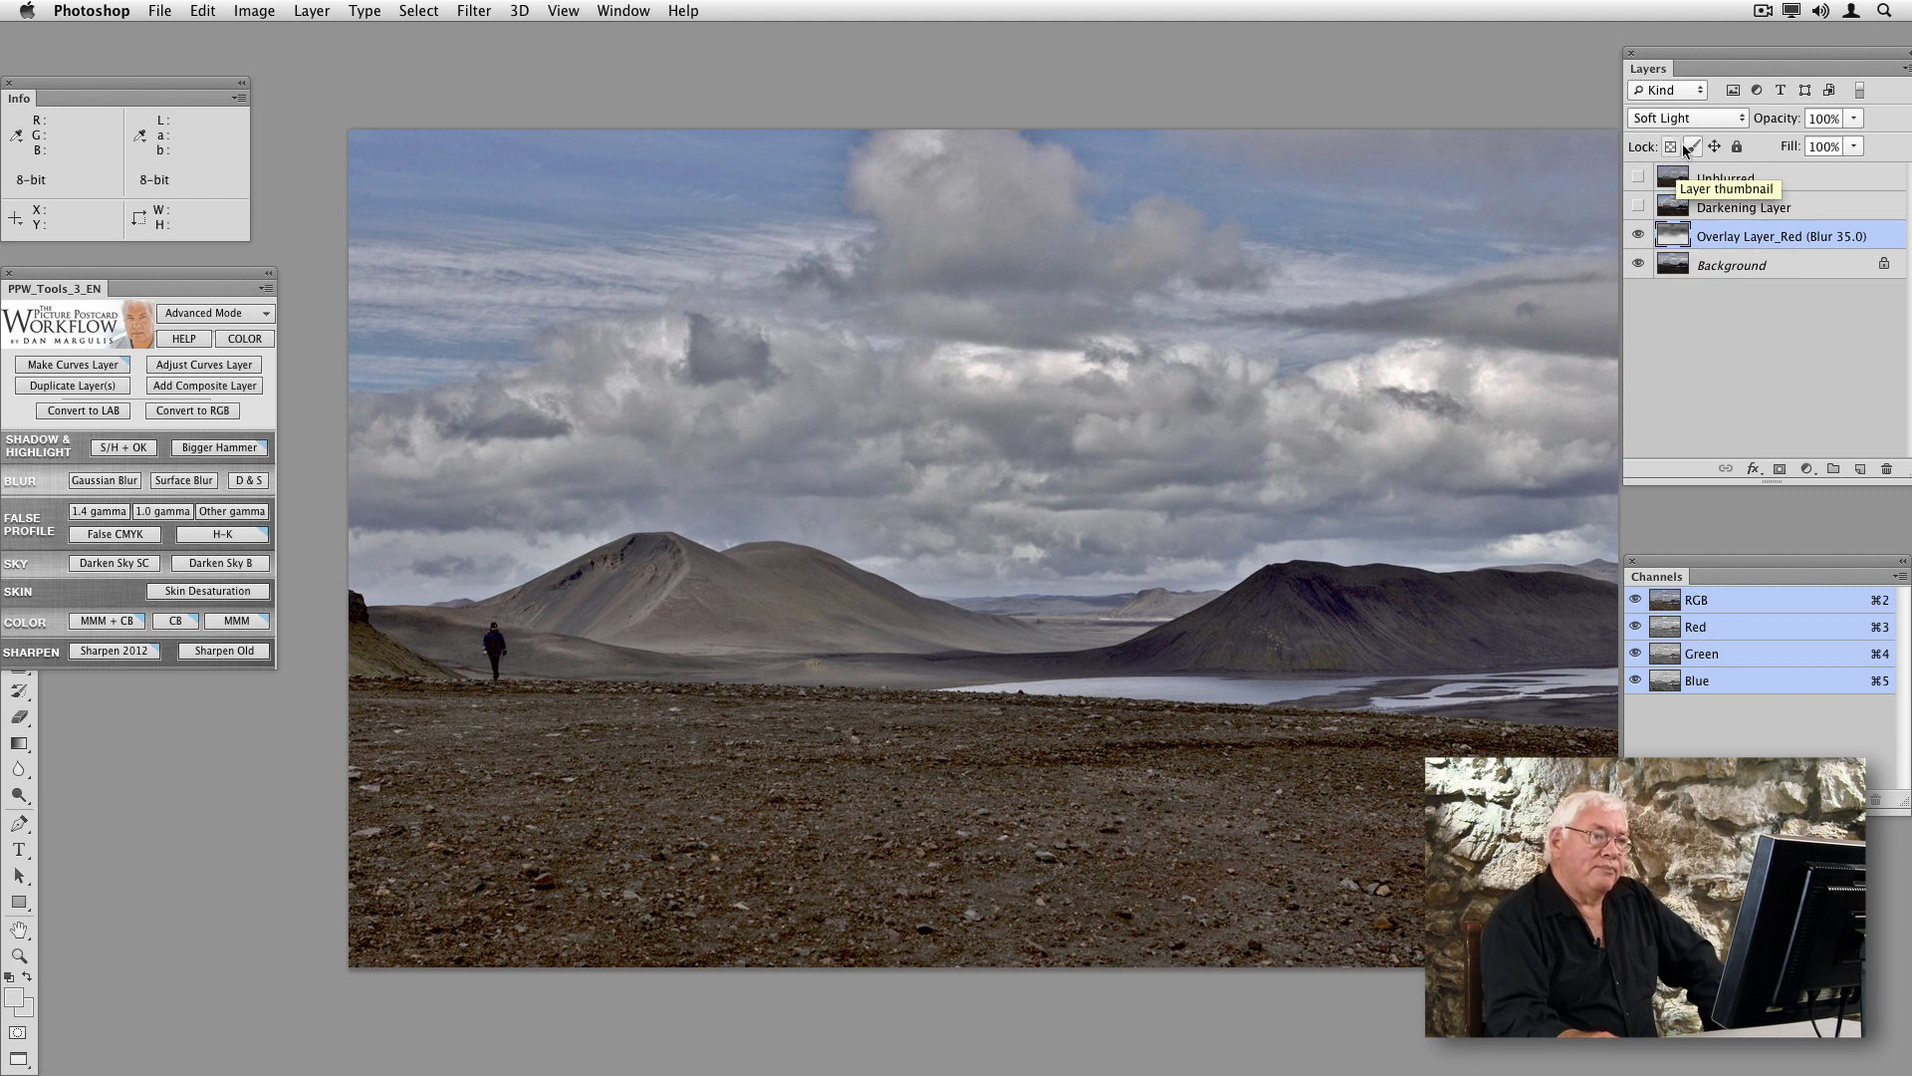
left_click(1688, 117)
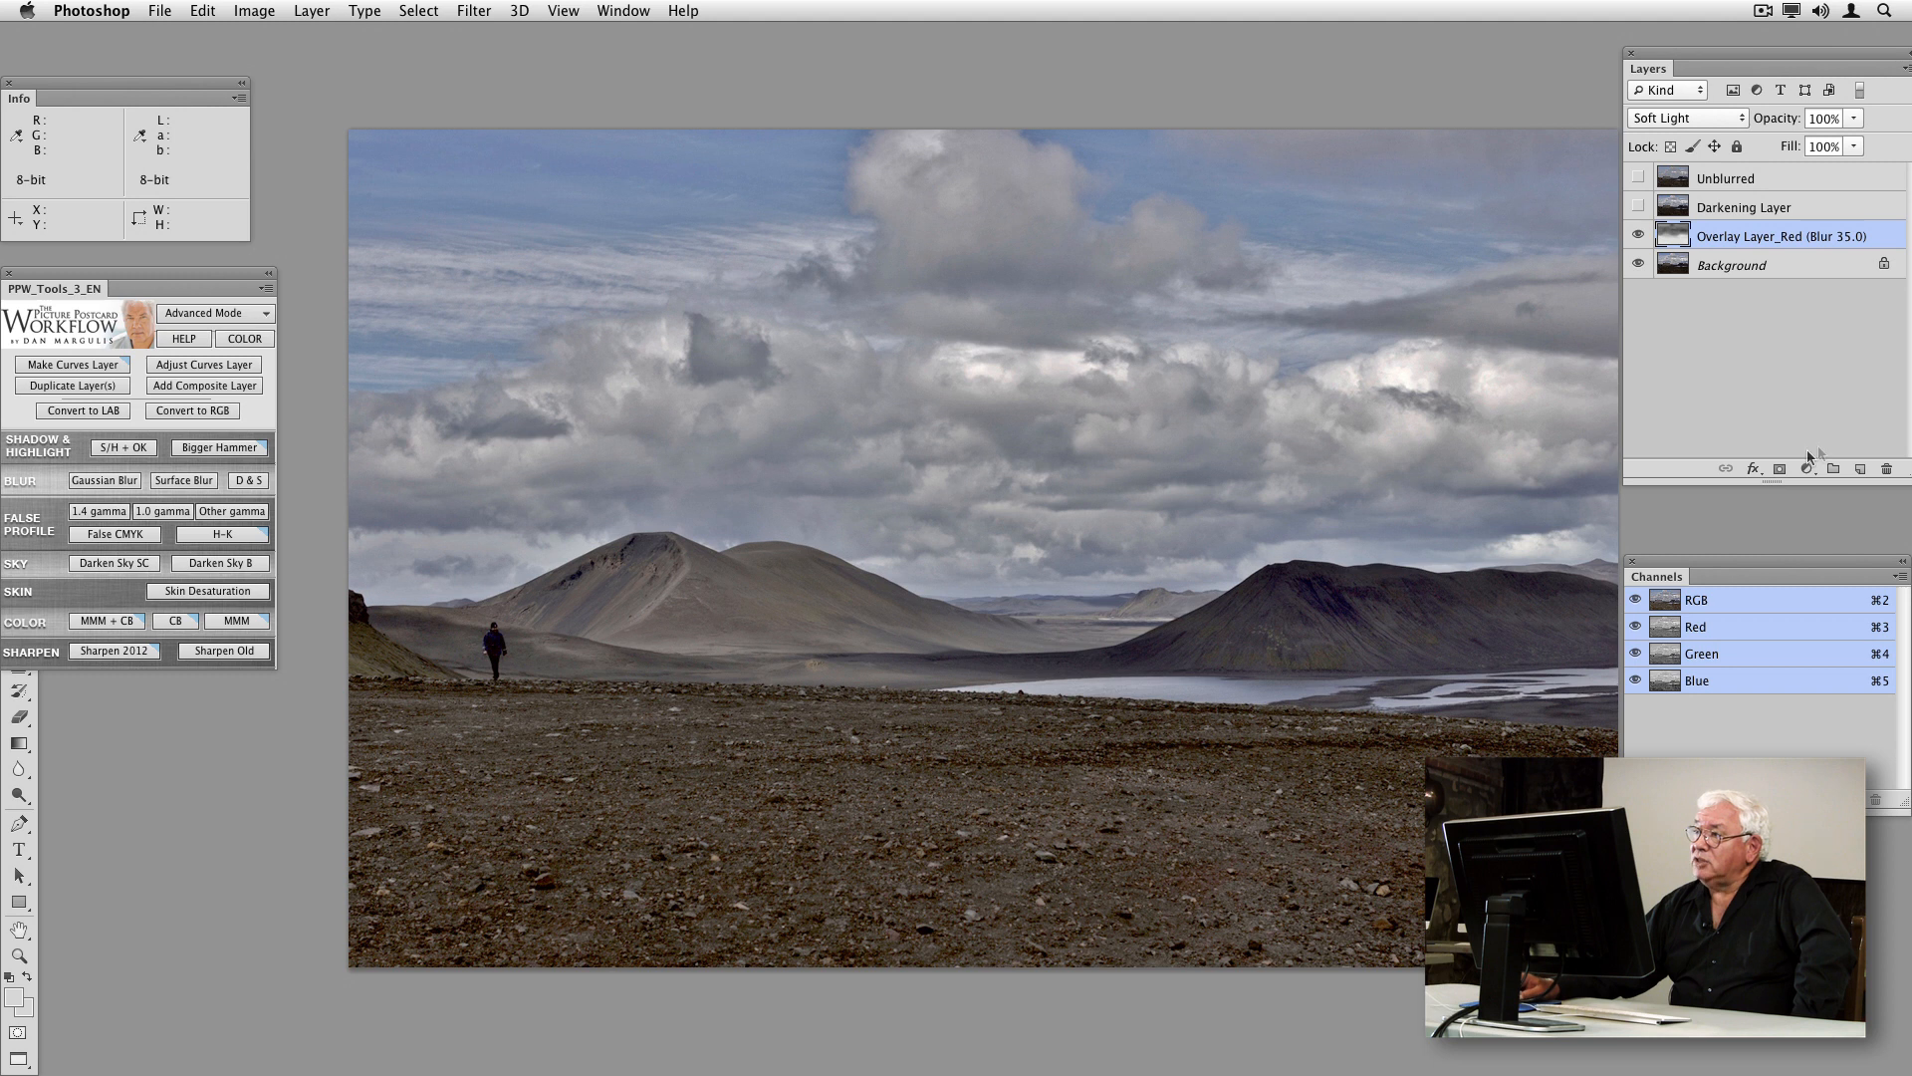
mouse_move(1829, 210)
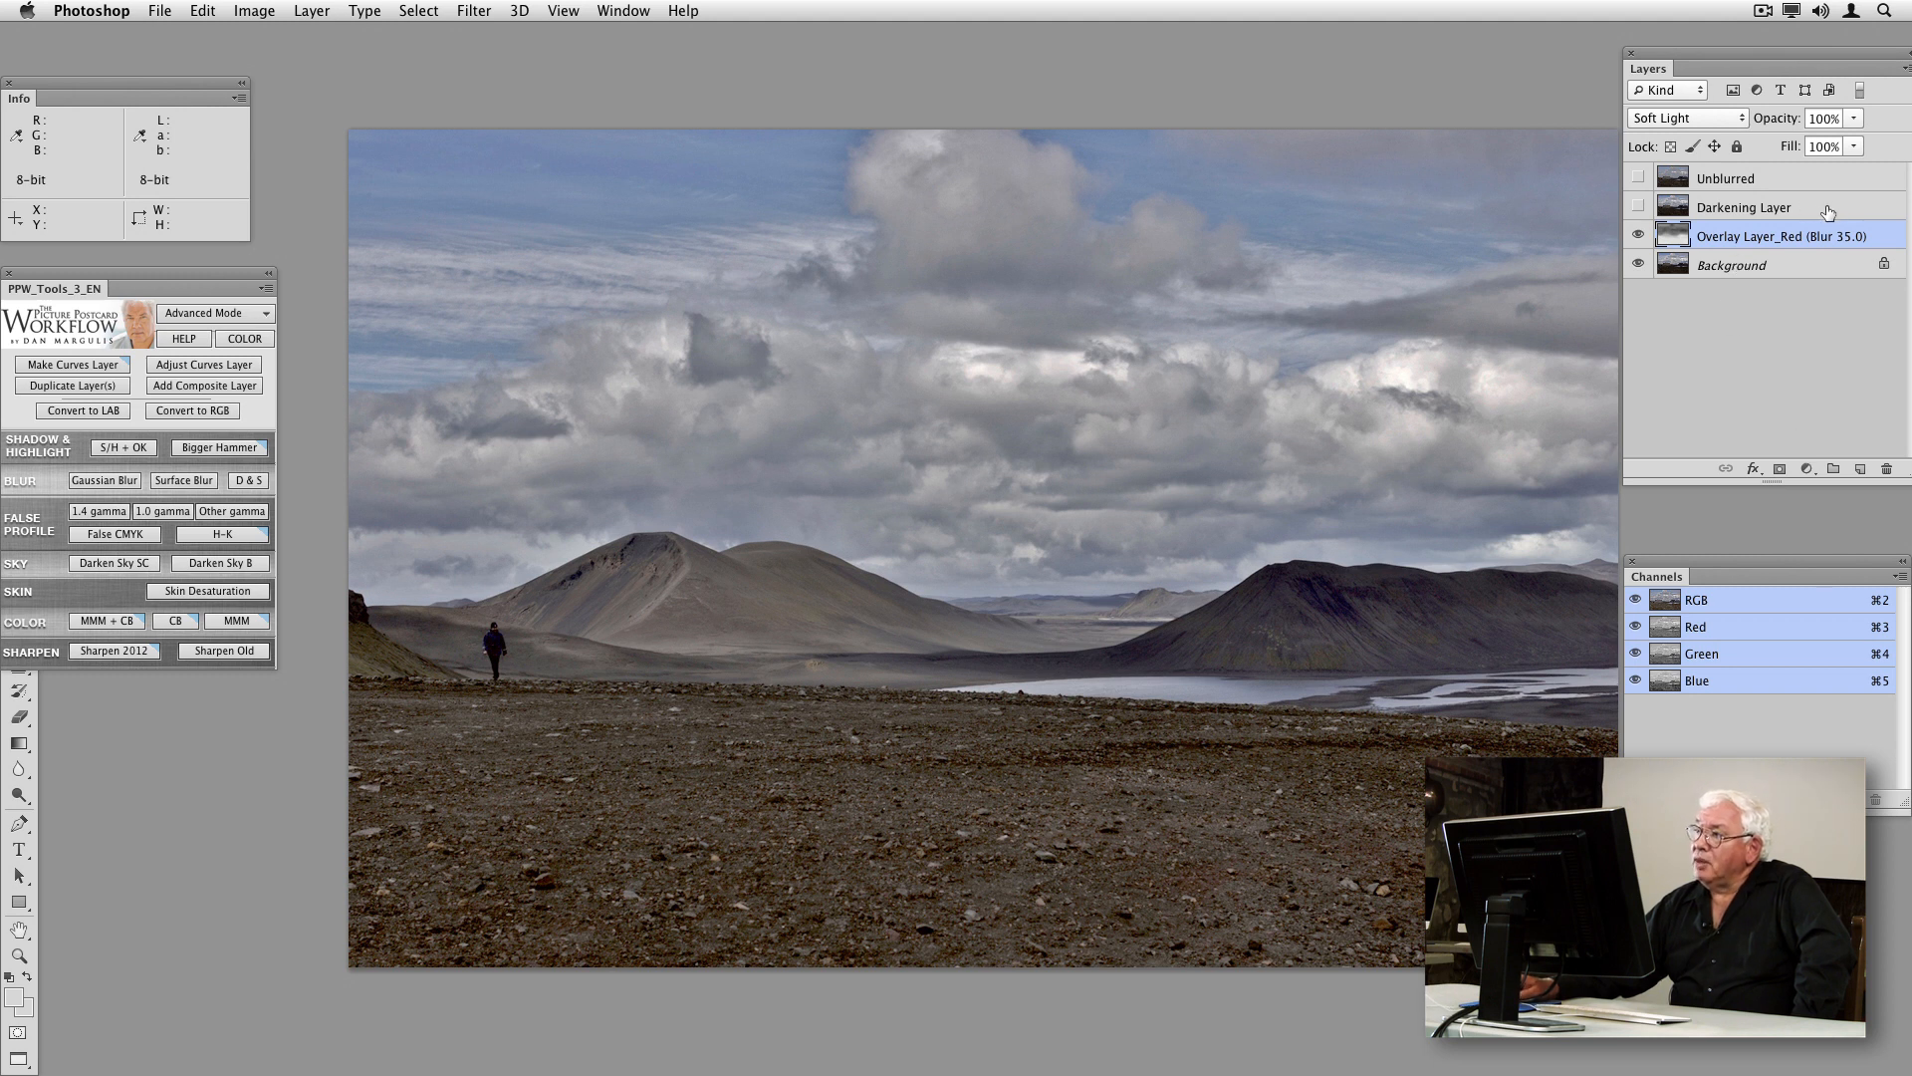
Show Darkening Layer, rename it Lightening Layer and set Lighter Color blending.
left_click(1742, 207)
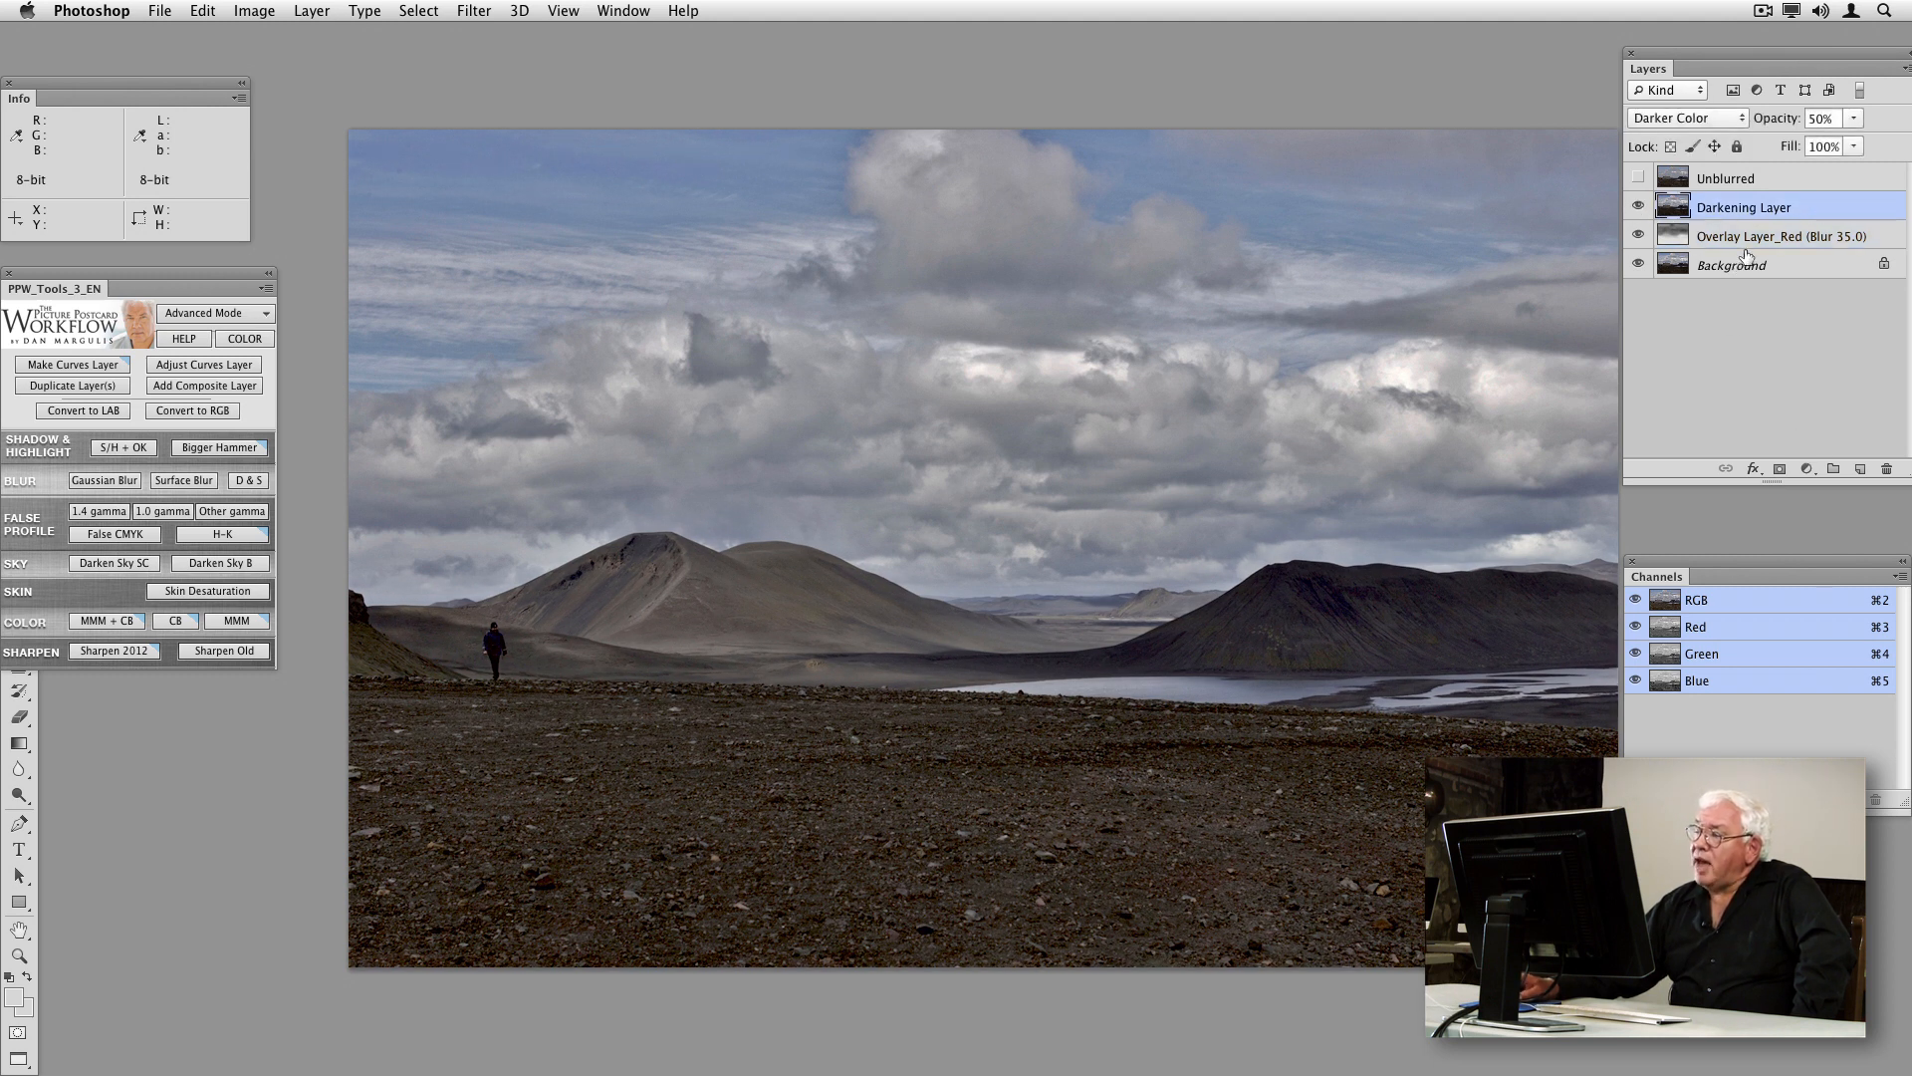
double_click(1744, 206)
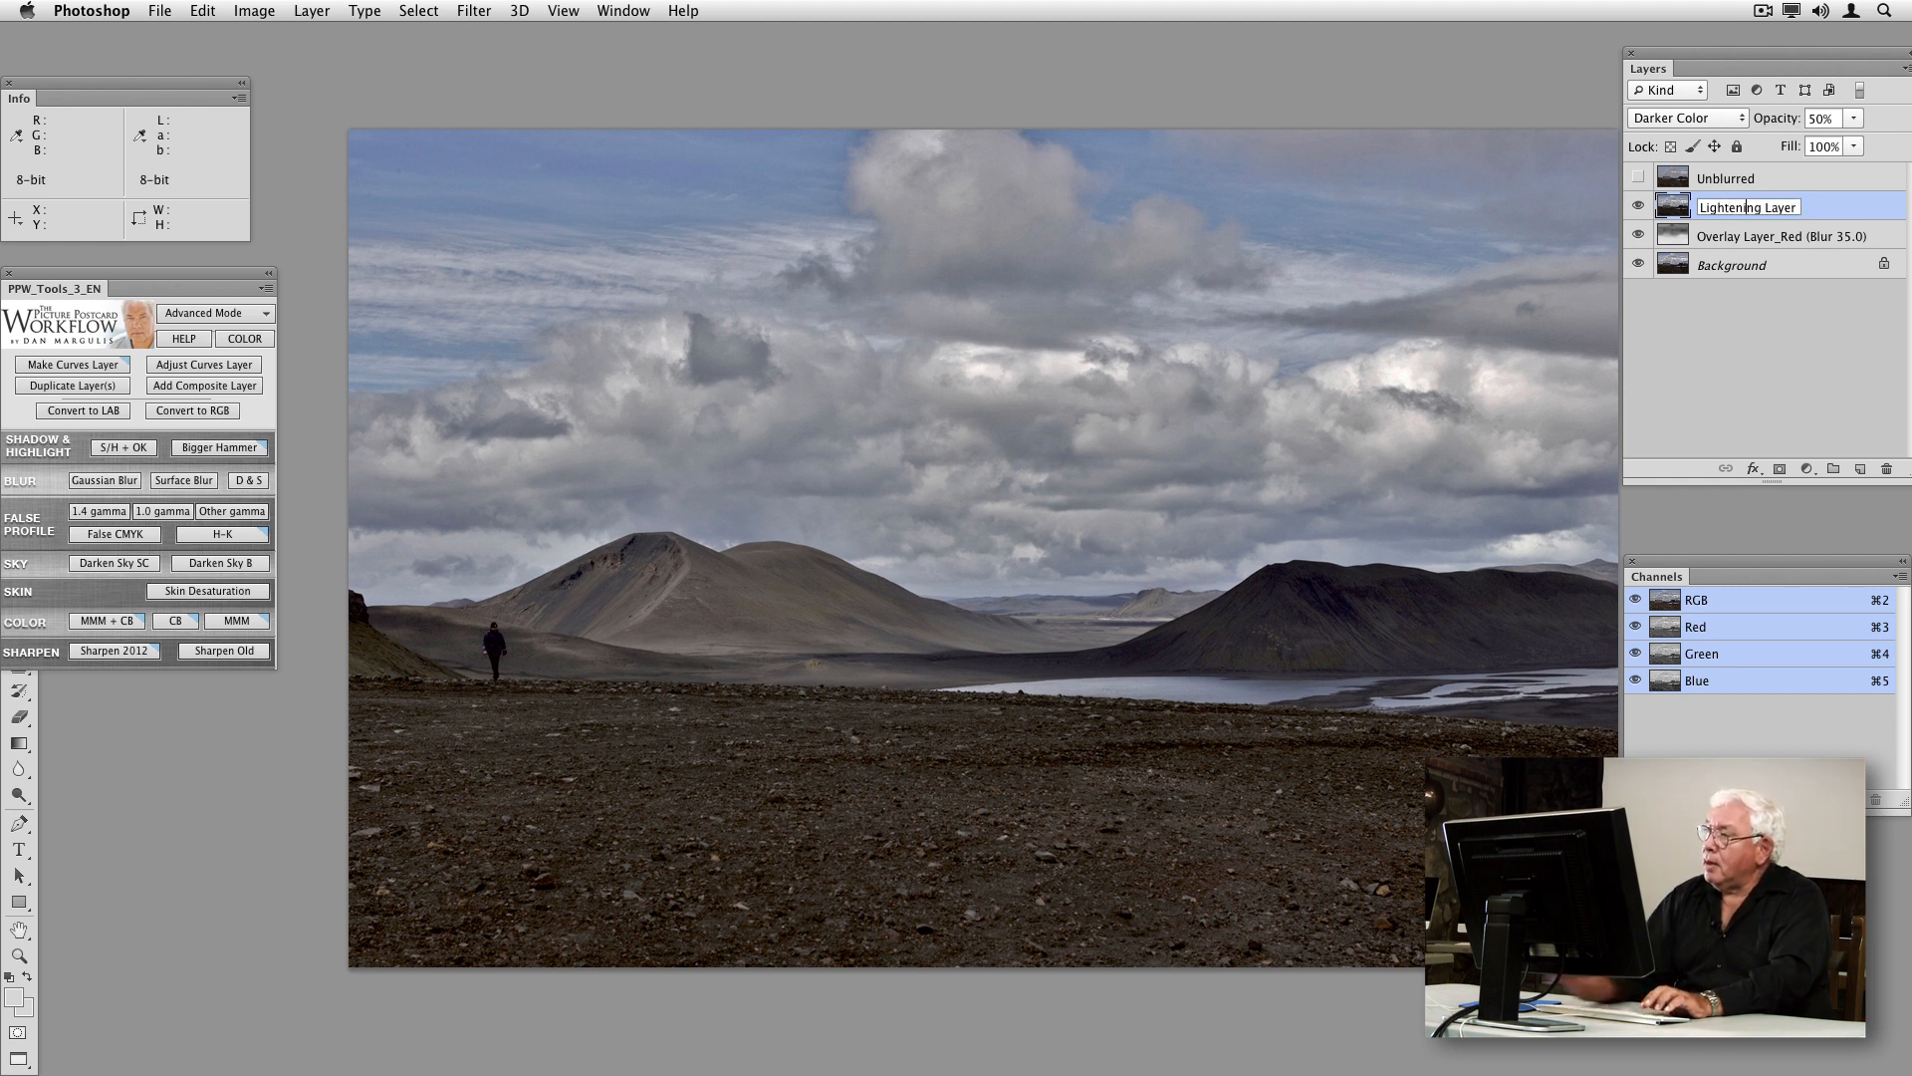
left_click(1686, 117)
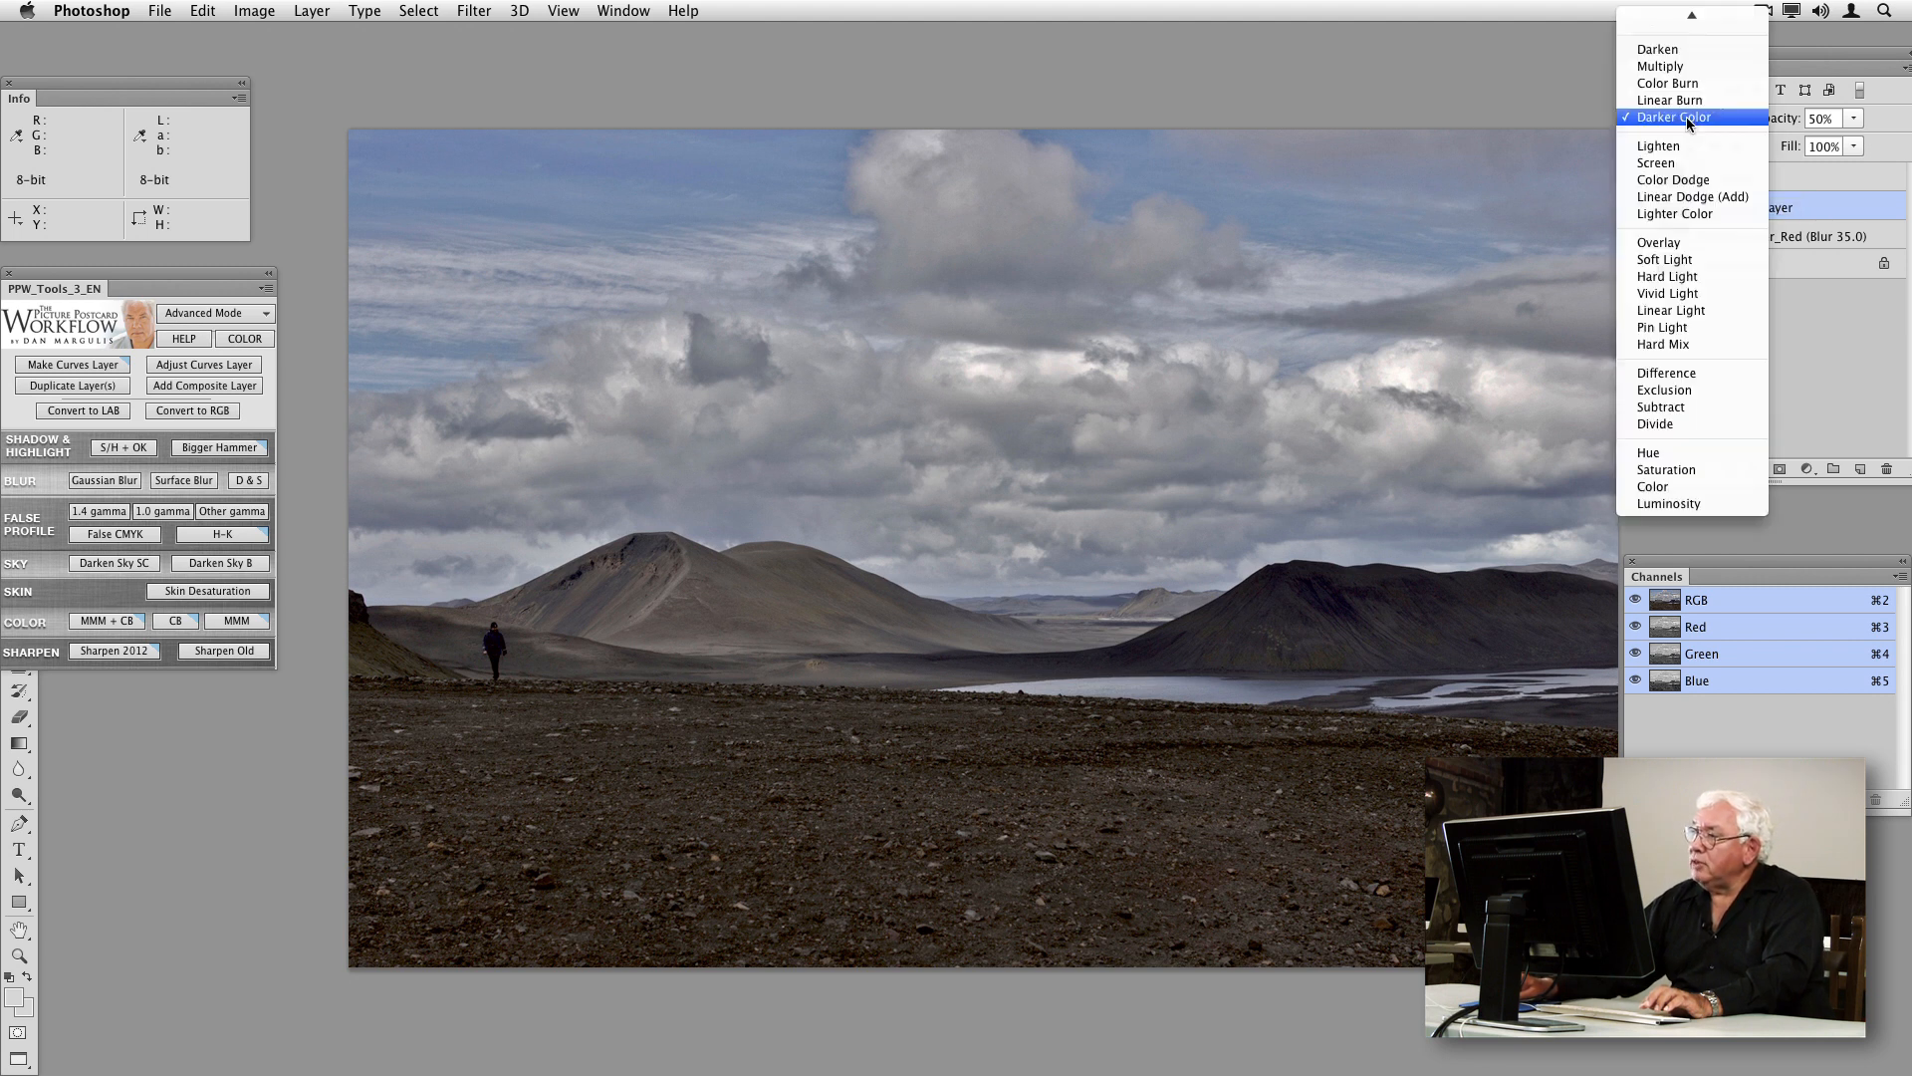
mouse_move(1693, 196)
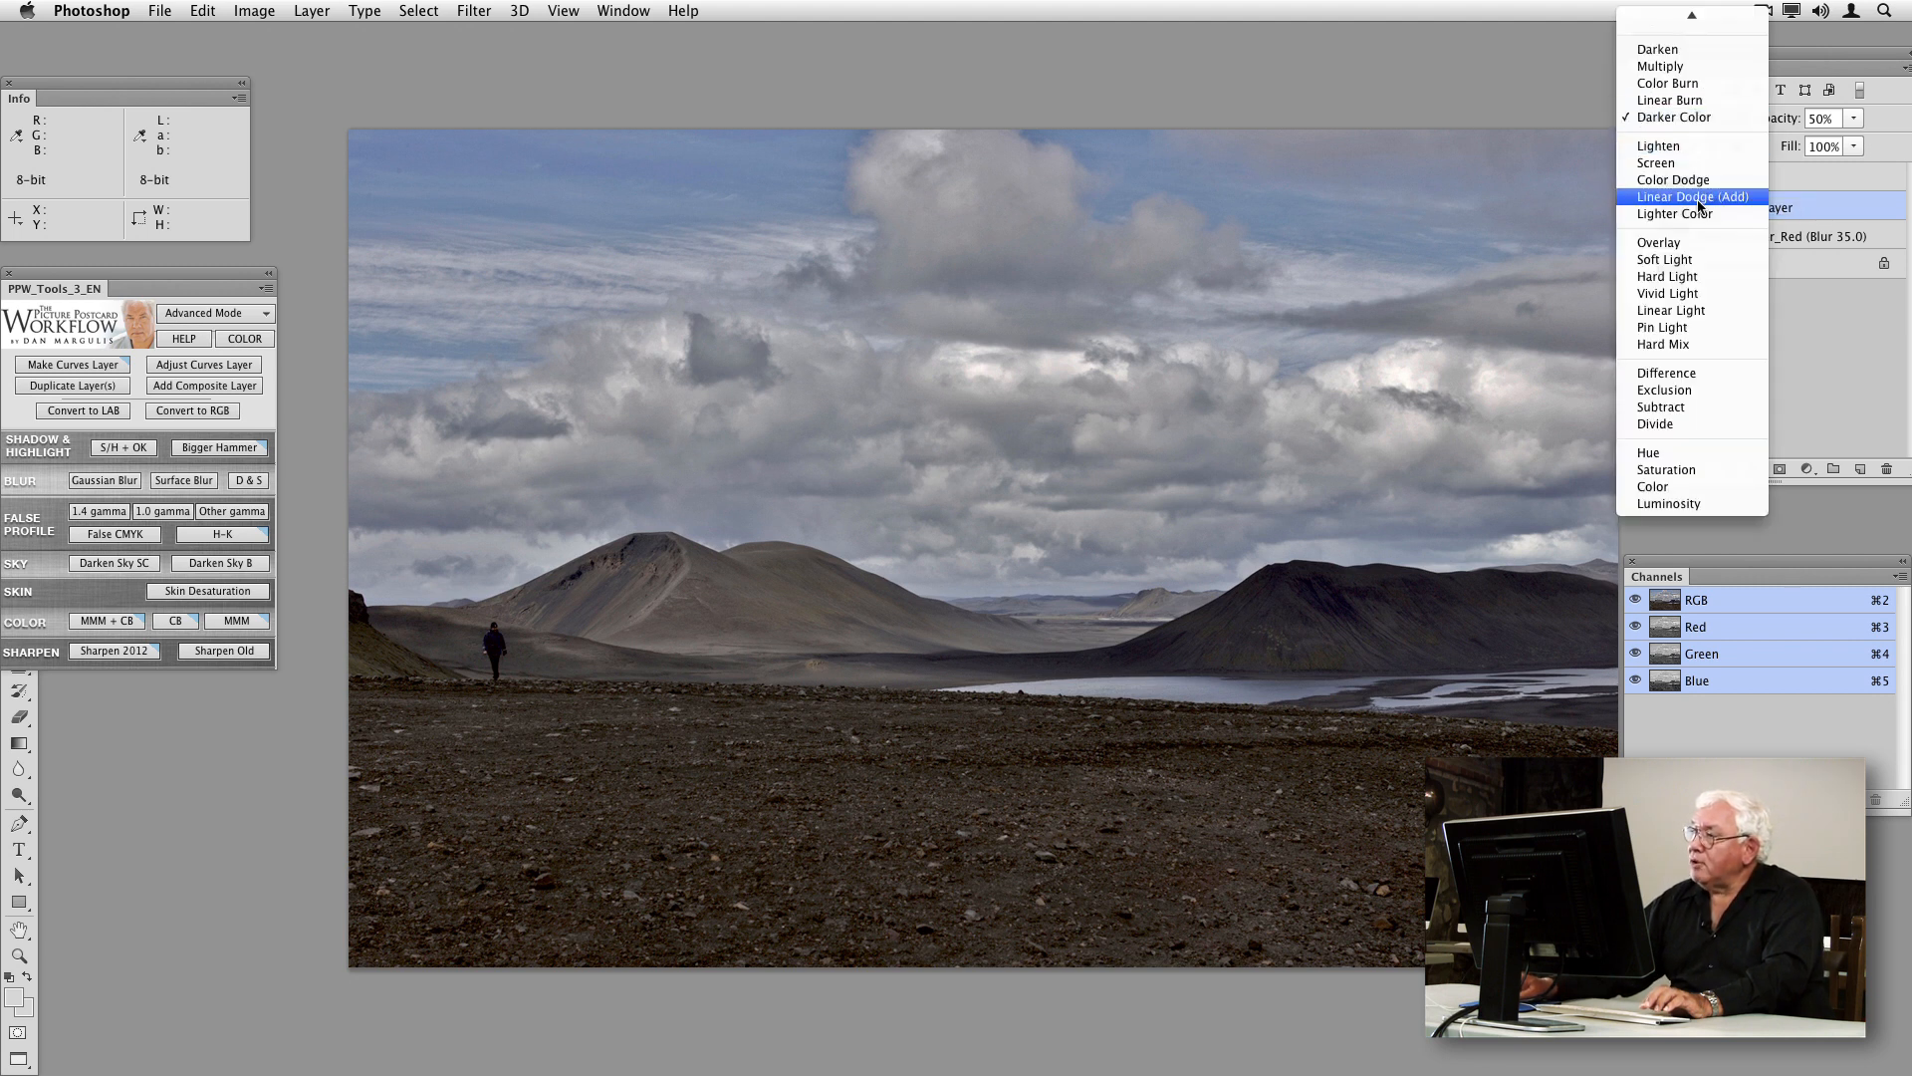
left_click(1673, 213)
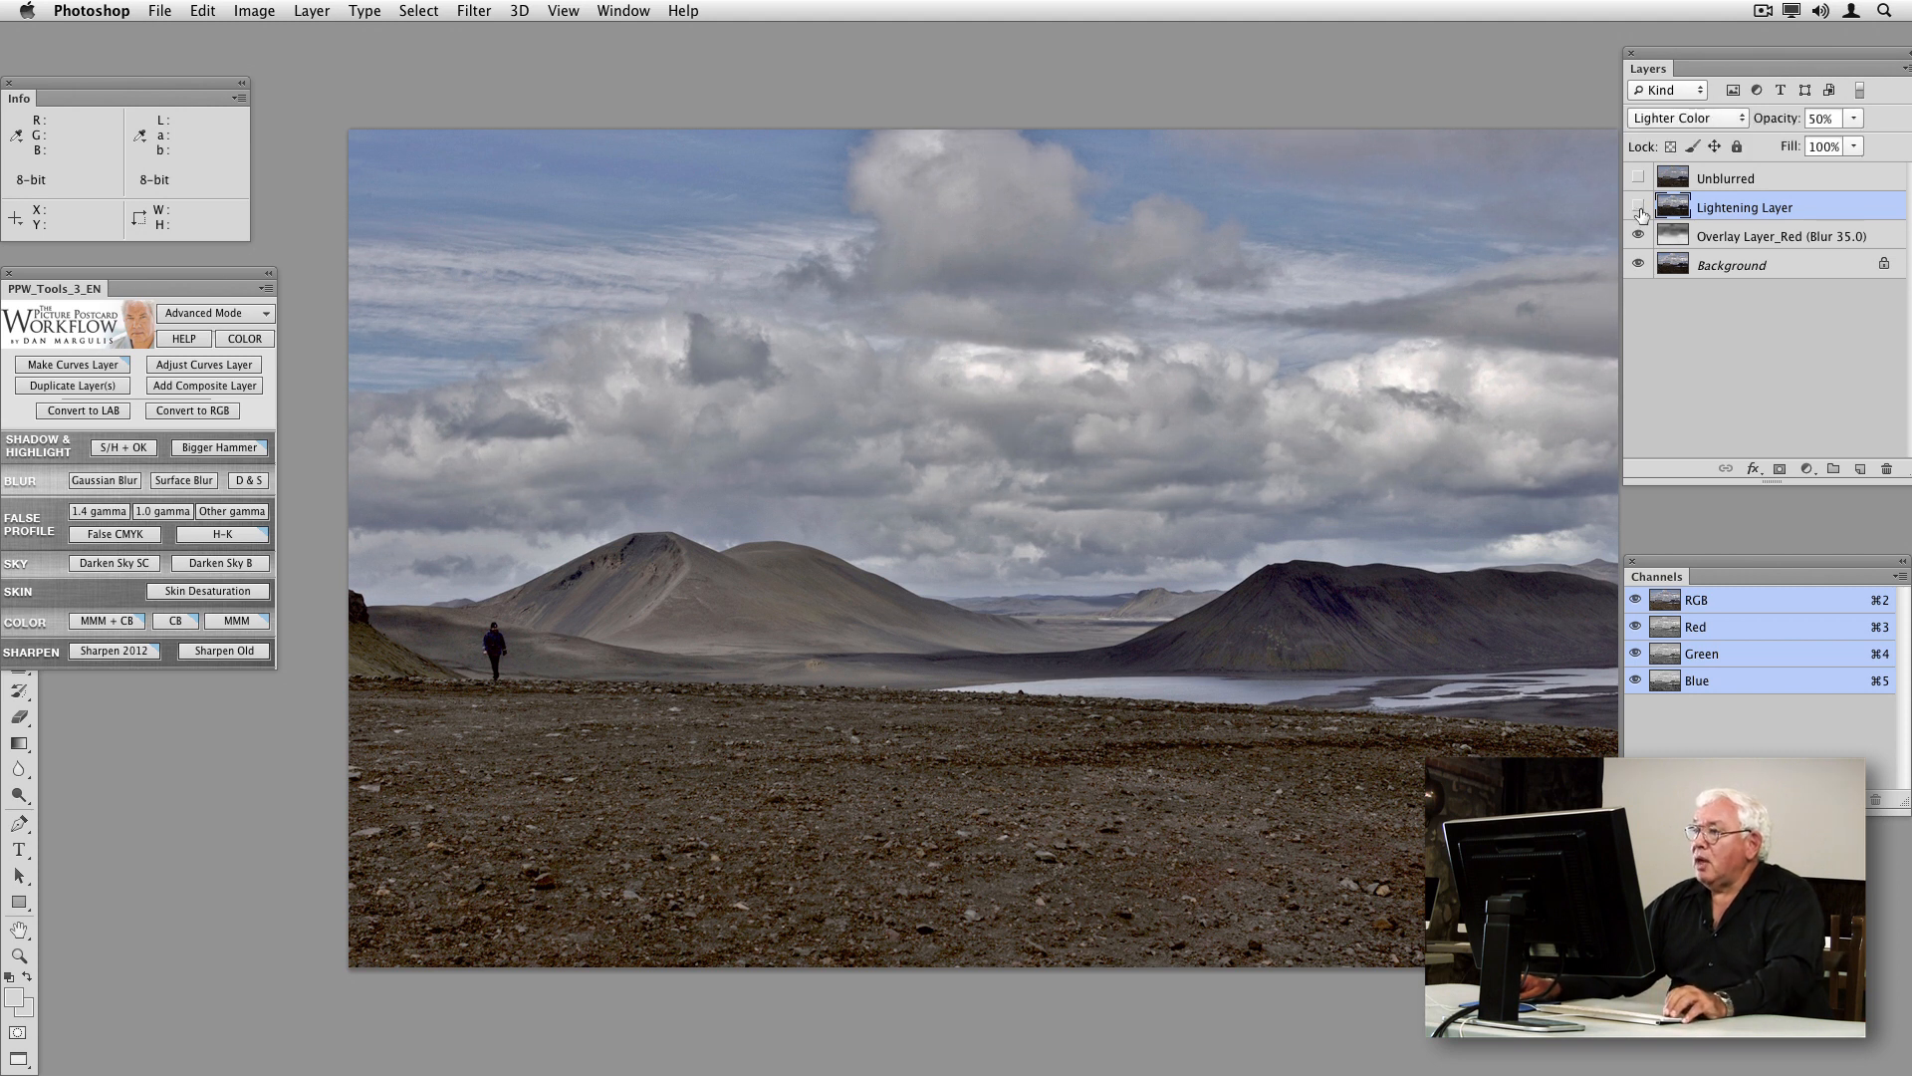
Toggle the Lightening Layer and overlay layer off and on to compare.
left_click(1637, 206)
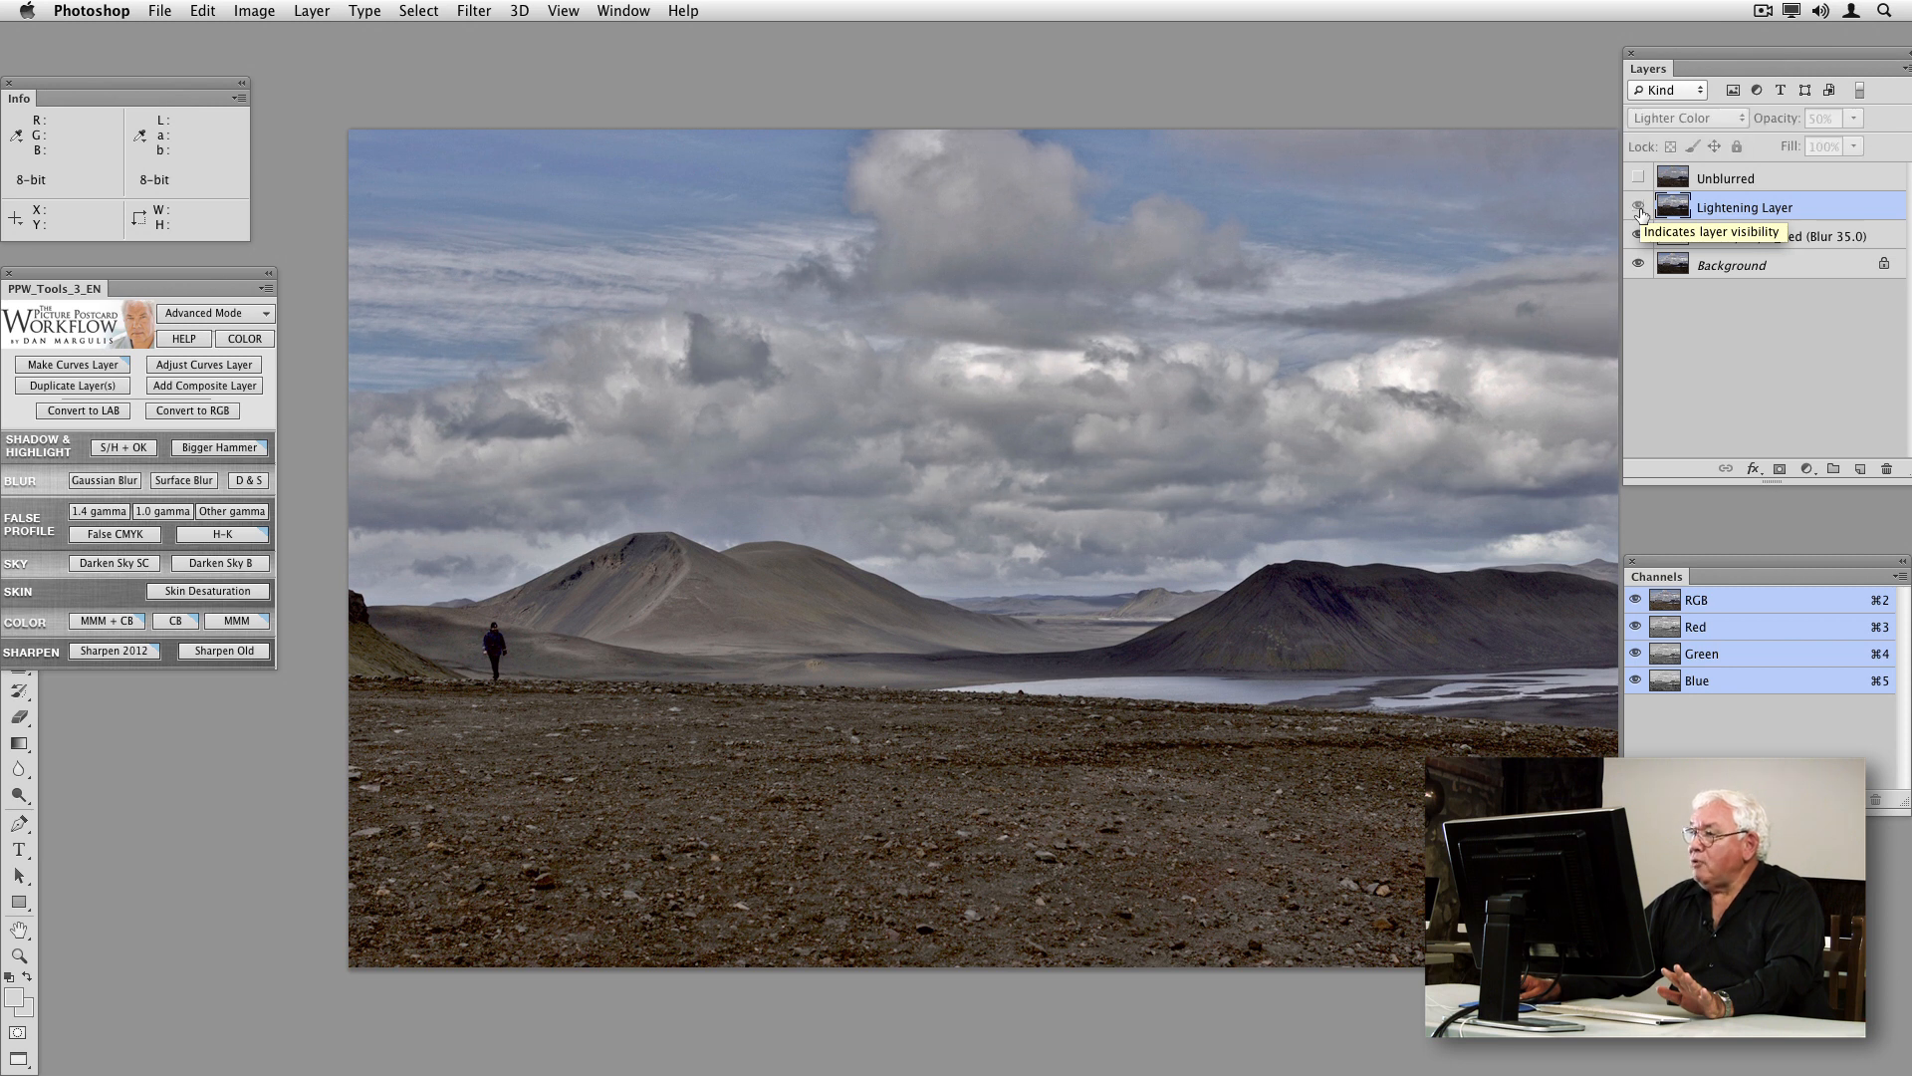
left_click(1638, 235)
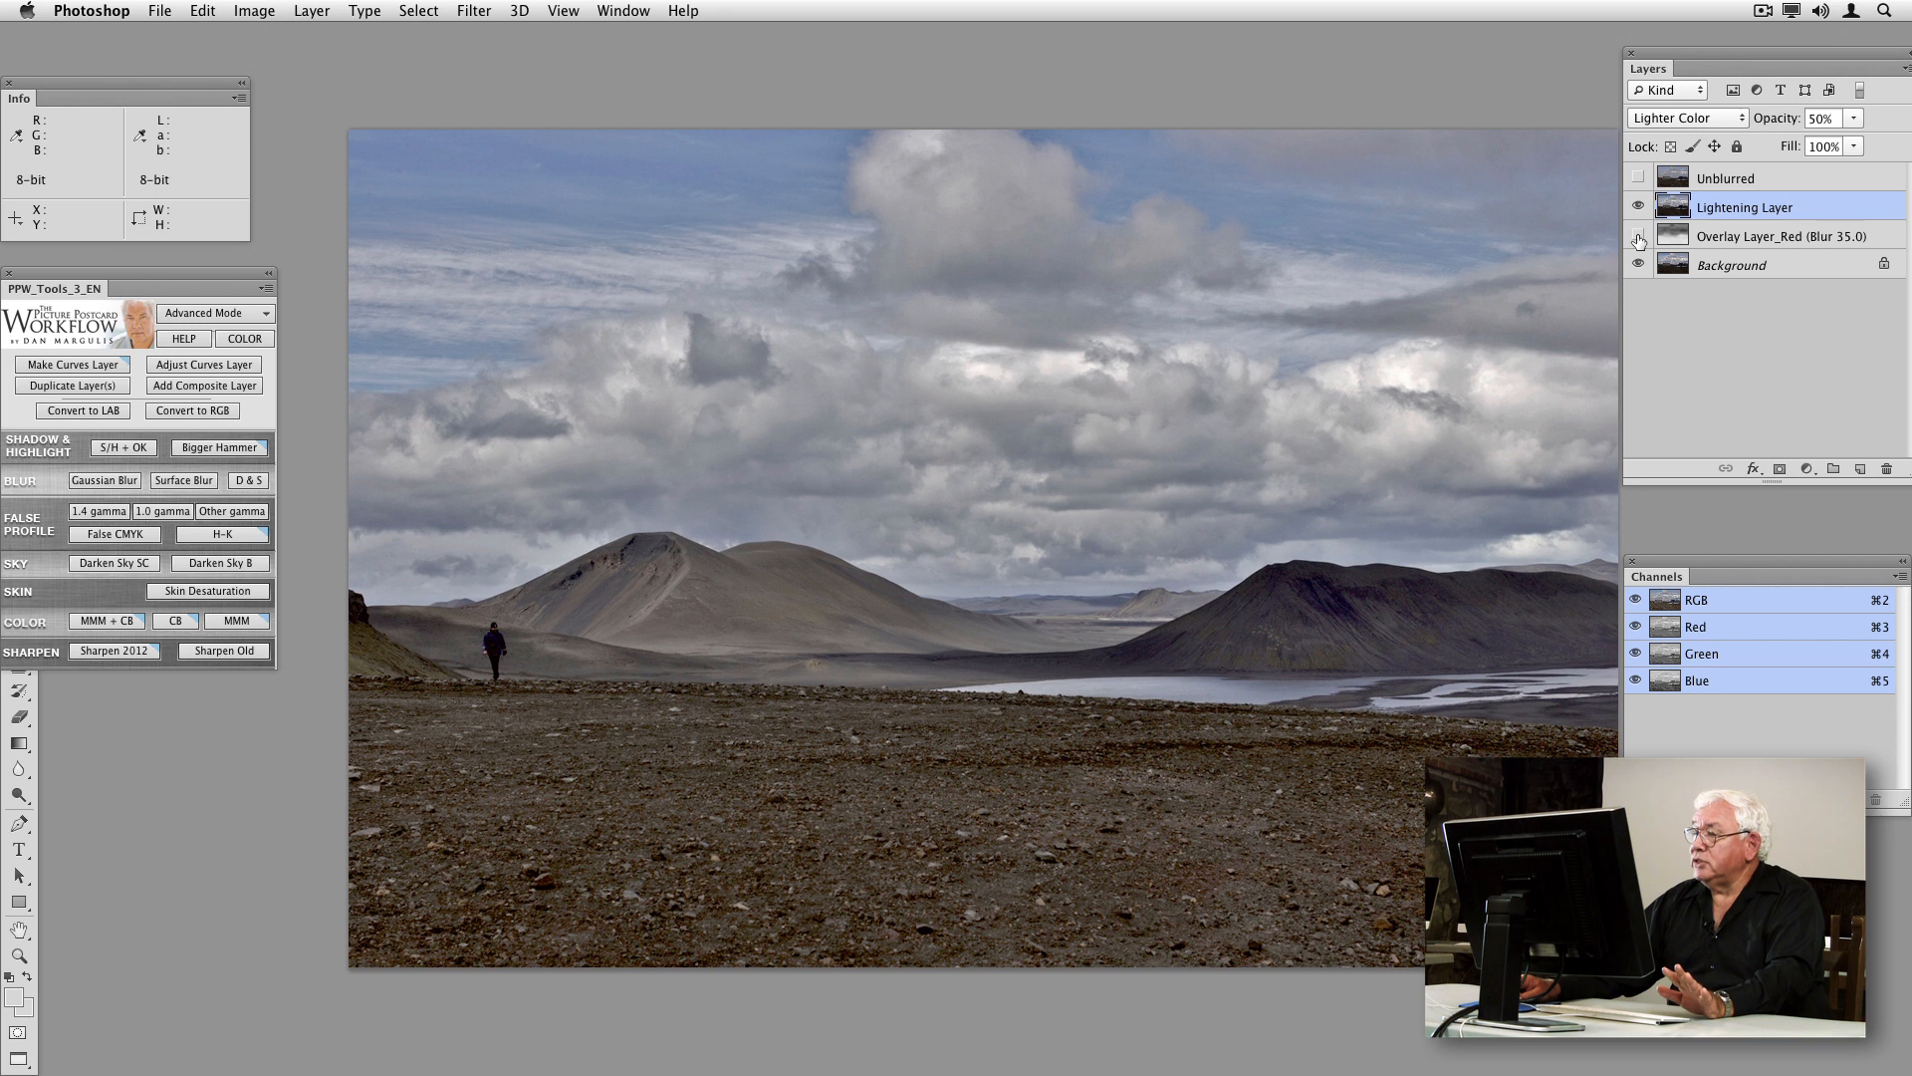
left_click(1639, 240)
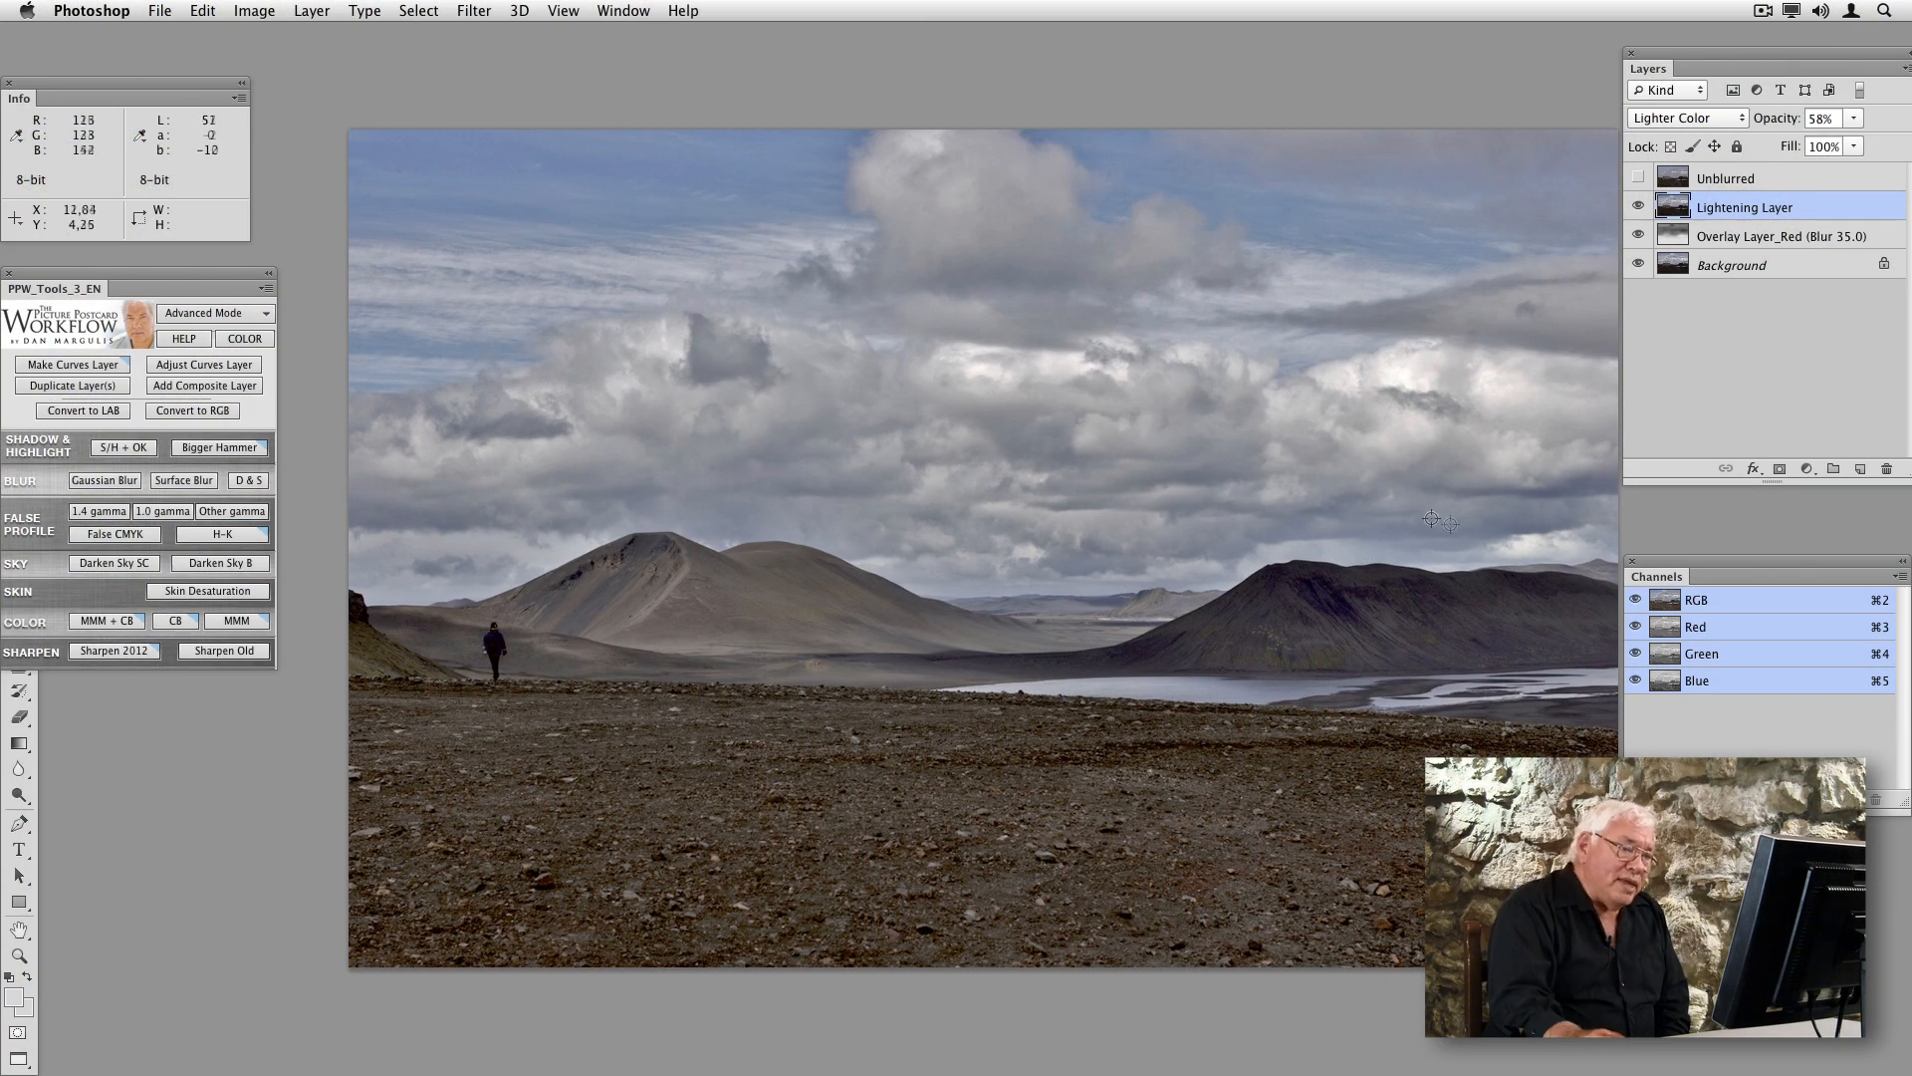
mouse_move(1451, 570)
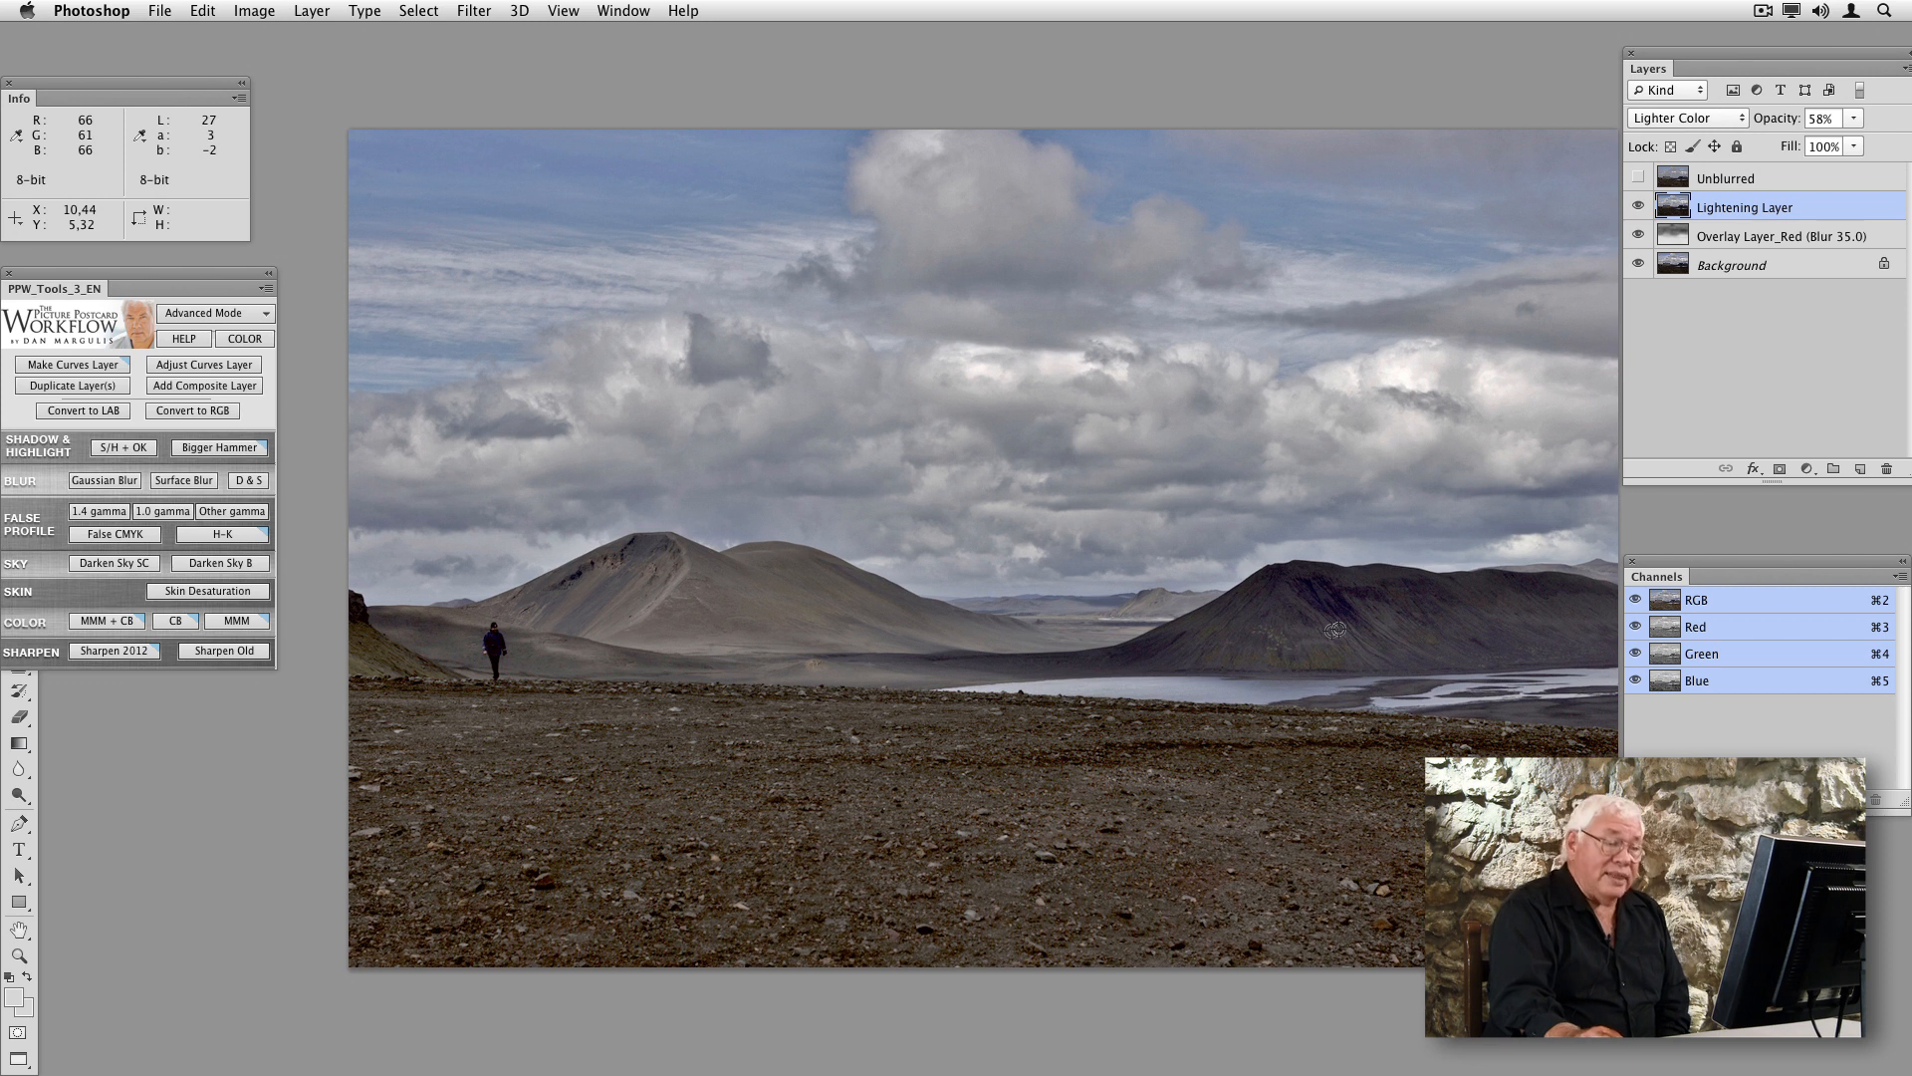
mouse_move(1347, 618)
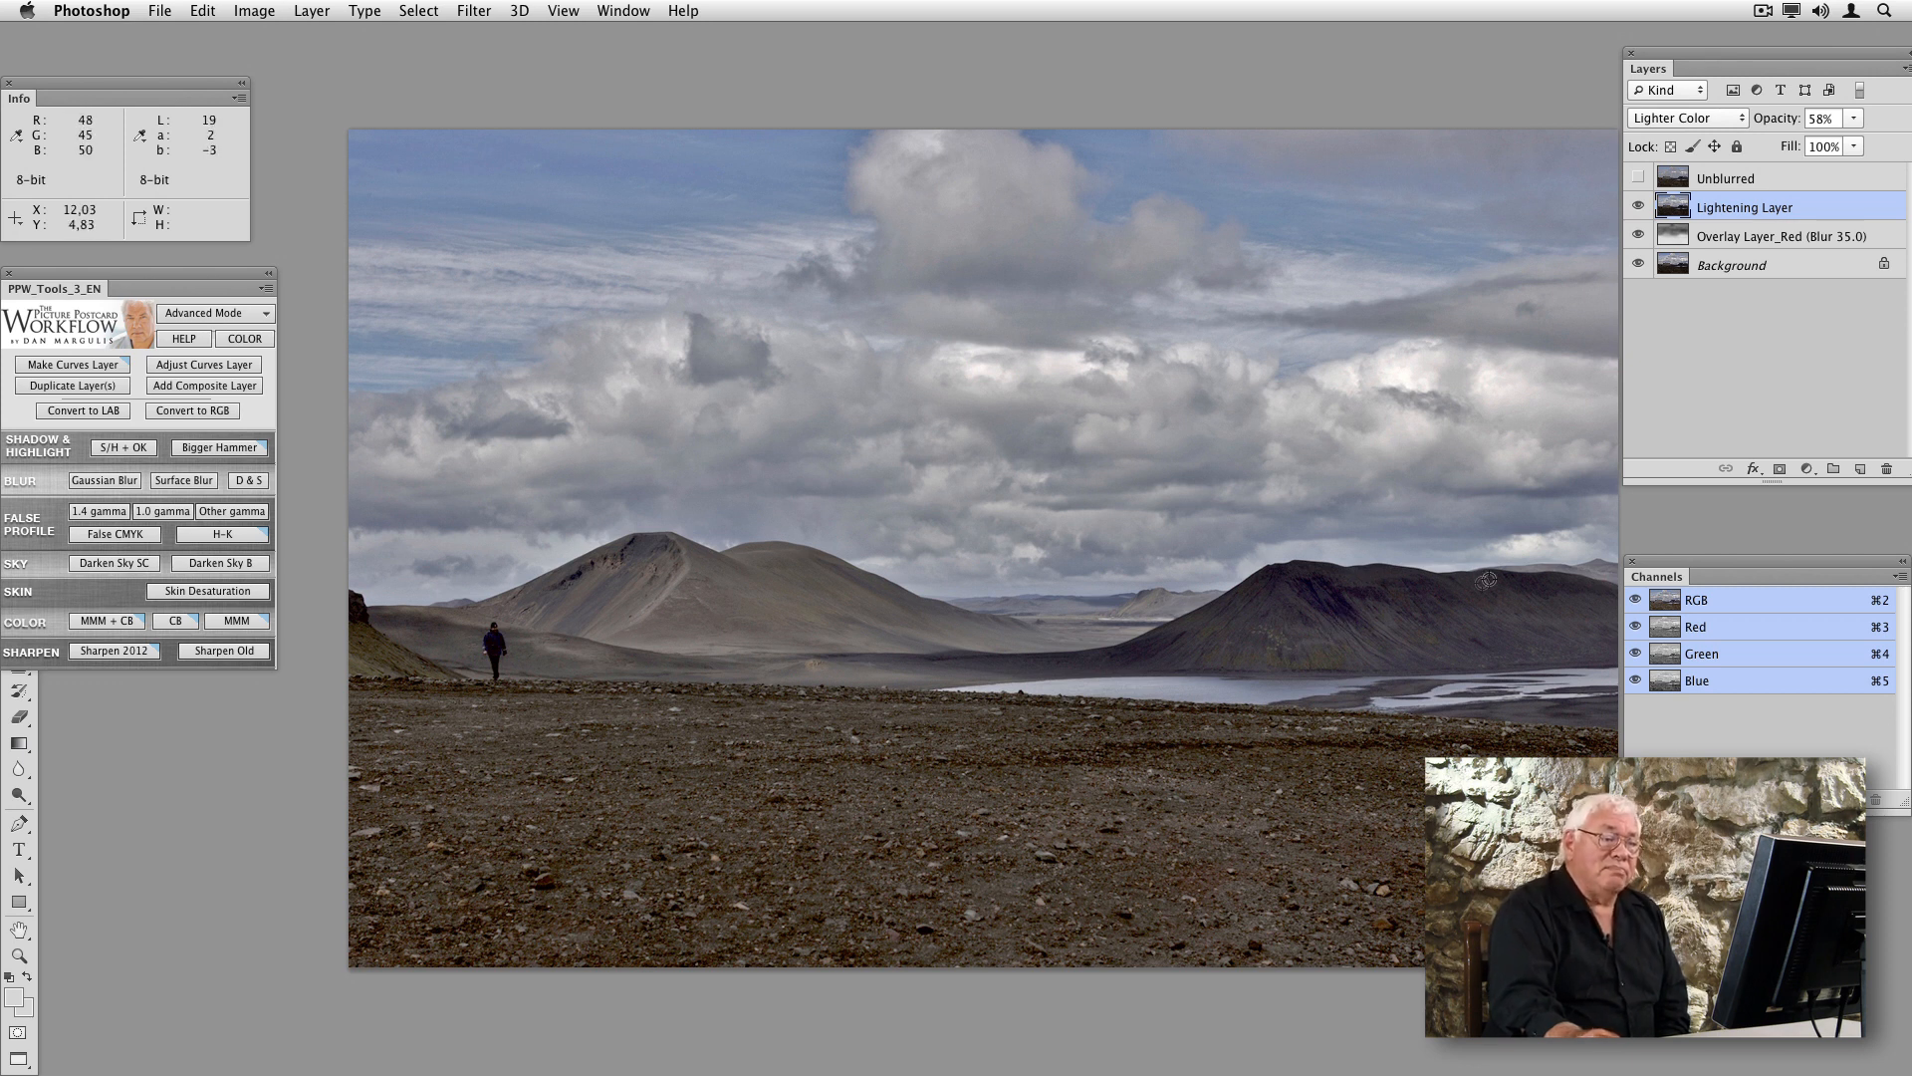
mouse_move(1542, 555)
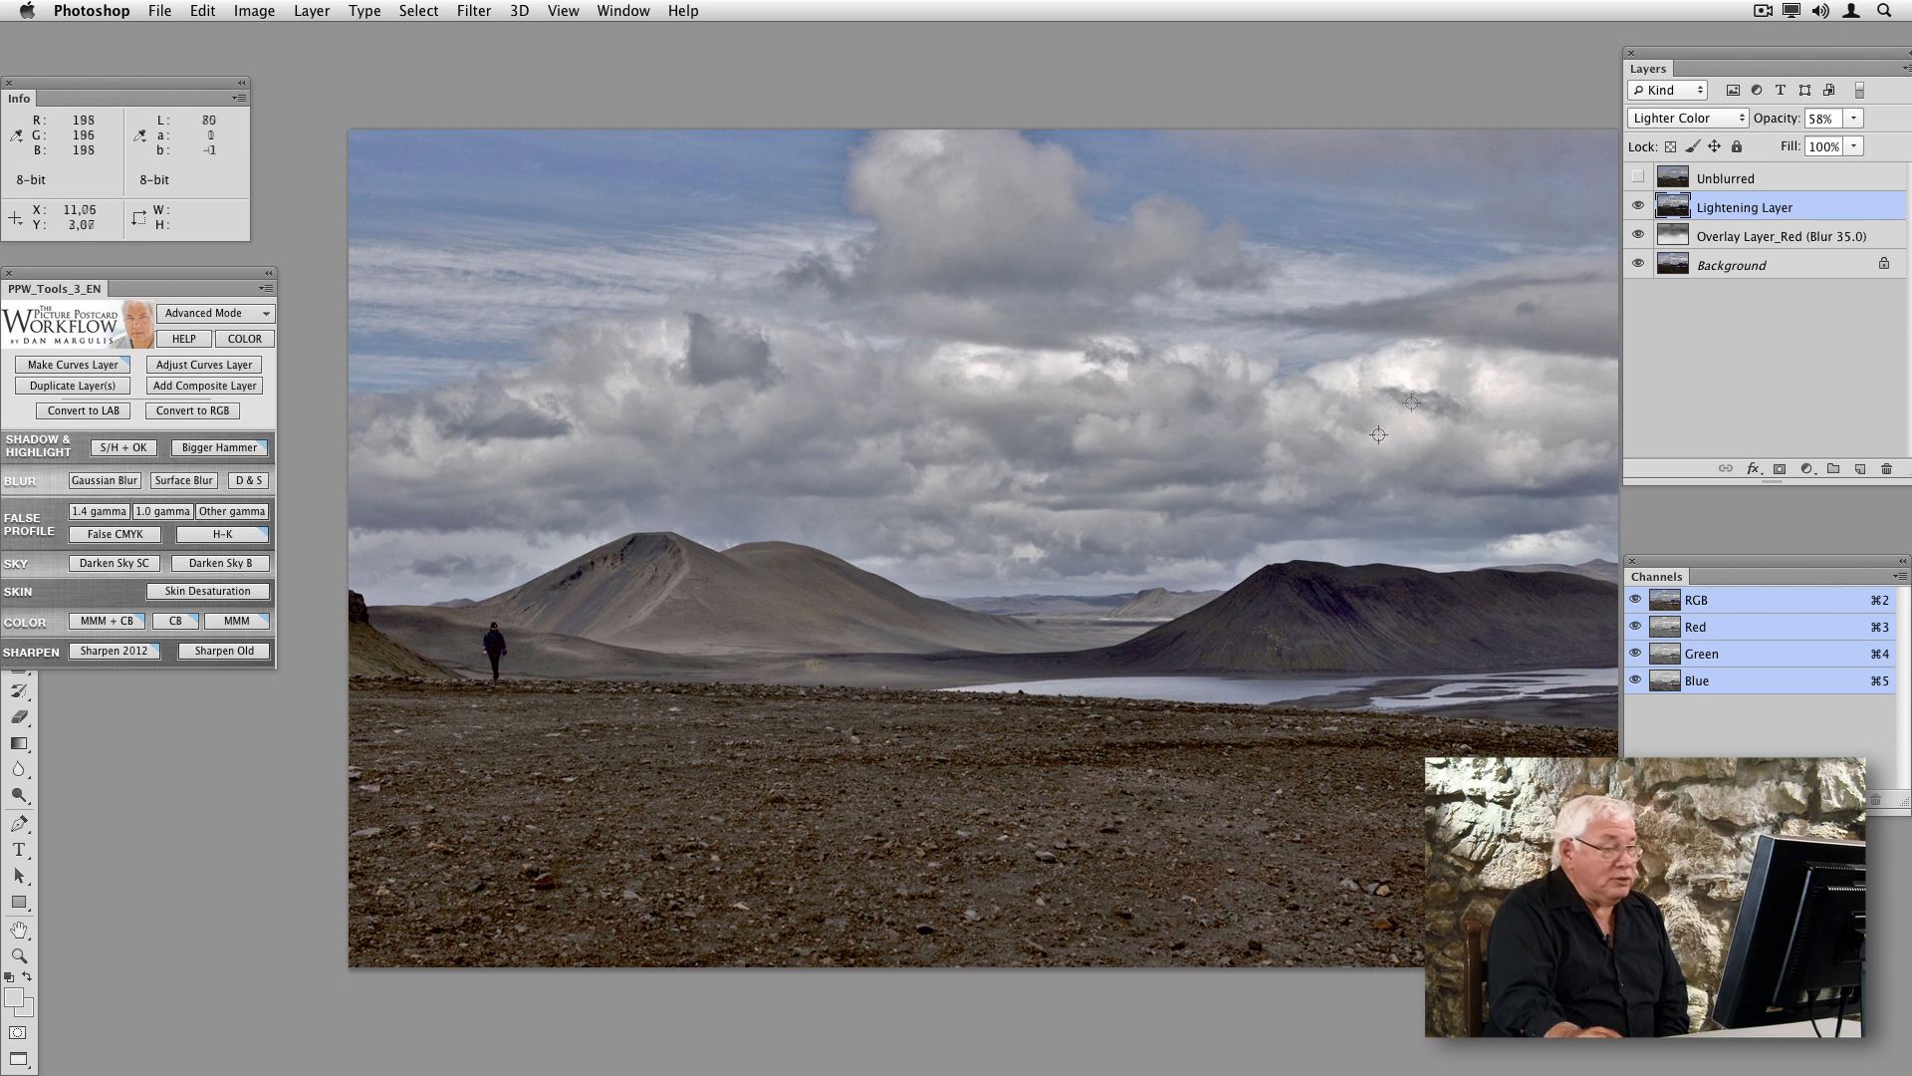
mouse_move(1436, 542)
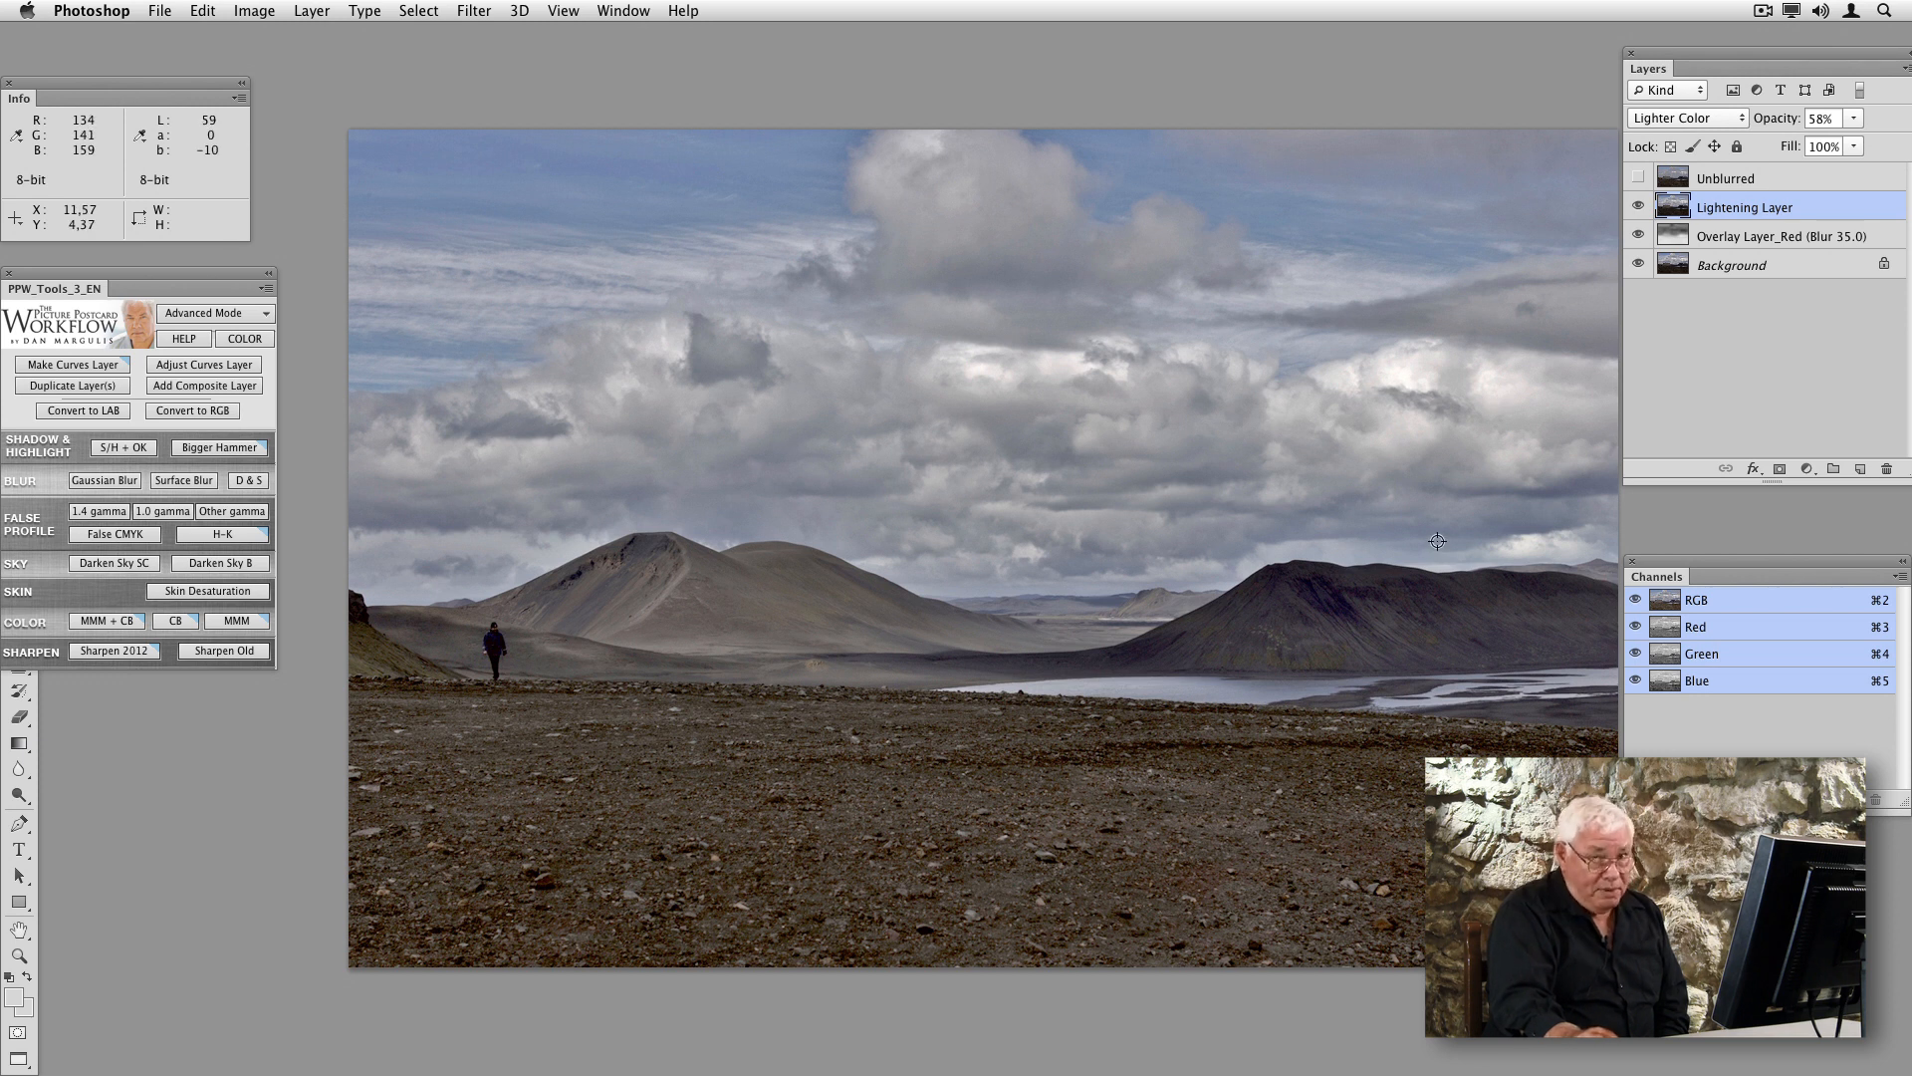
mouse_move(1299, 533)
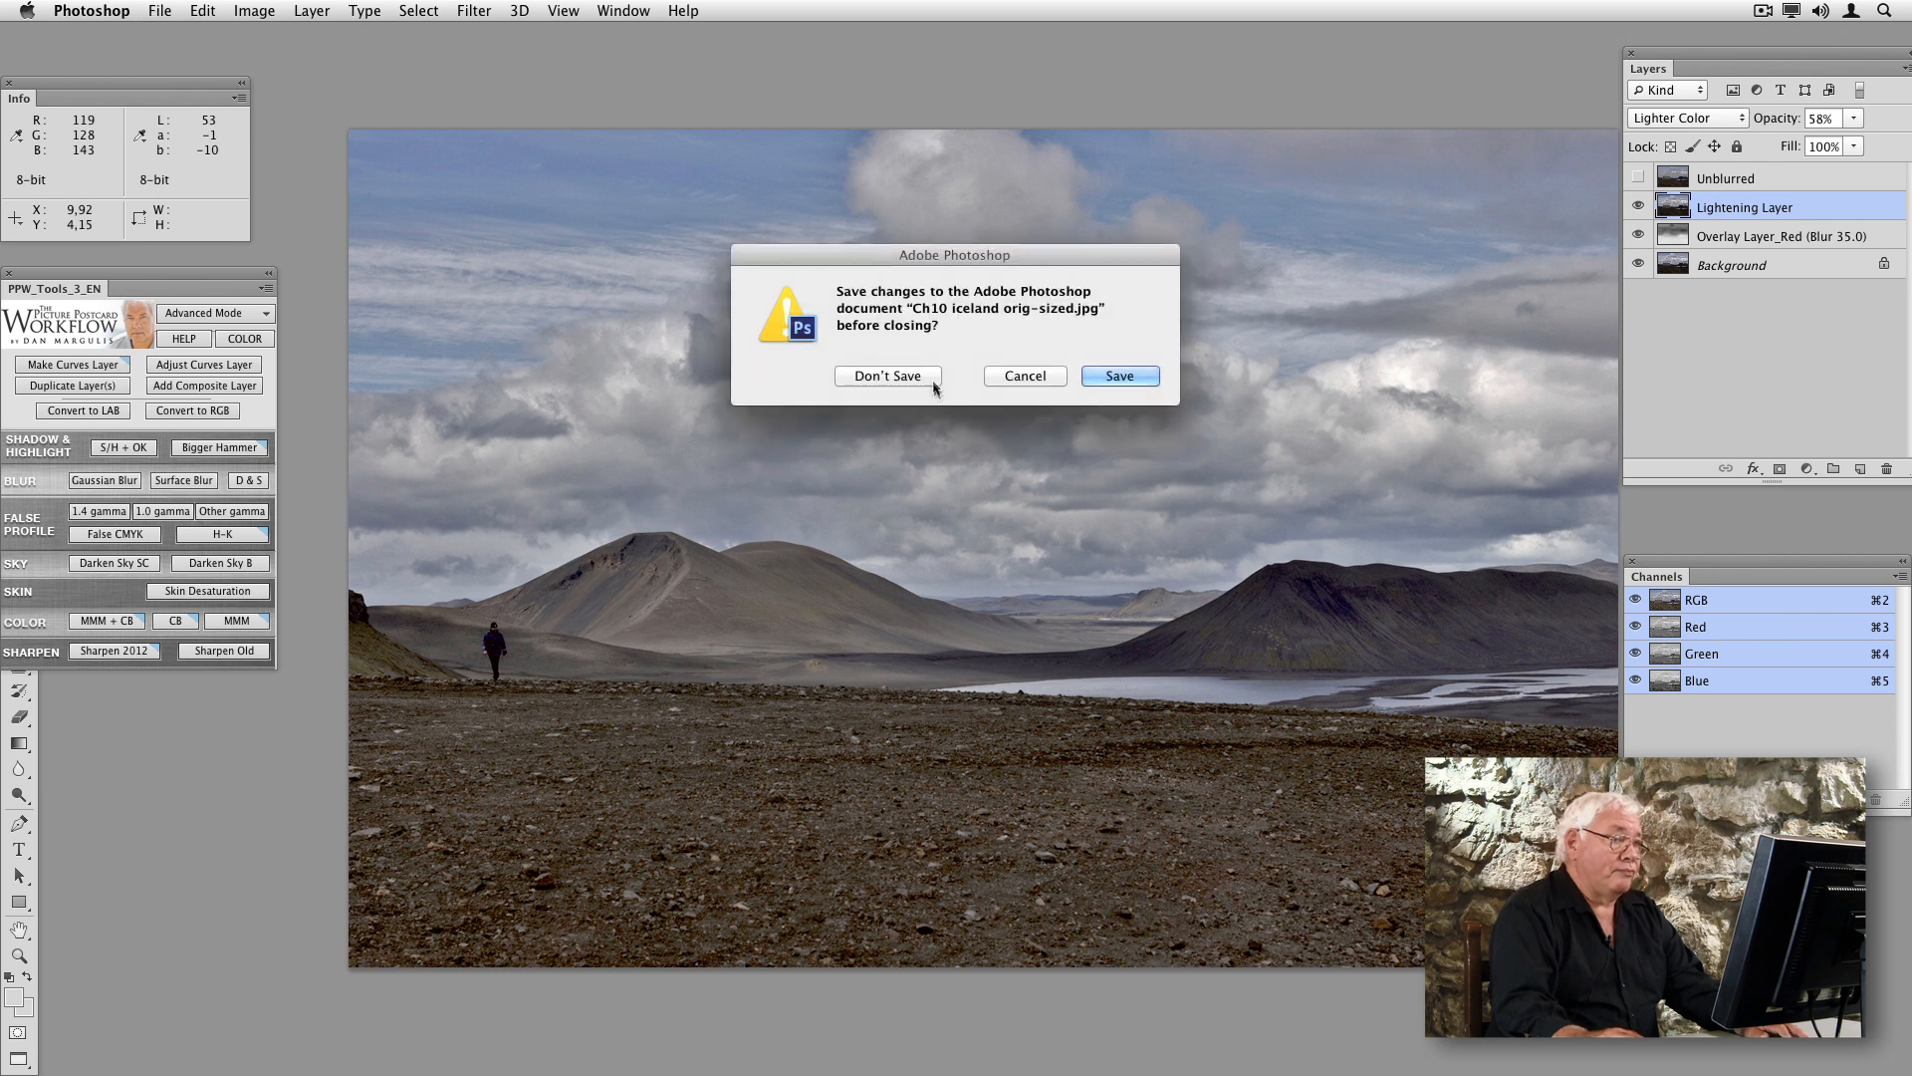
Close the Iceland photo choosing Don't Save.
left_click(888, 375)
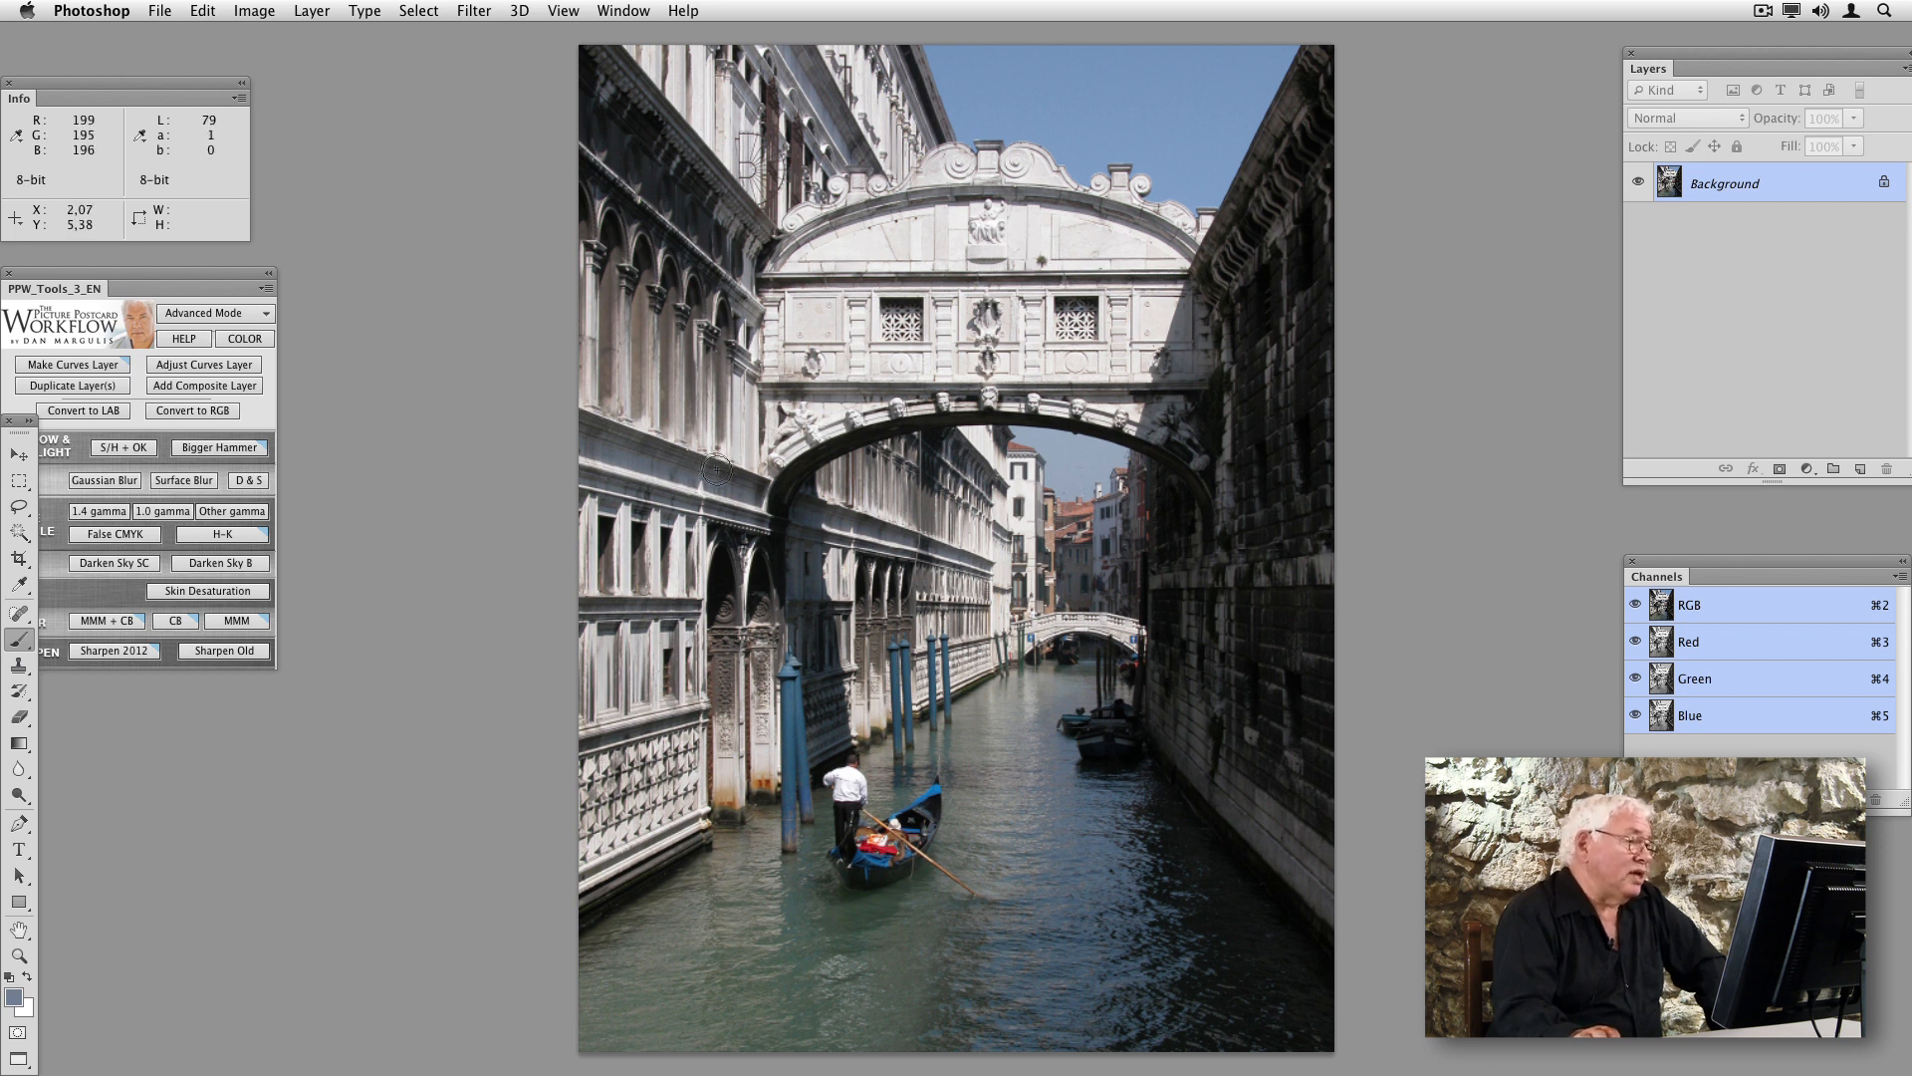
mouse_move(704, 533)
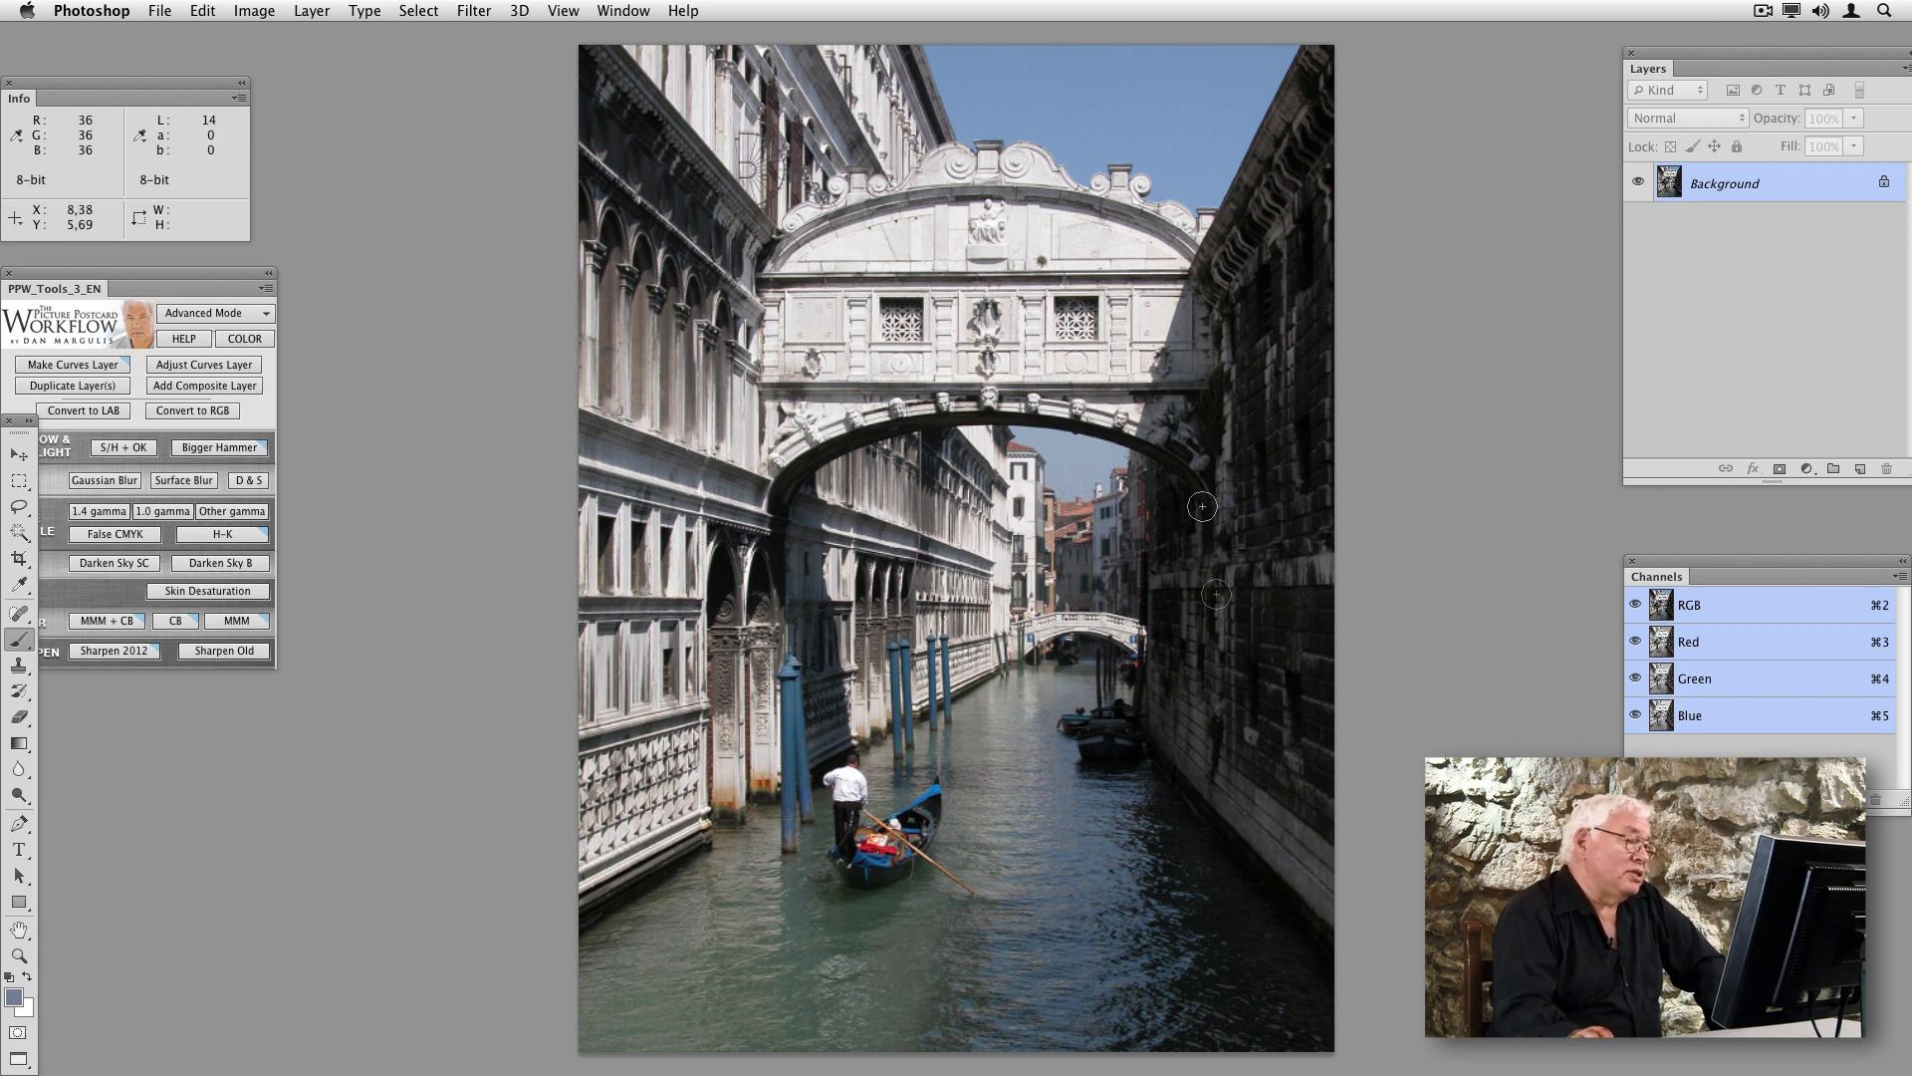
mouse_move(1282, 676)
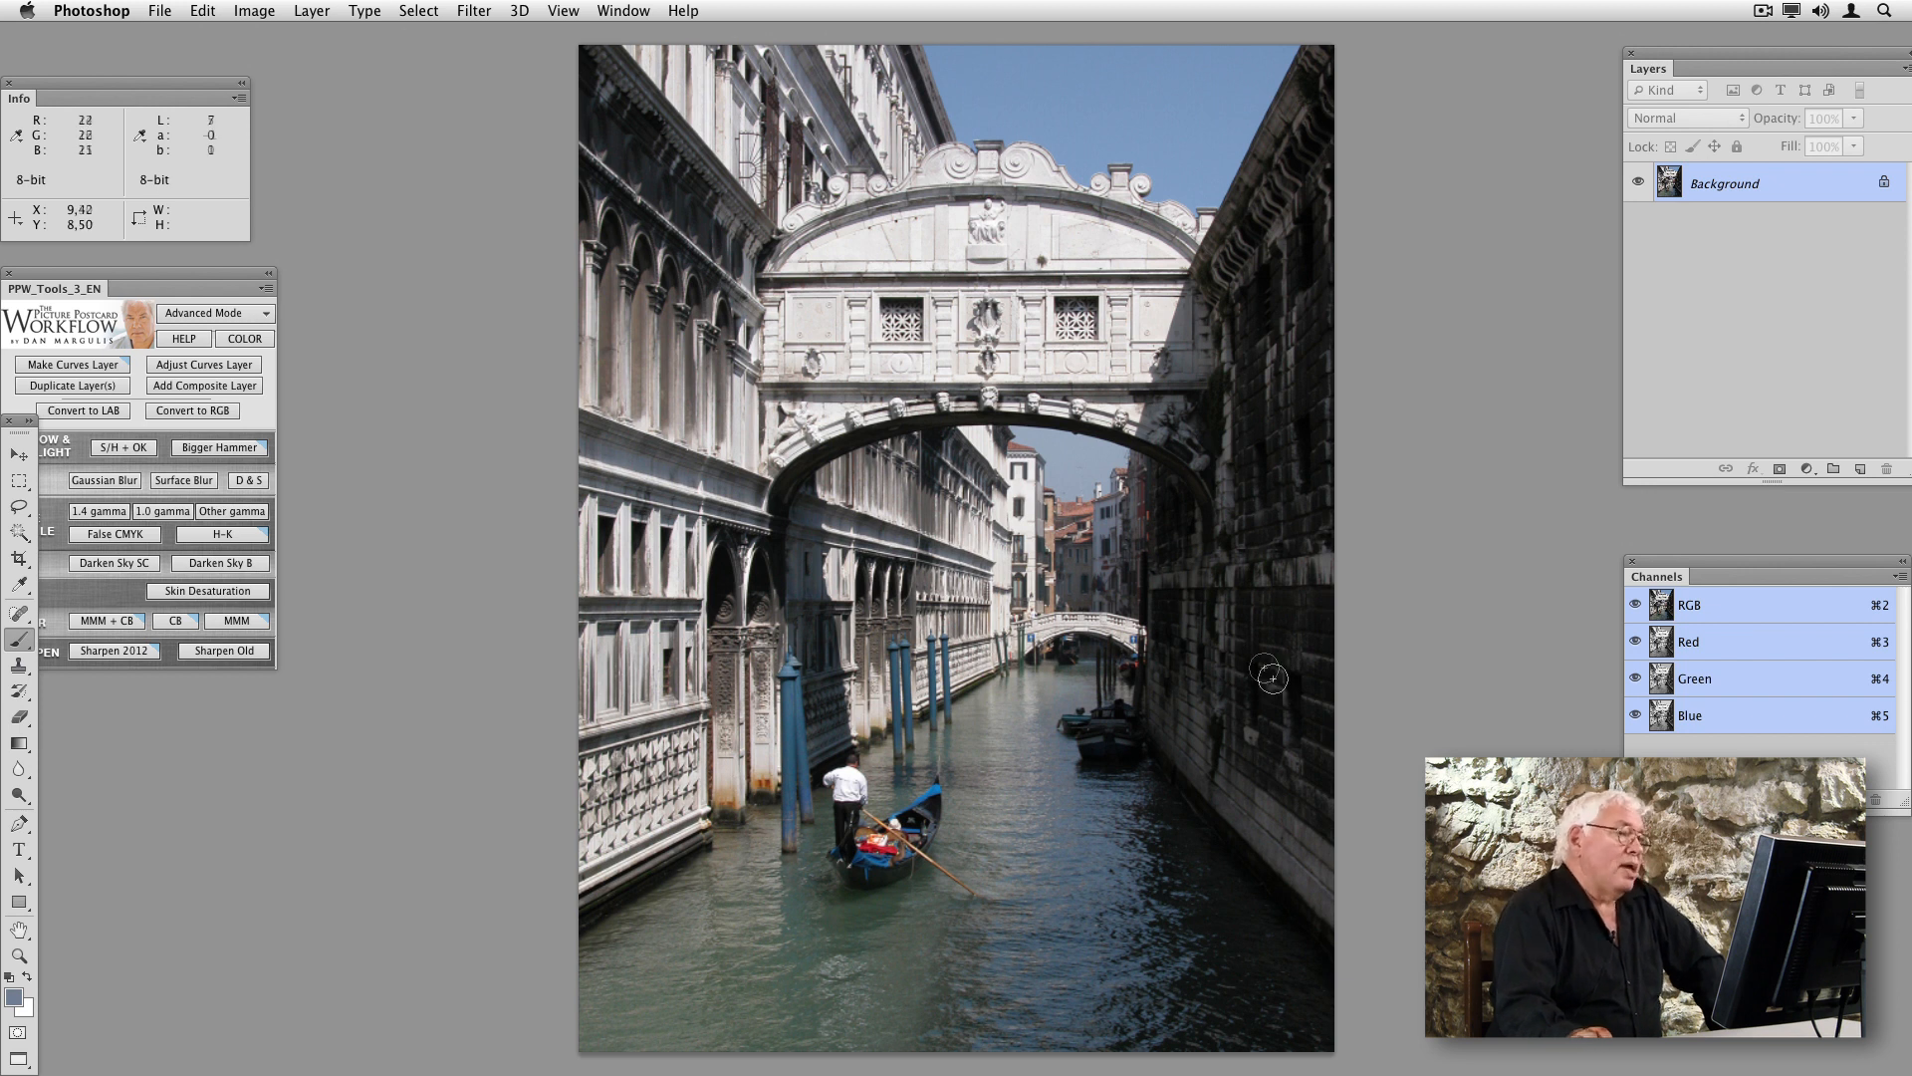
mouse_move(1141, 204)
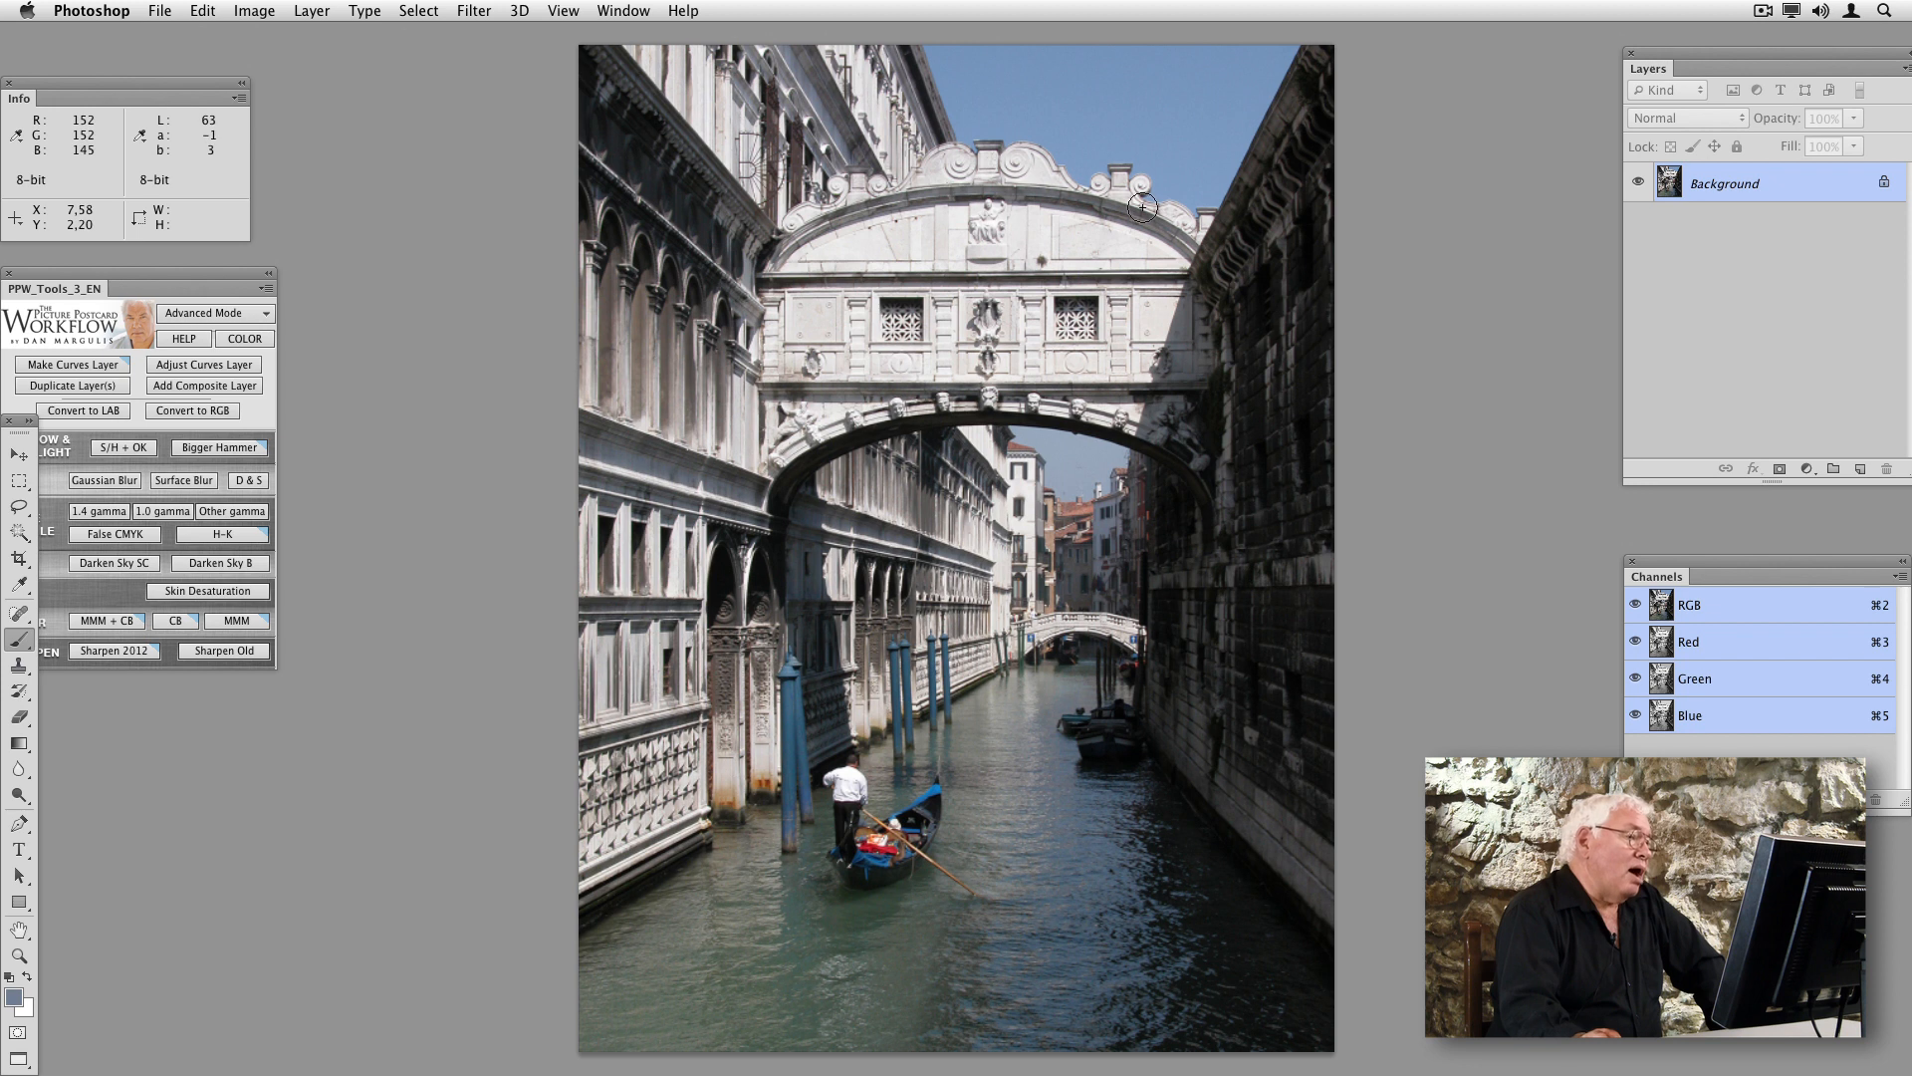
mouse_move(1135, 233)
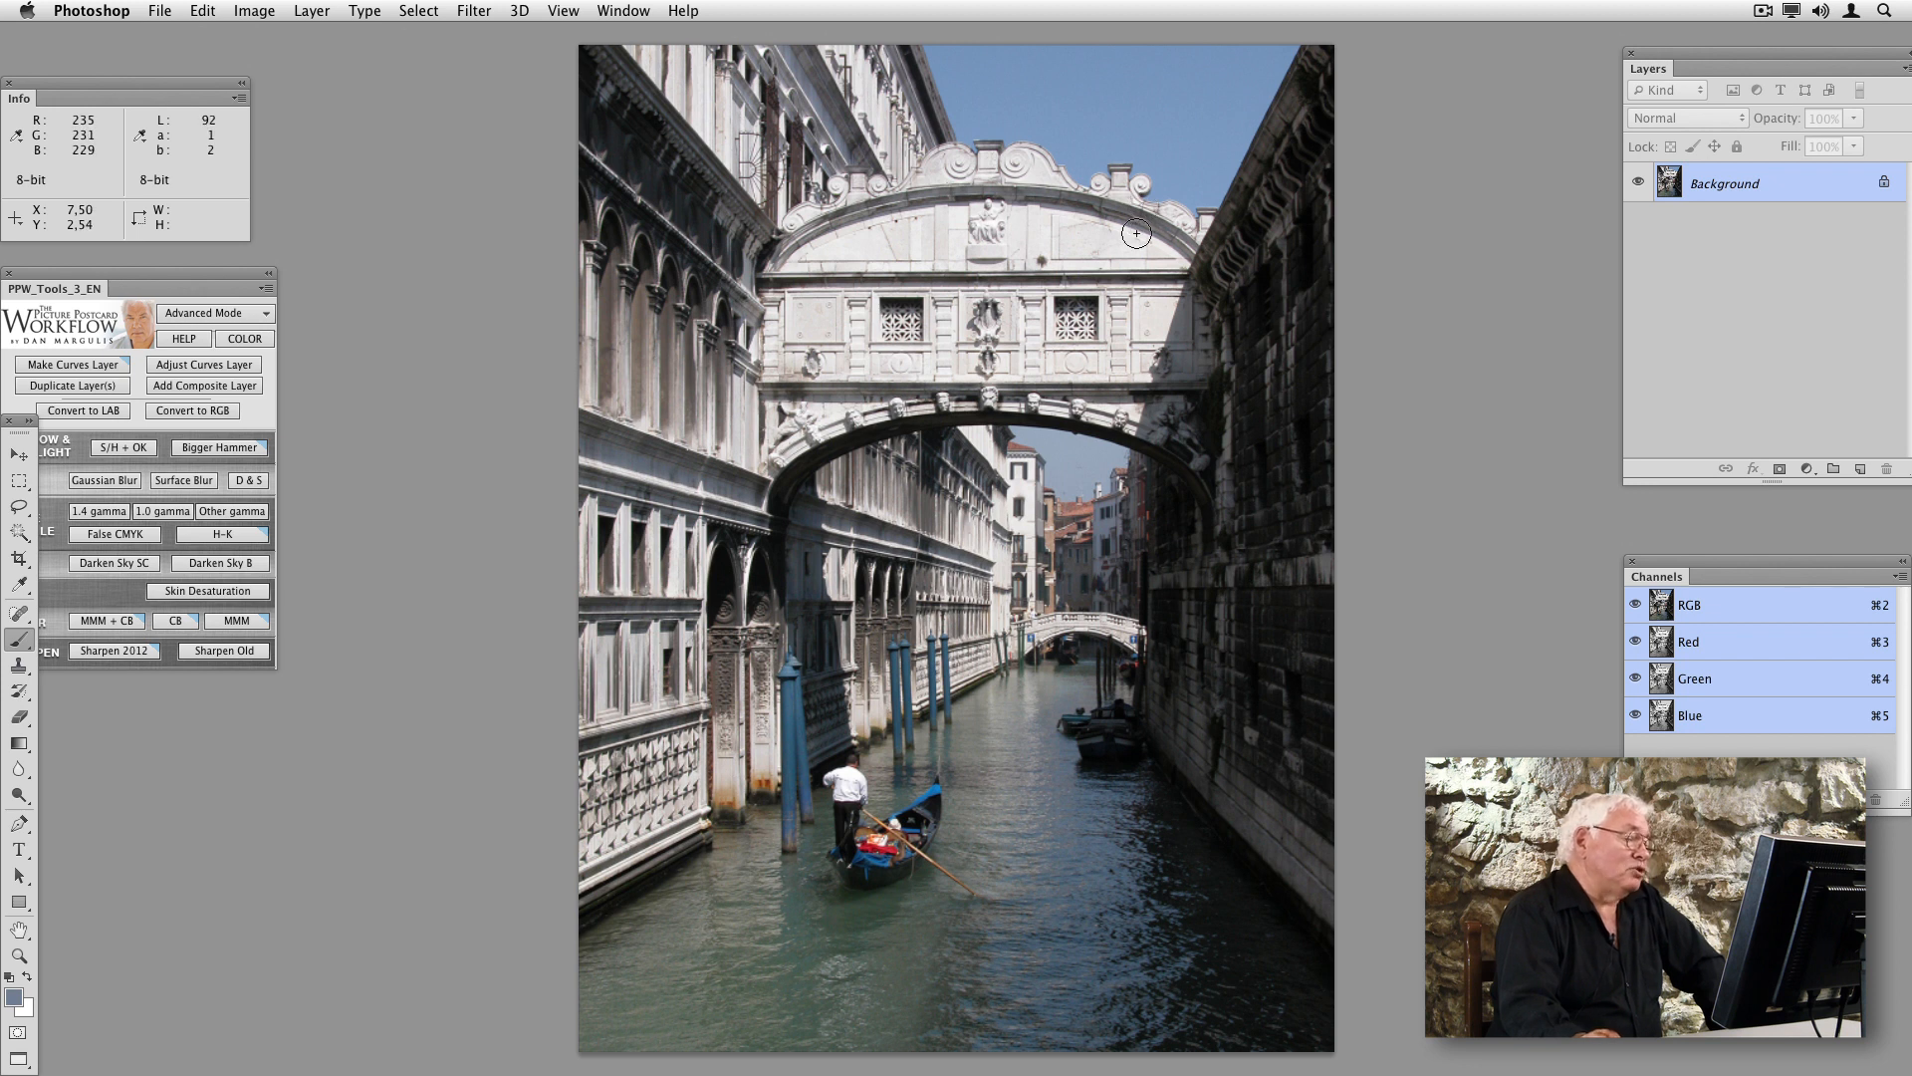
mouse_move(1069, 420)
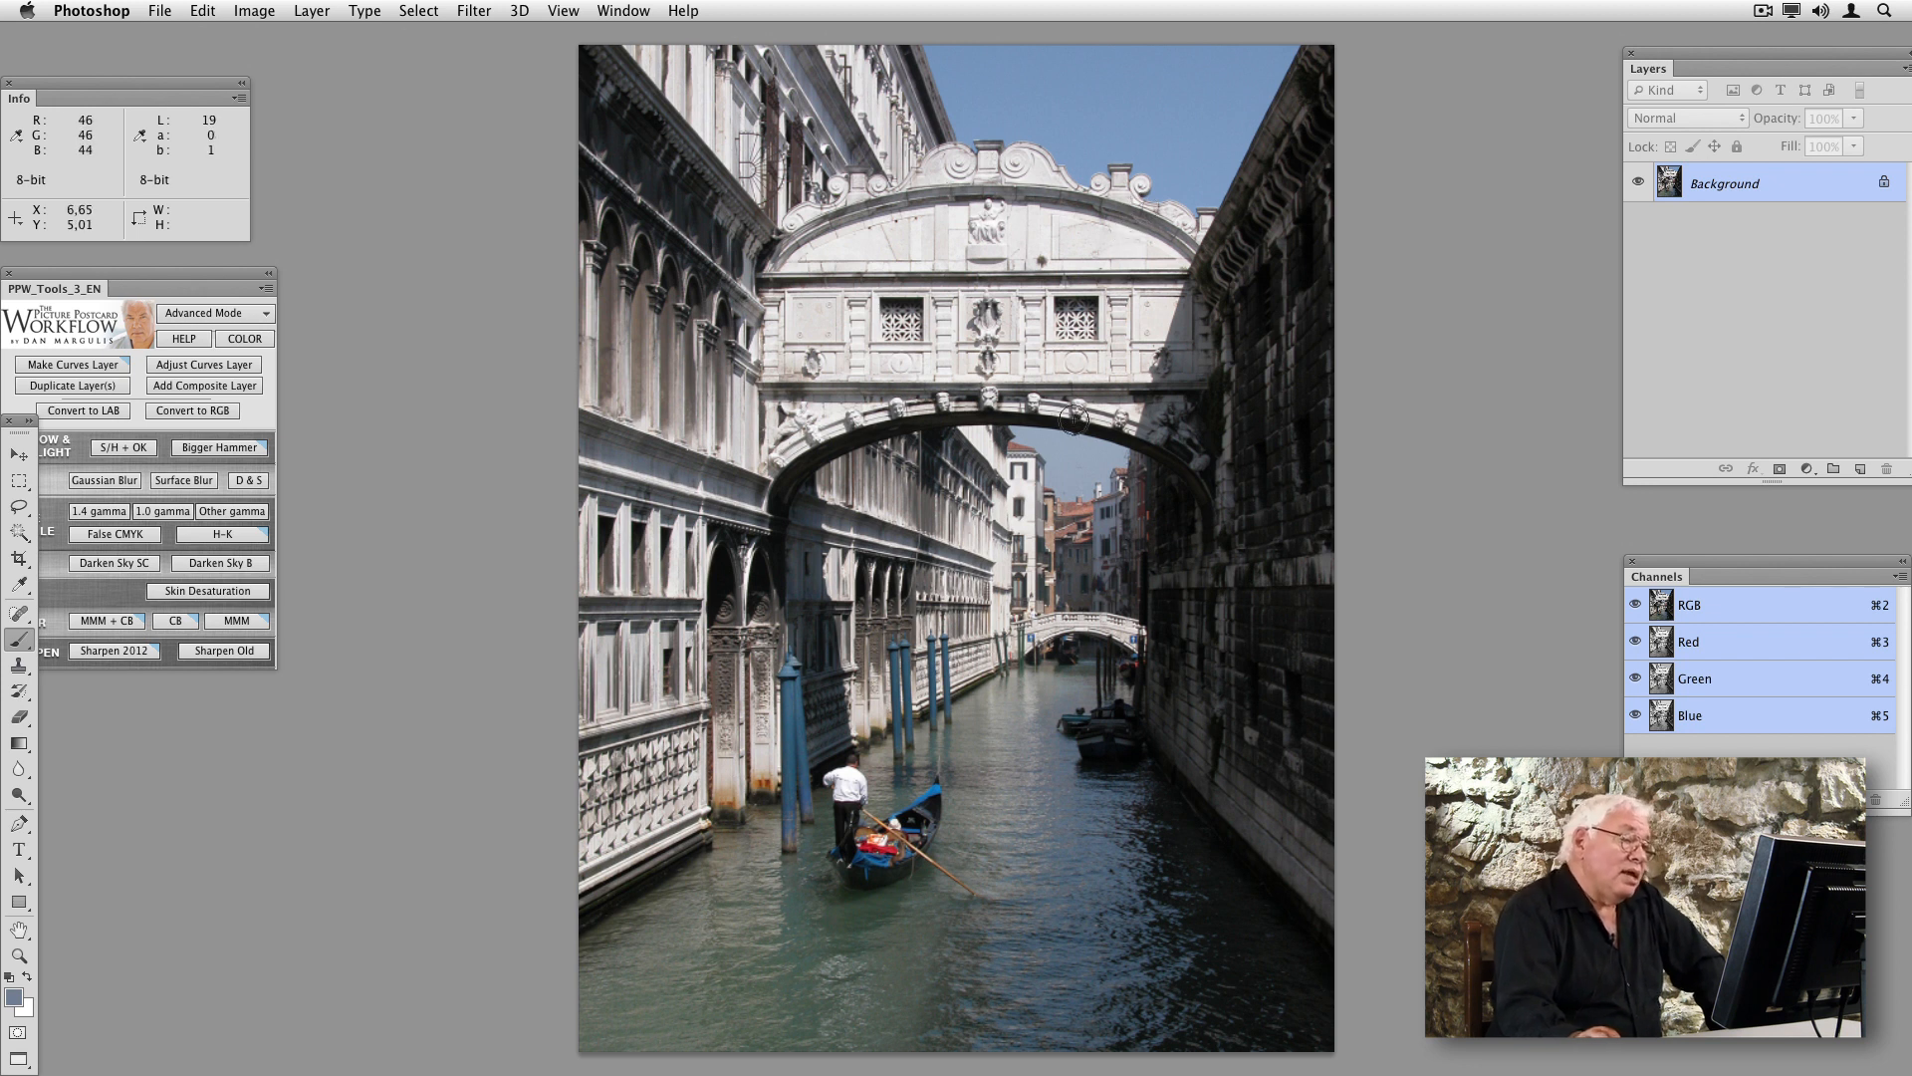
mouse_move(1083, 429)
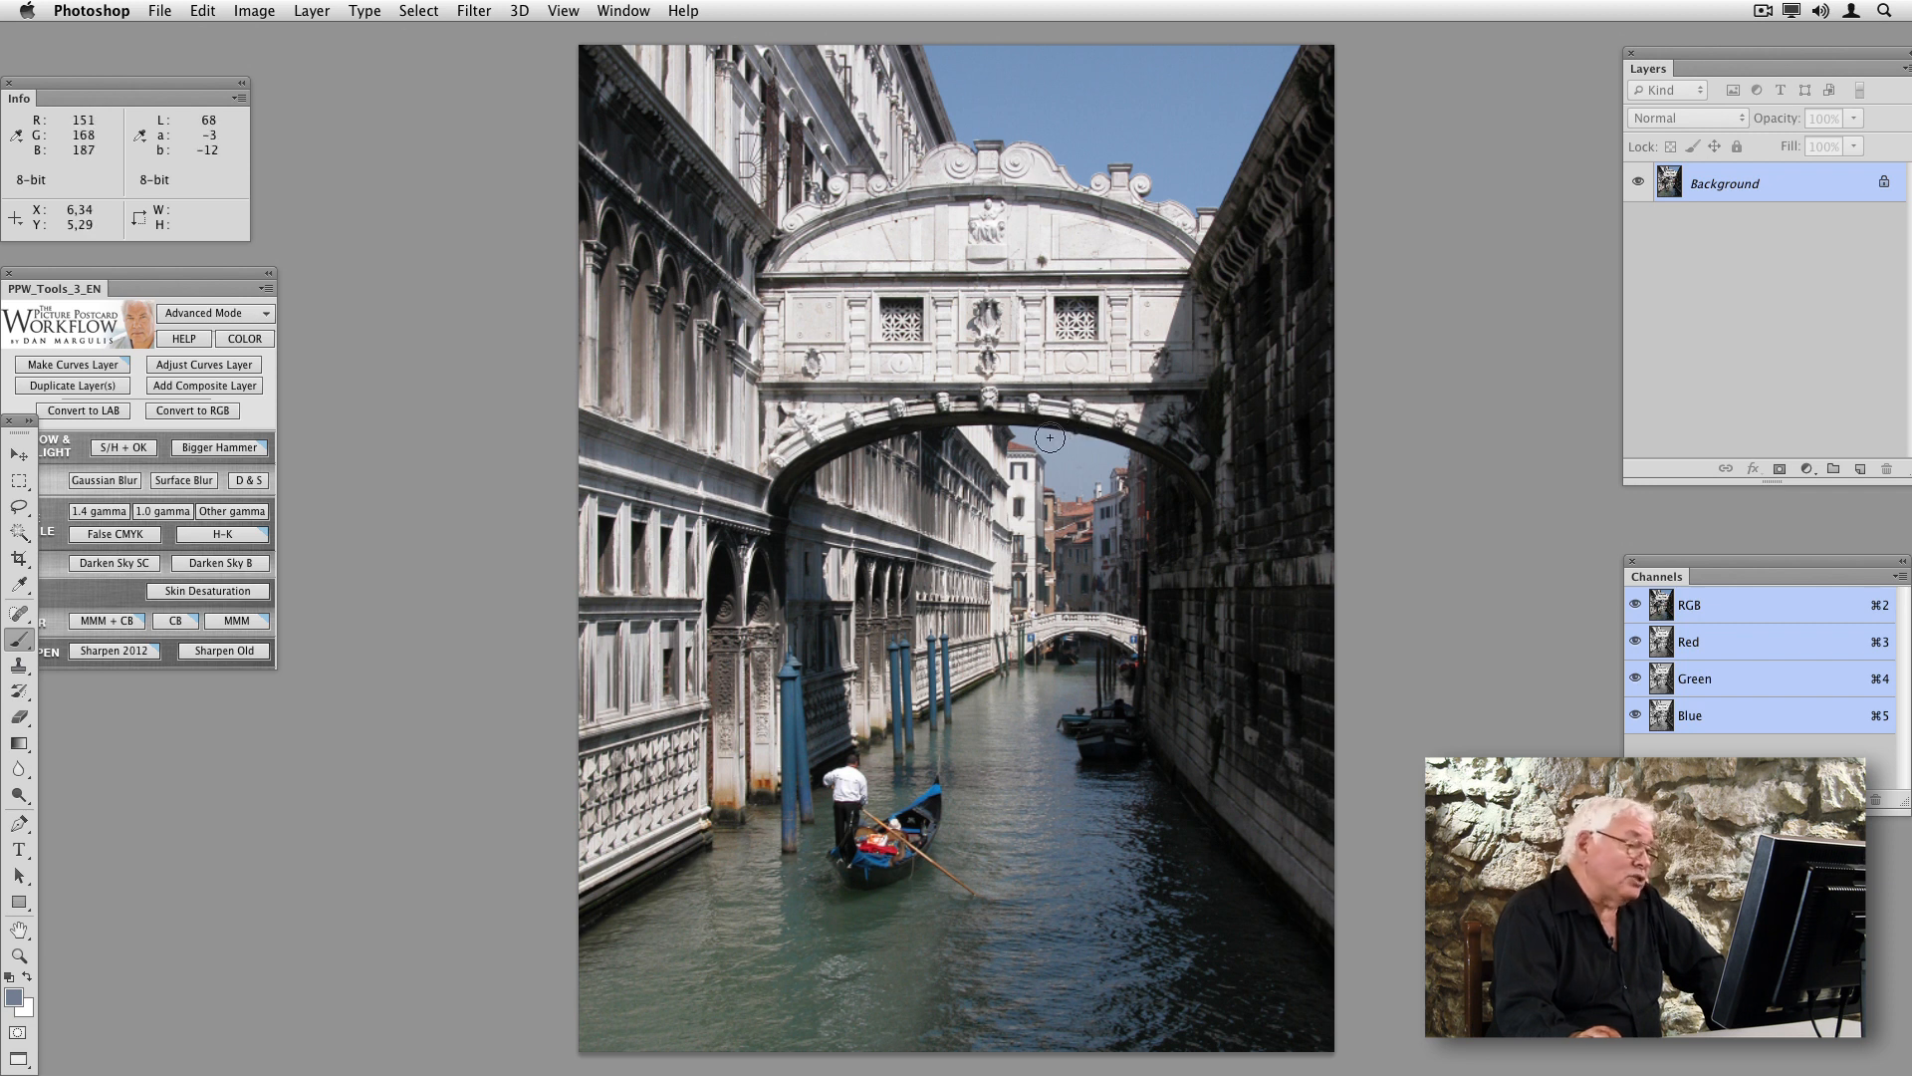
mouse_move(1120, 452)
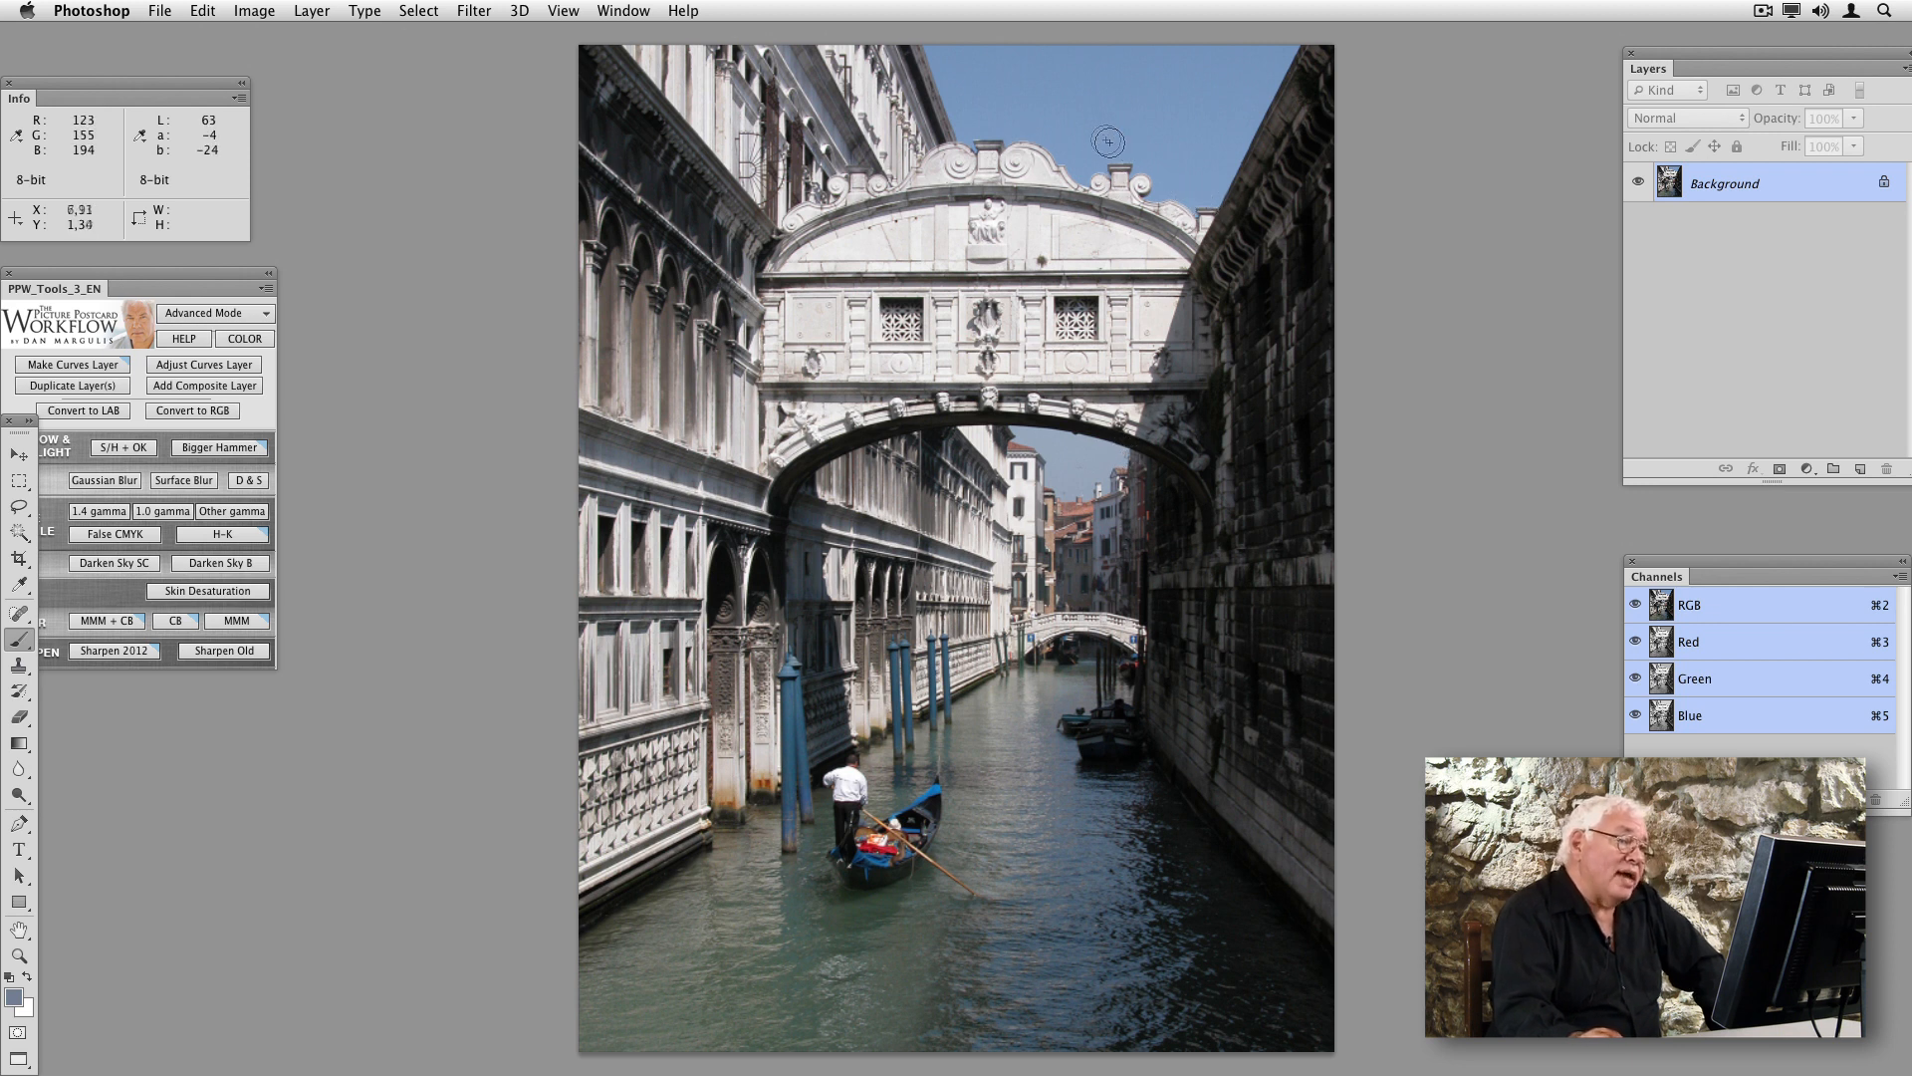
mouse_move(966, 136)
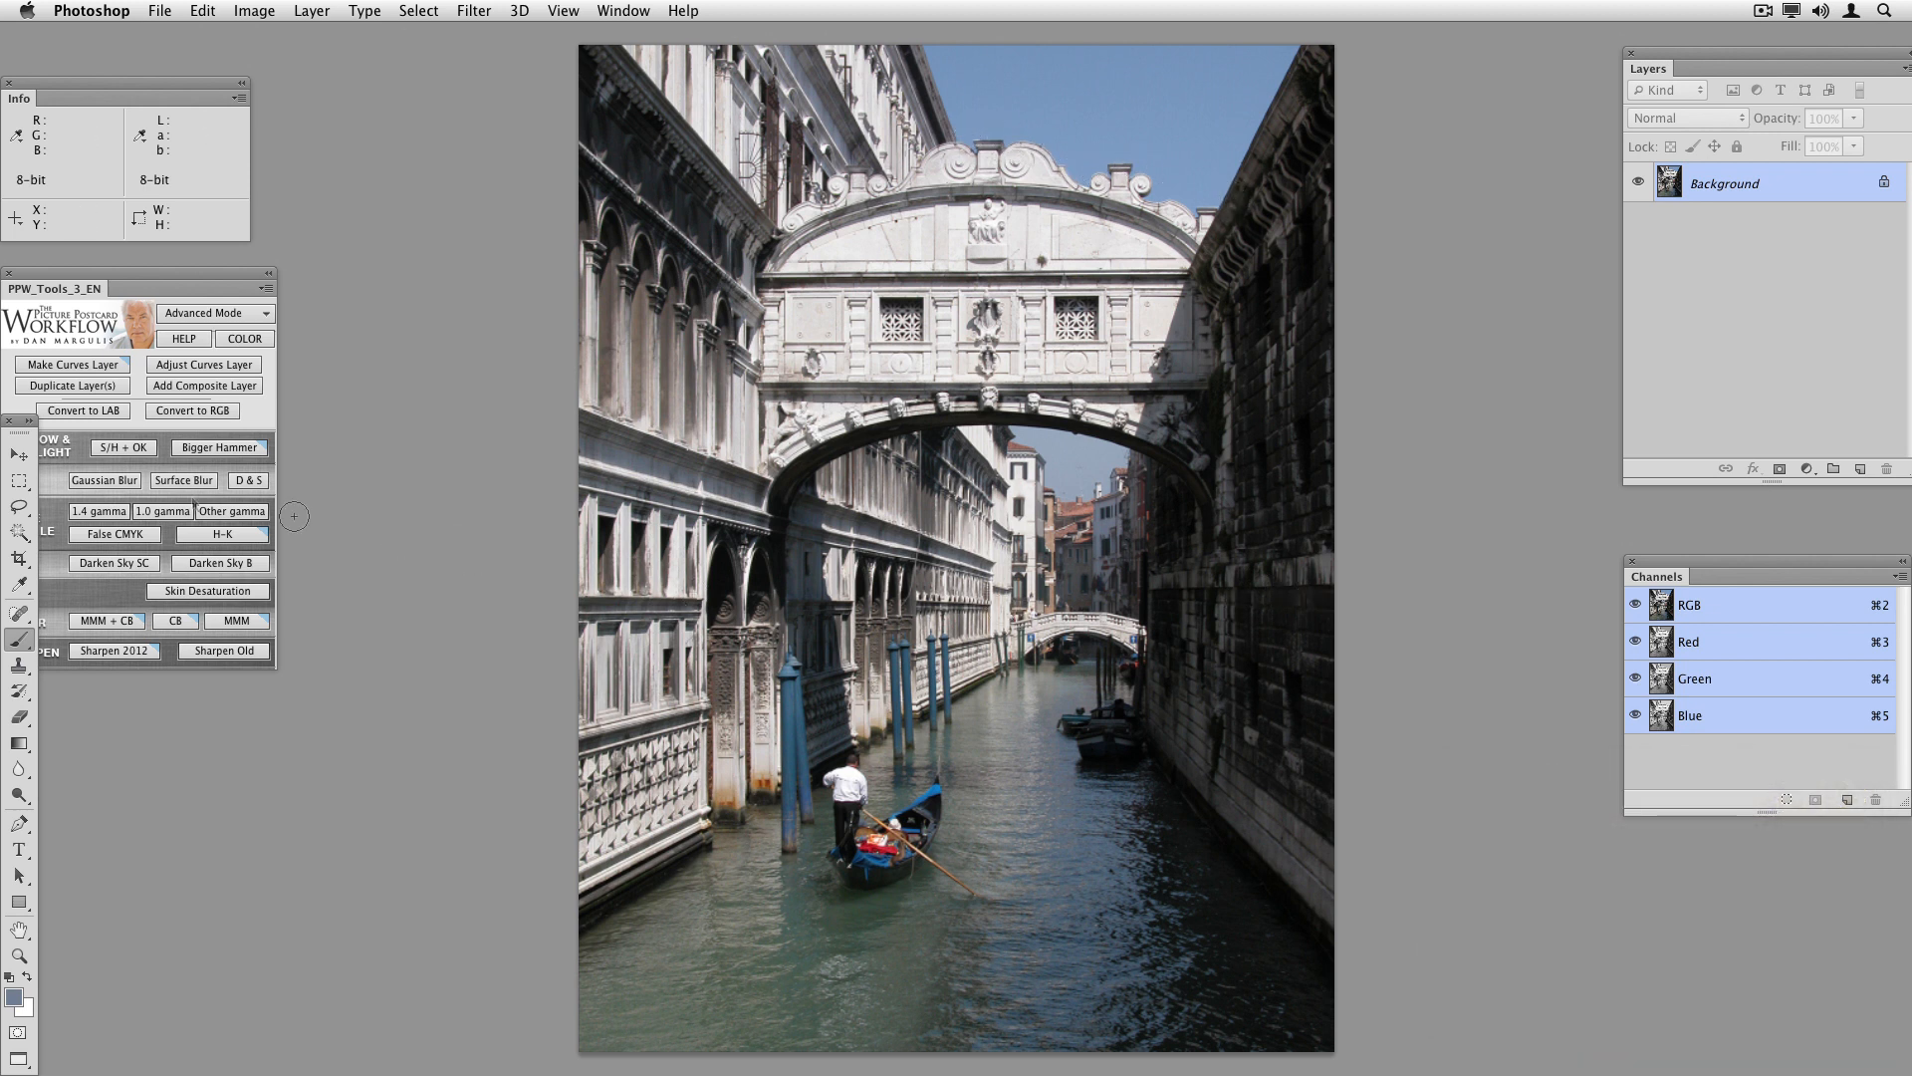
mouse_move(217, 447)
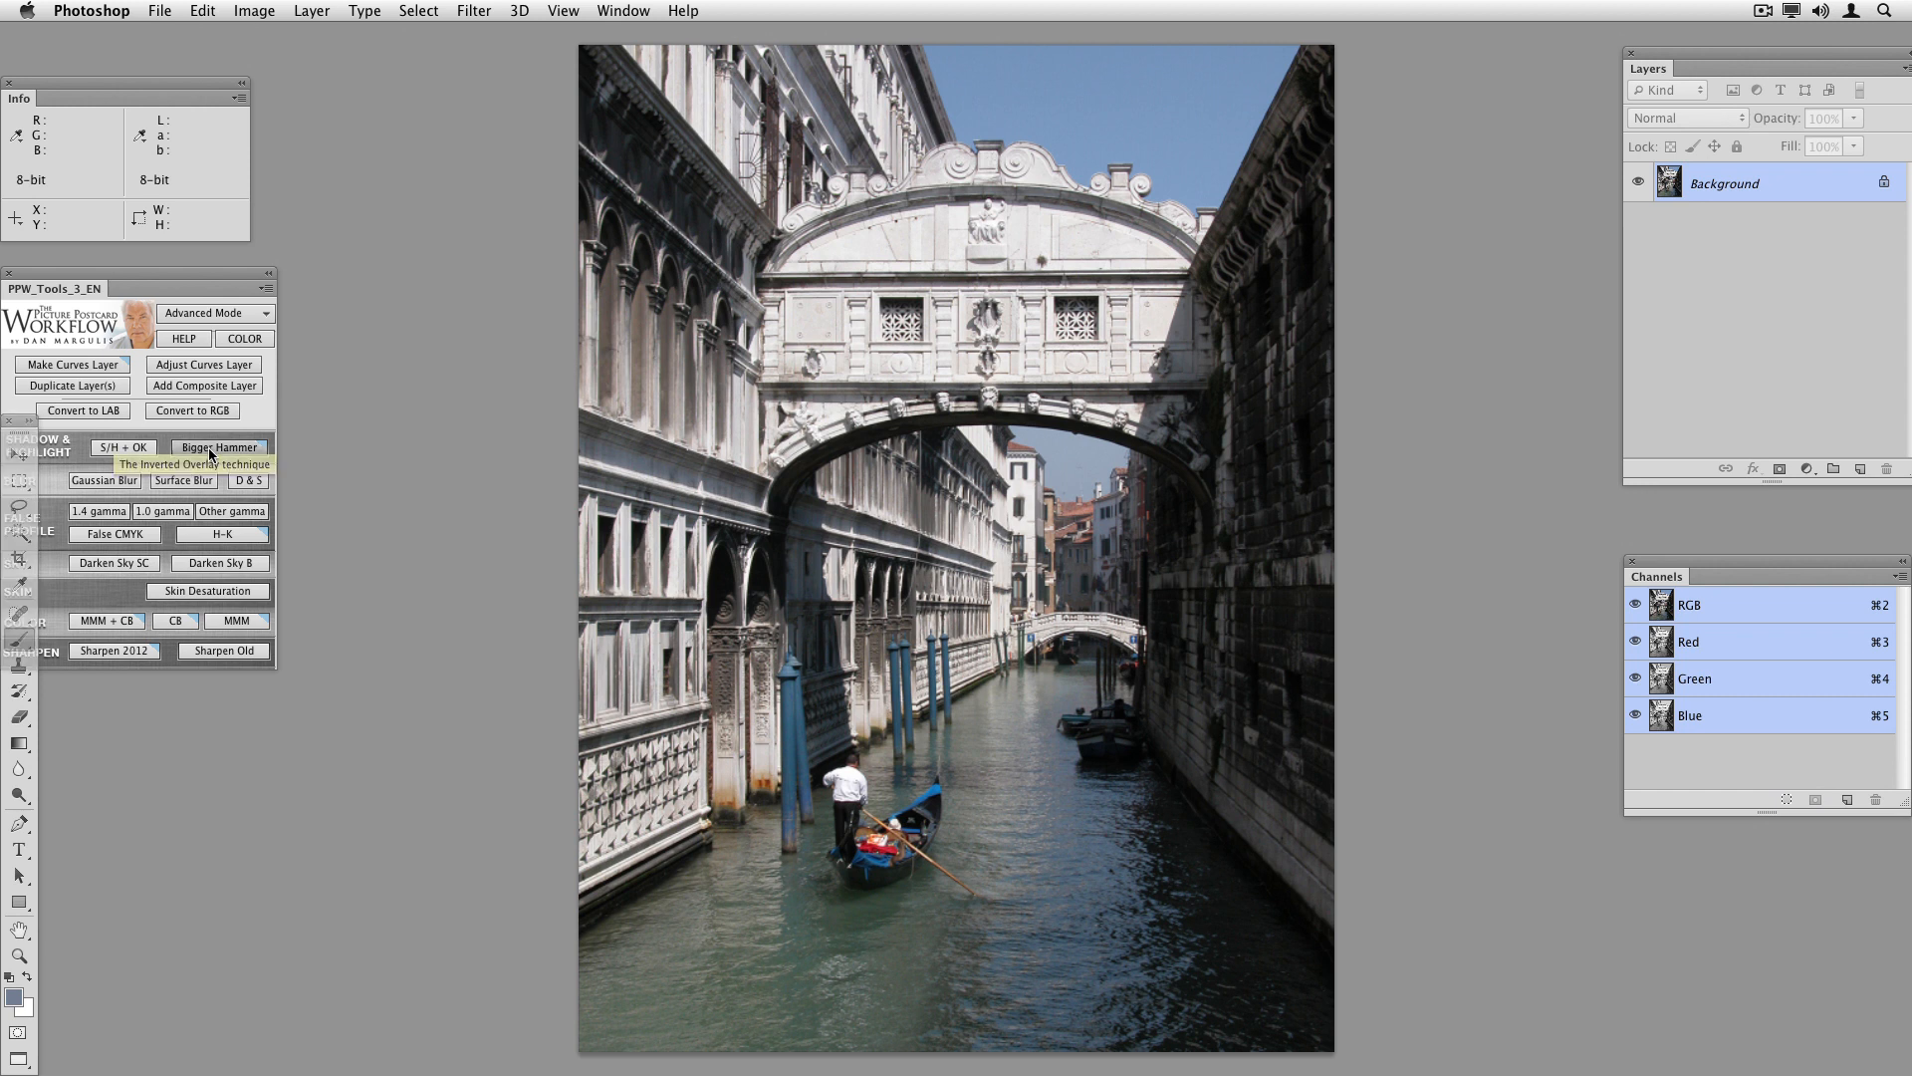
left_click(218, 447)
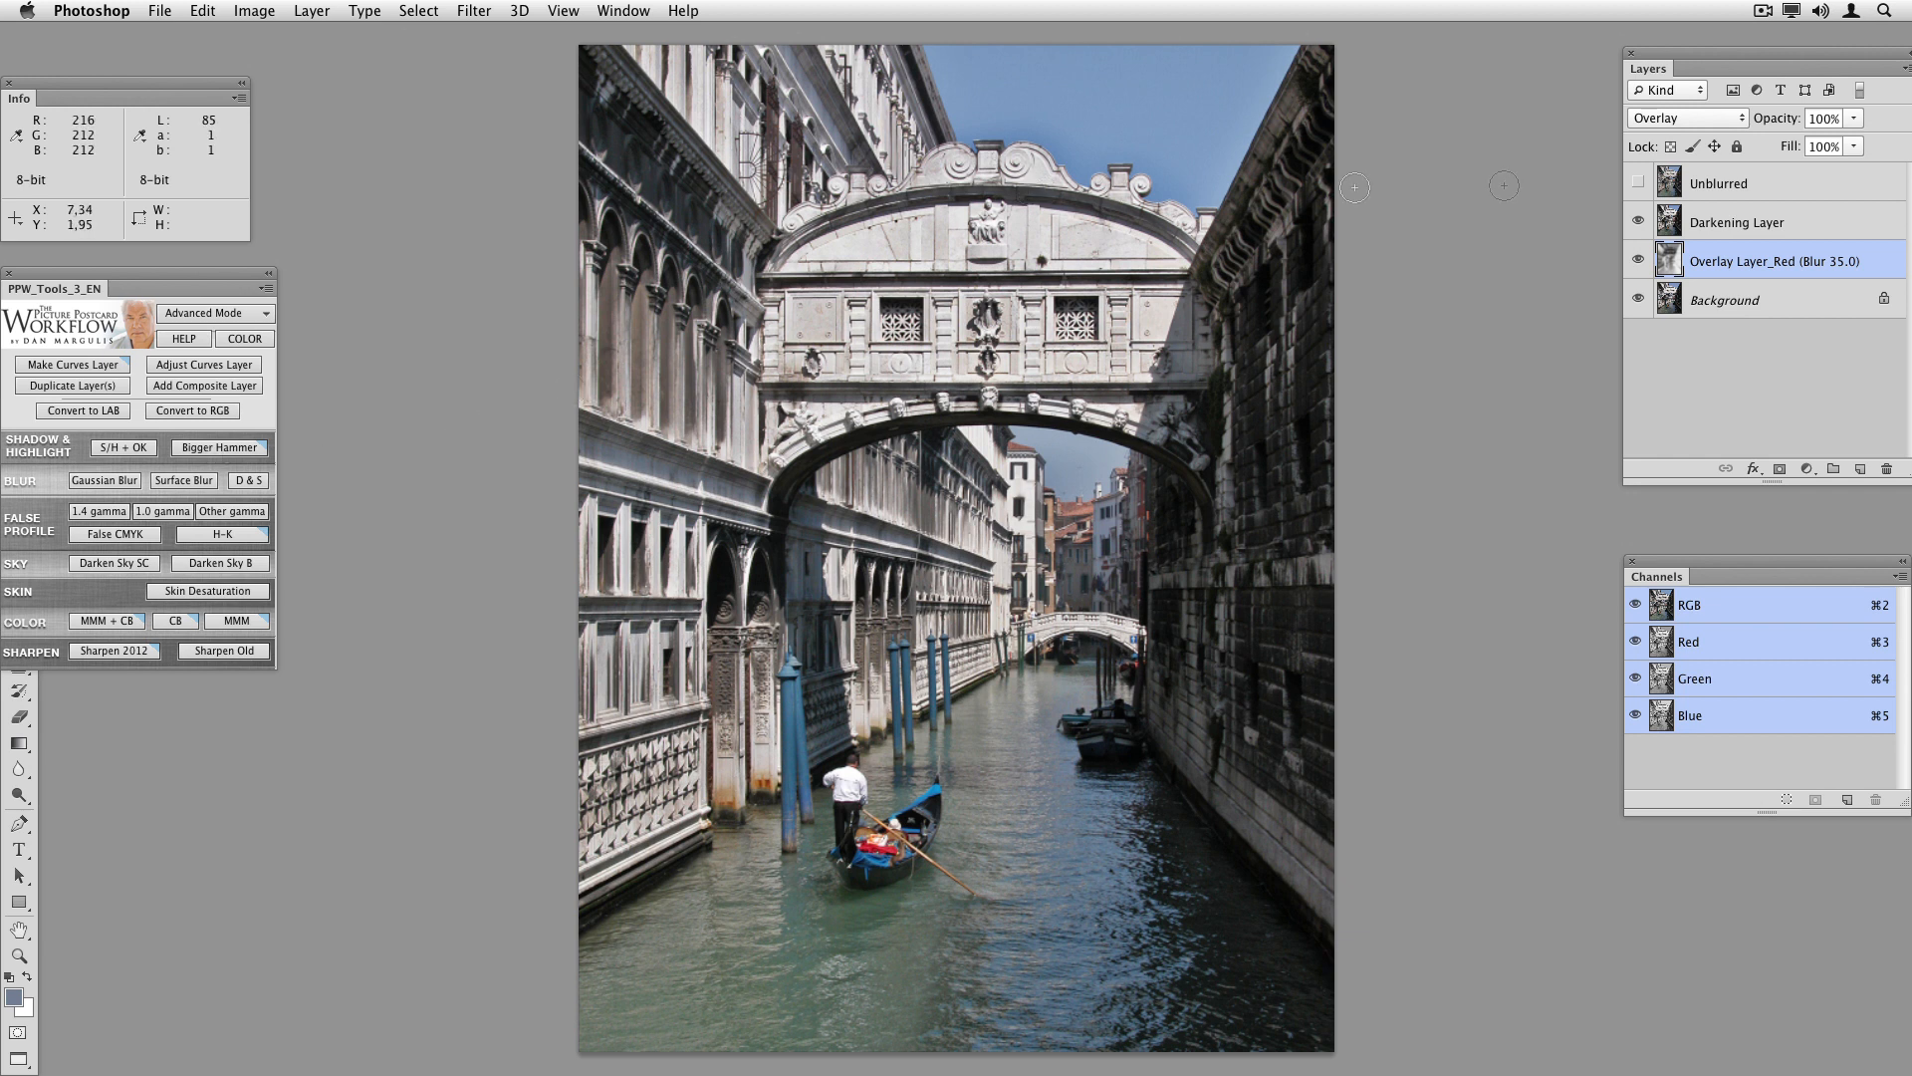
Toggle the blurred overlay and darkening layers to compare their effect.
left_click(1635, 261)
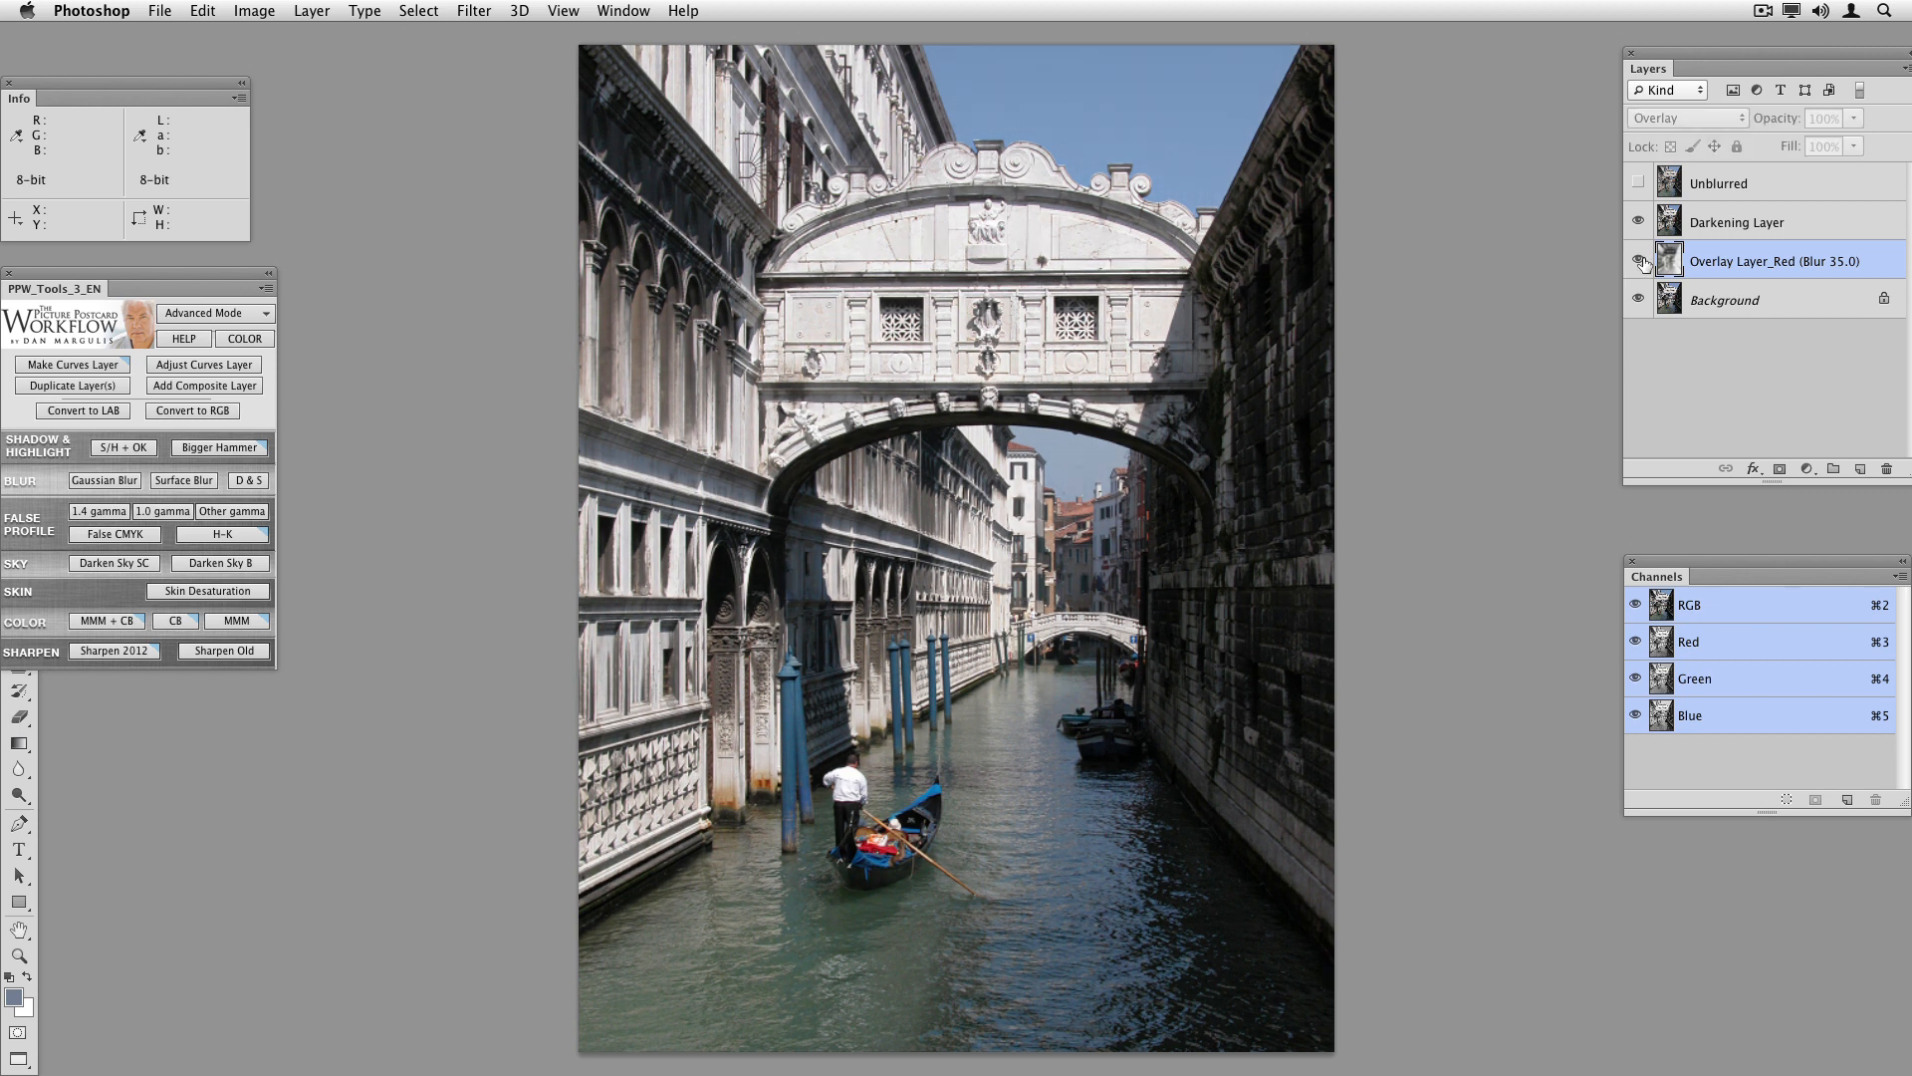
mouse_move(1642, 263)
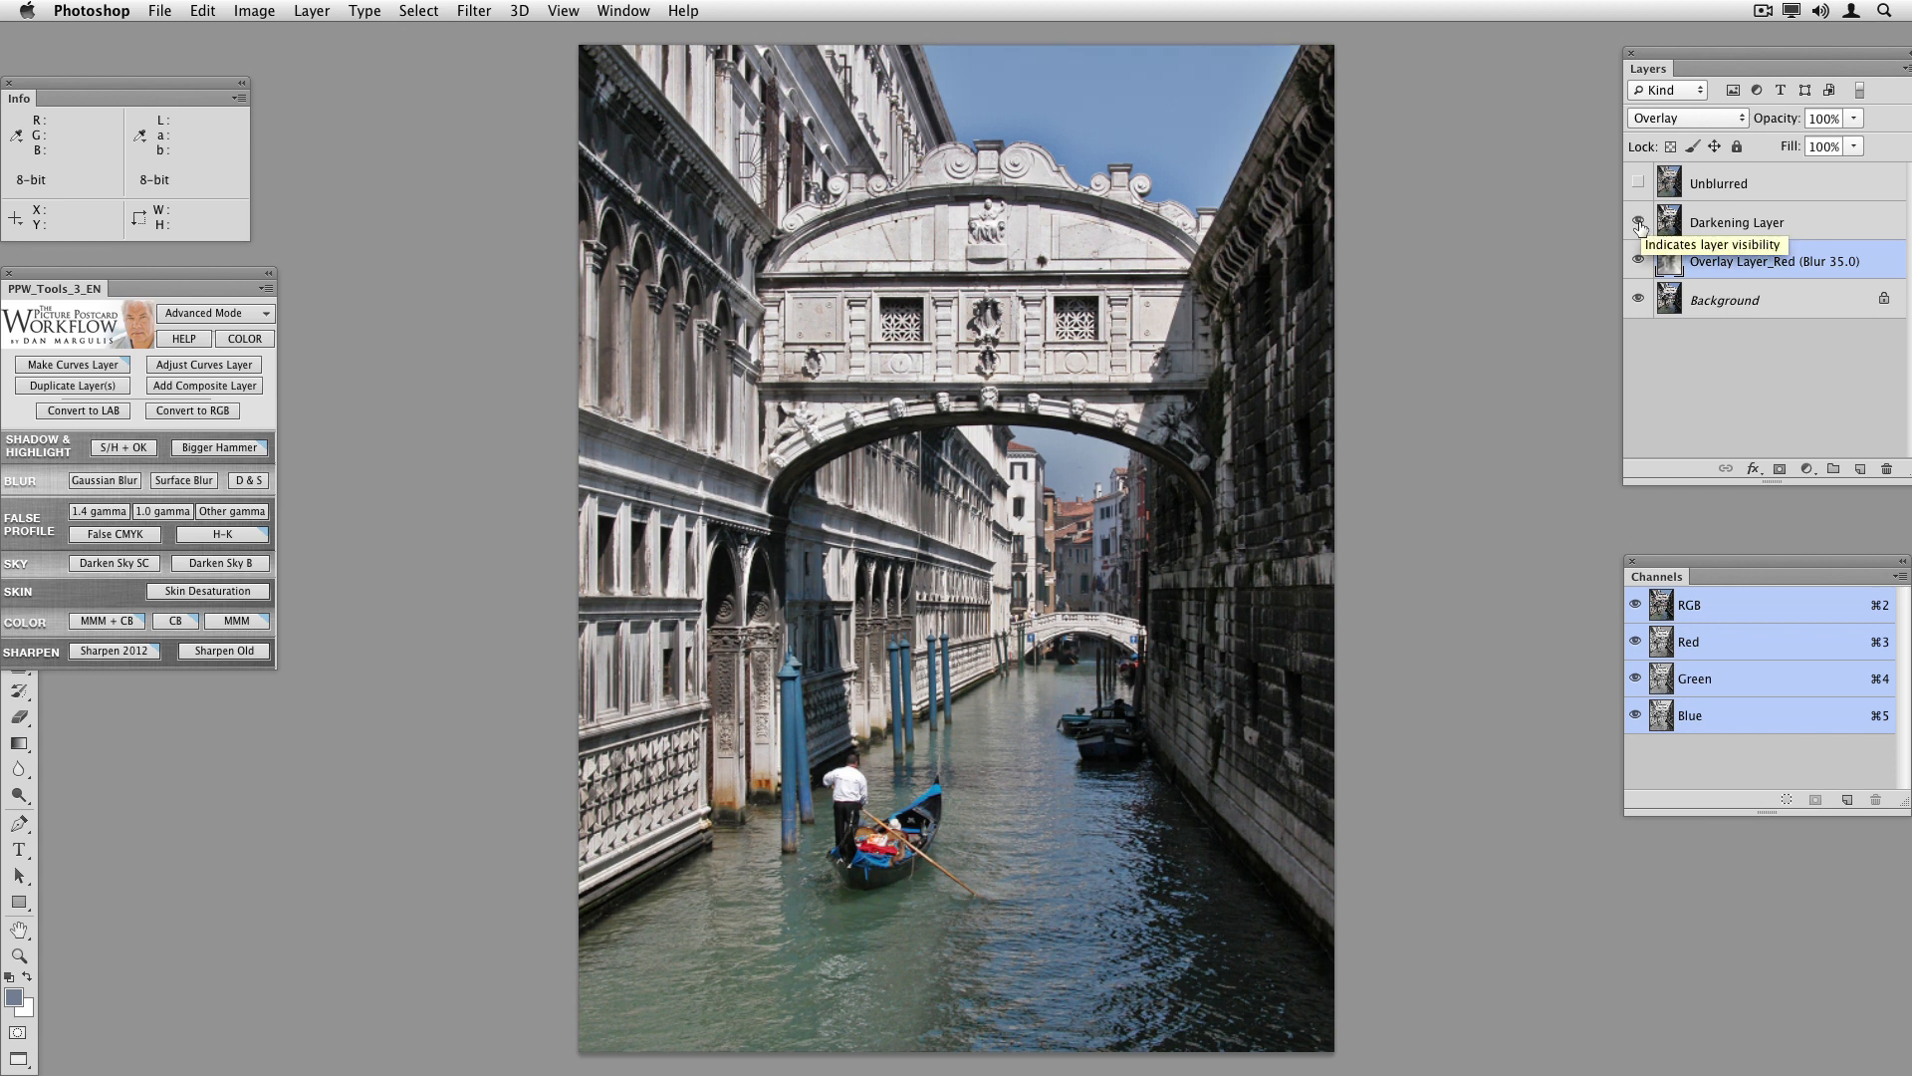
left_click(1639, 223)
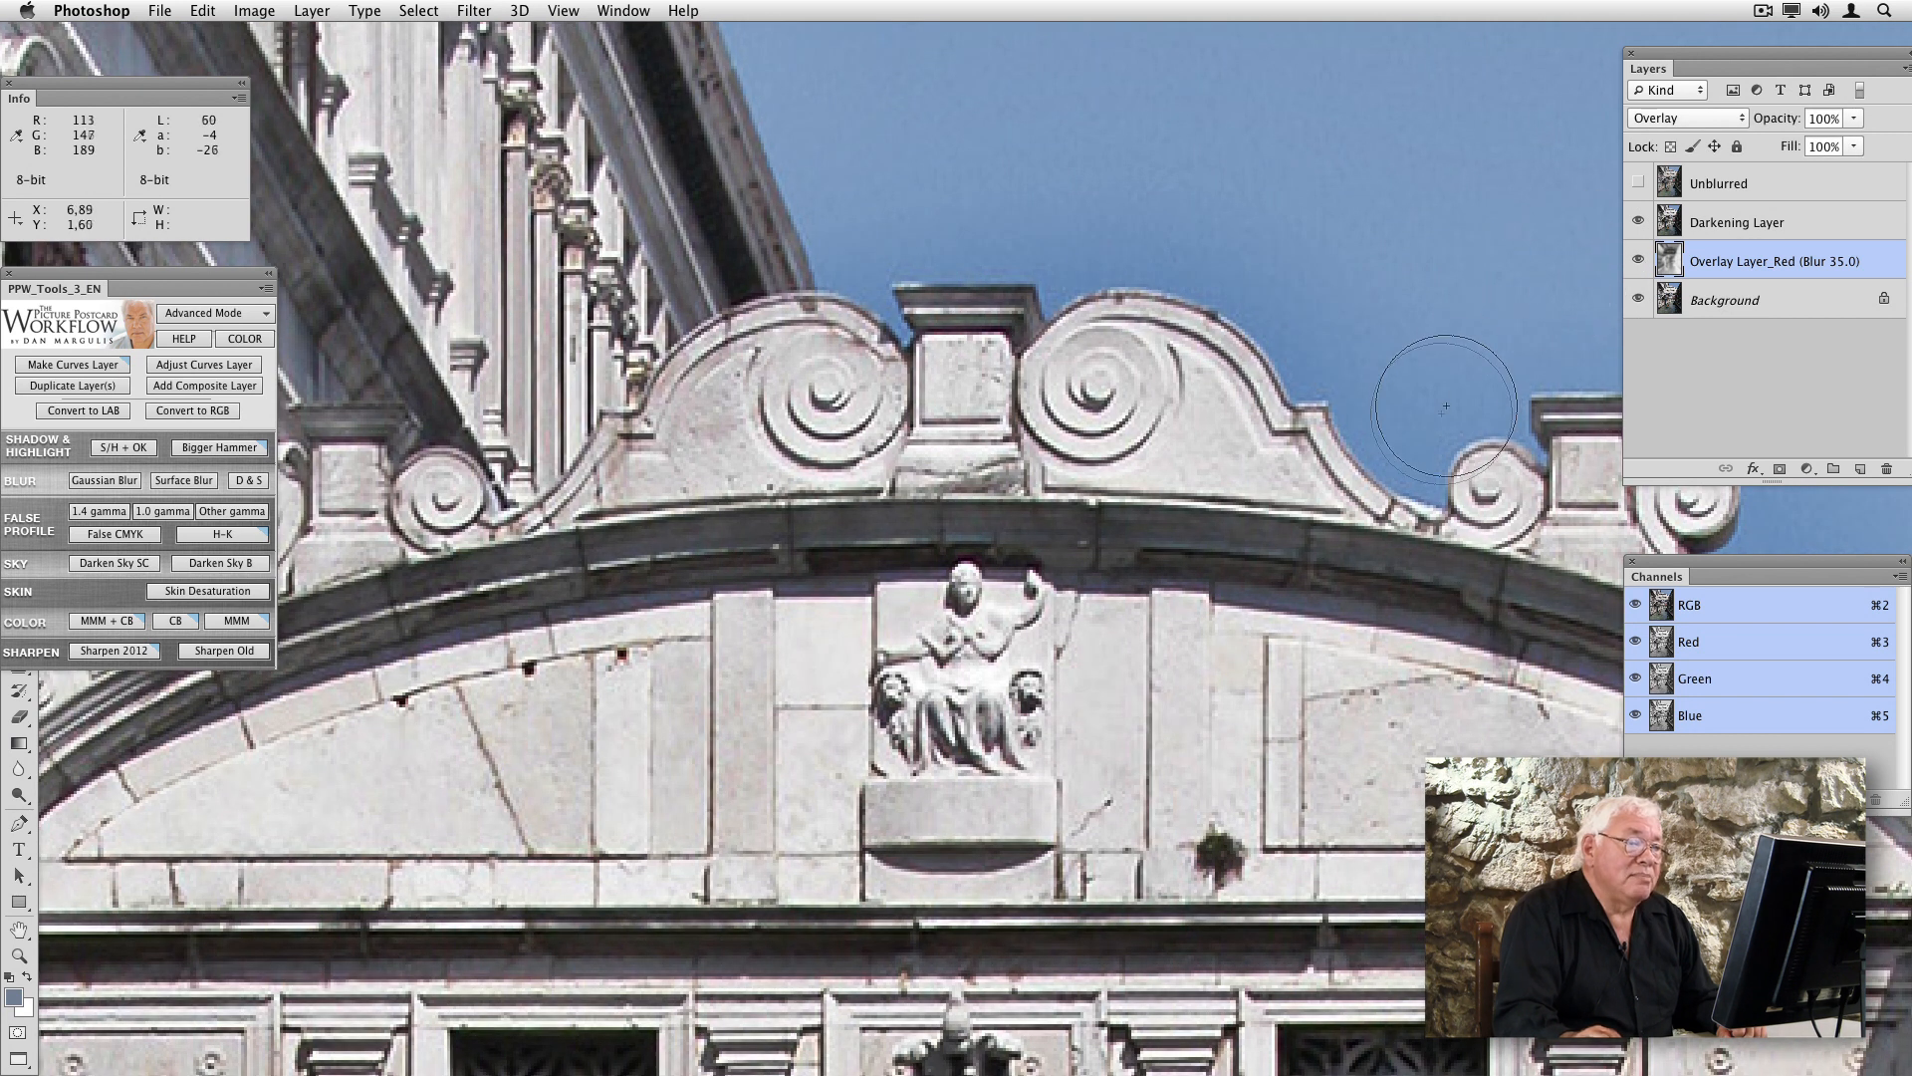
mouse_move(1418, 447)
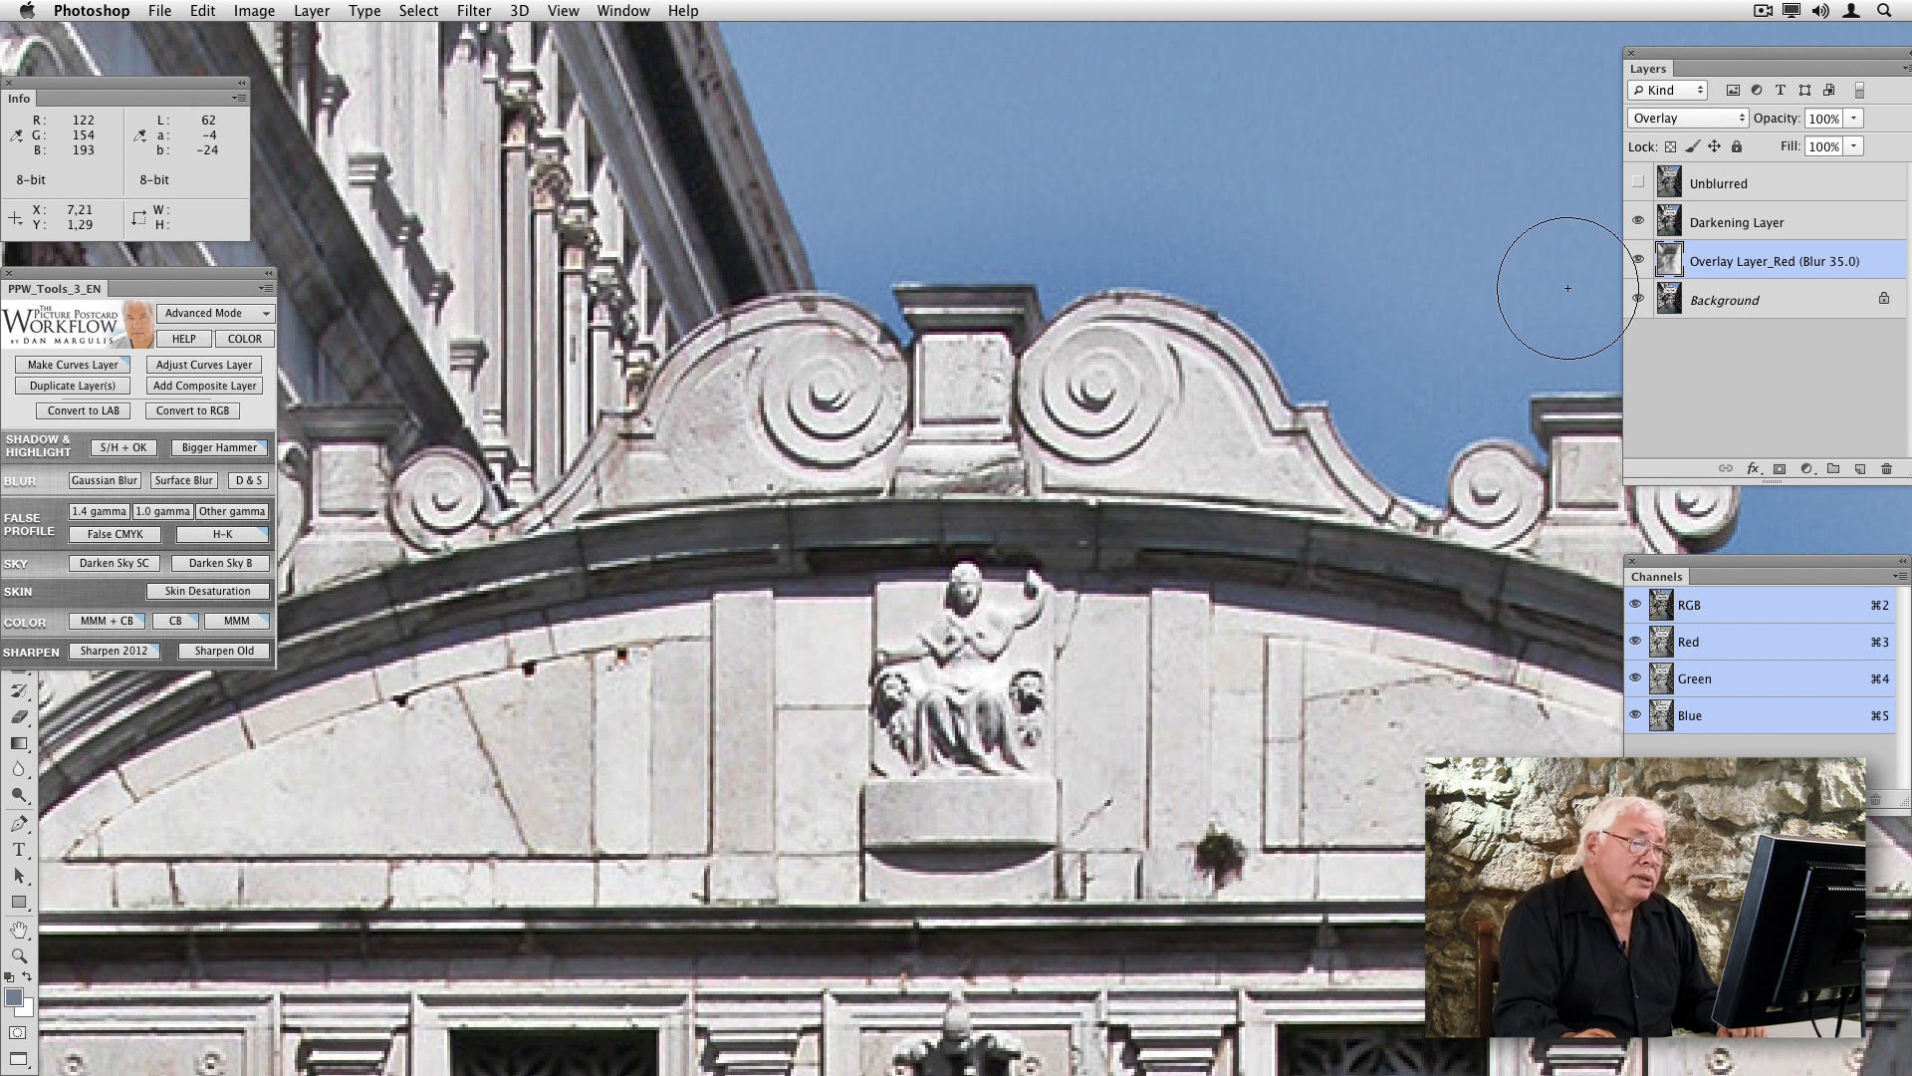
Turn on the Unblurred layer, compare the bridge halos, and select that layer.
left_click(1640, 184)
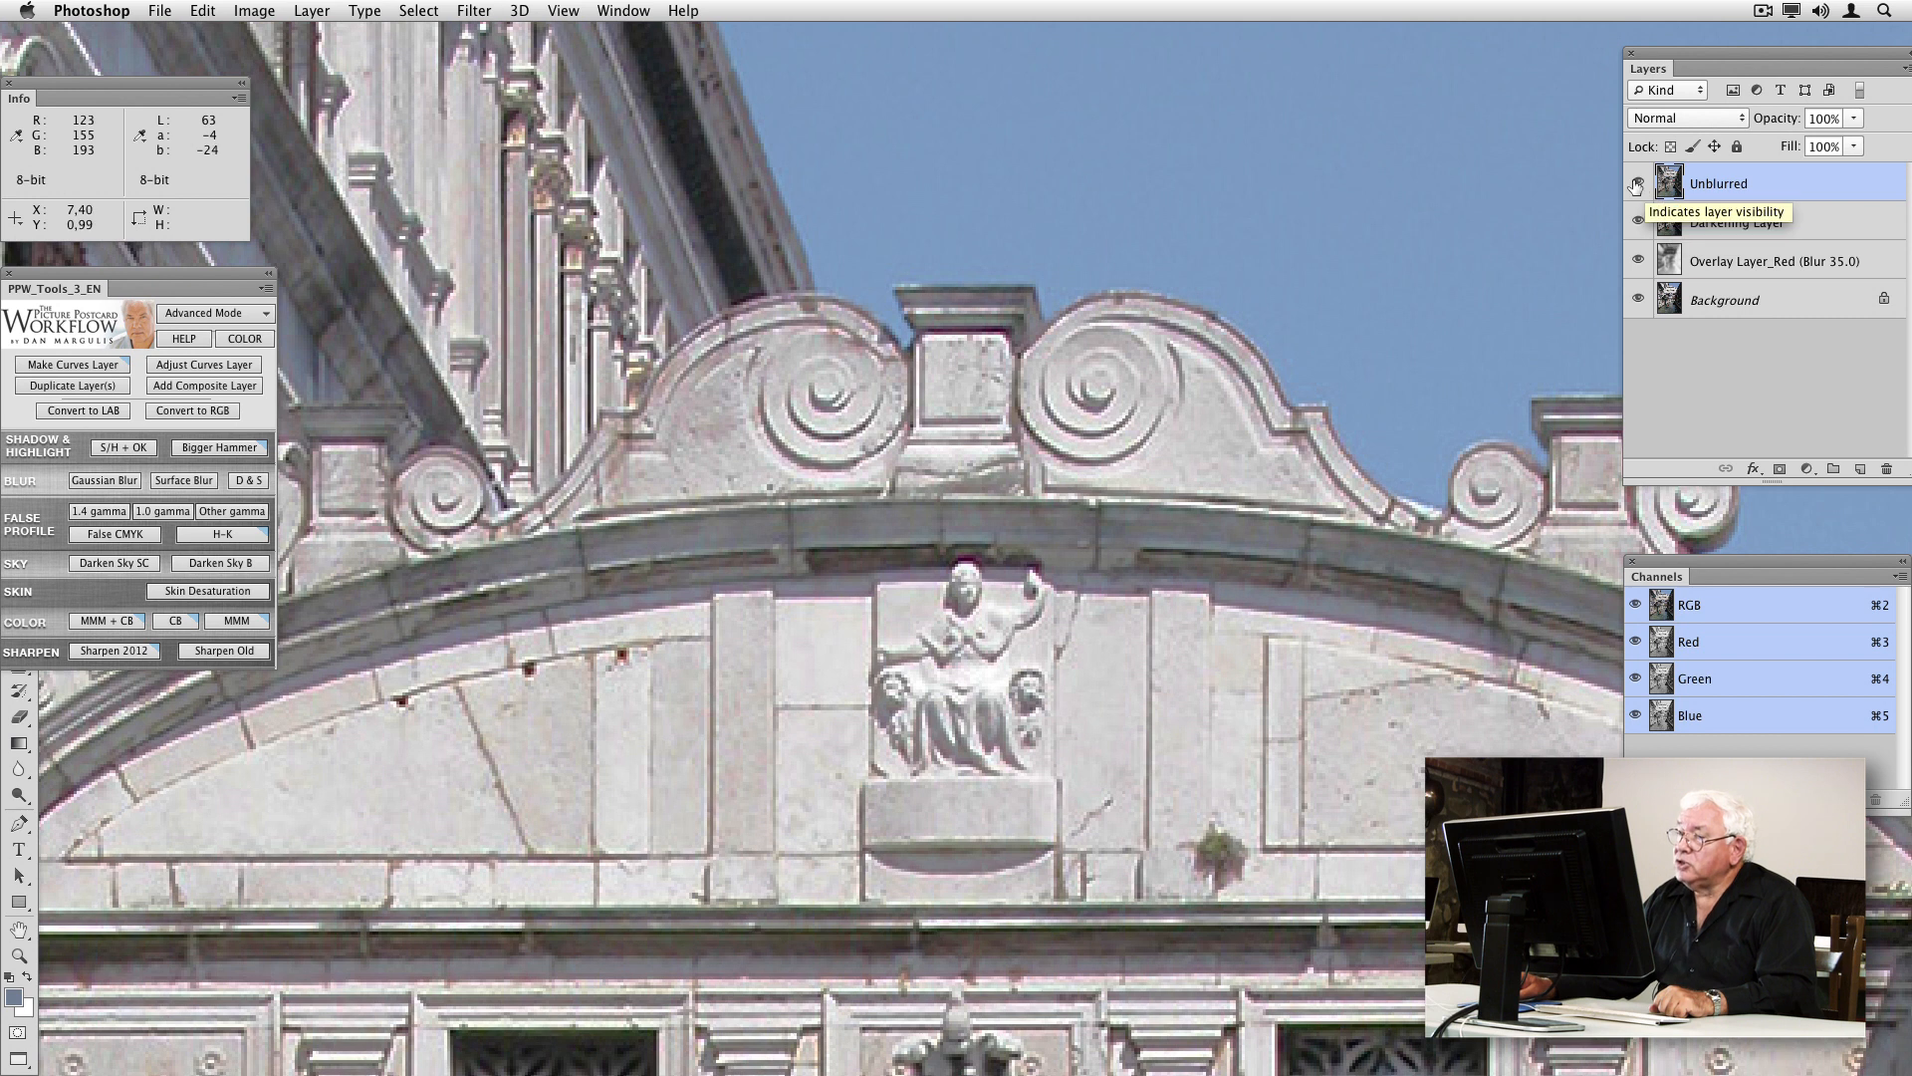
left_click(1632, 221)
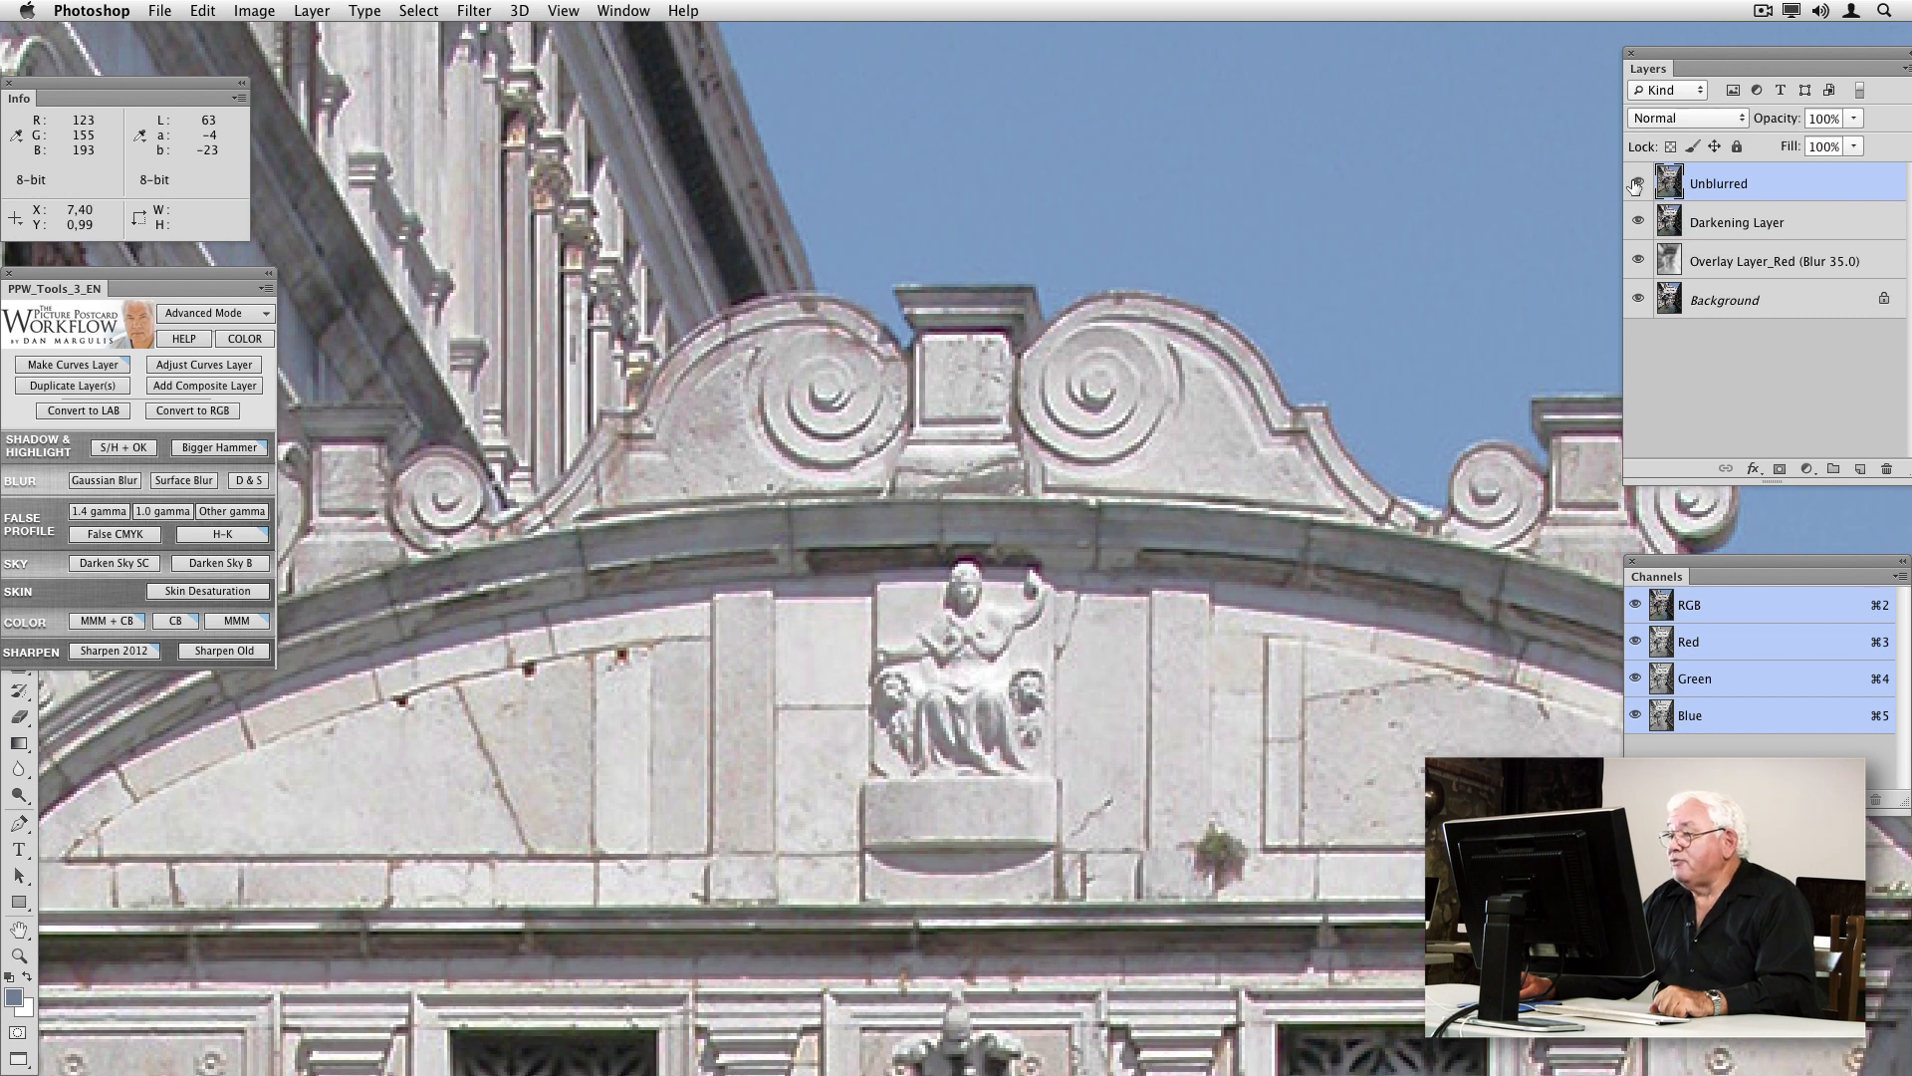
mouse_move(1217, 662)
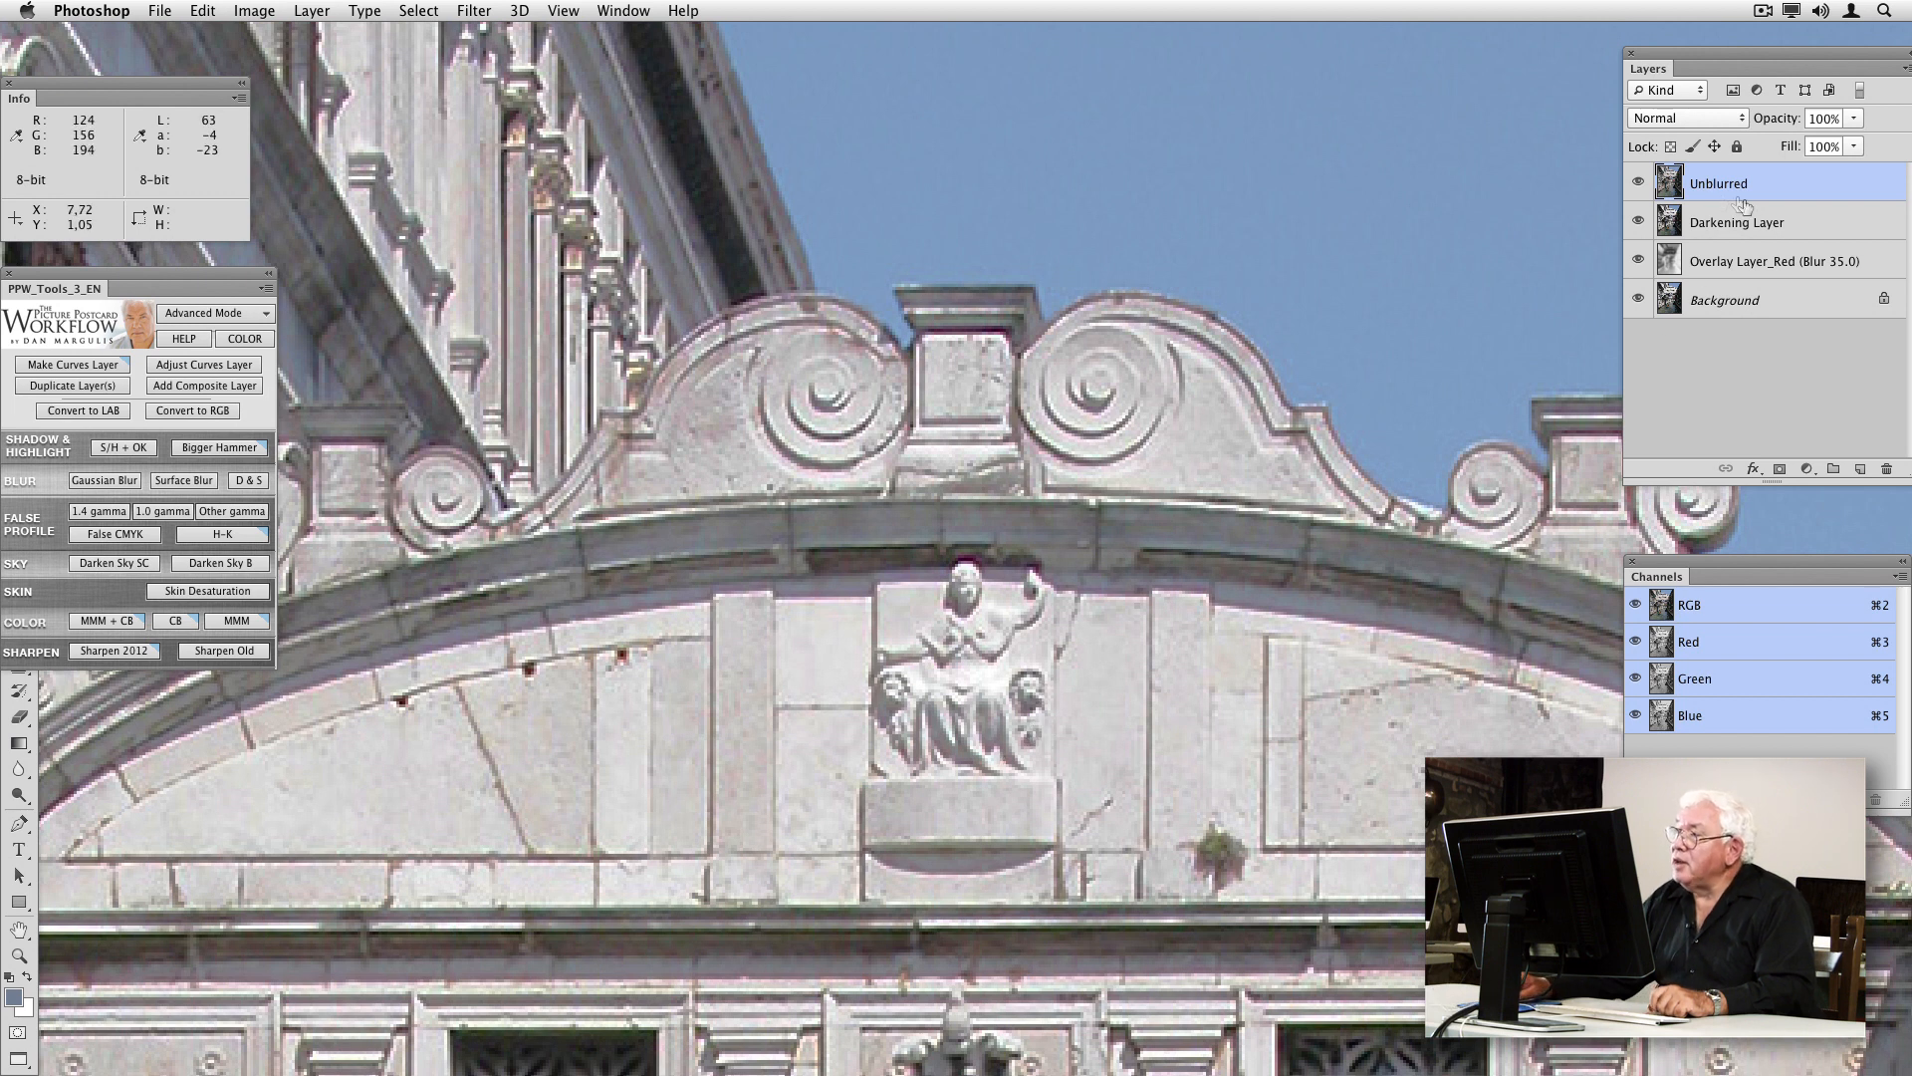
left_click(1640, 183)
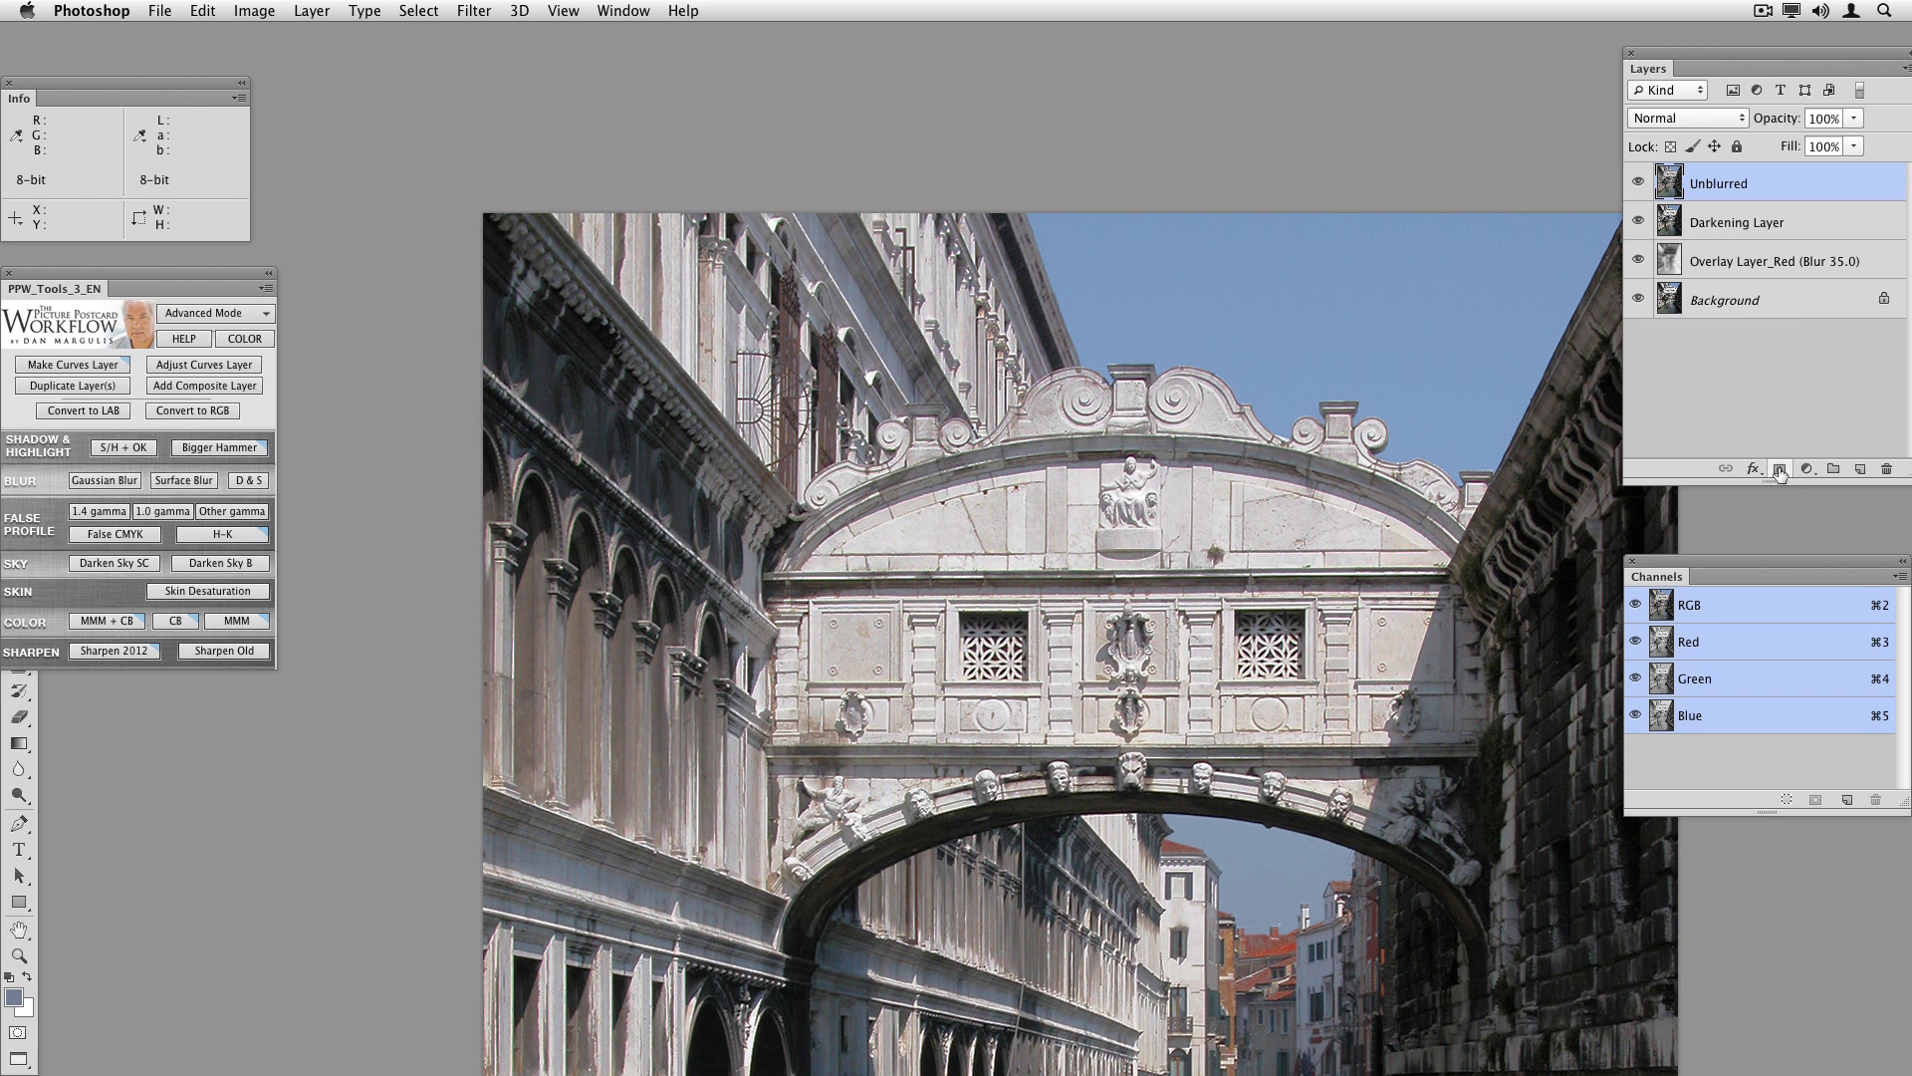
Add a black hide-all mask to the Unblurred layer.
left_click(1778, 468)
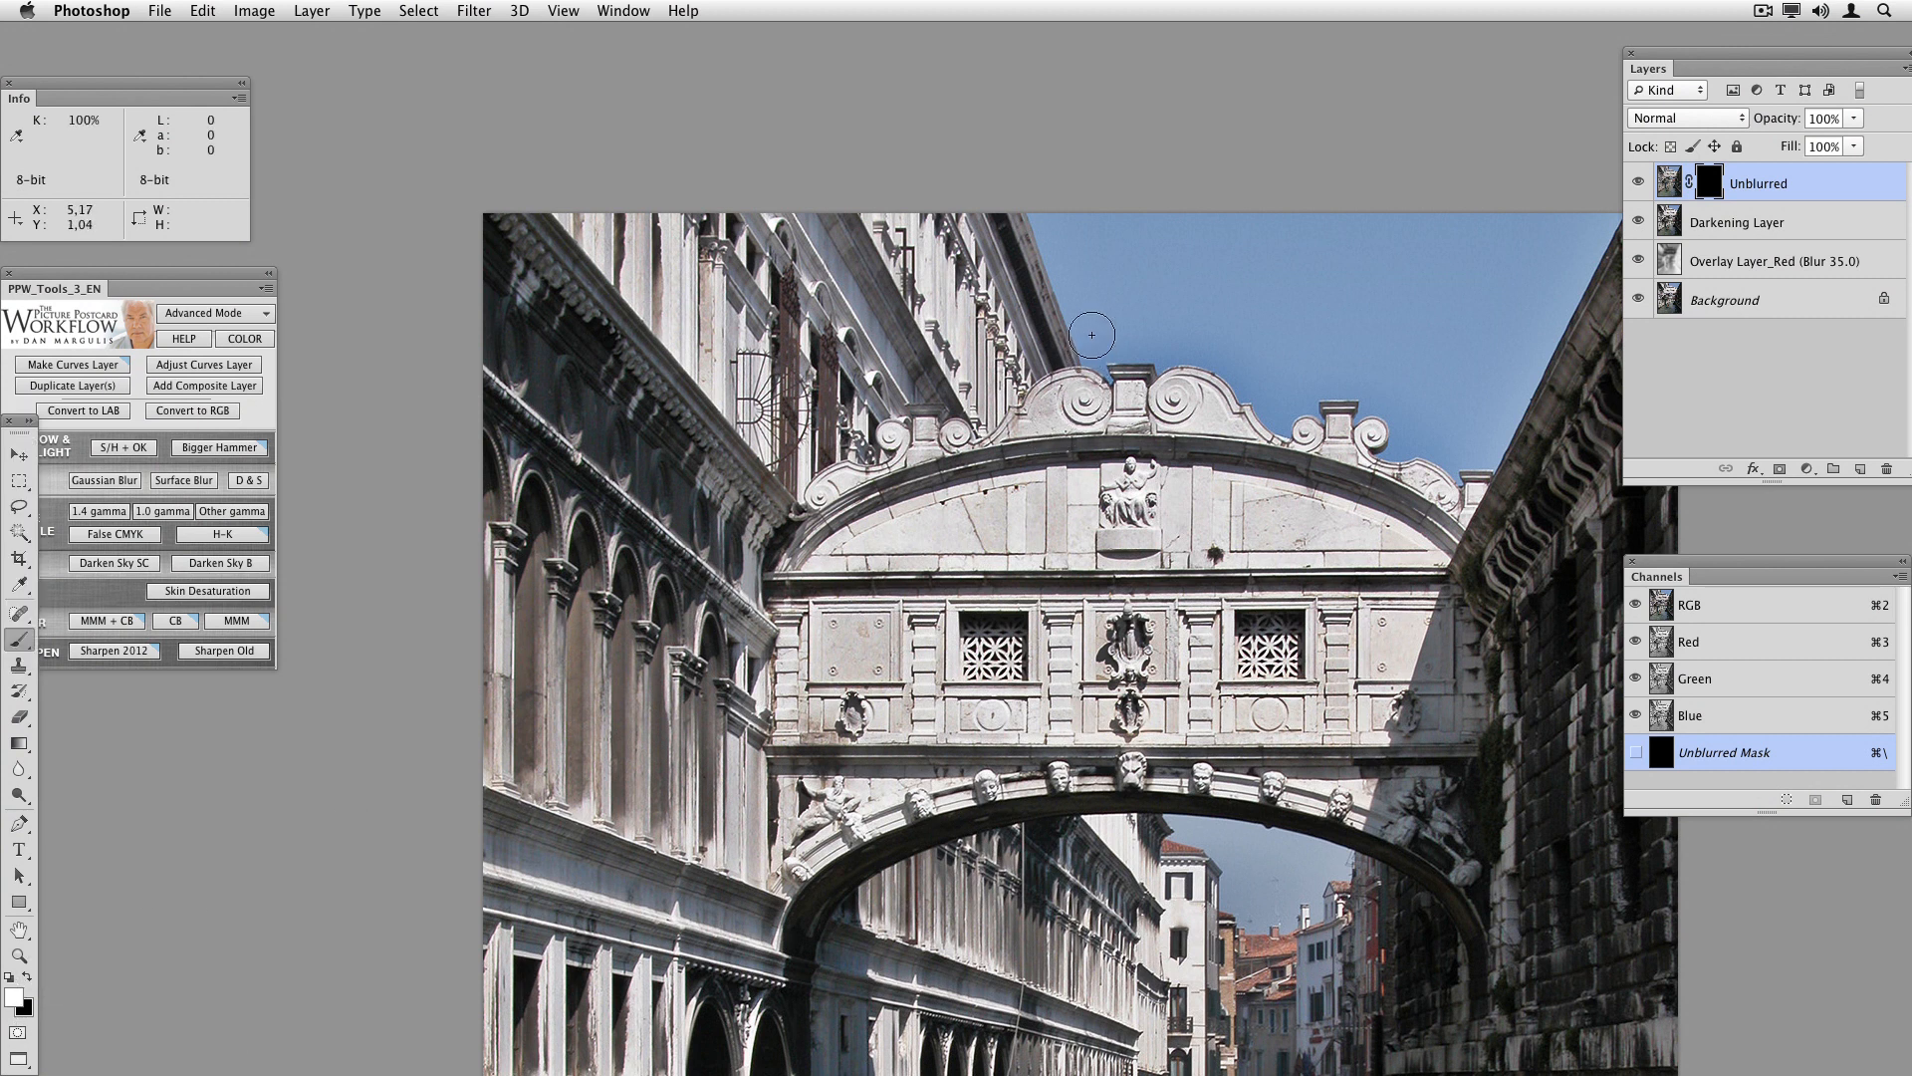
mouse_move(1097, 356)
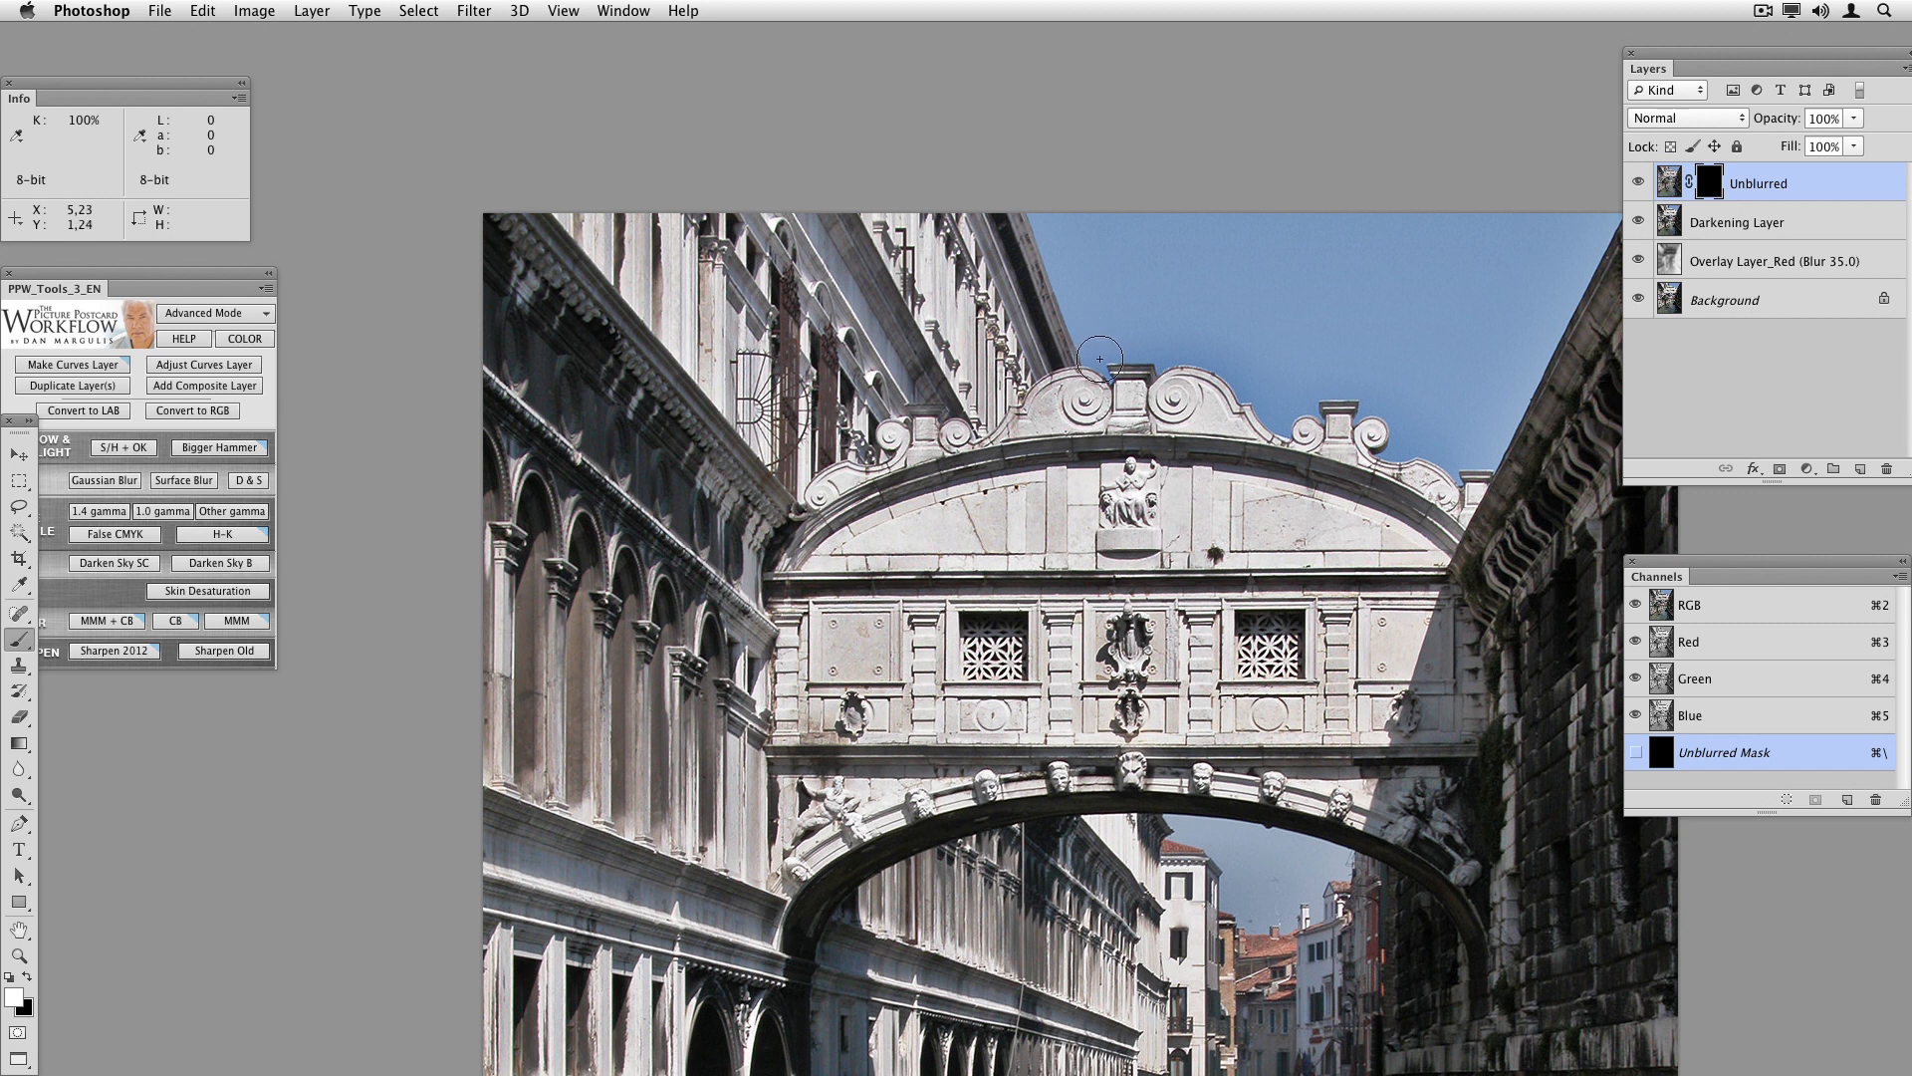
mouse_move(1206, 355)
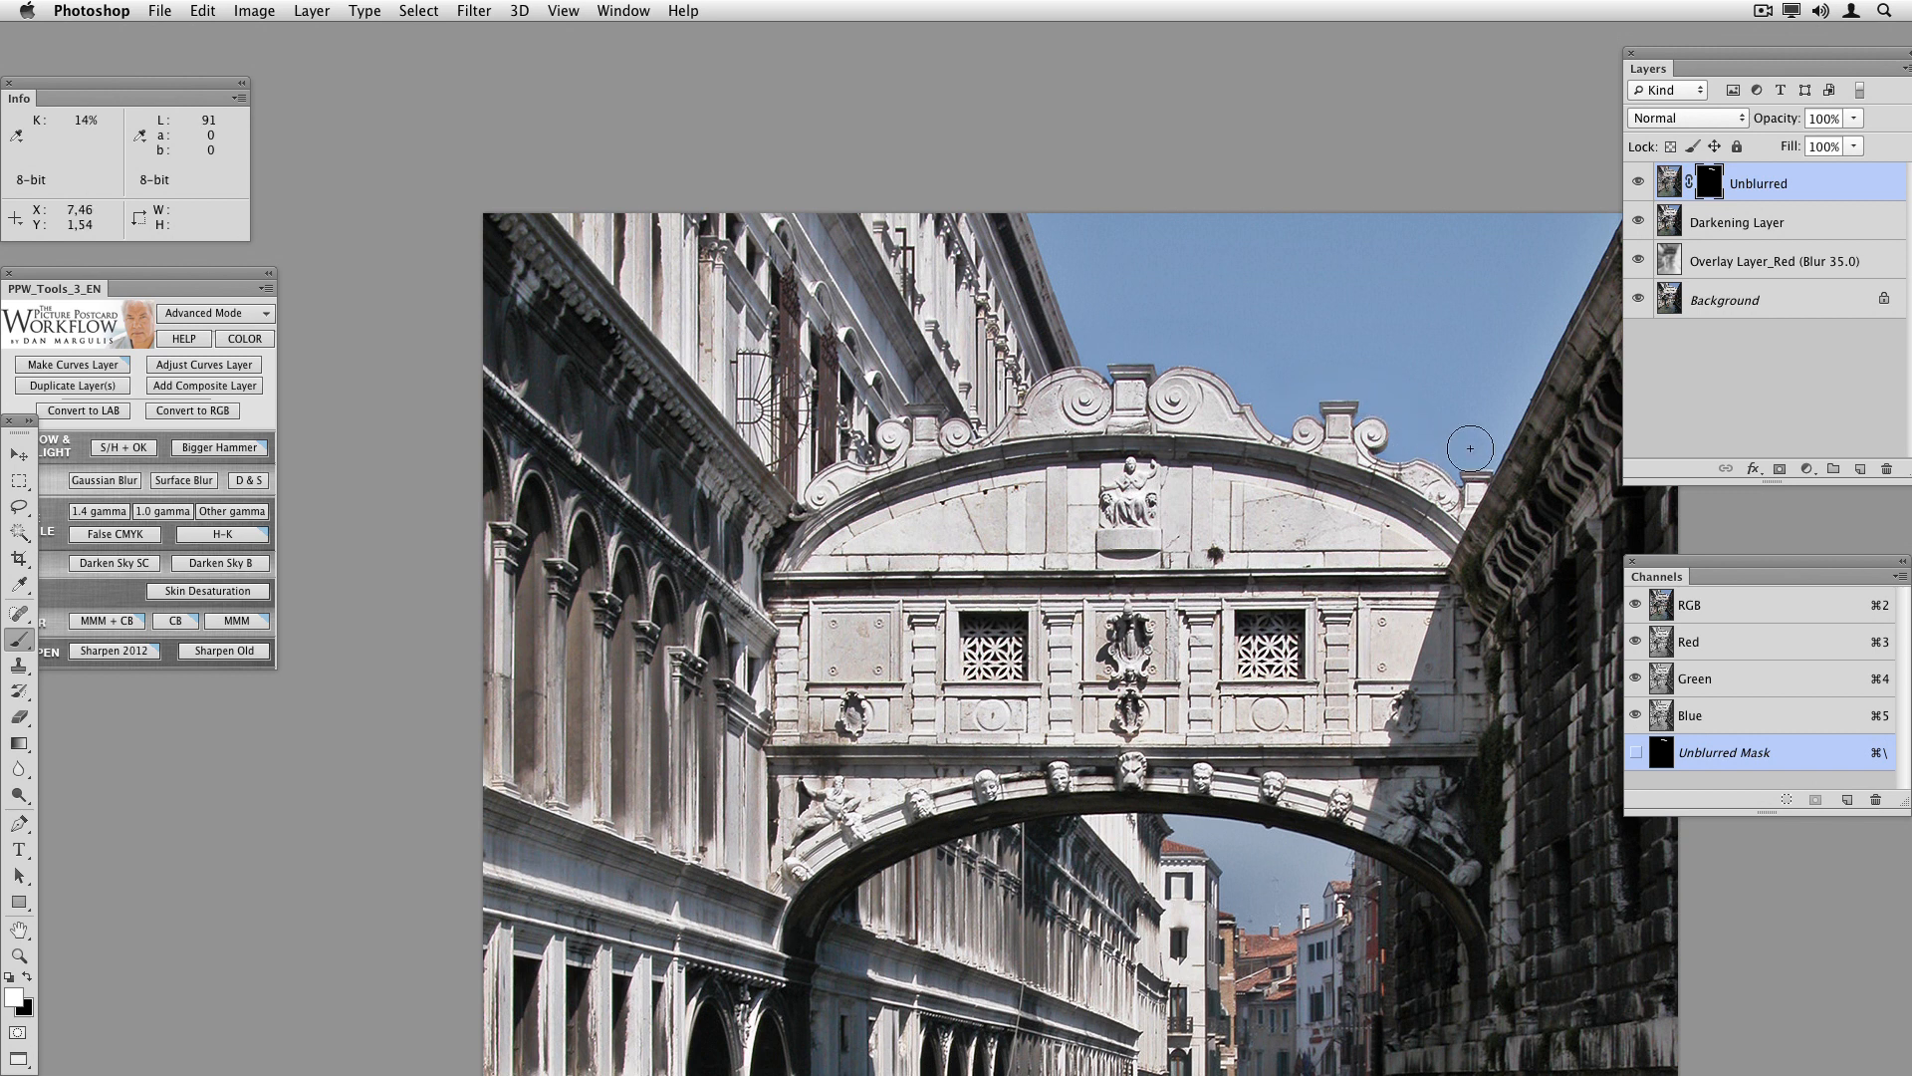
mouse_move(1264, 377)
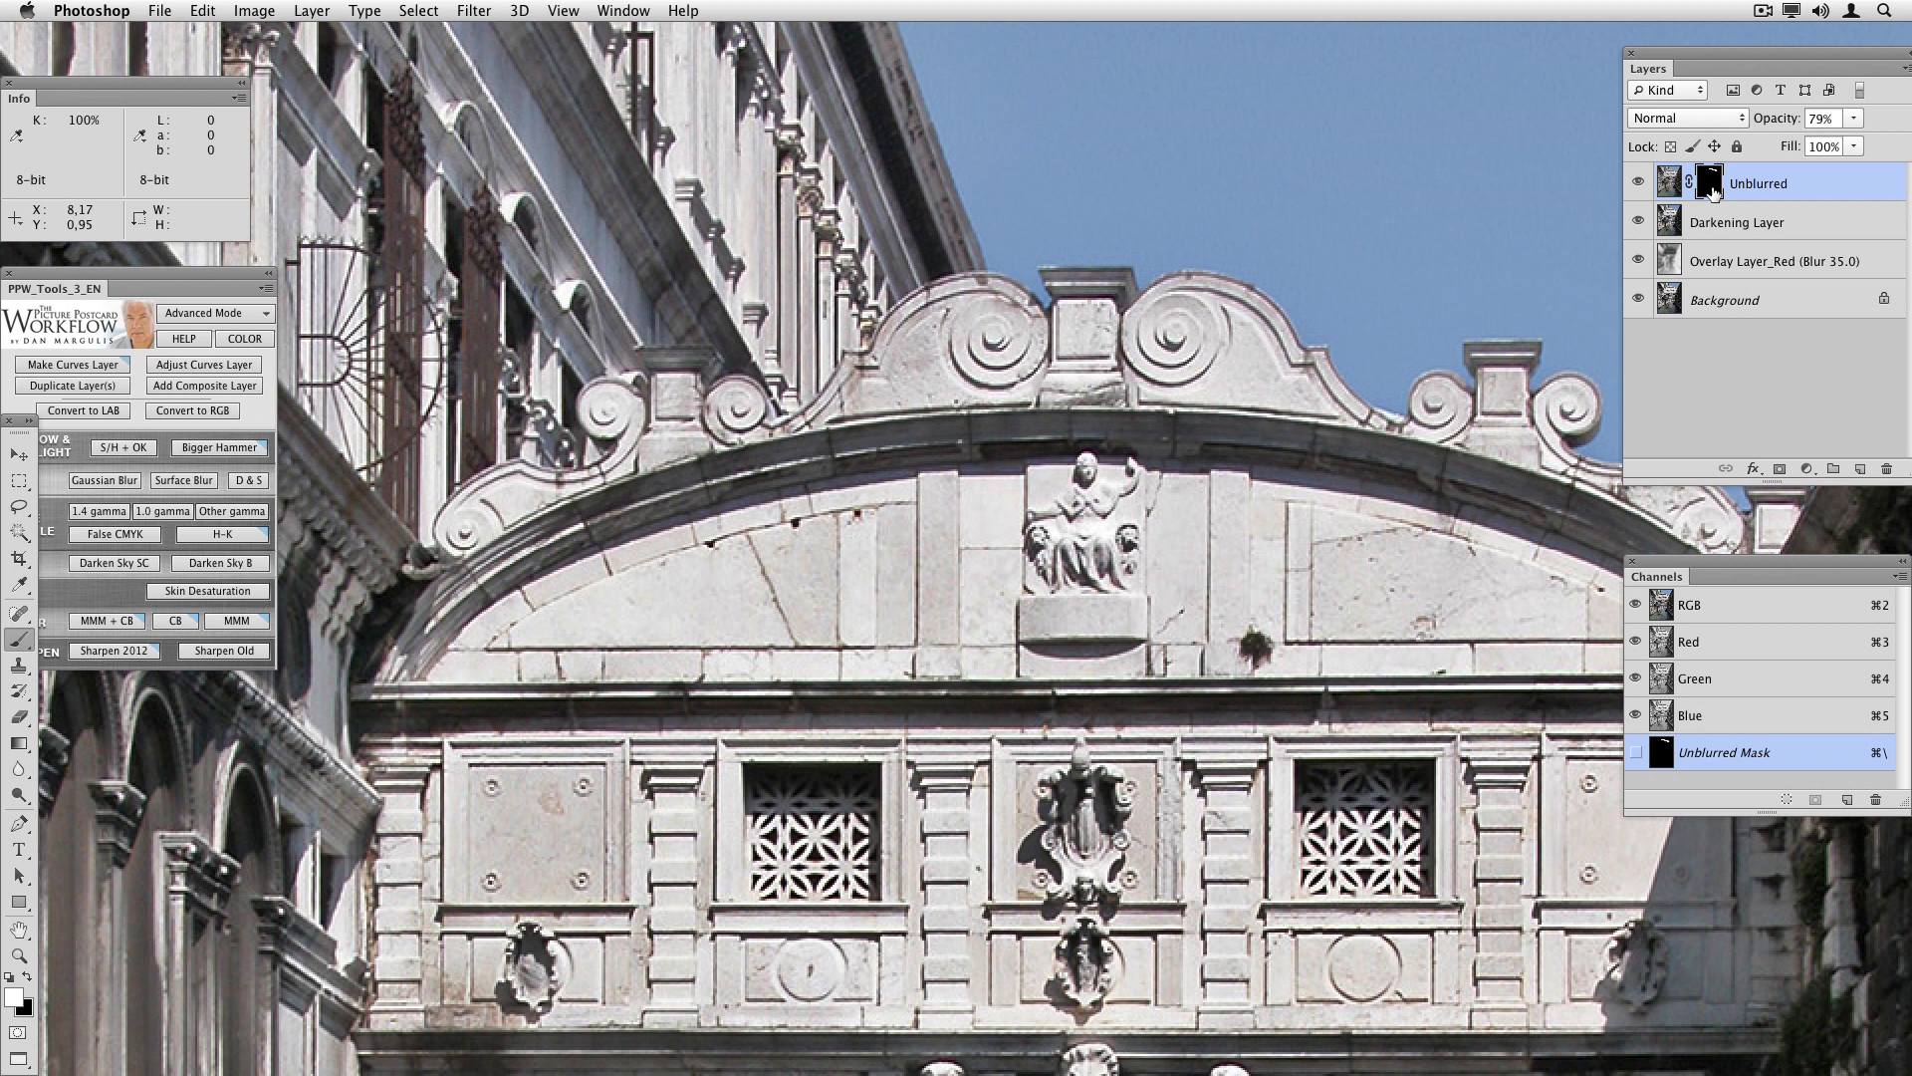
mouse_move(1712, 185)
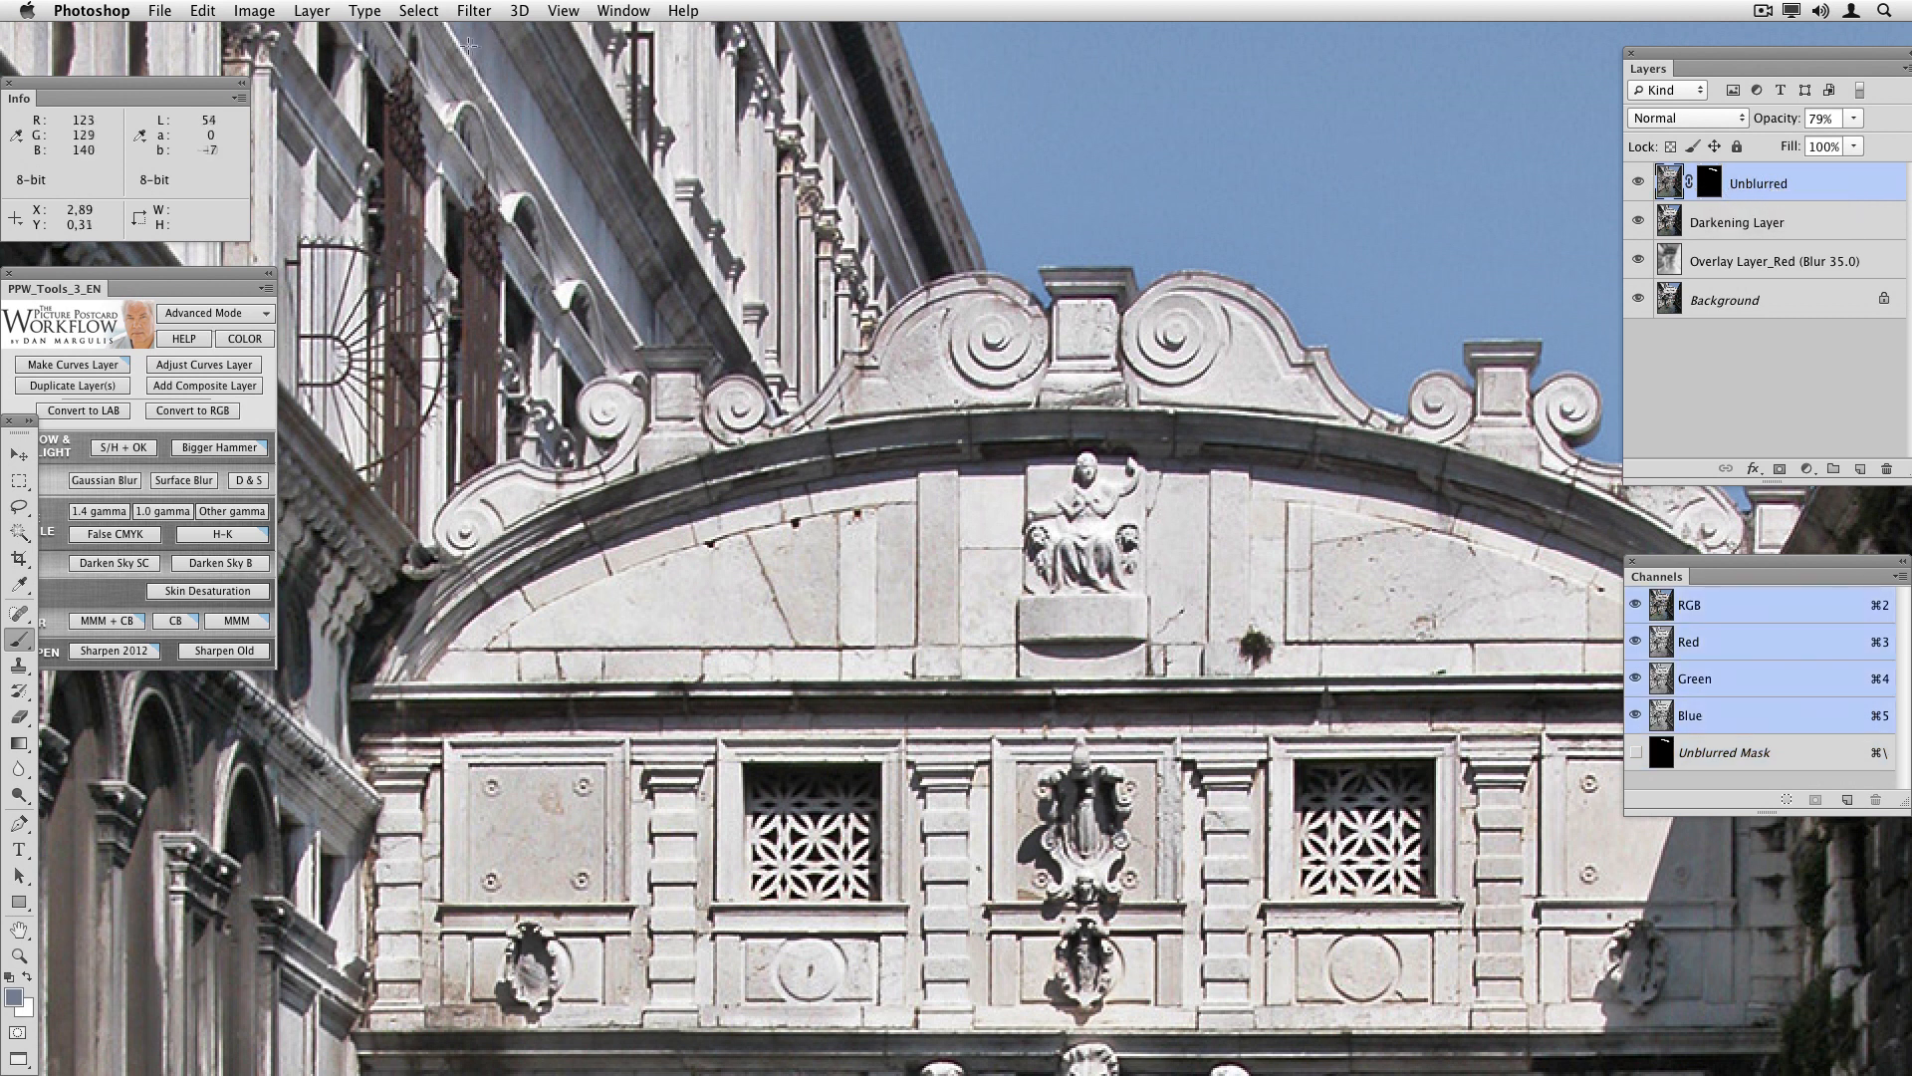
Delete the Unblurred mask and merge Darkening and Overlay layers into Background.
left_click(309, 10)
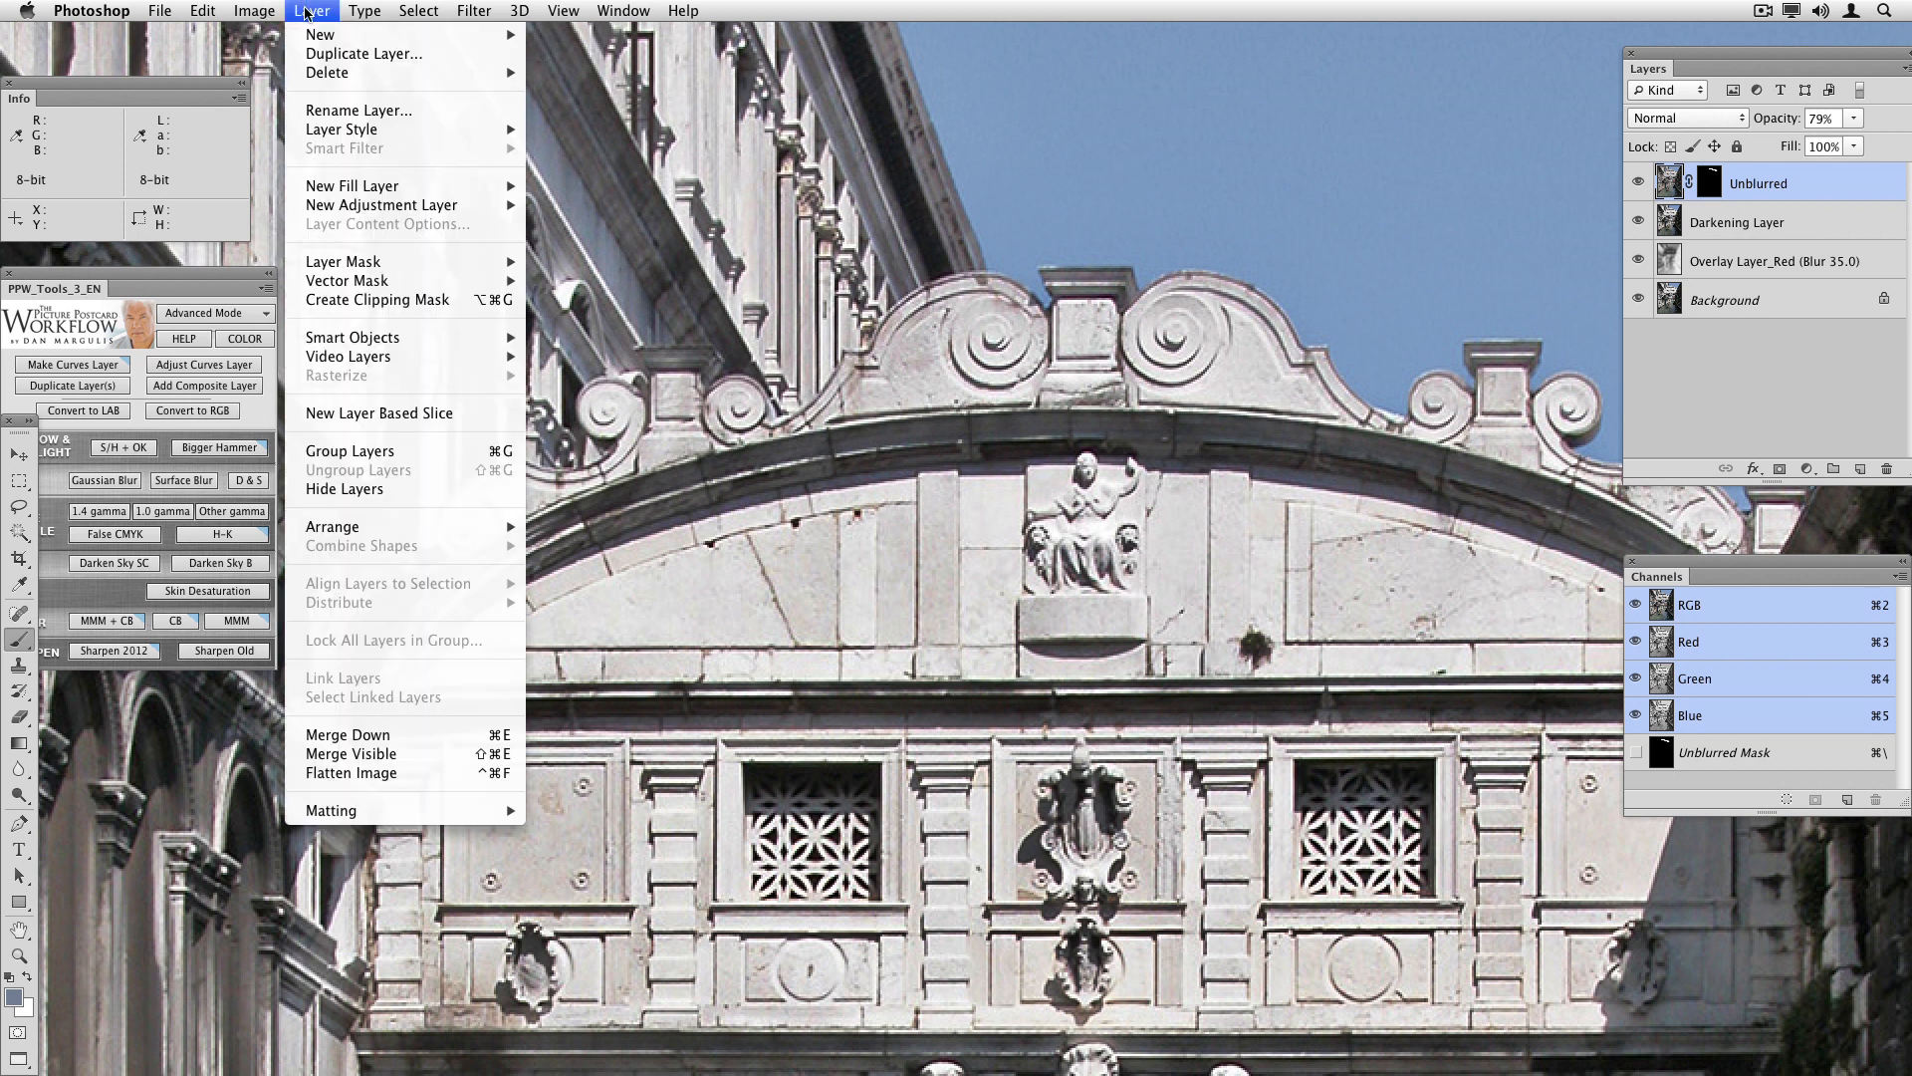
mouse_move(343, 261)
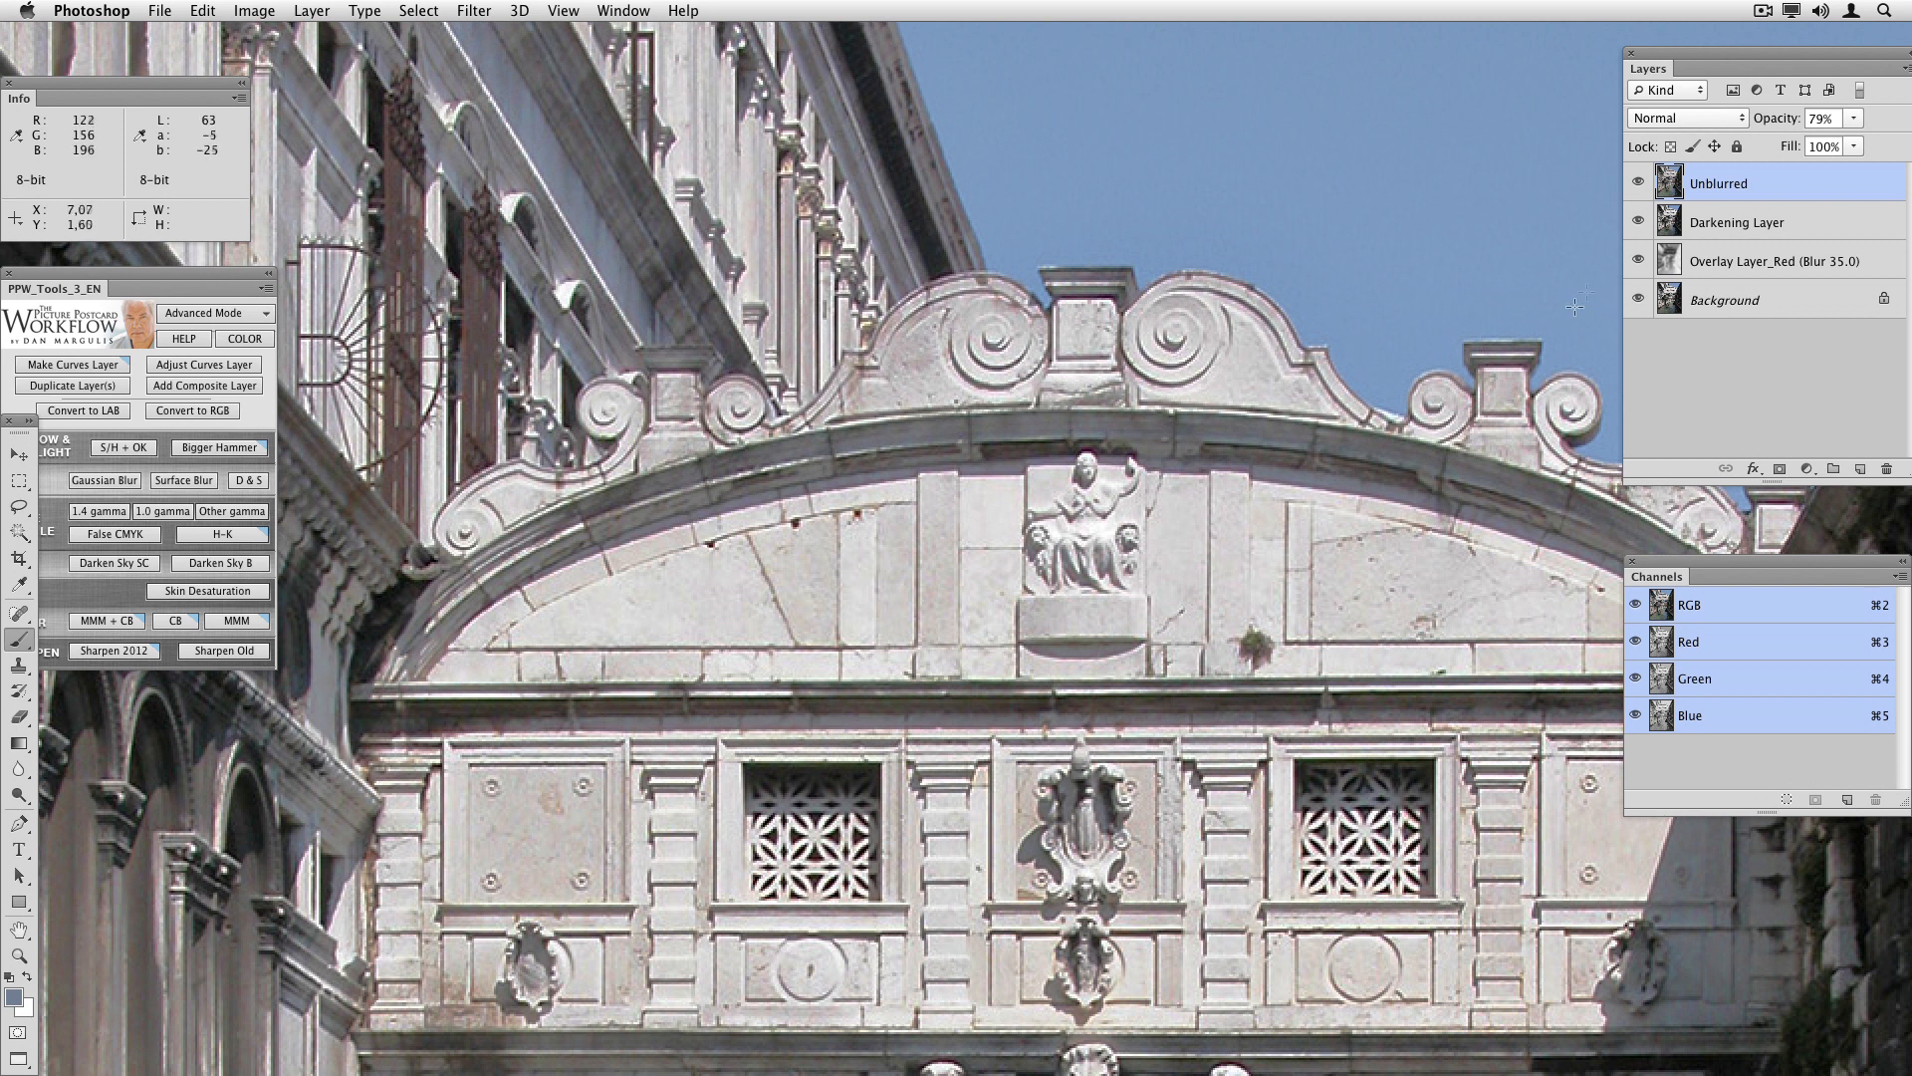
left_click(1637, 182)
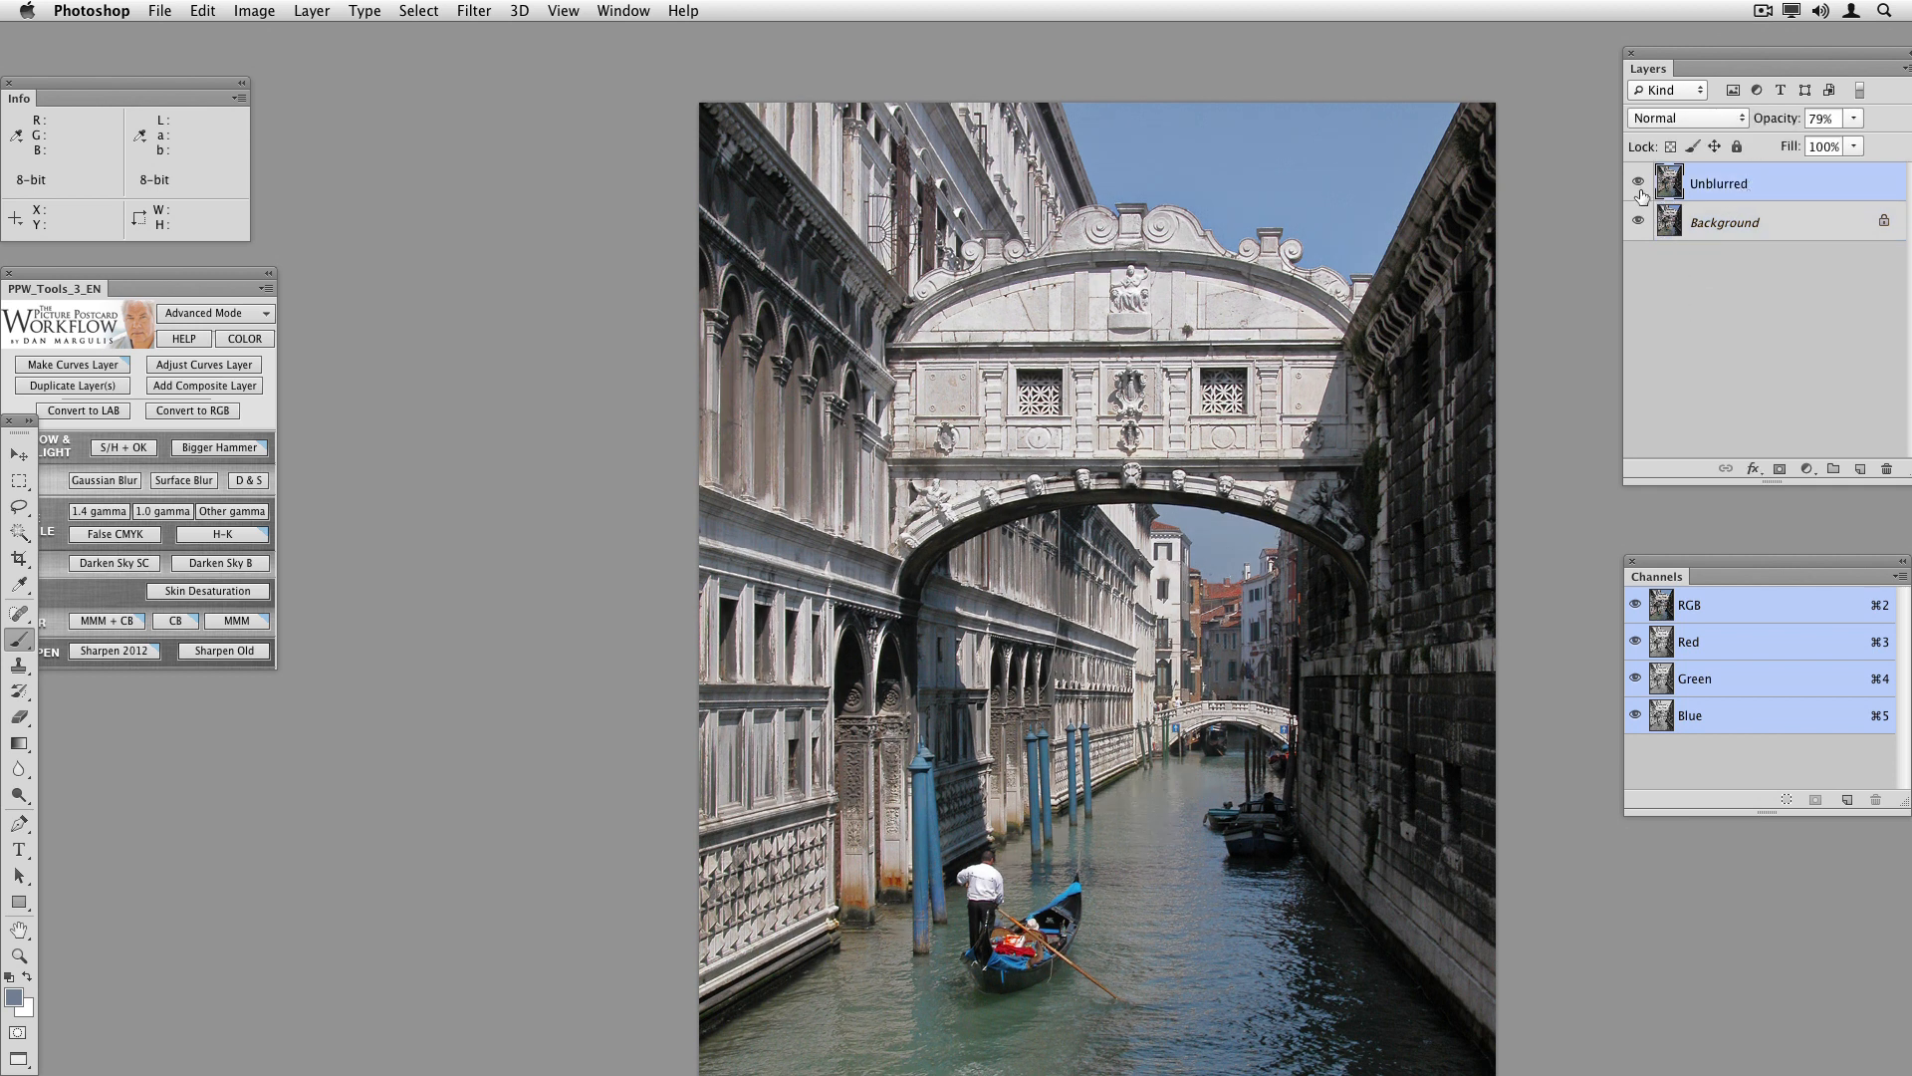
left_click(1637, 183)
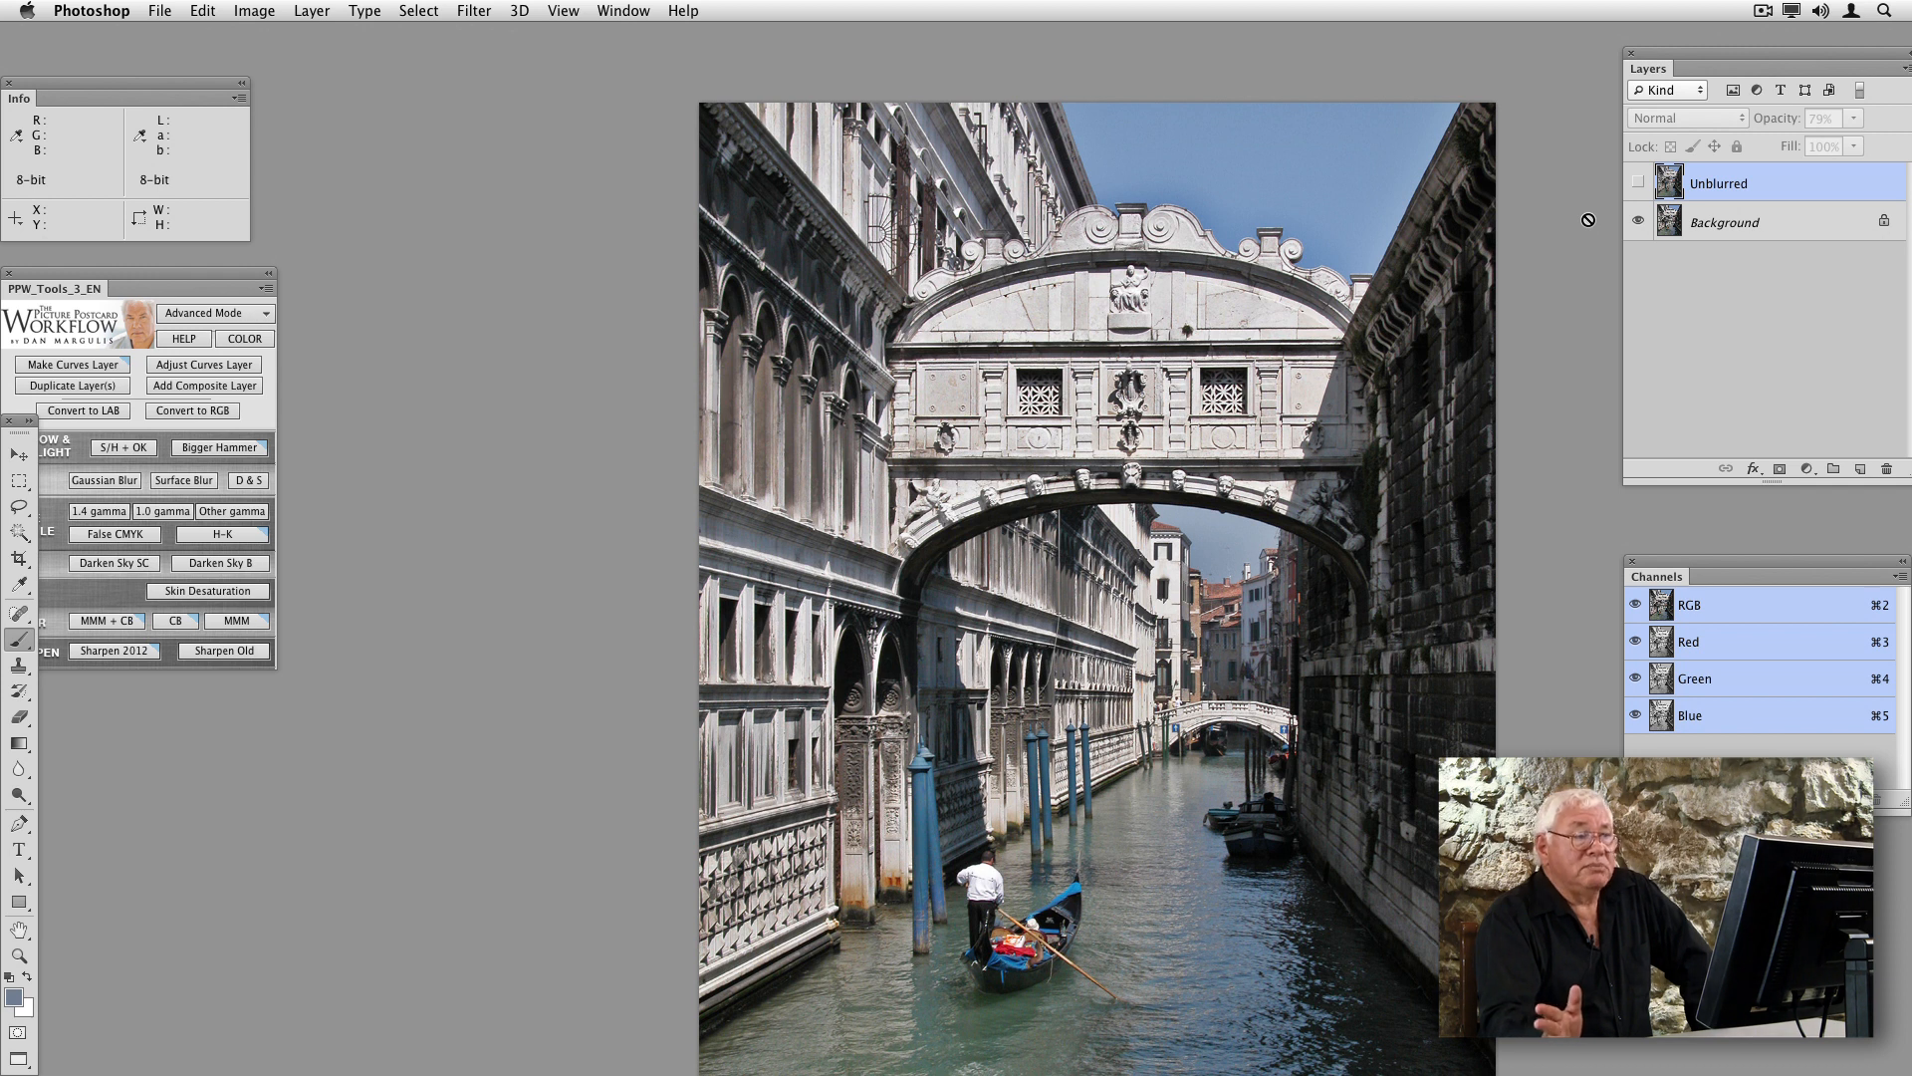
left_click(1639, 184)
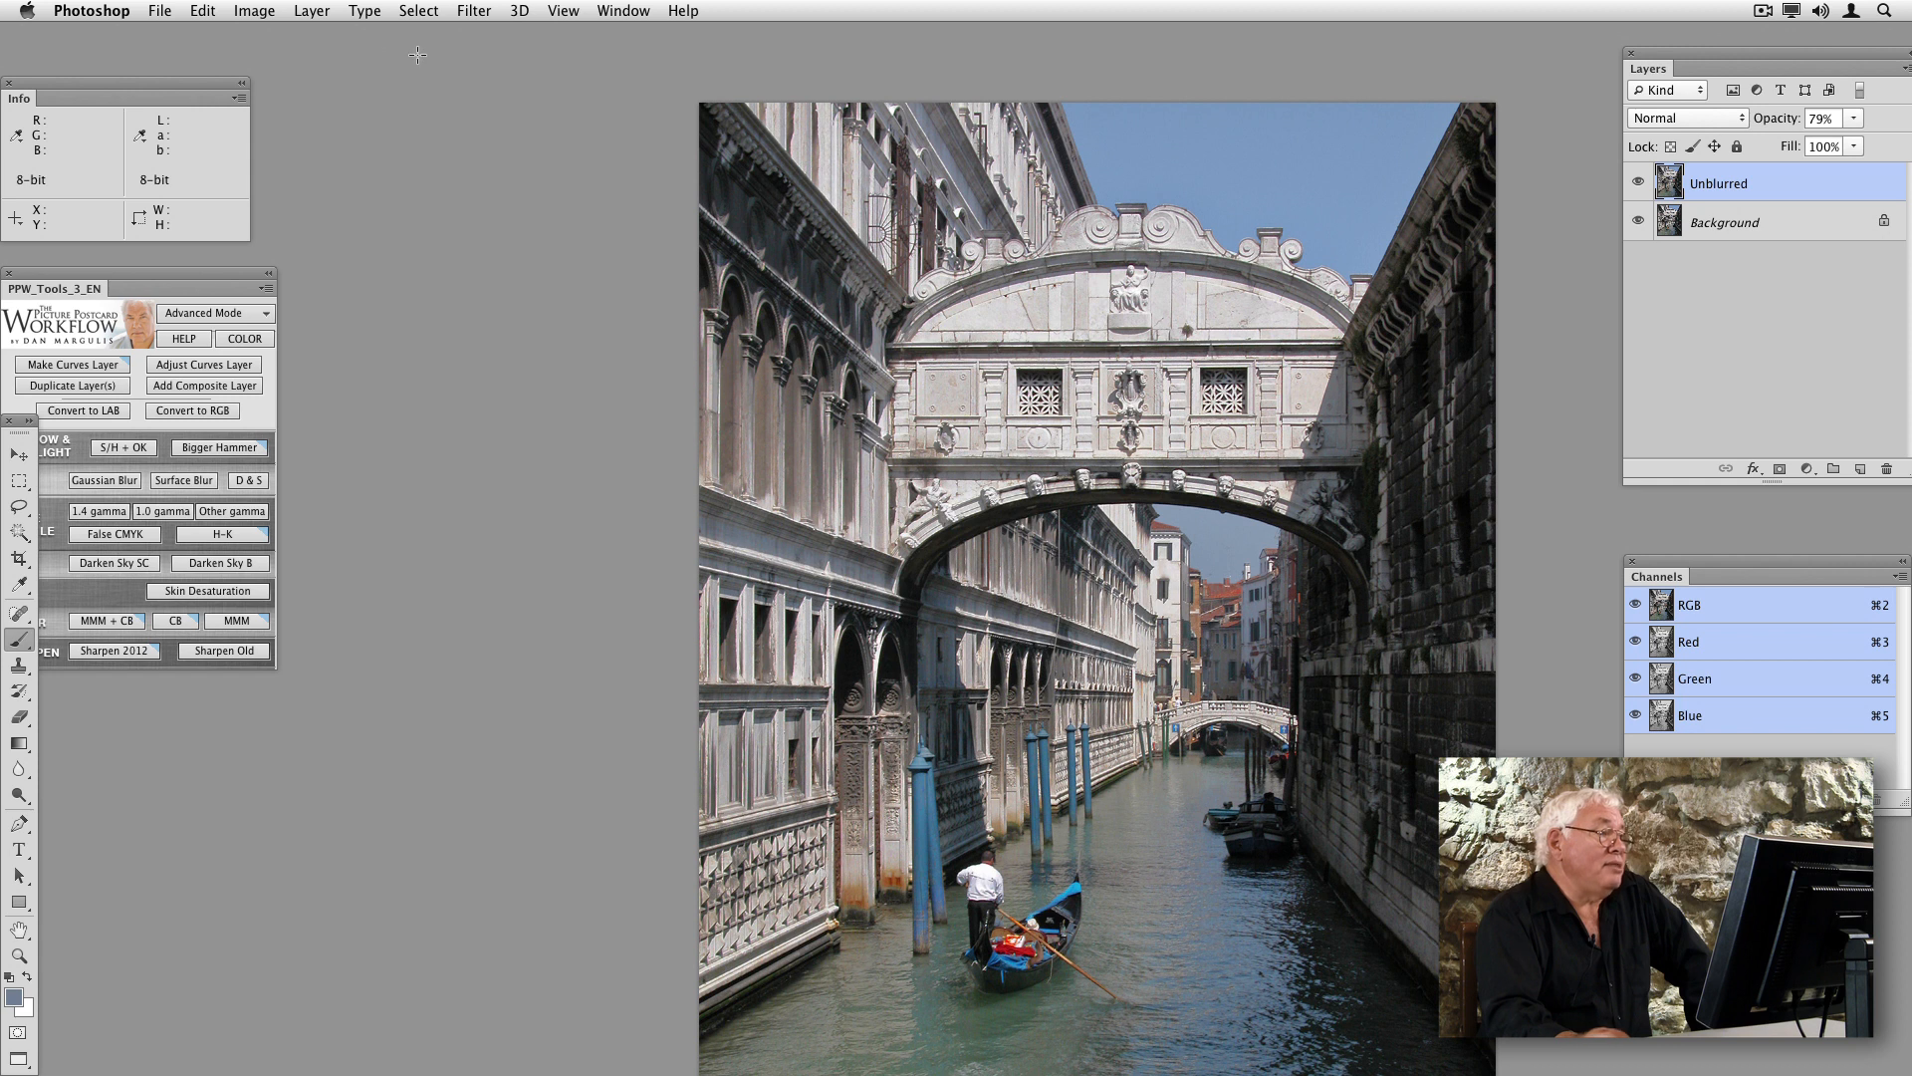
Convert the Venice canal image to Lab Color without flattening, keeping Unblurred above Background.
left_click(254, 10)
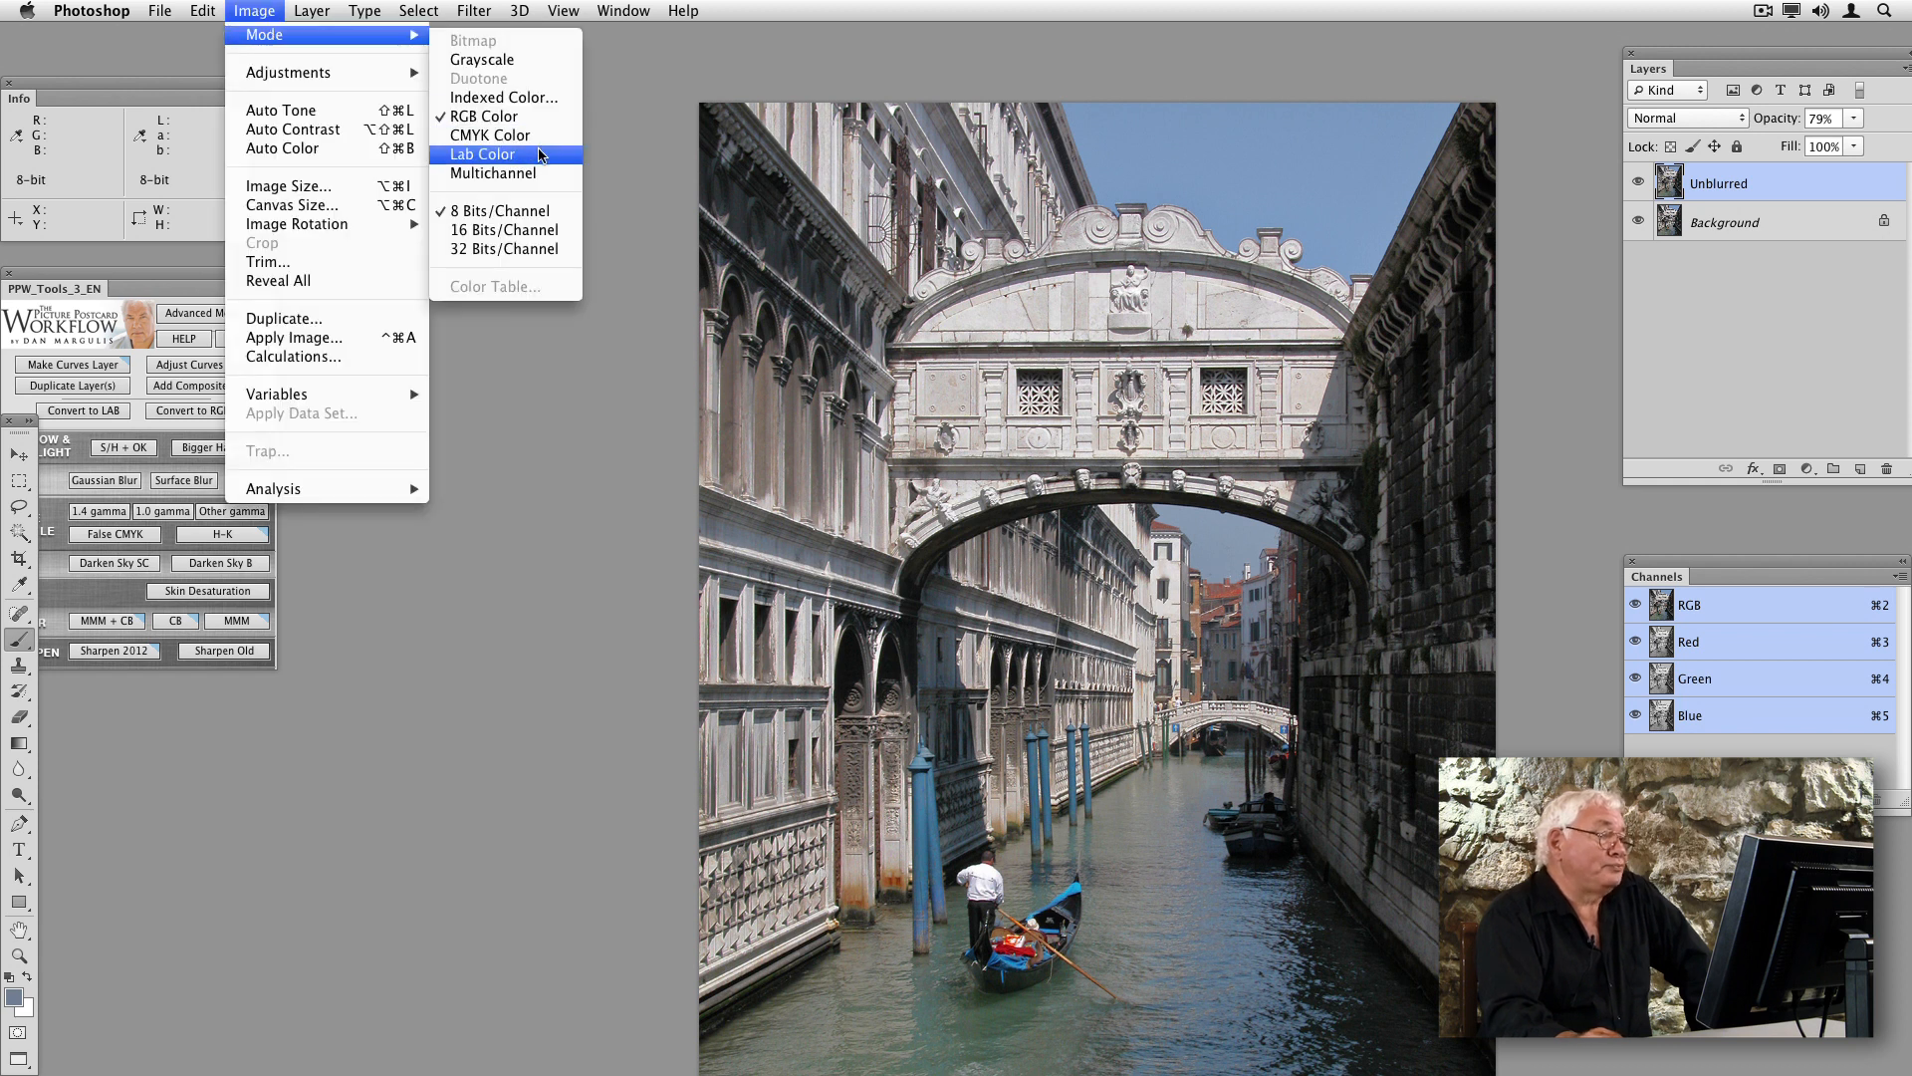
left_click(483, 154)
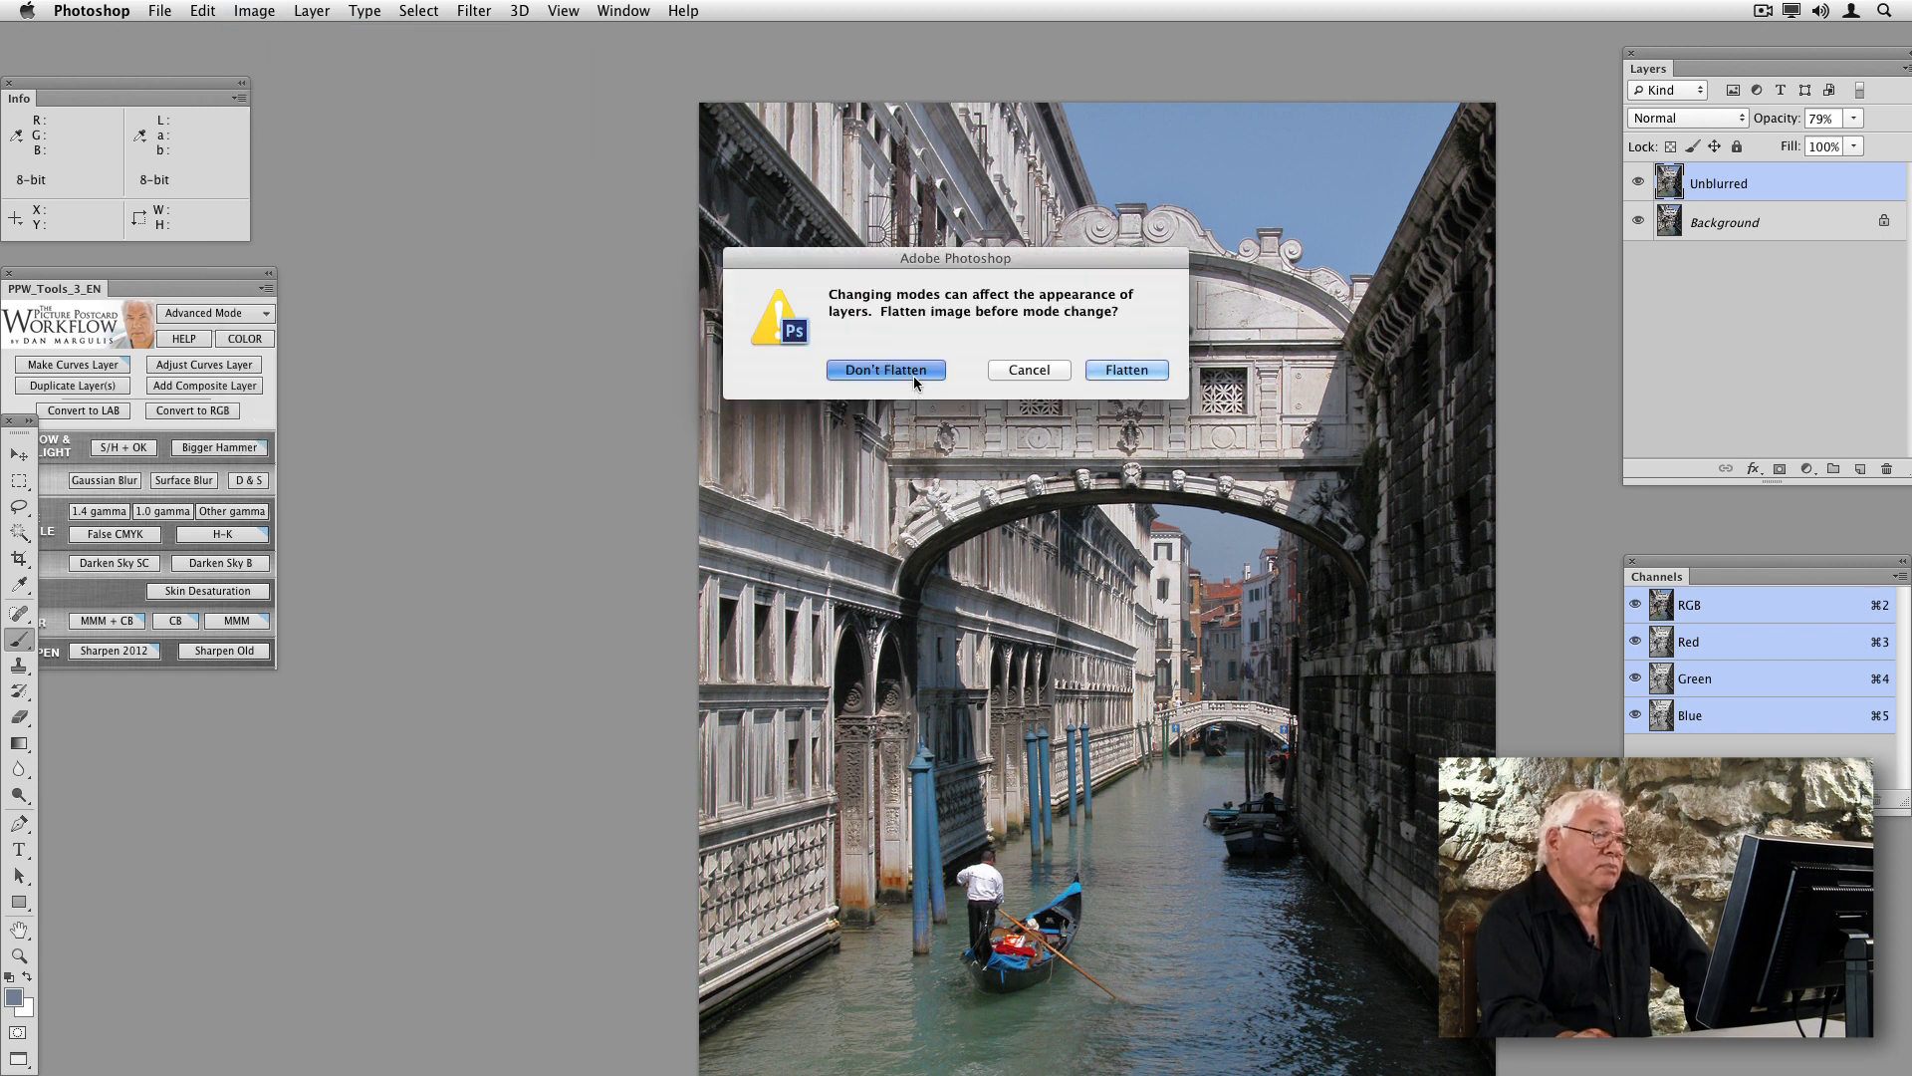
left_click(885, 370)
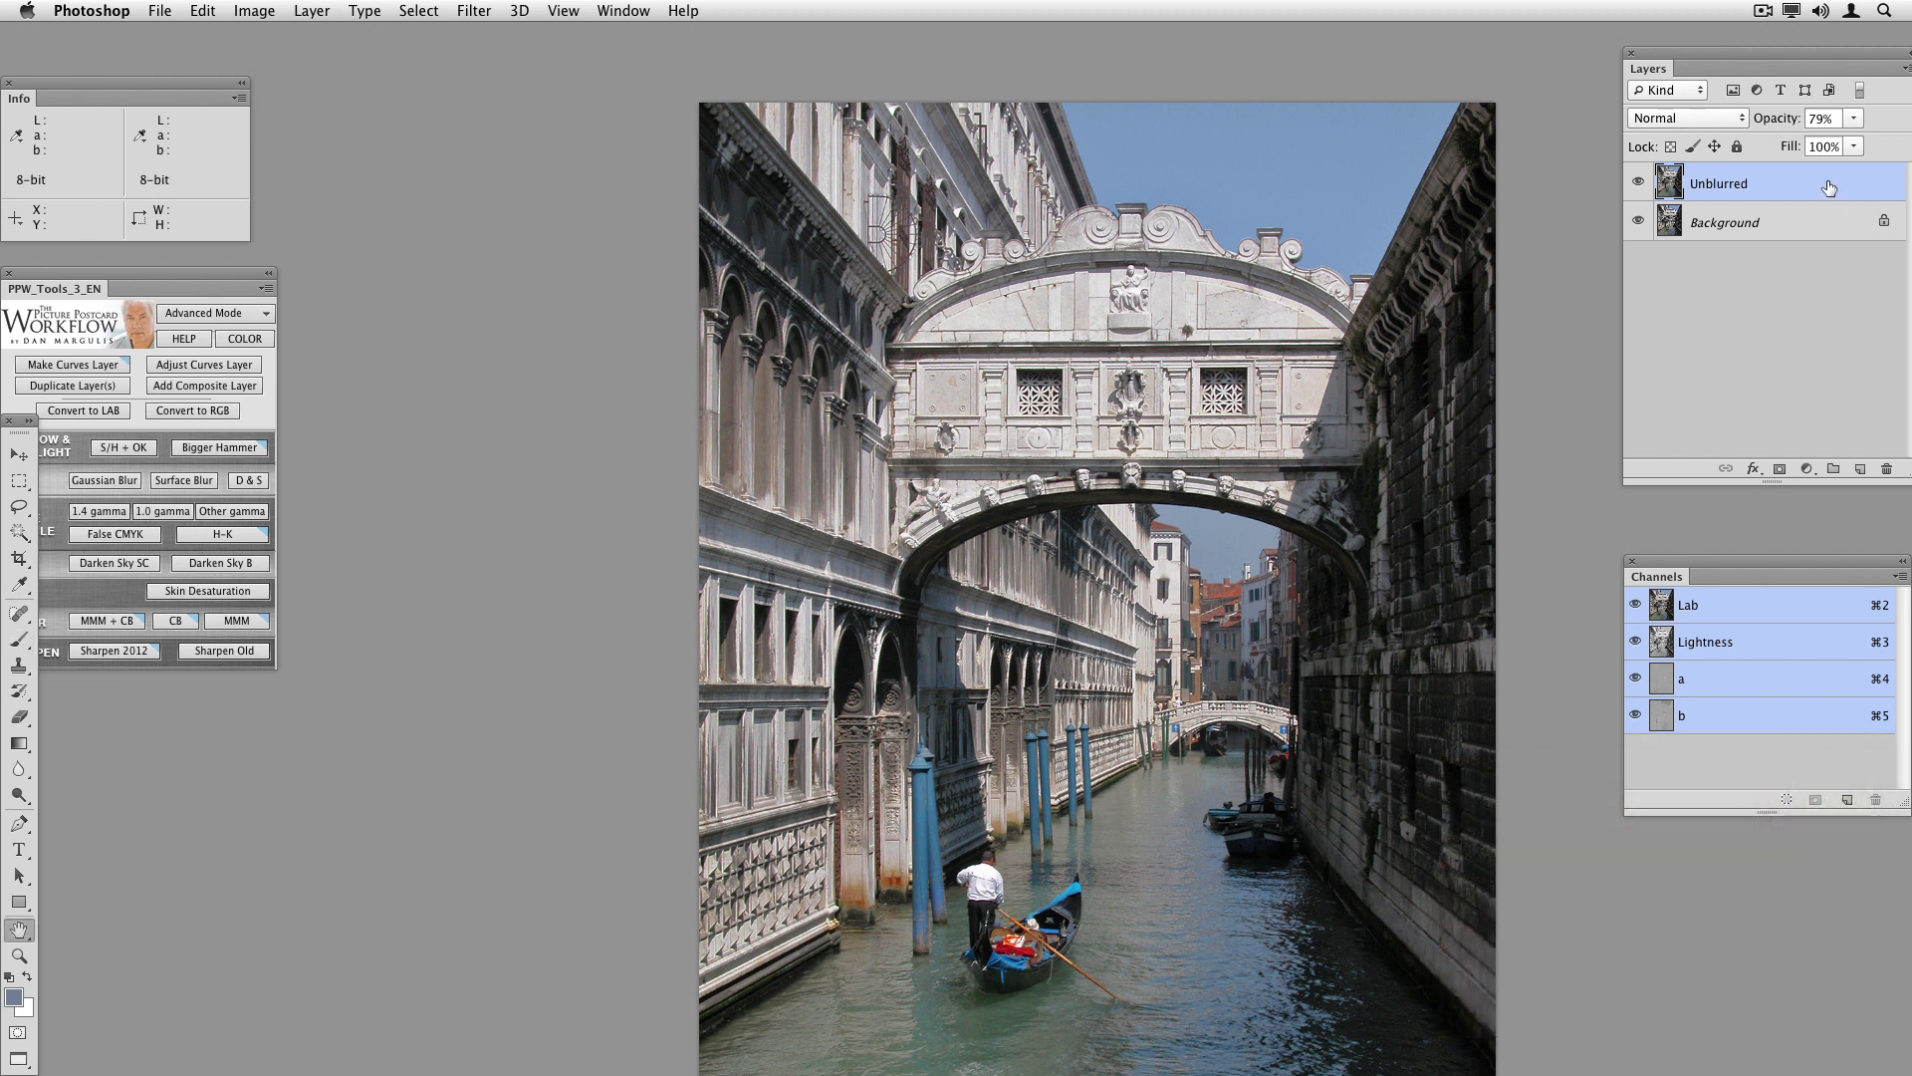
Give the Unblurred layer a b-channel Blend If with This Layer split at 120/127.
double_click(1732, 183)
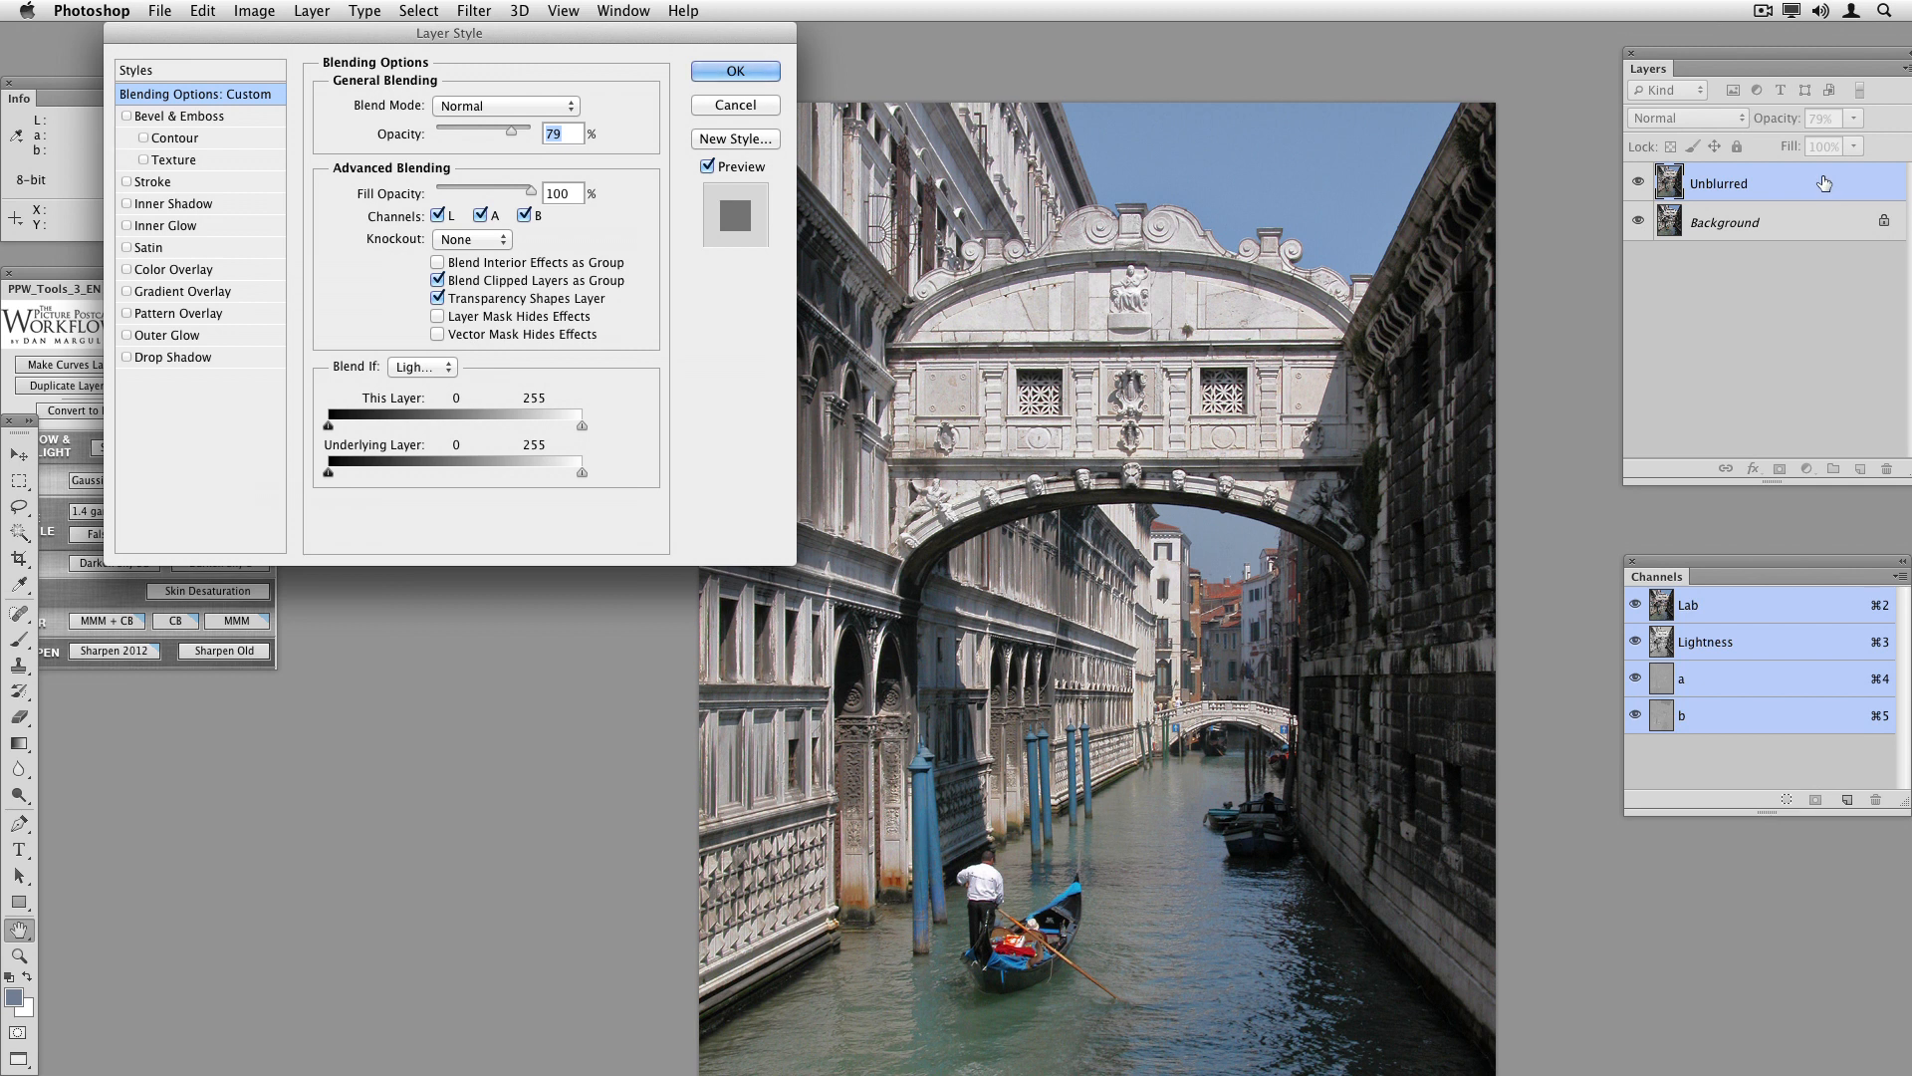
mouse_move(569, 534)
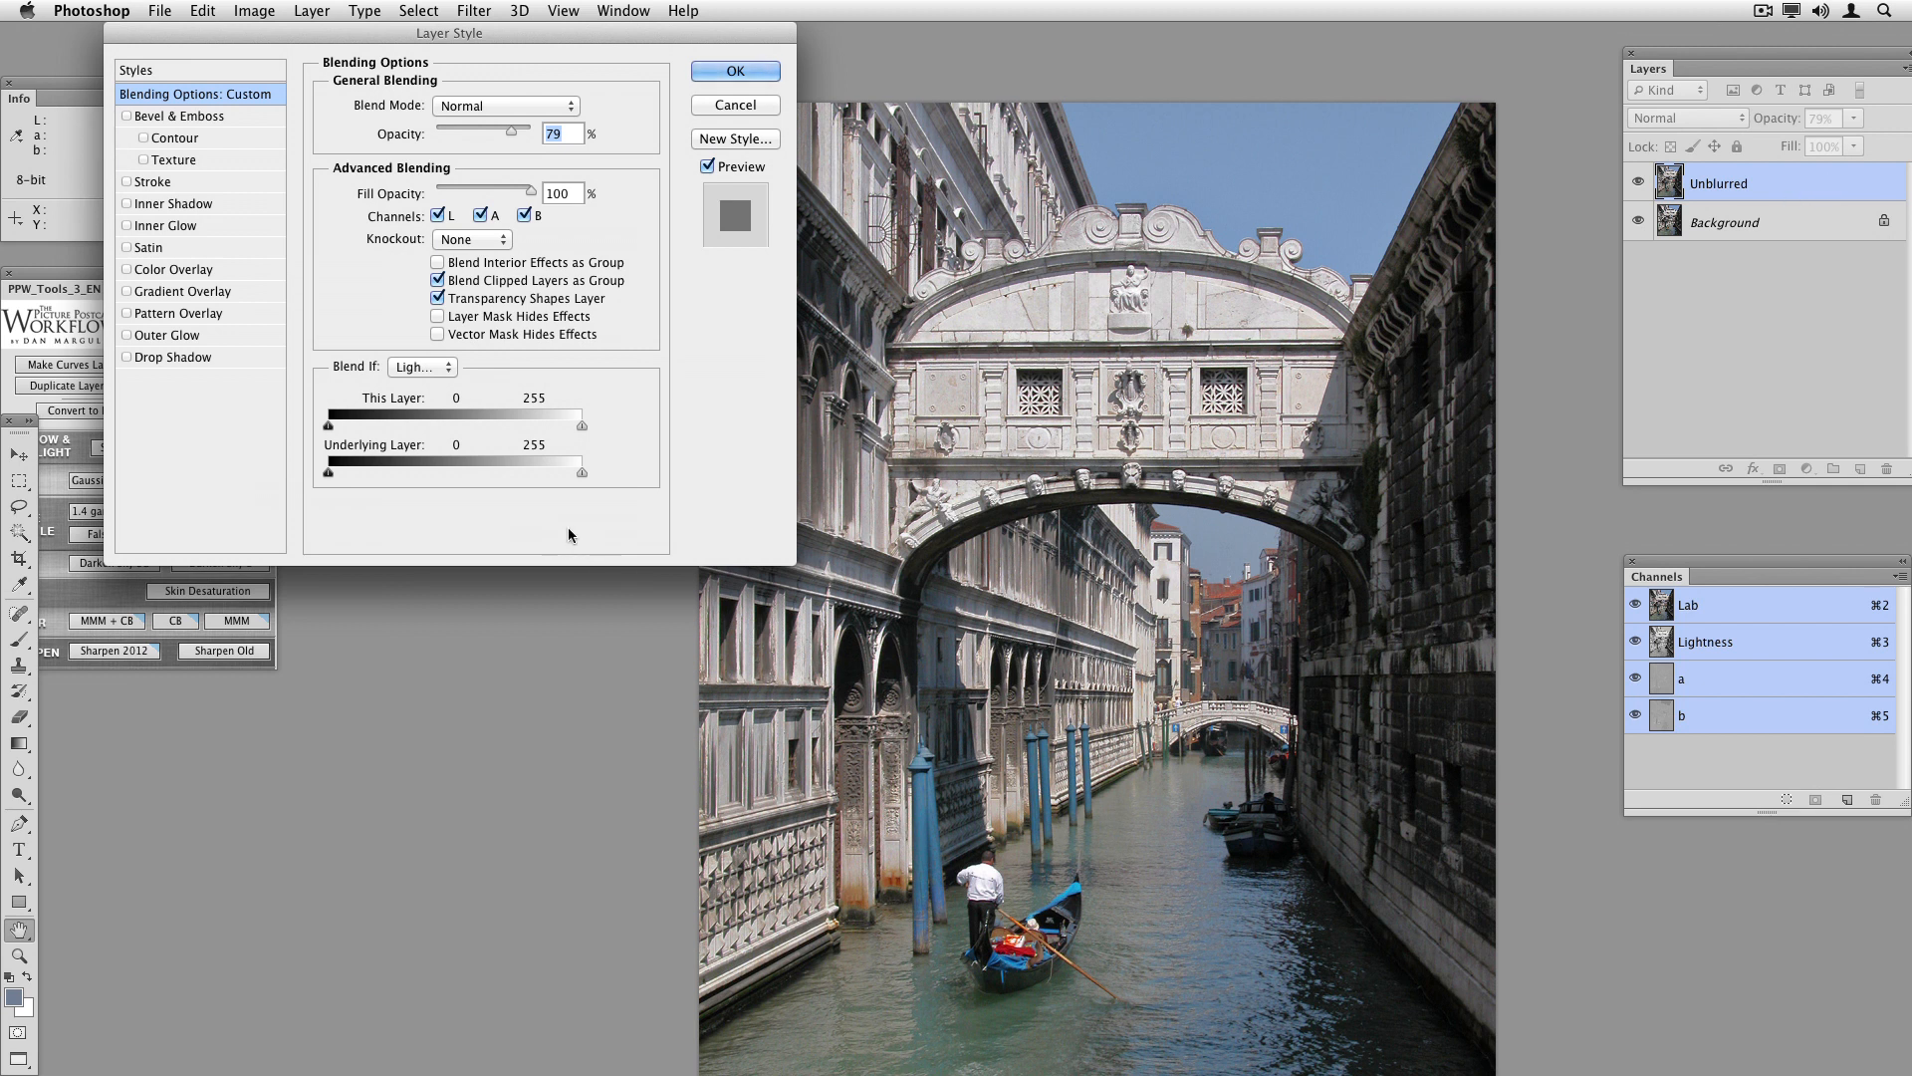
left_click(421, 368)
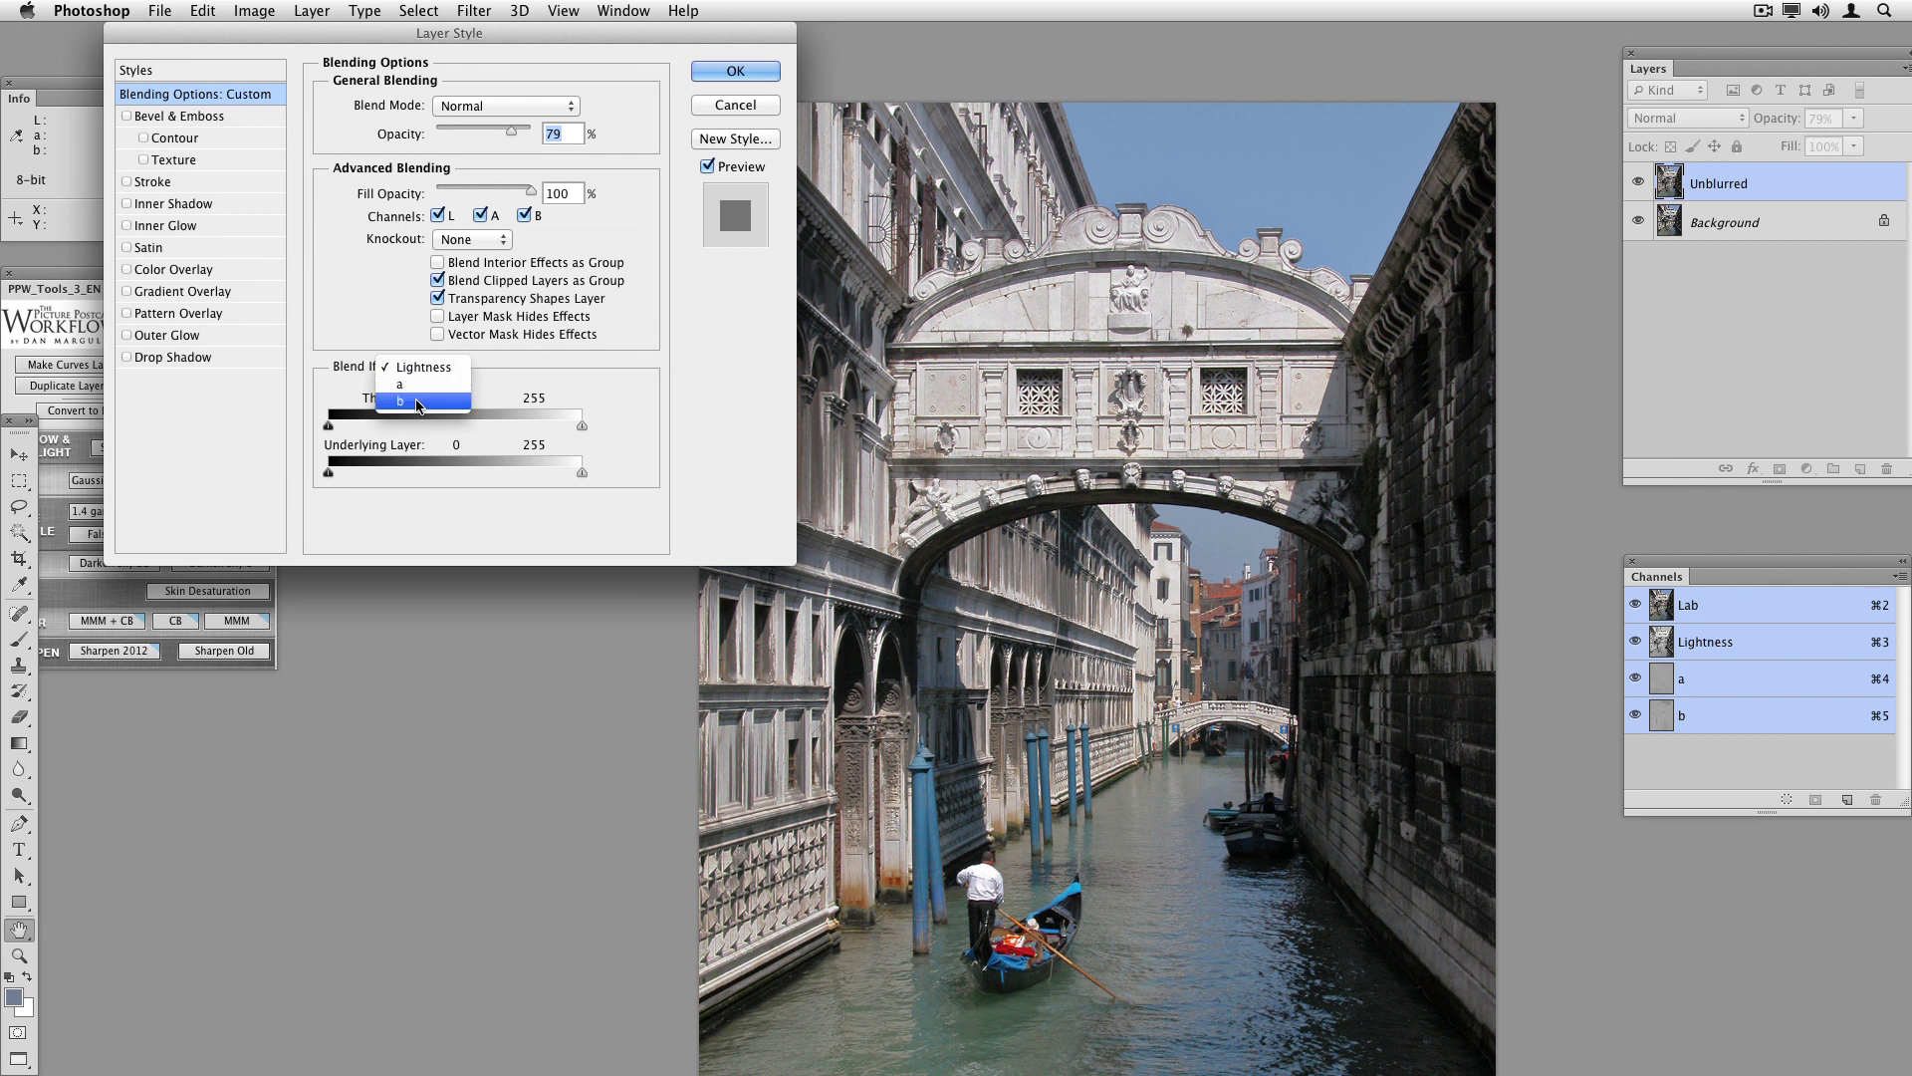
left_click(401, 403)
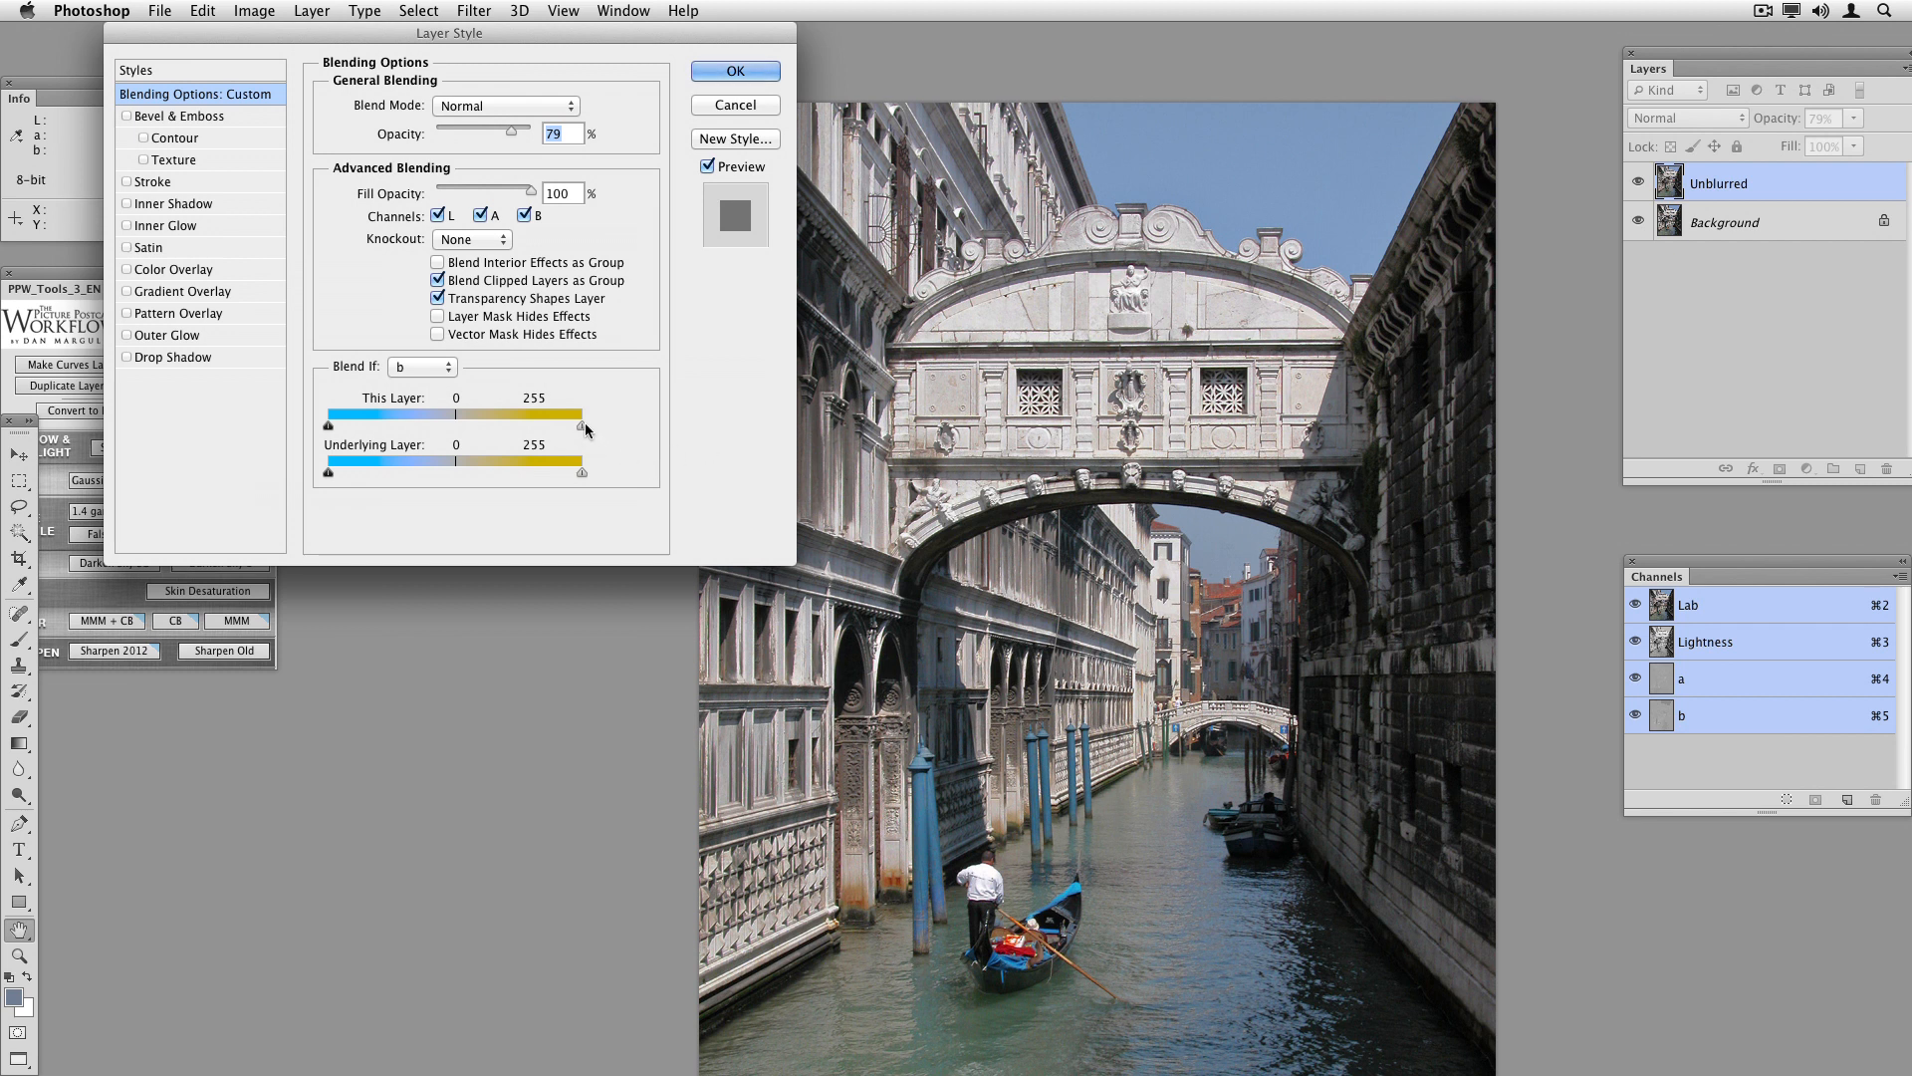
left_click_drag(583, 413, 518, 412)
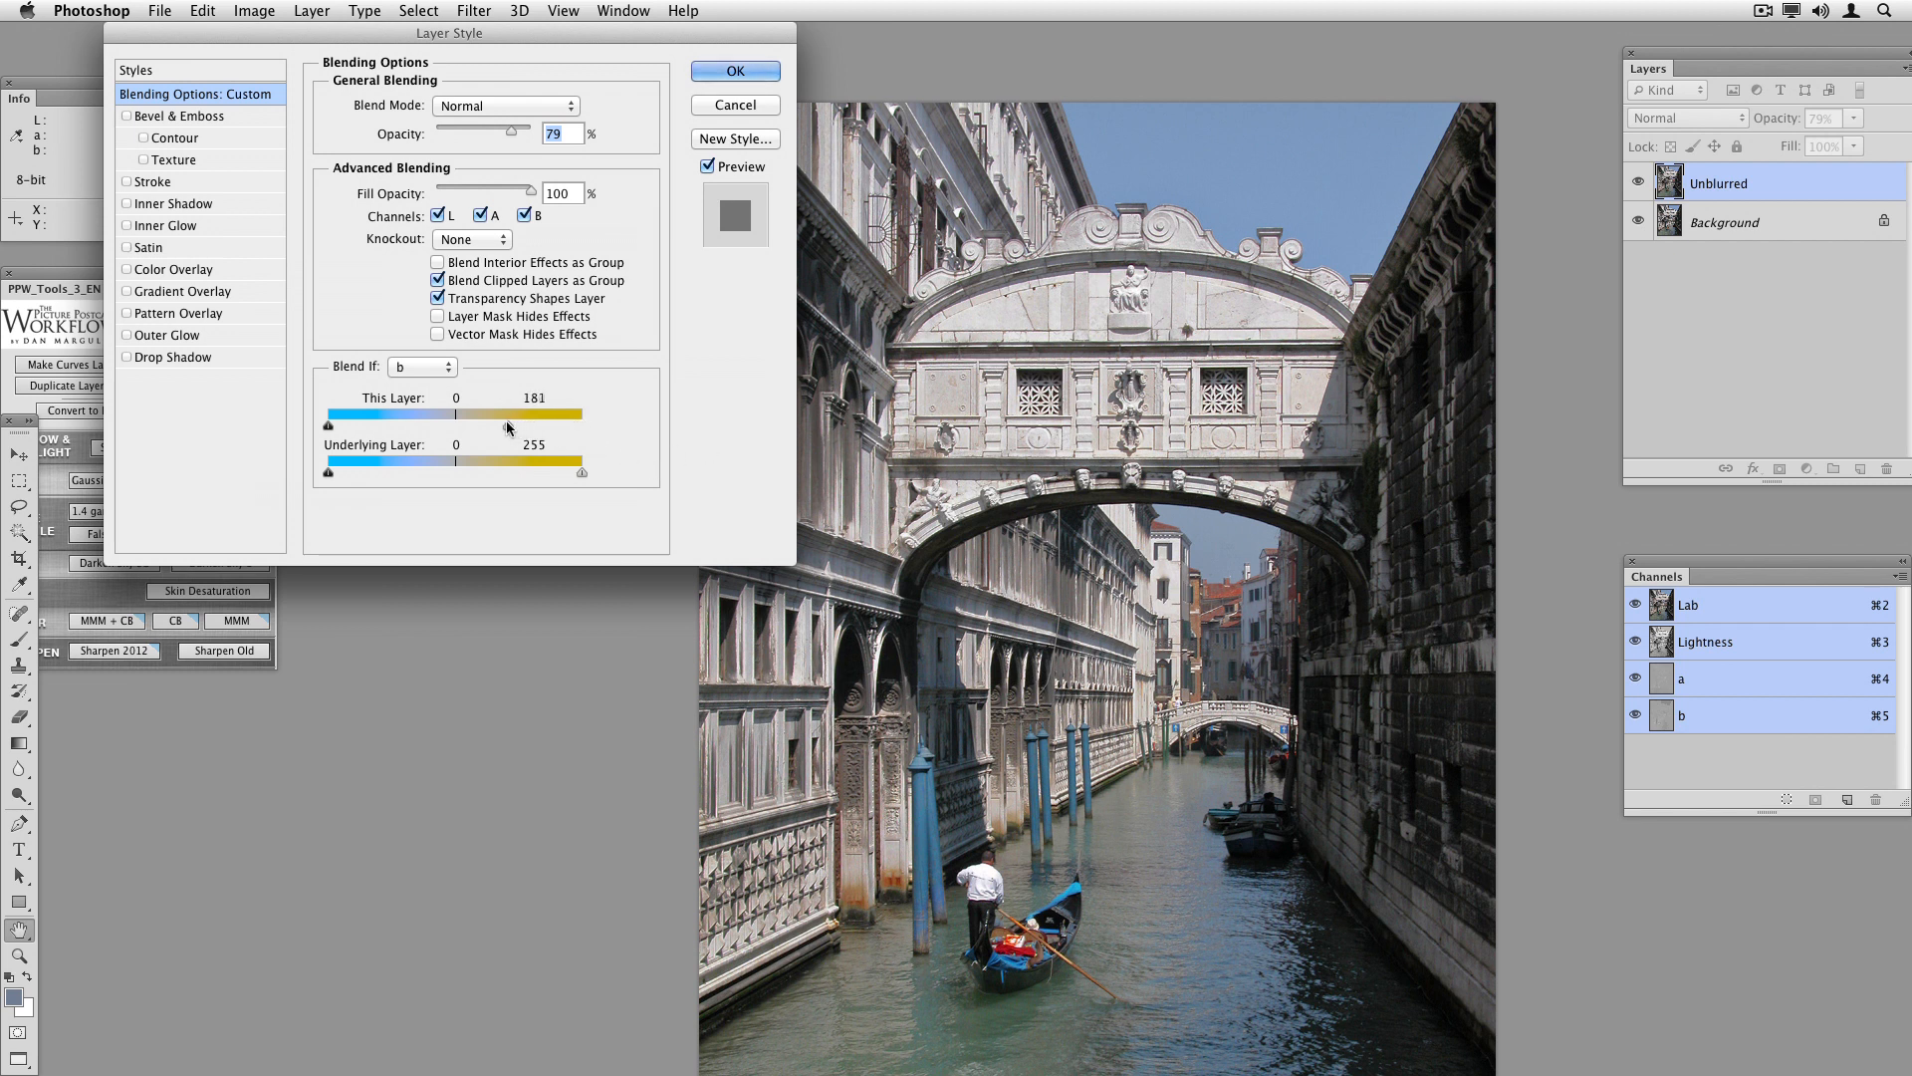
left_click_drag(461, 425, 454, 424)
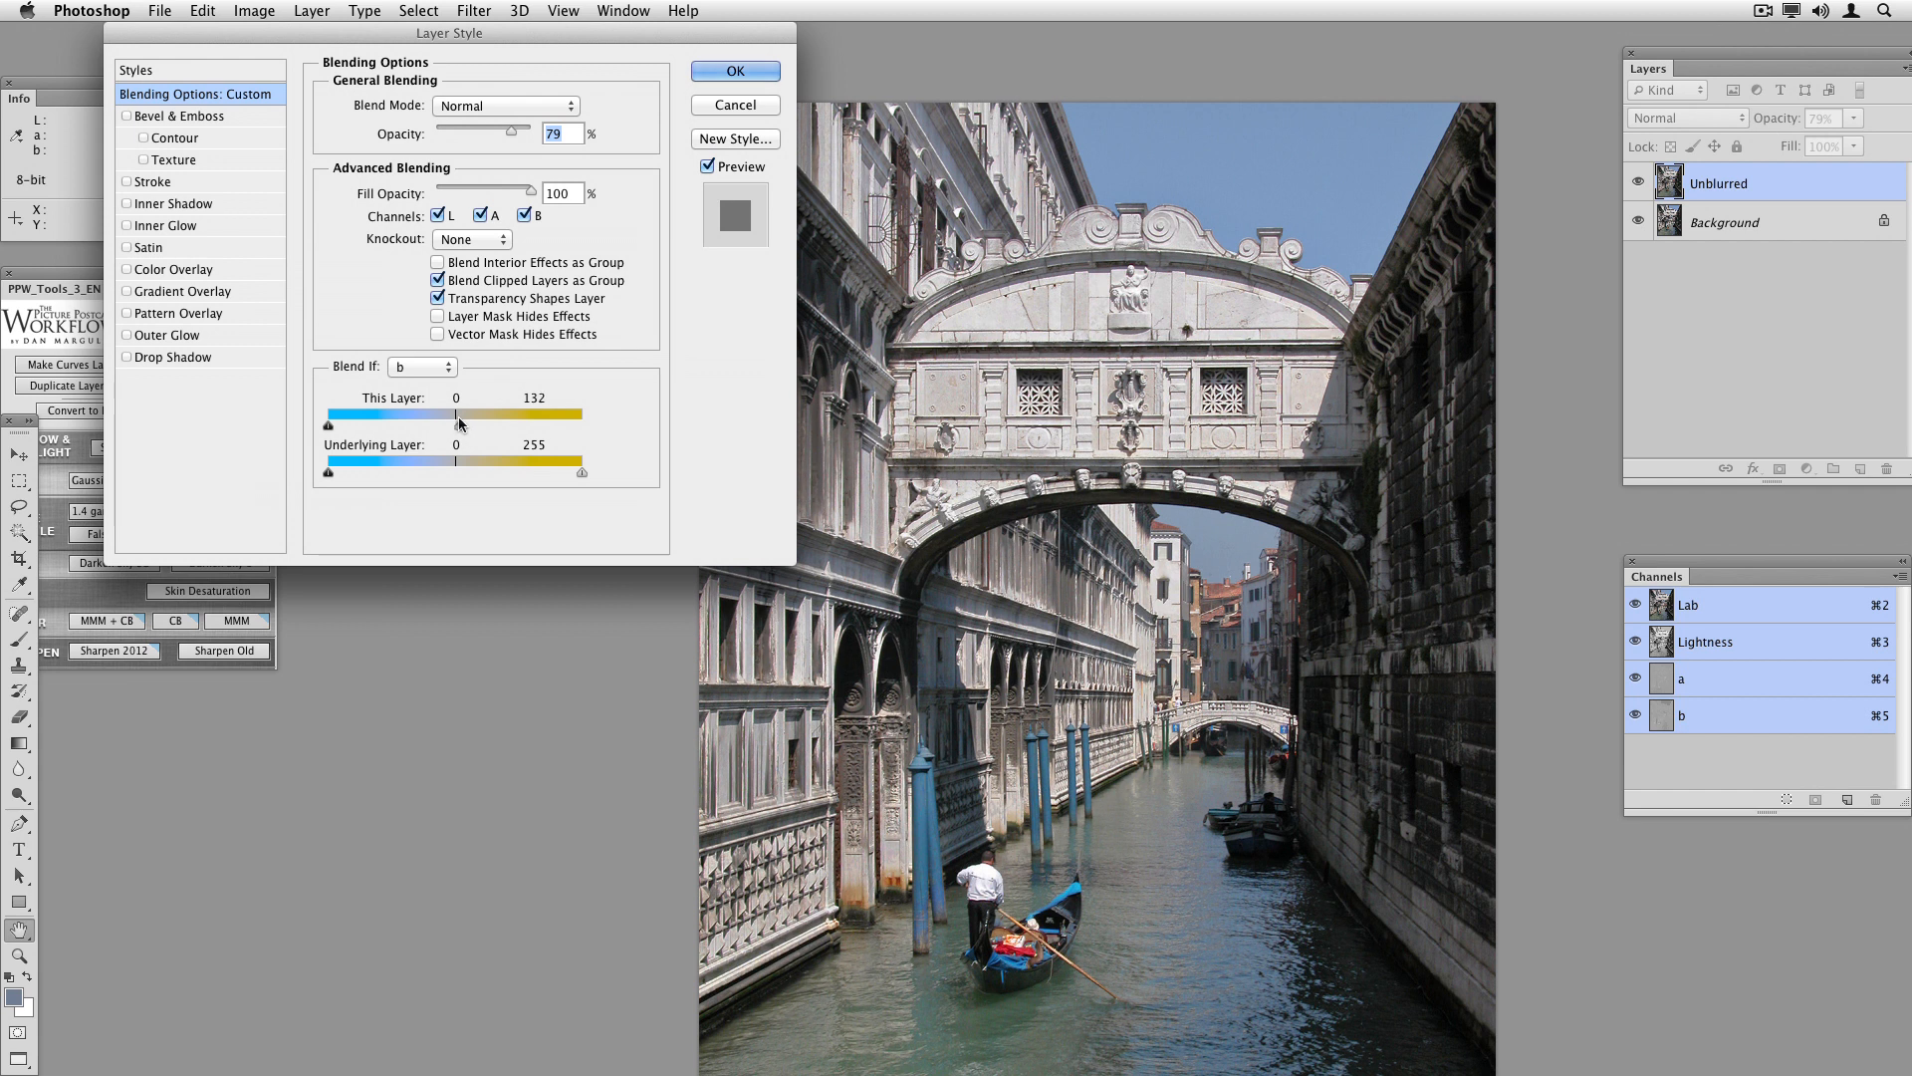
left_click_drag(461, 424, 510, 423)
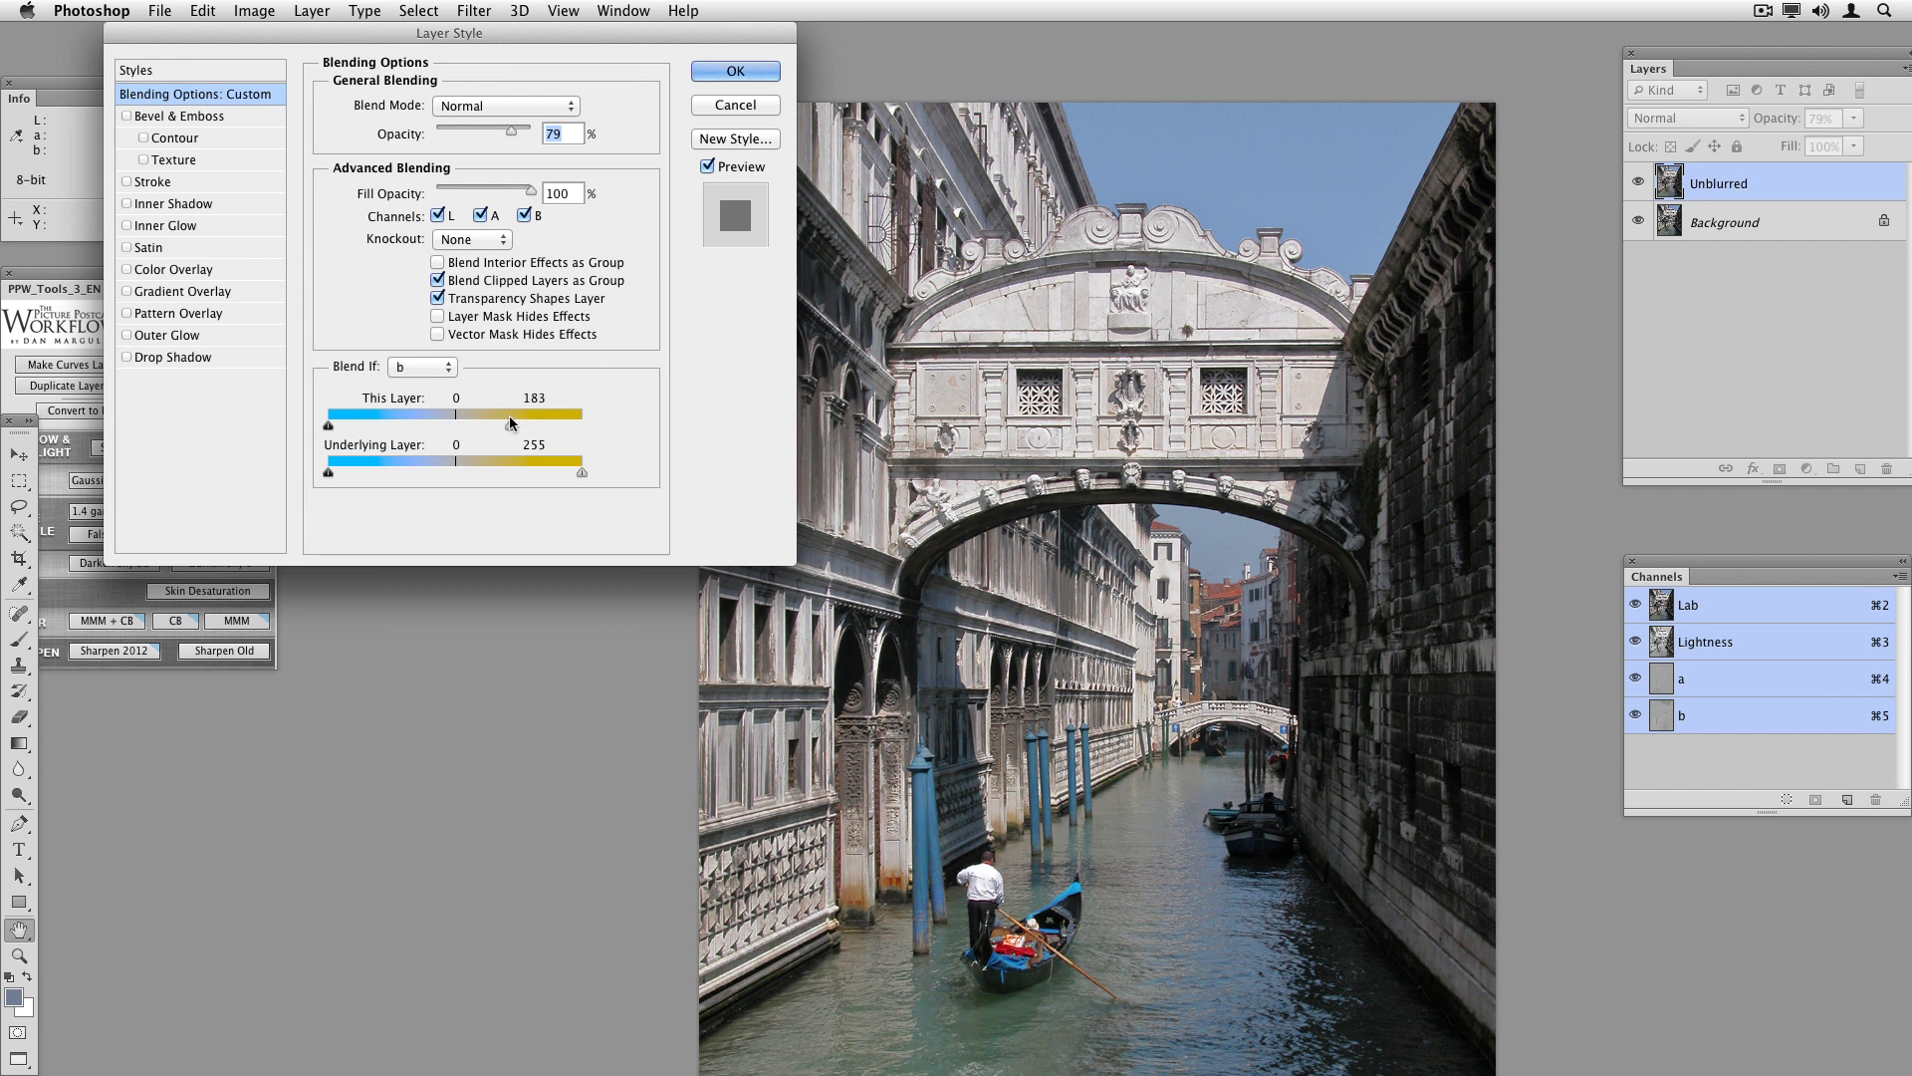
left_click_drag(510, 423, 461, 423)
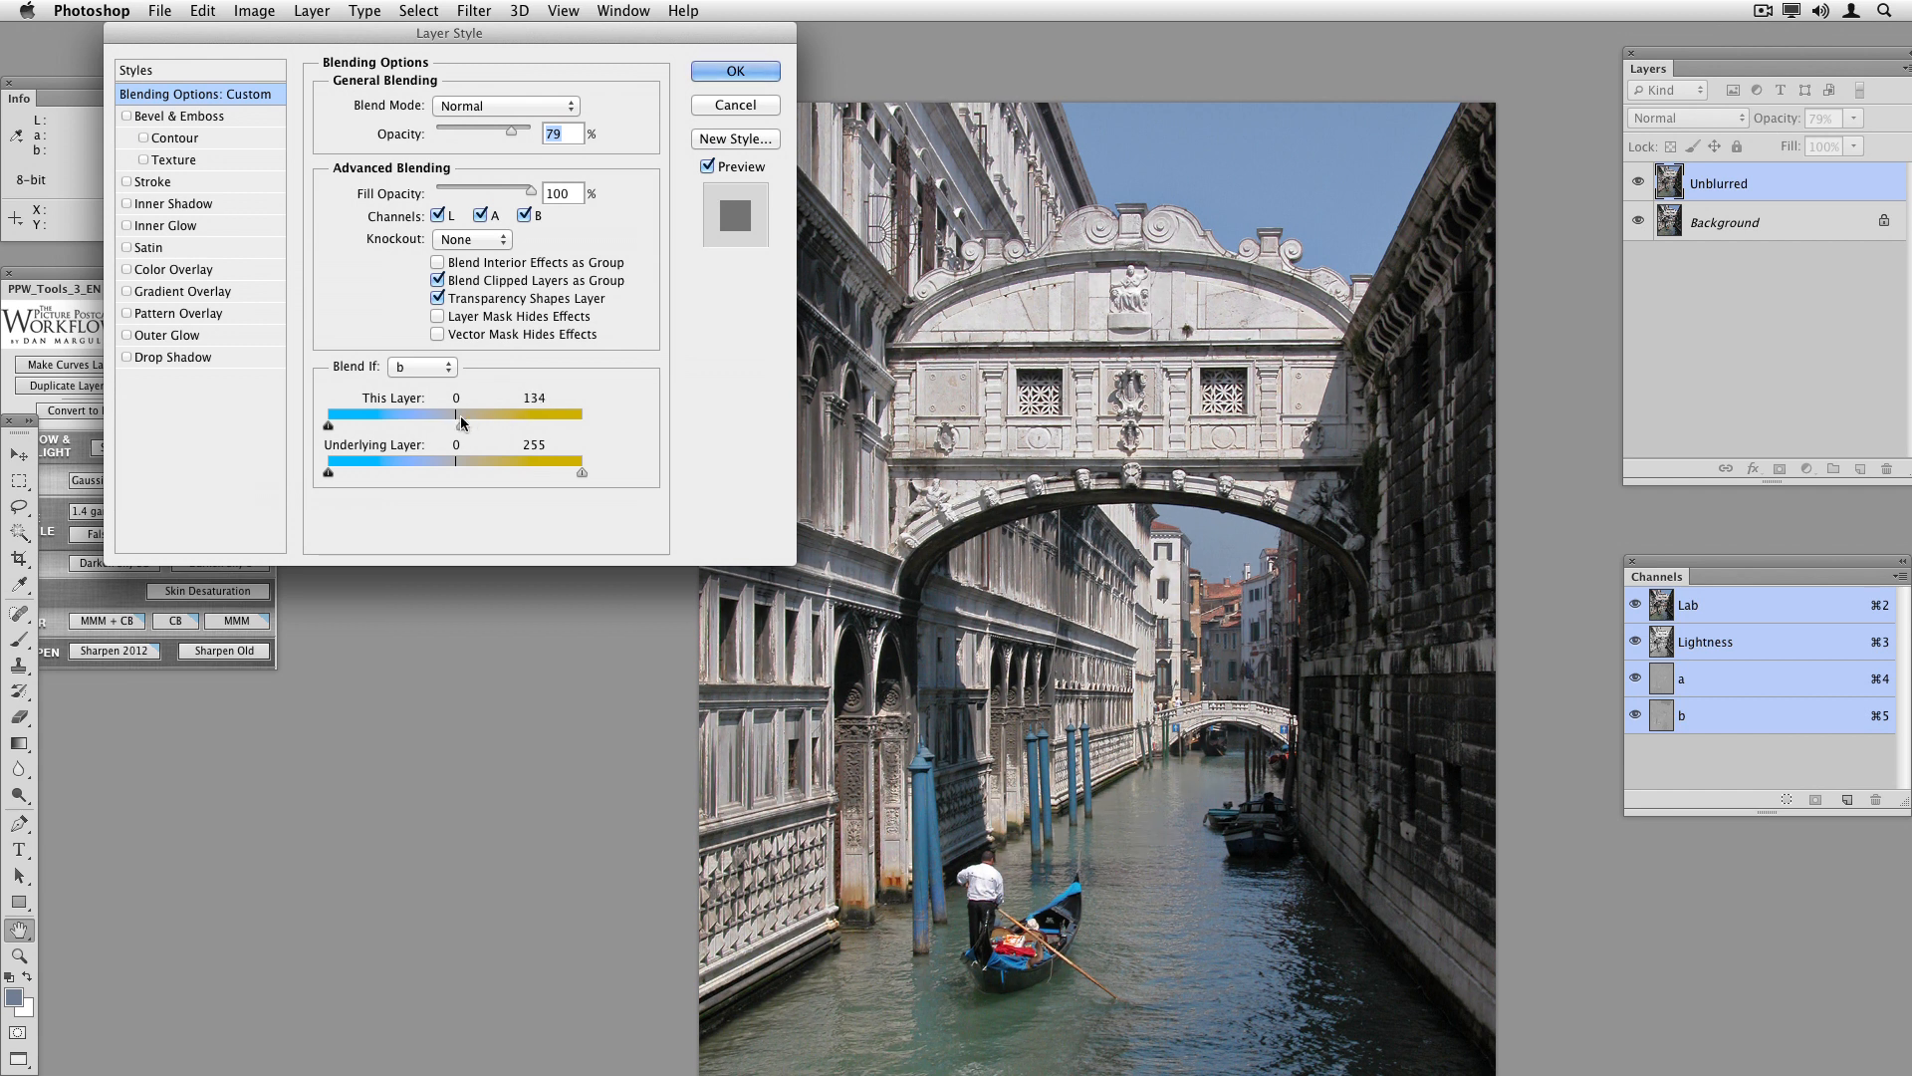
left_click_drag(466, 423, 457, 423)
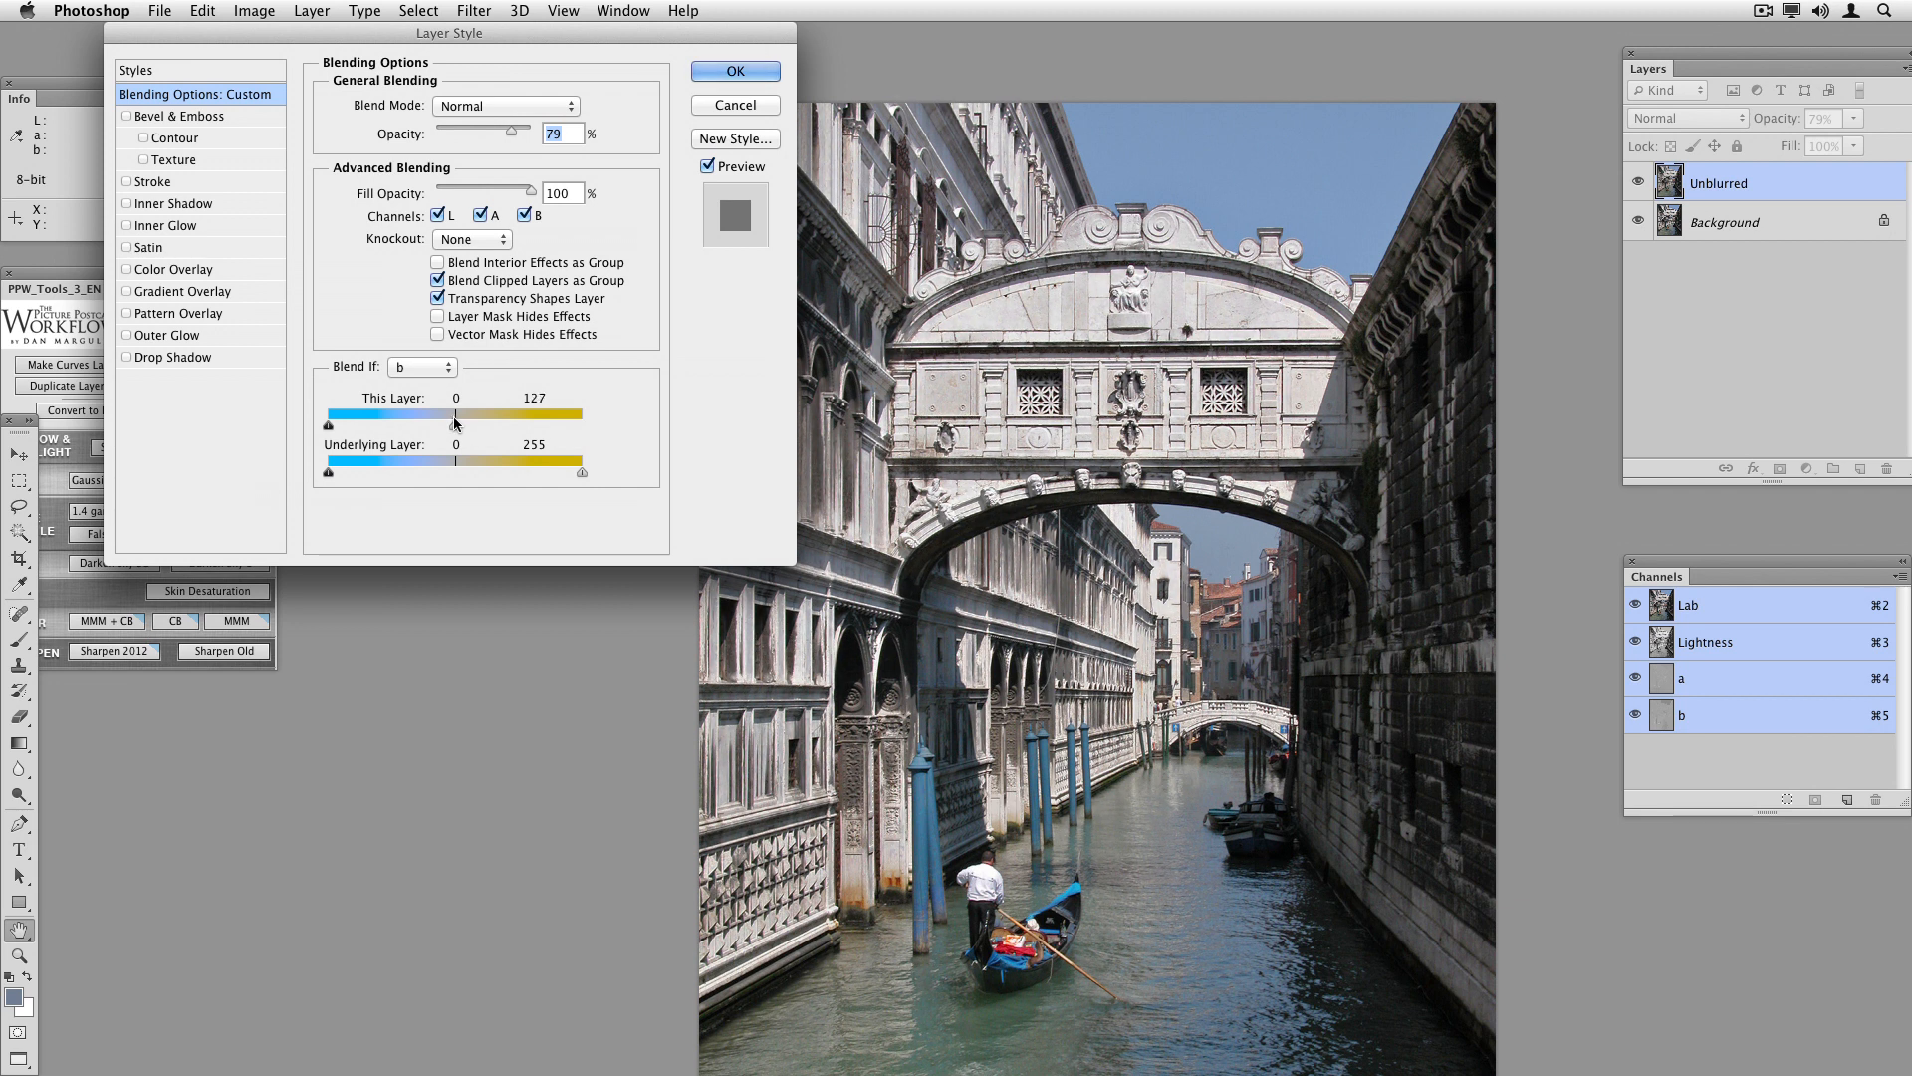
left_click_drag(458, 424, 431, 423)
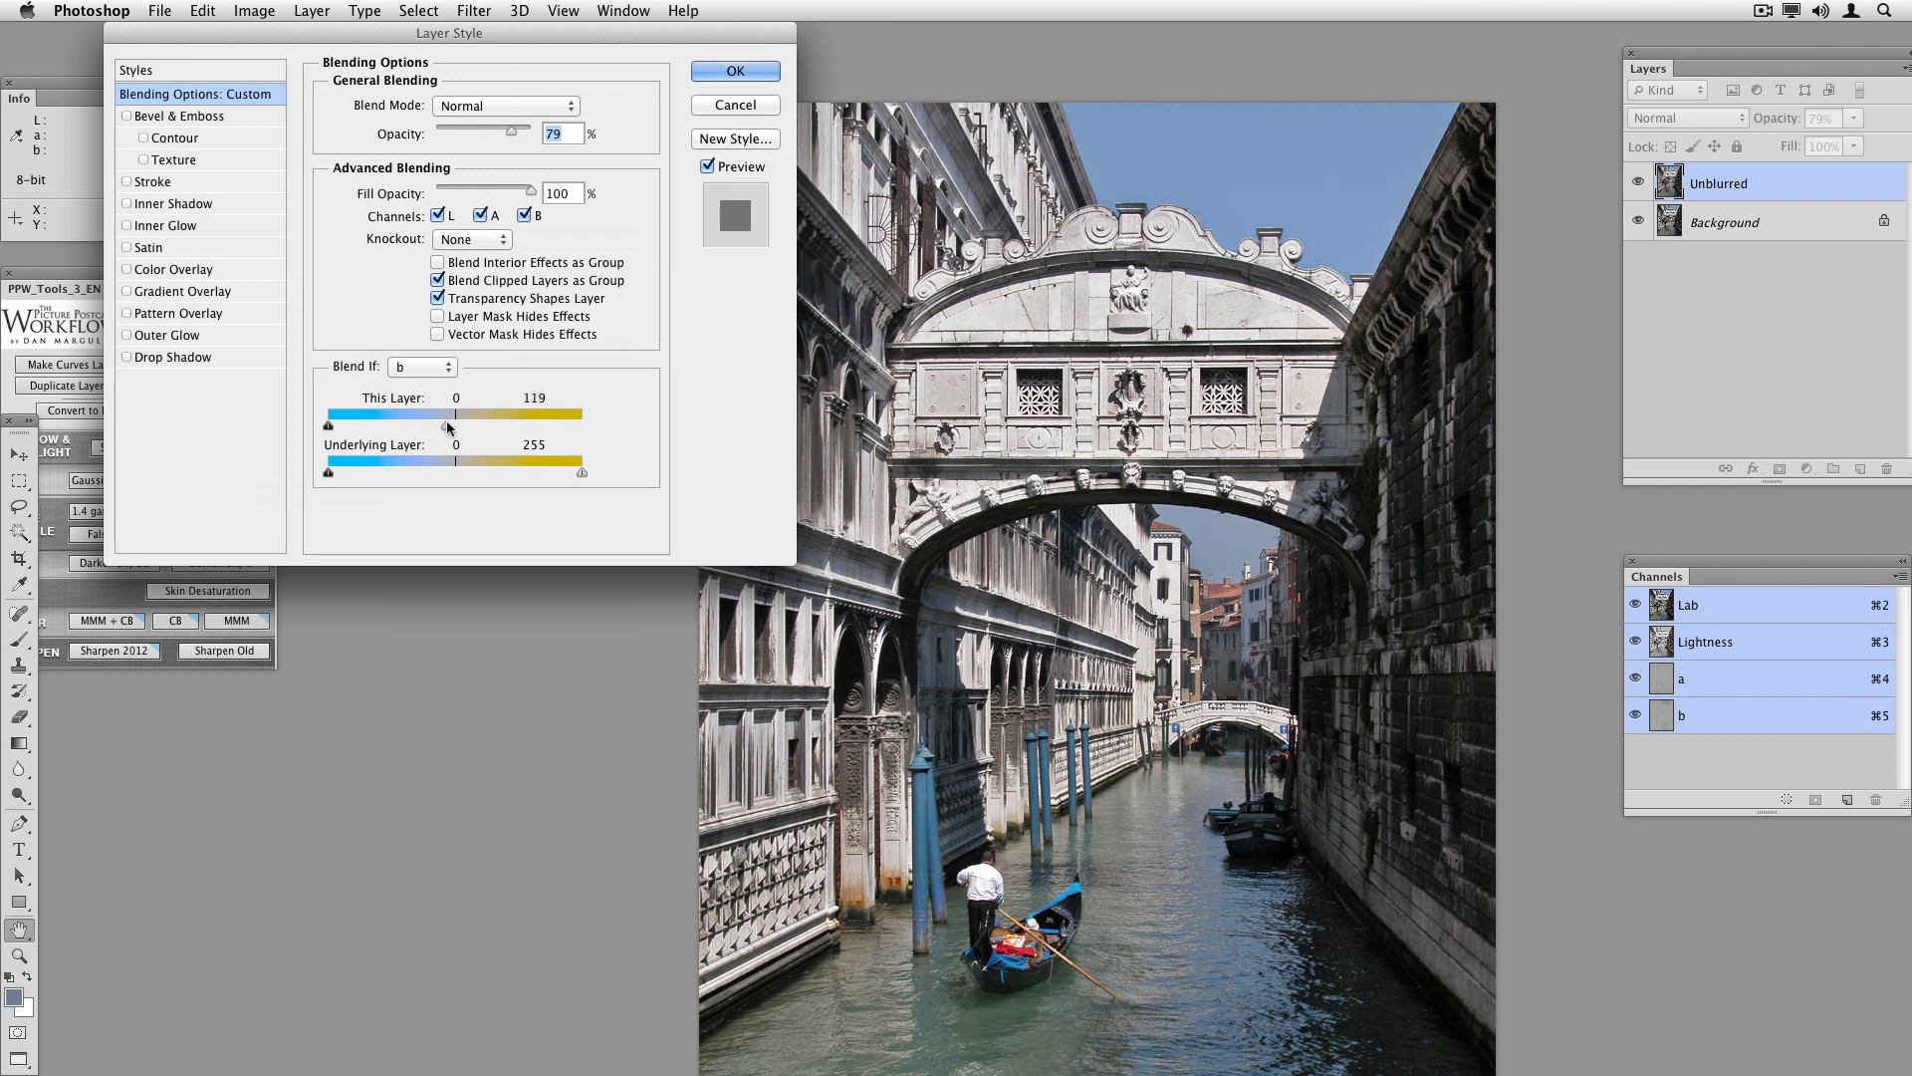
left_click_drag(450, 427, 455, 427)
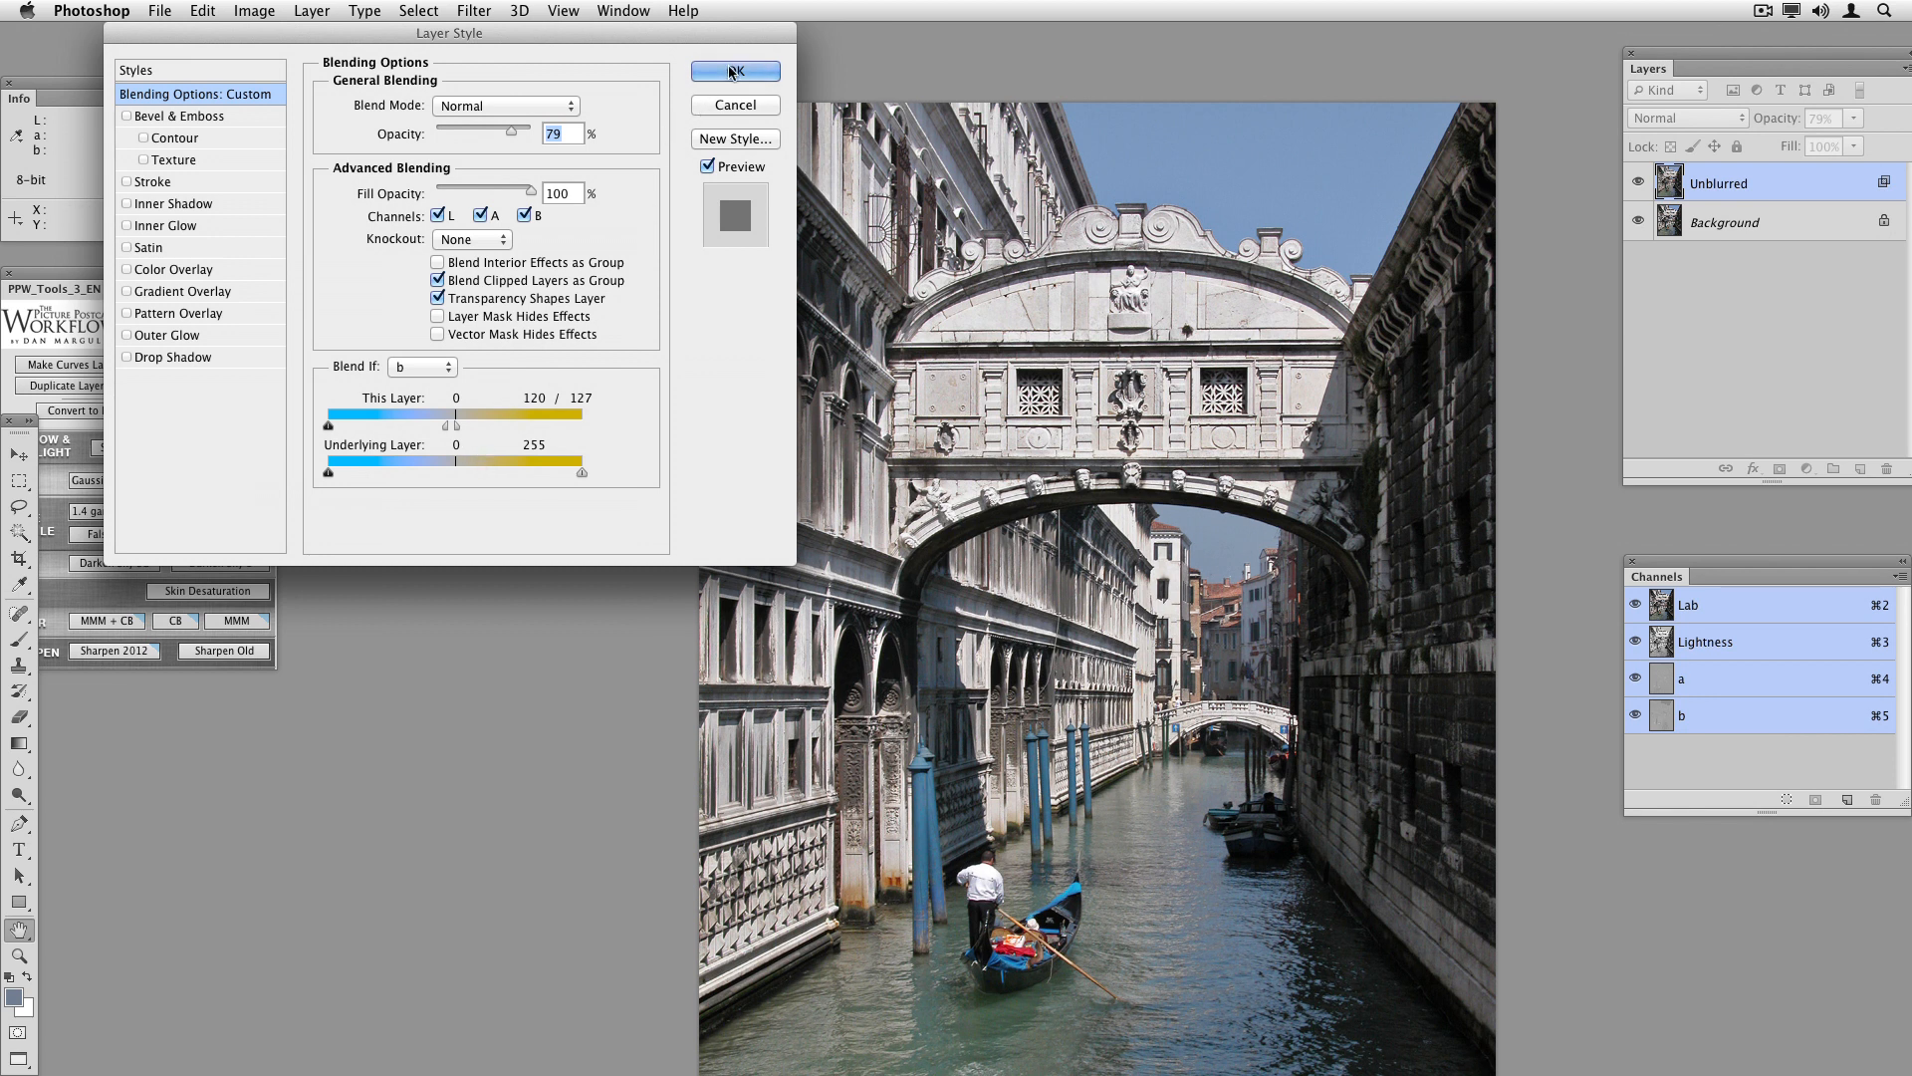
left_click(733, 71)
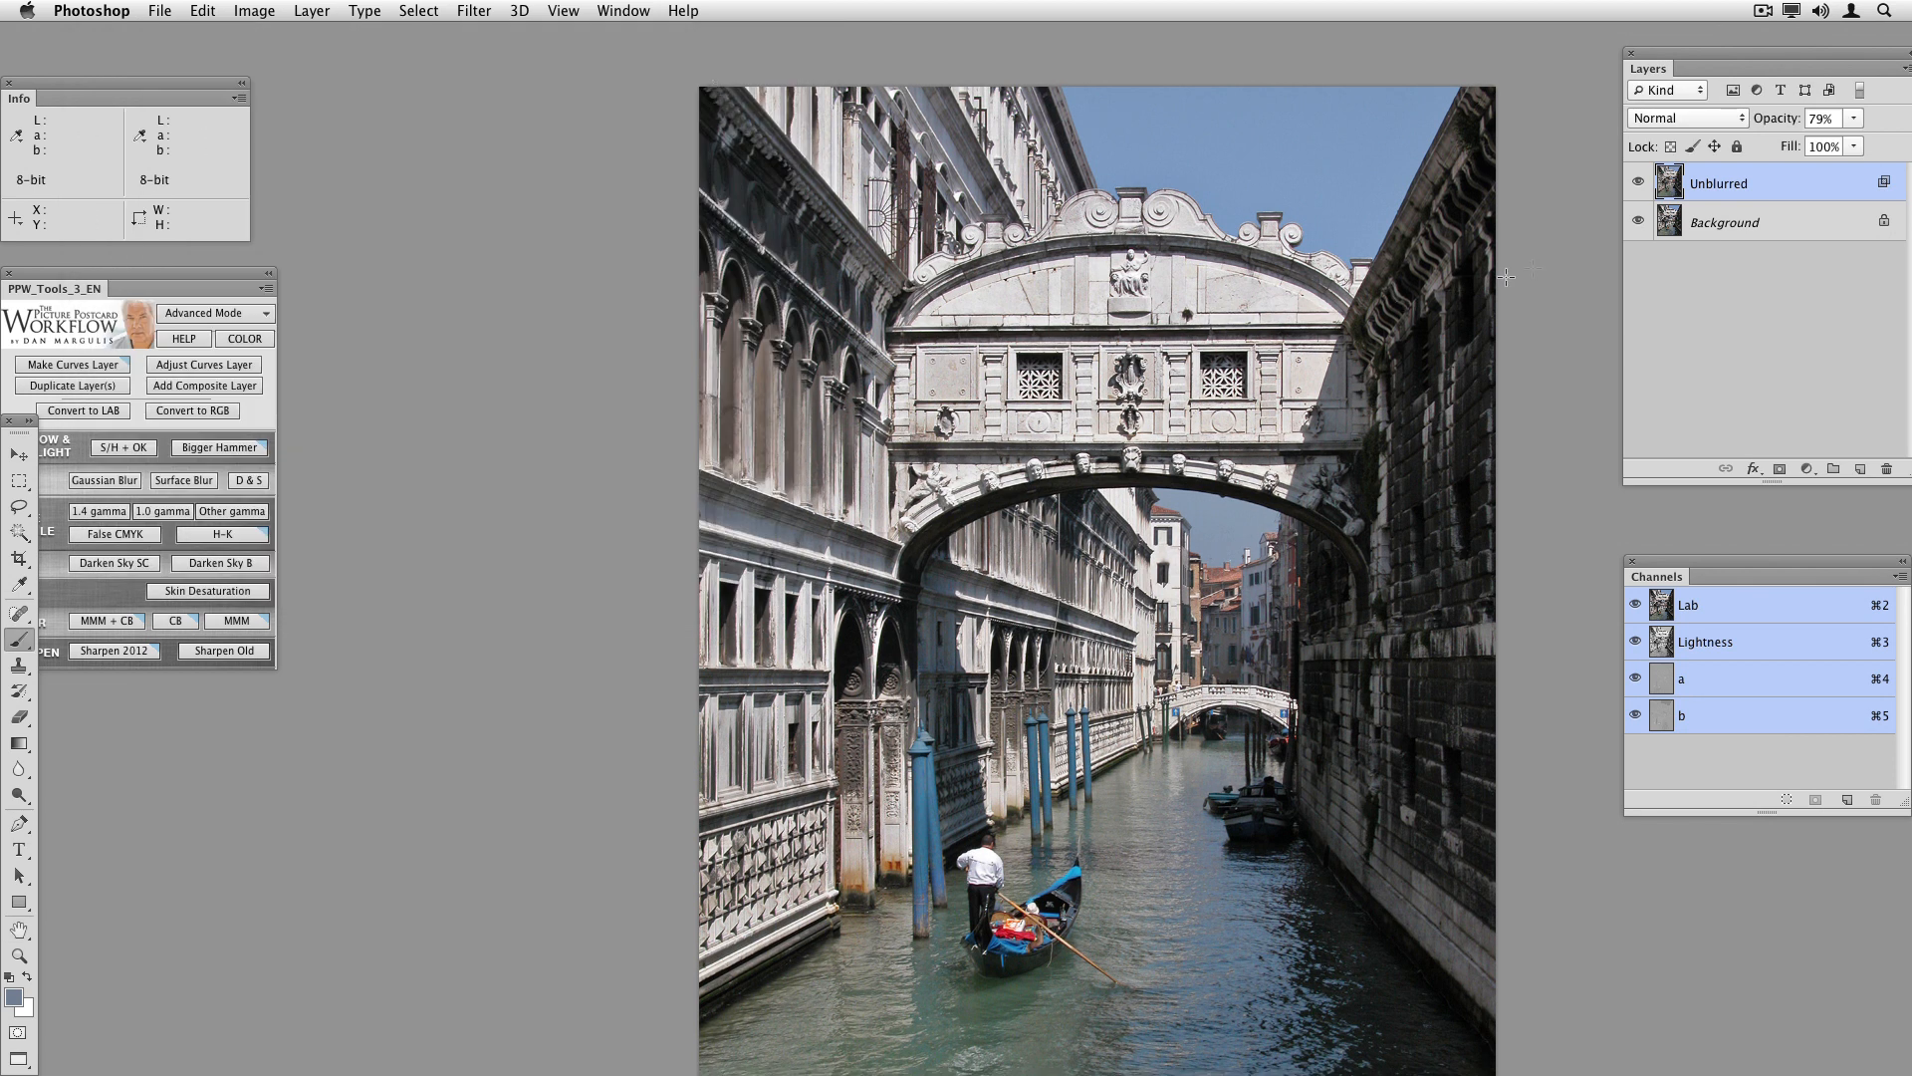
mouse_move(1298, 277)
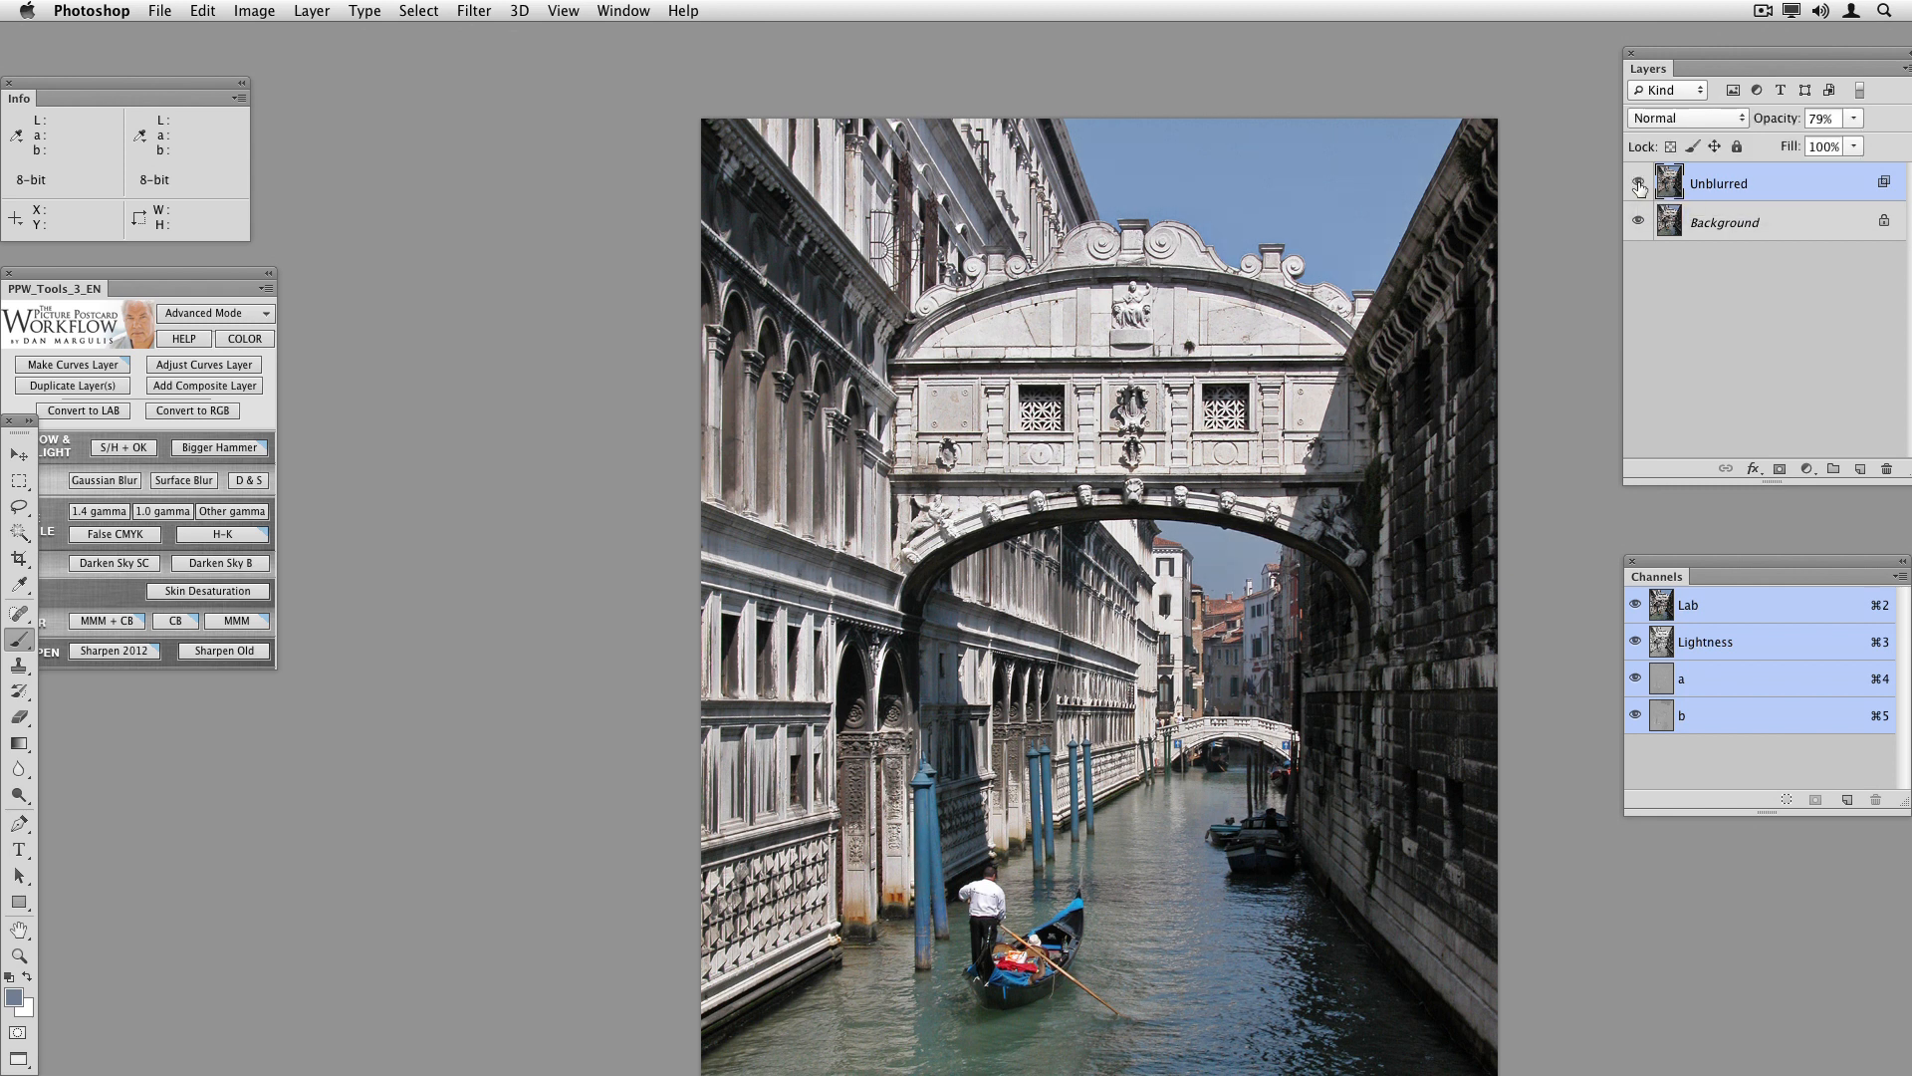
Turn off the Unblurred layer's visibility to compare against the Background.
left_click(1635, 184)
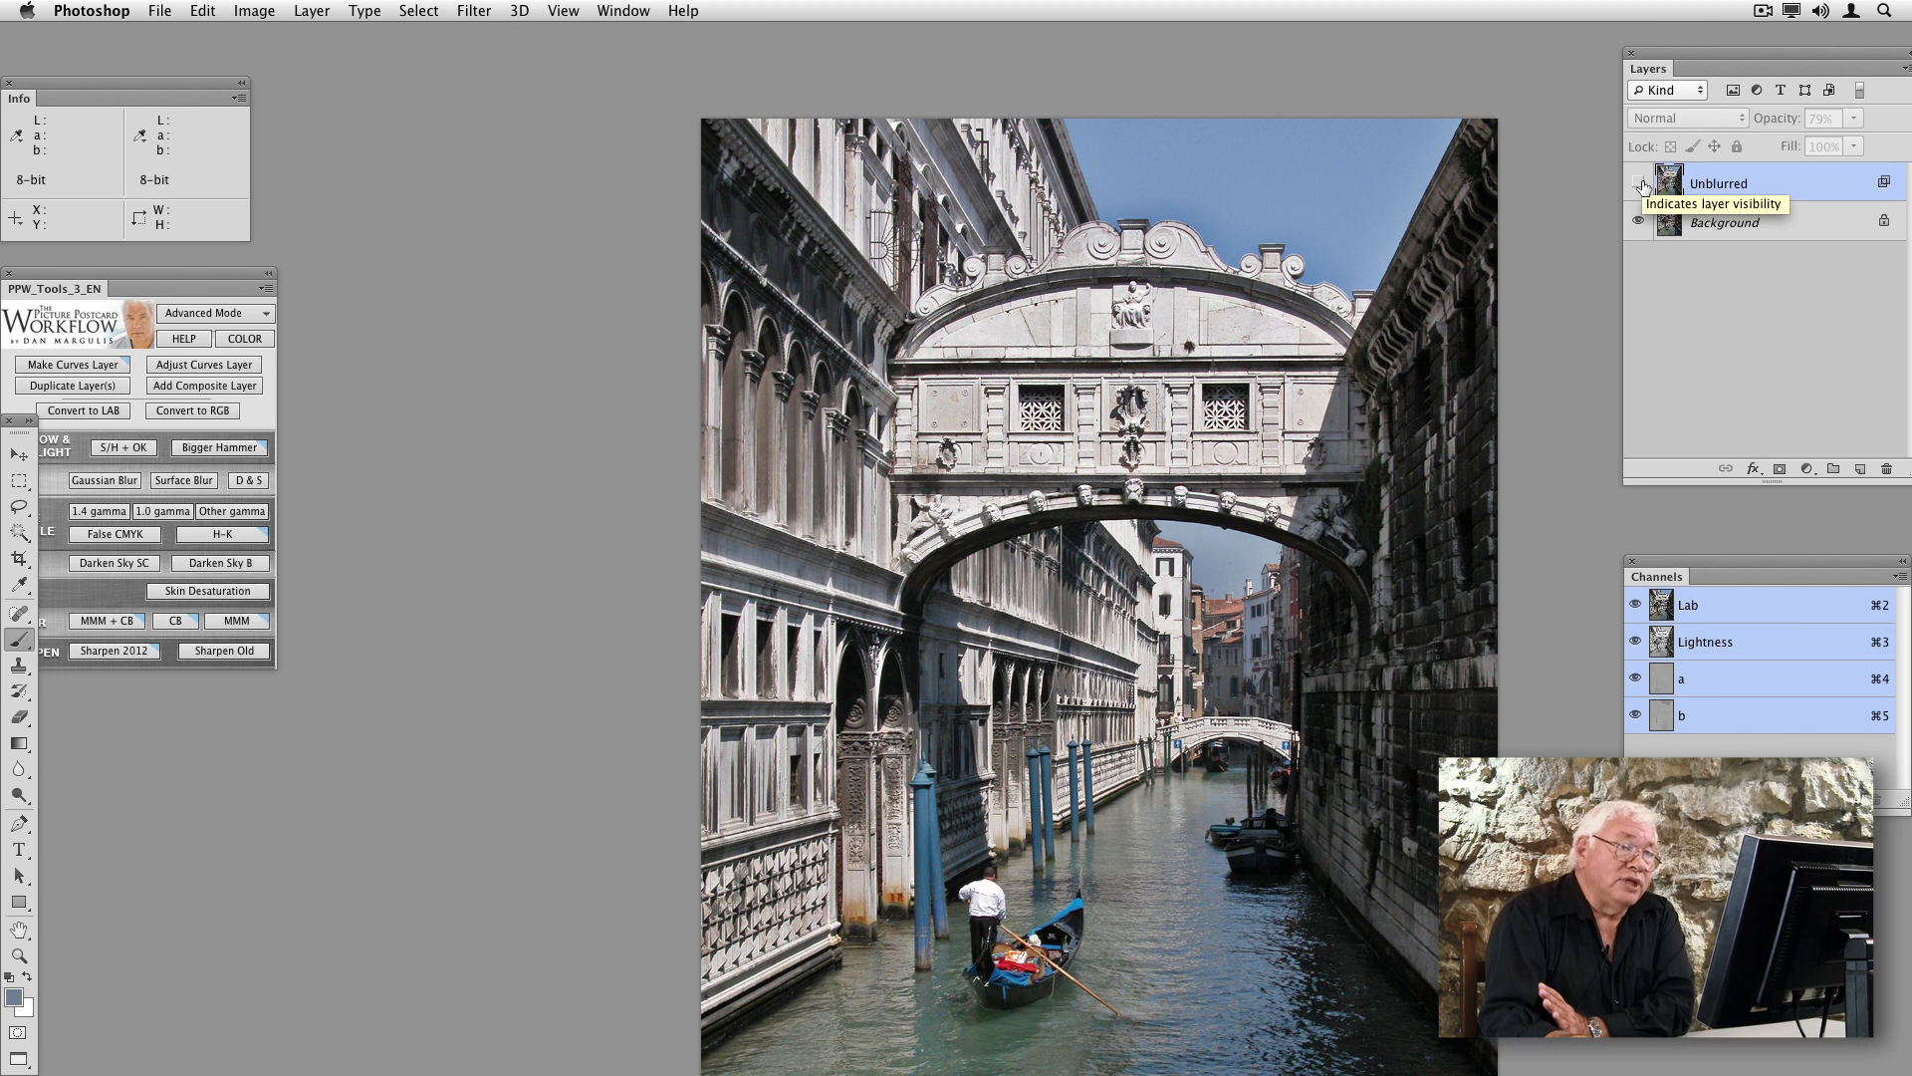
Show Unblurred again, add a layer mask, and fill the gondola selection with black.
left_click(1639, 184)
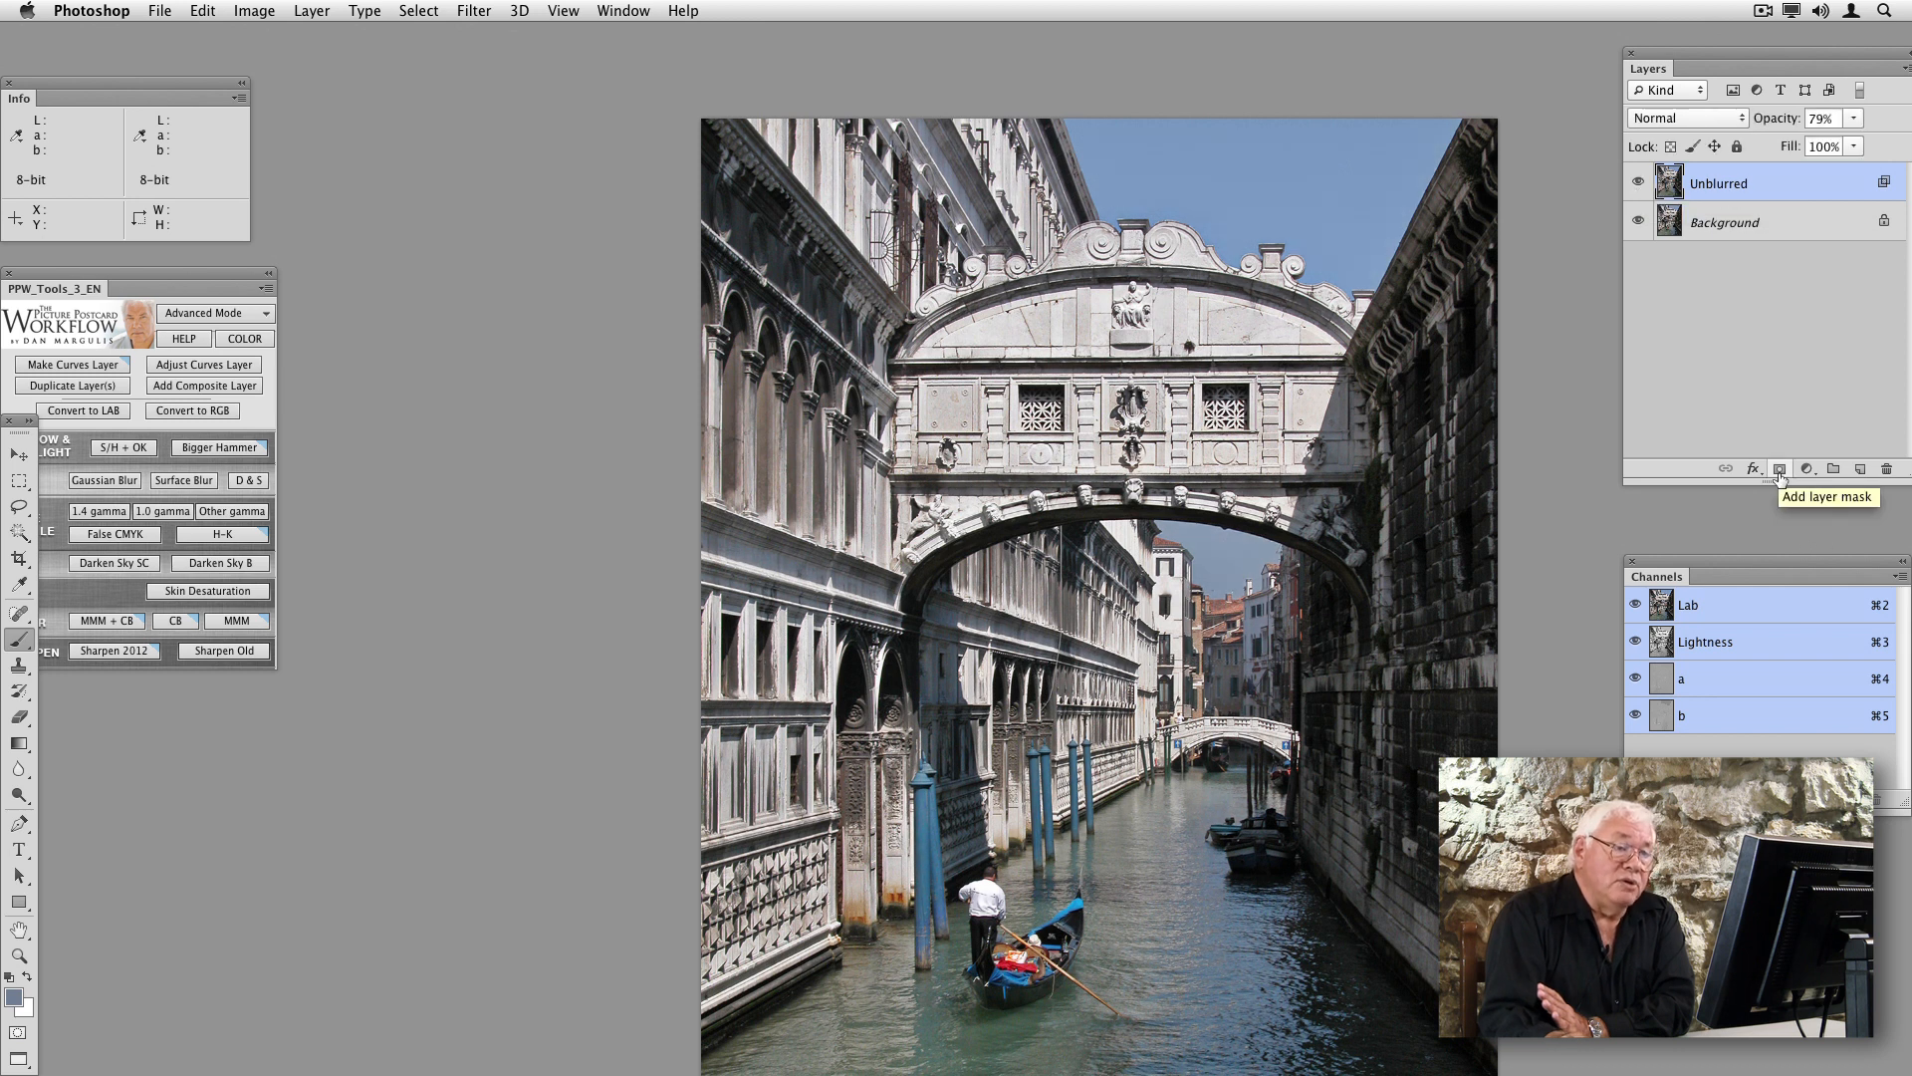
left_click(1780, 468)
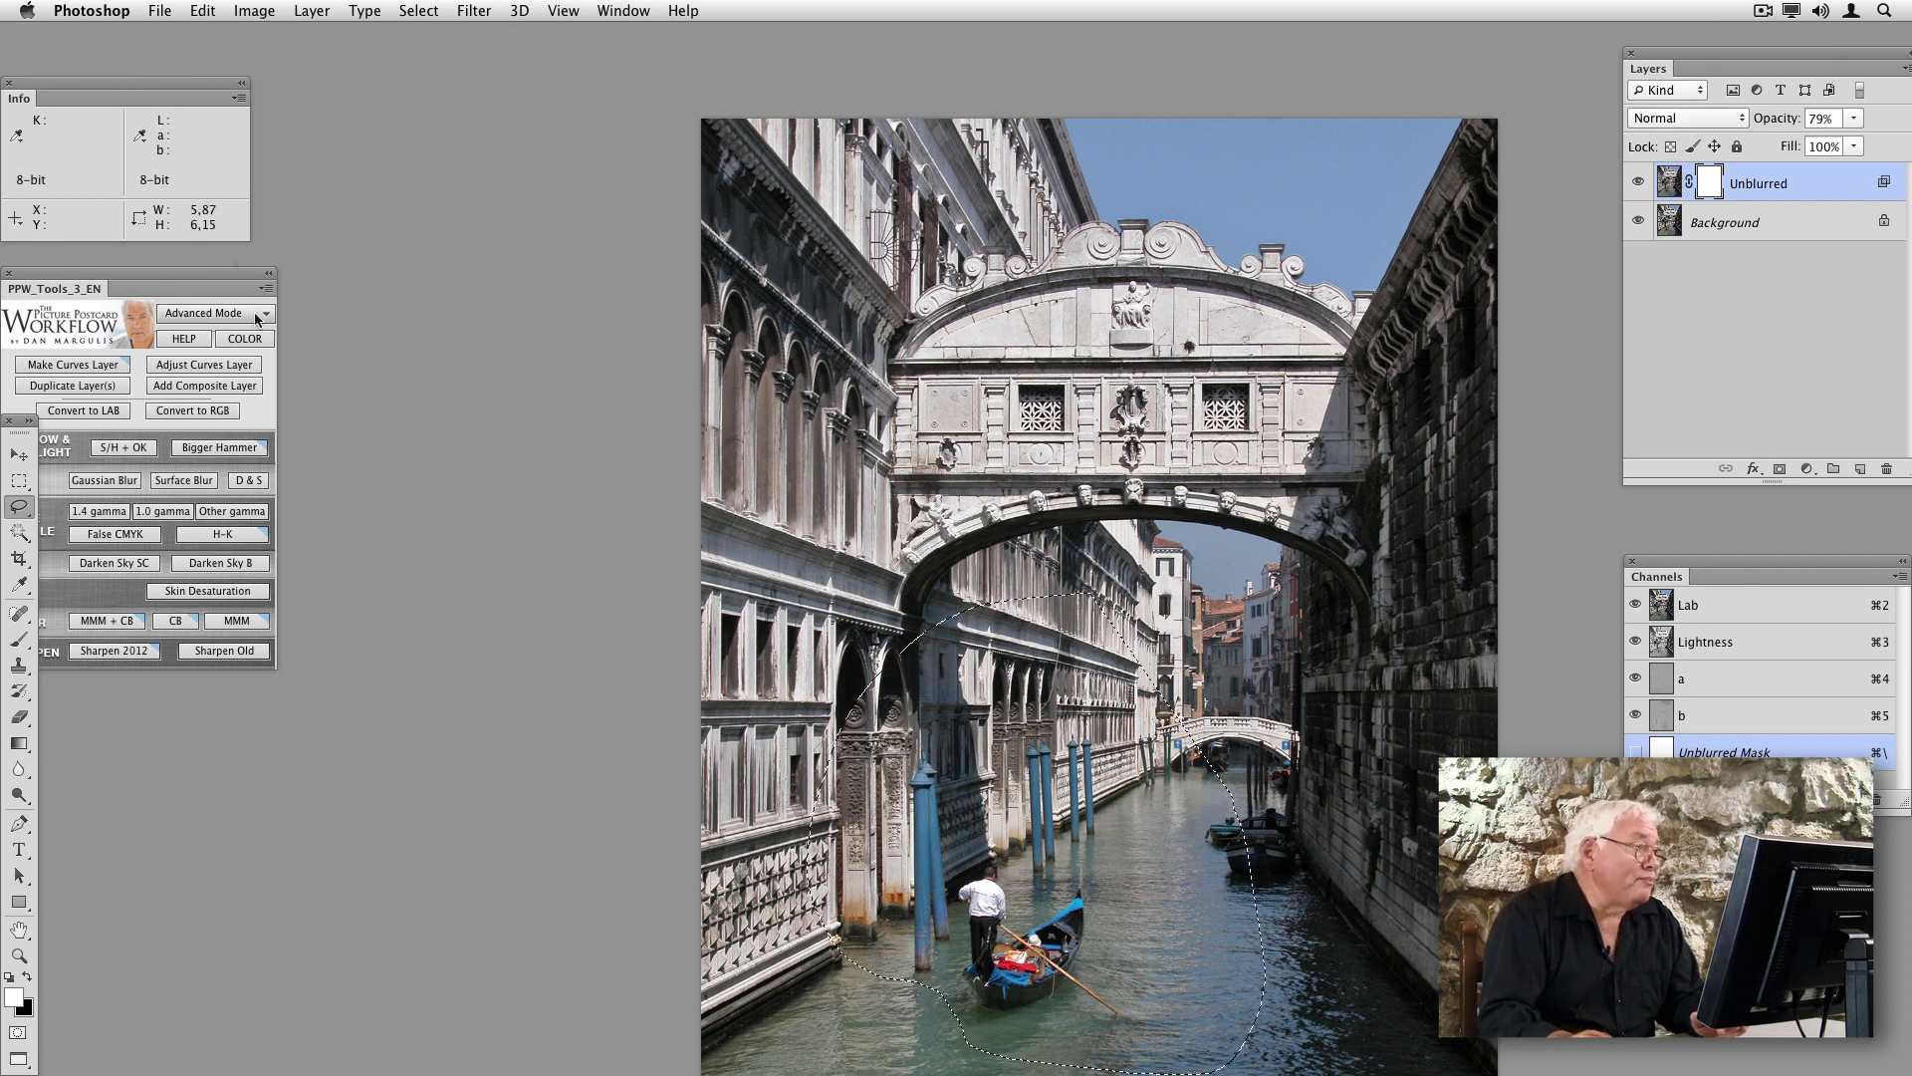
left_click(201, 11)
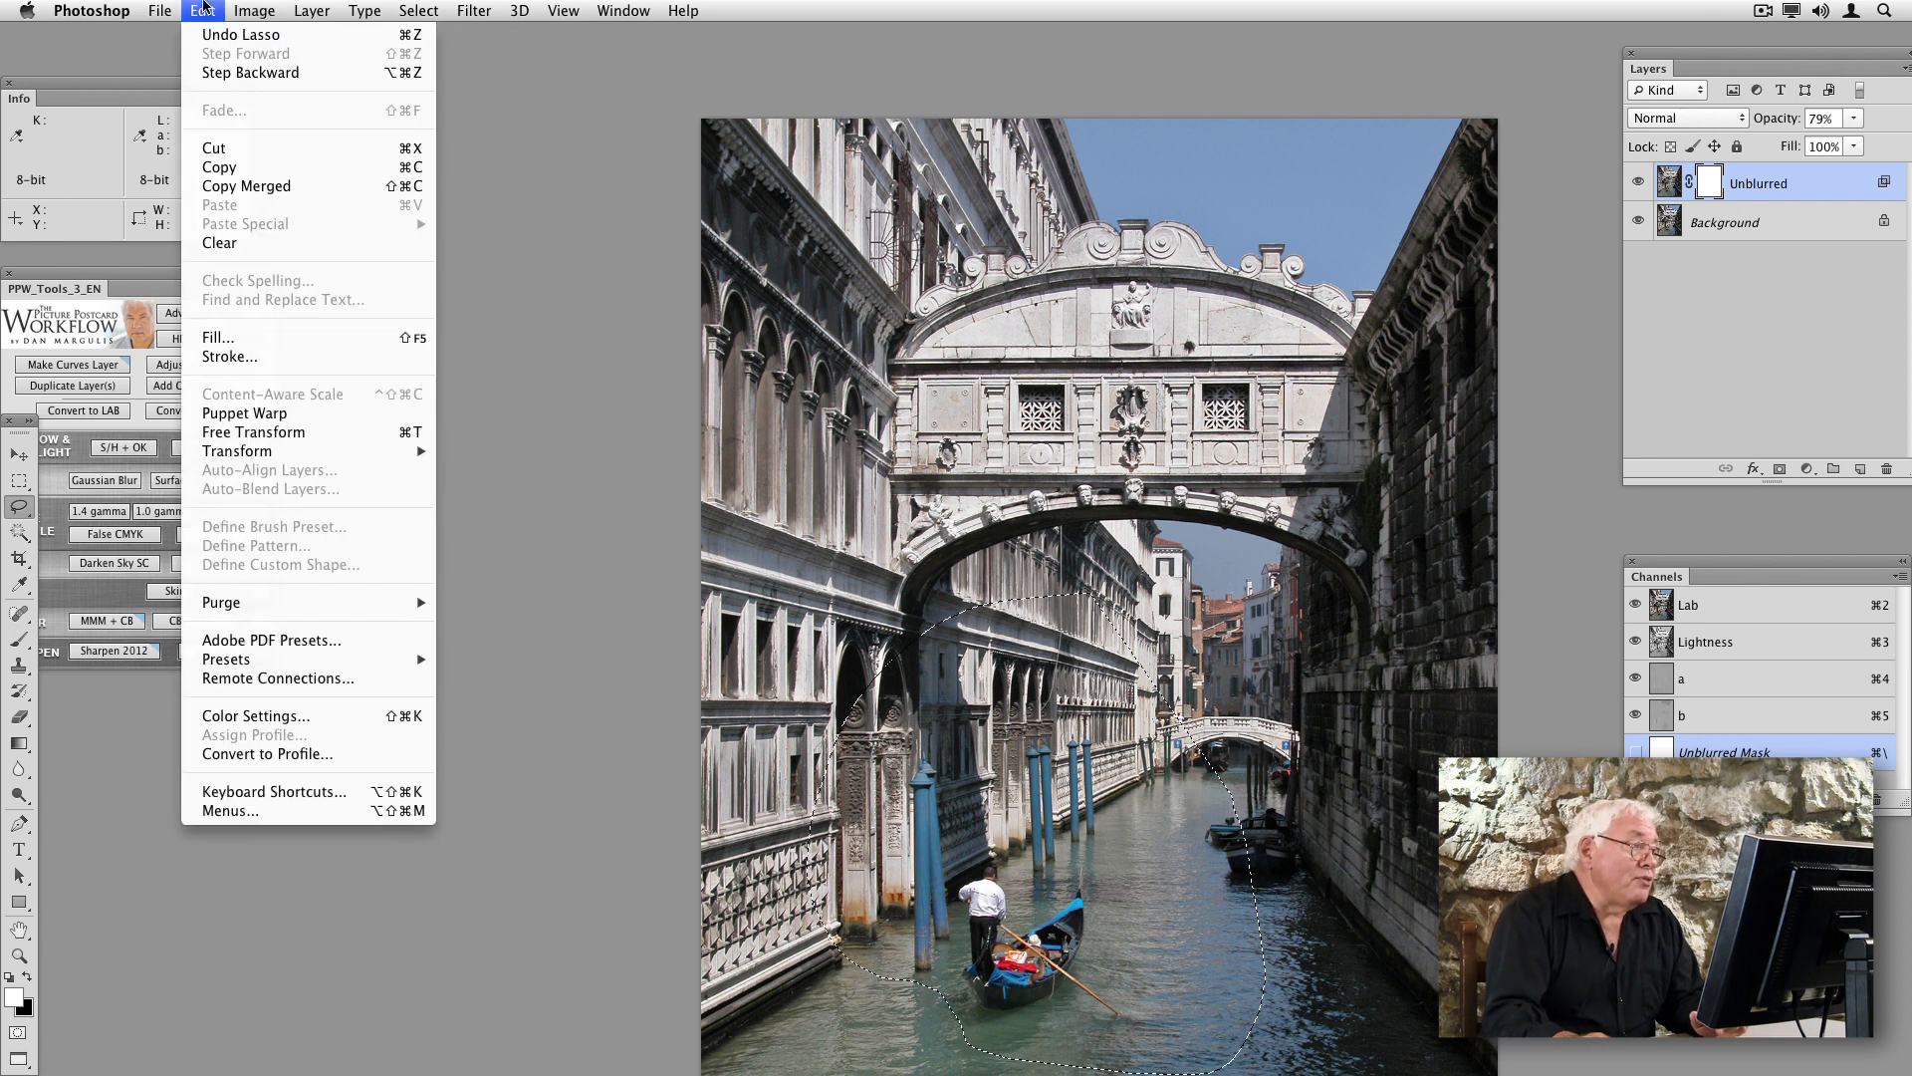
left_click(217, 337)
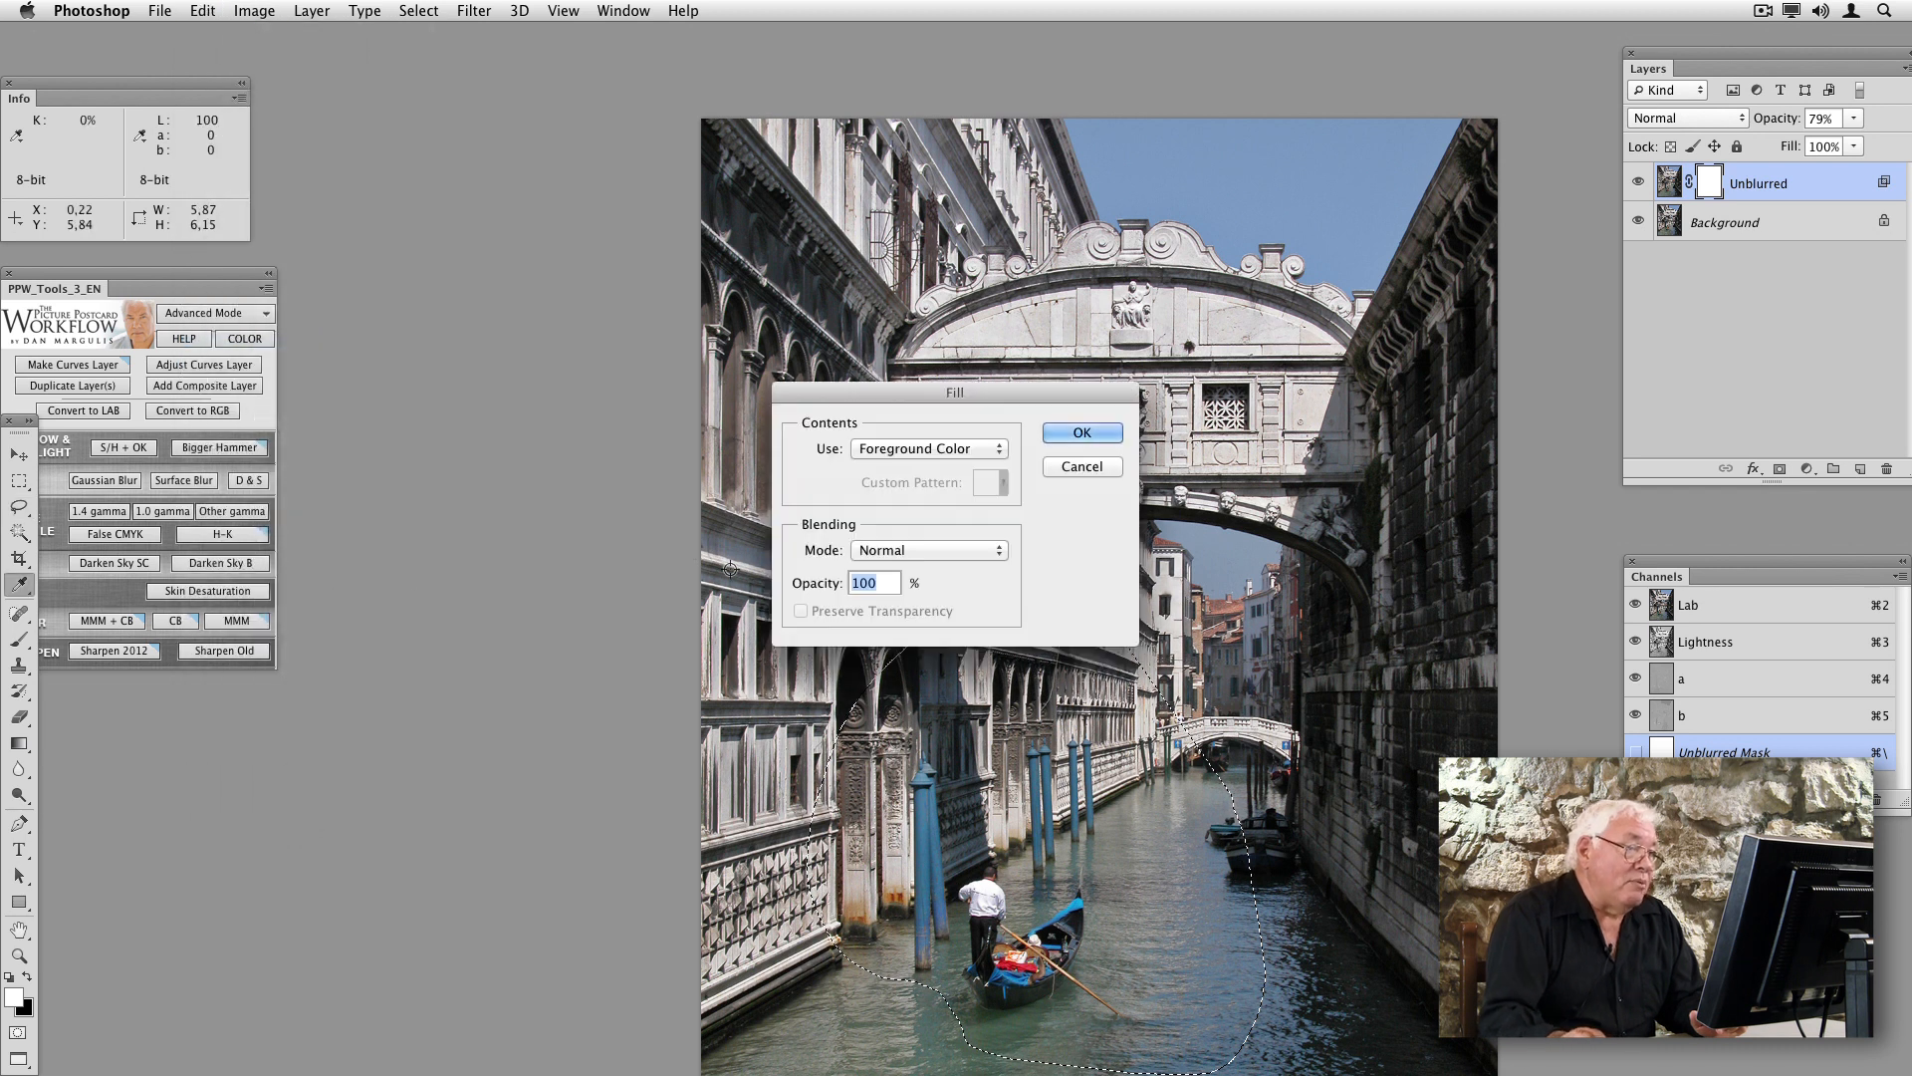
left_click(927, 447)
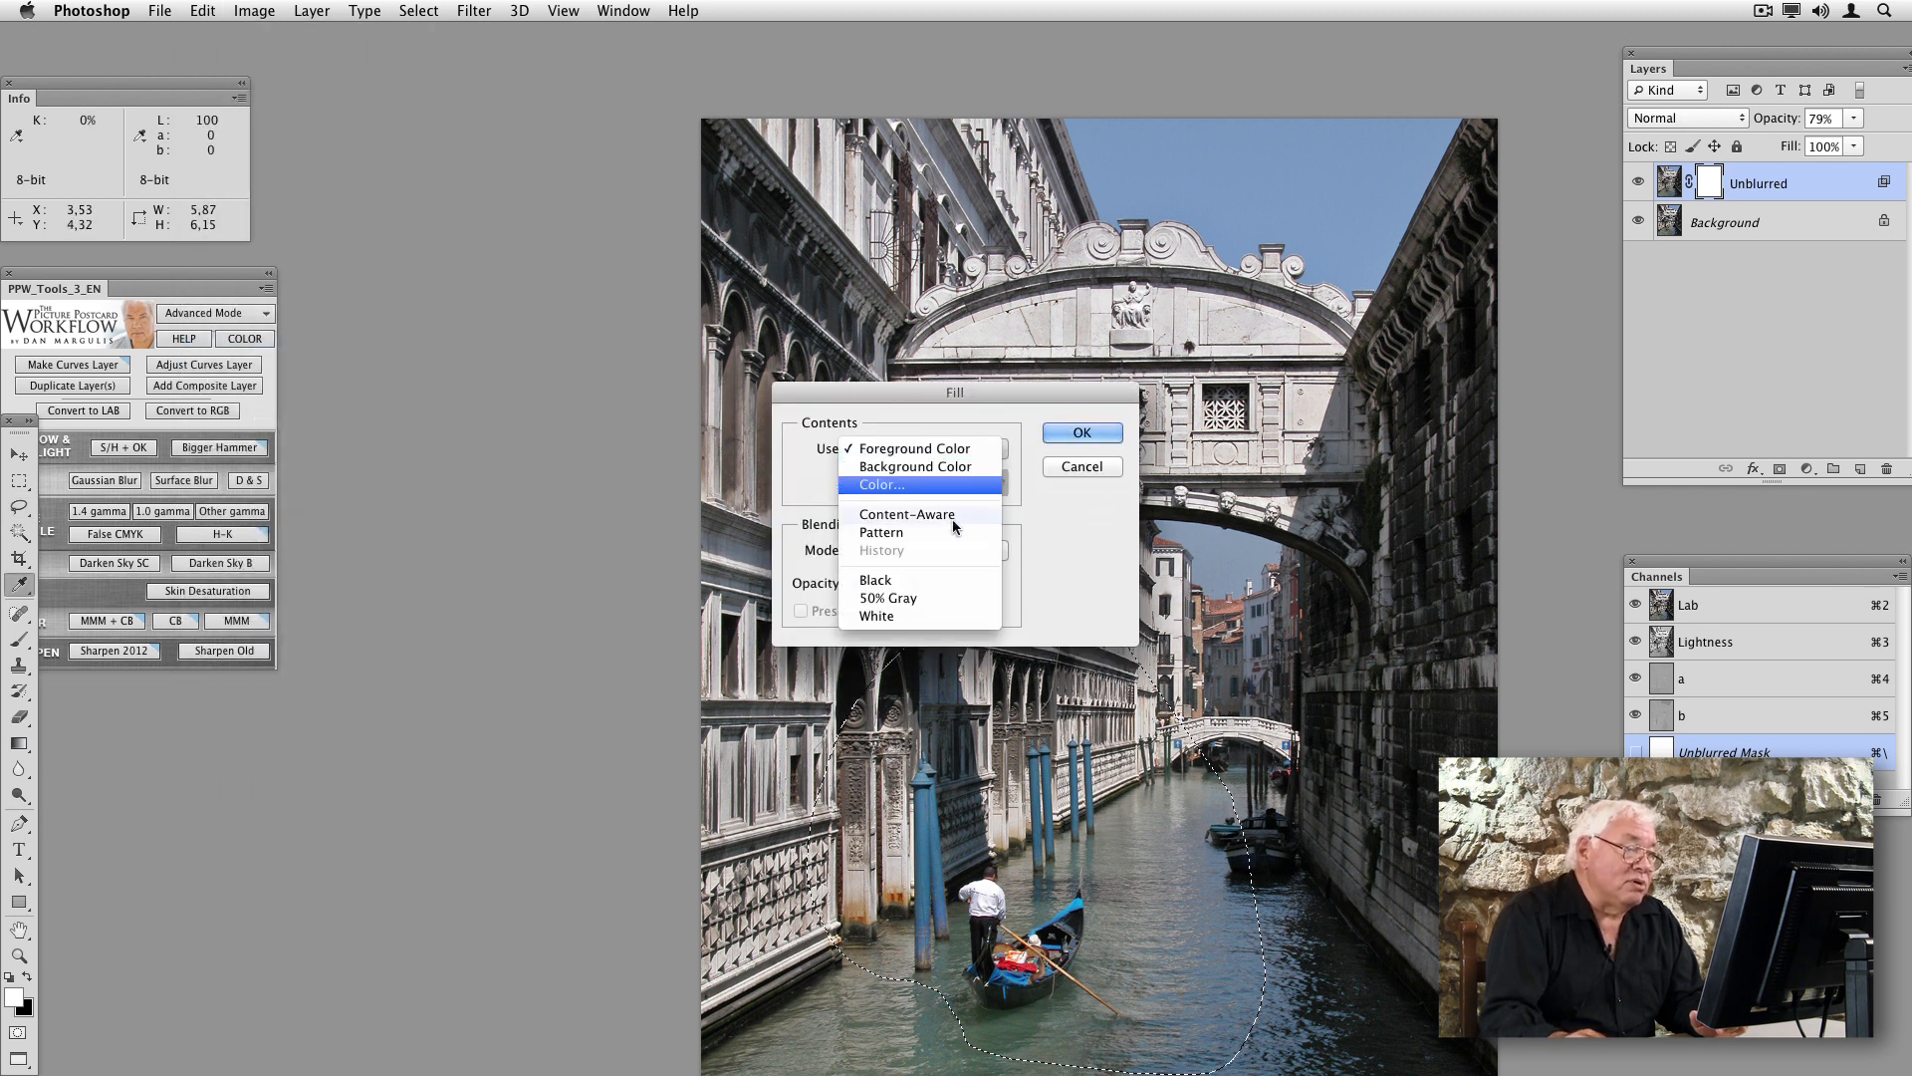
left_click(876, 579)
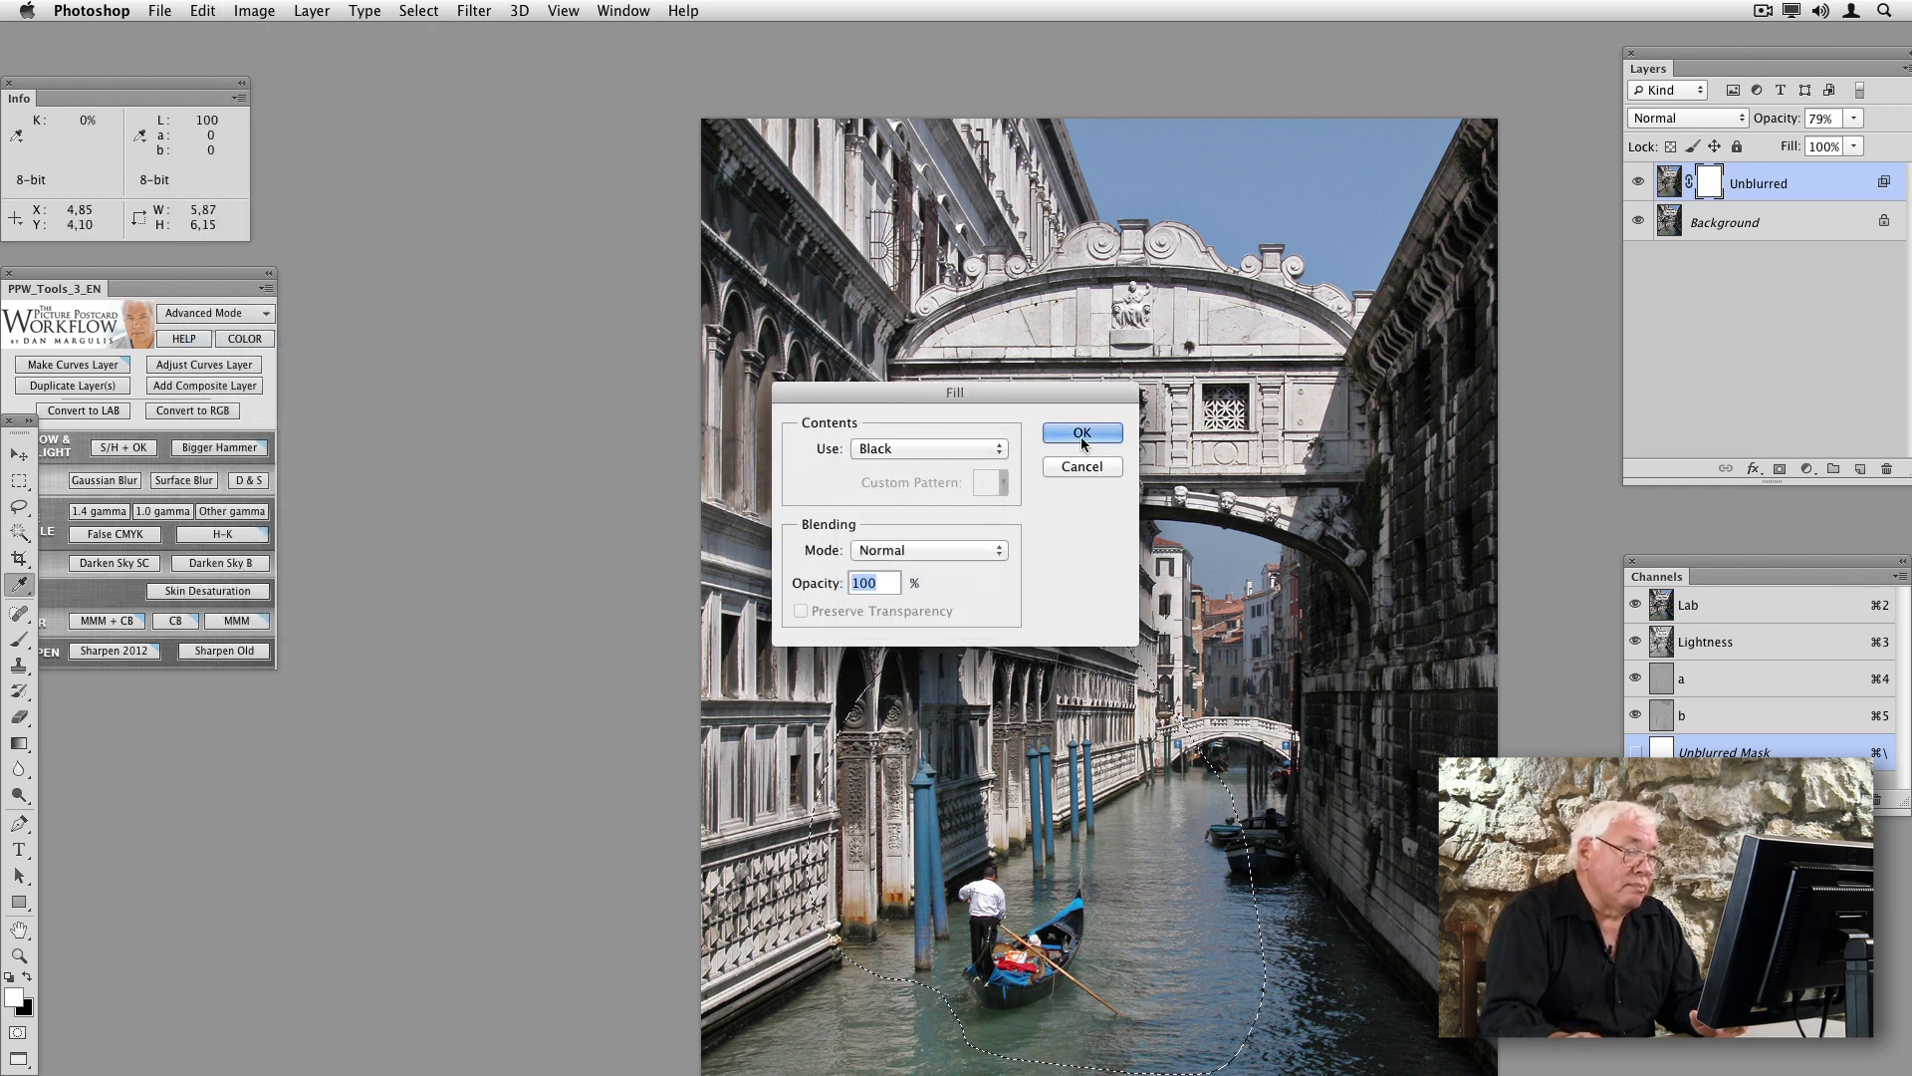
left_click(1081, 433)
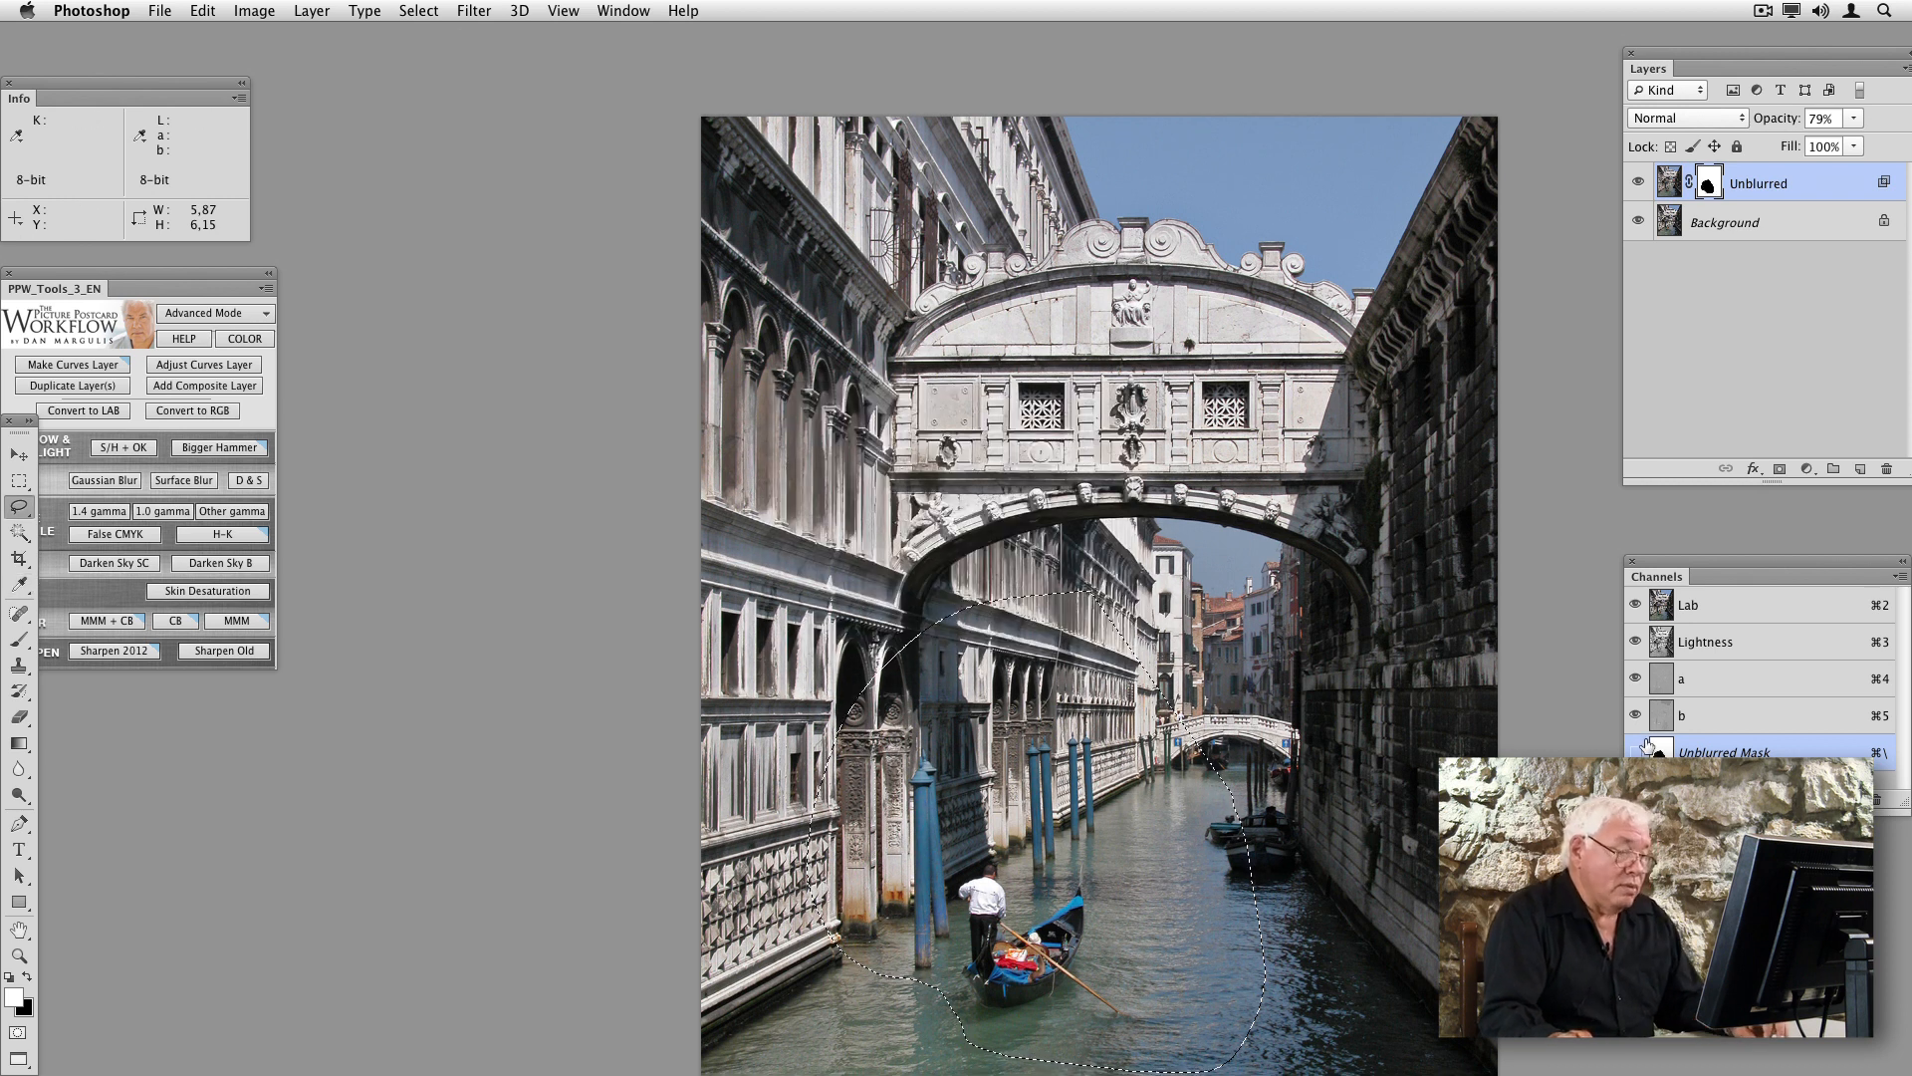